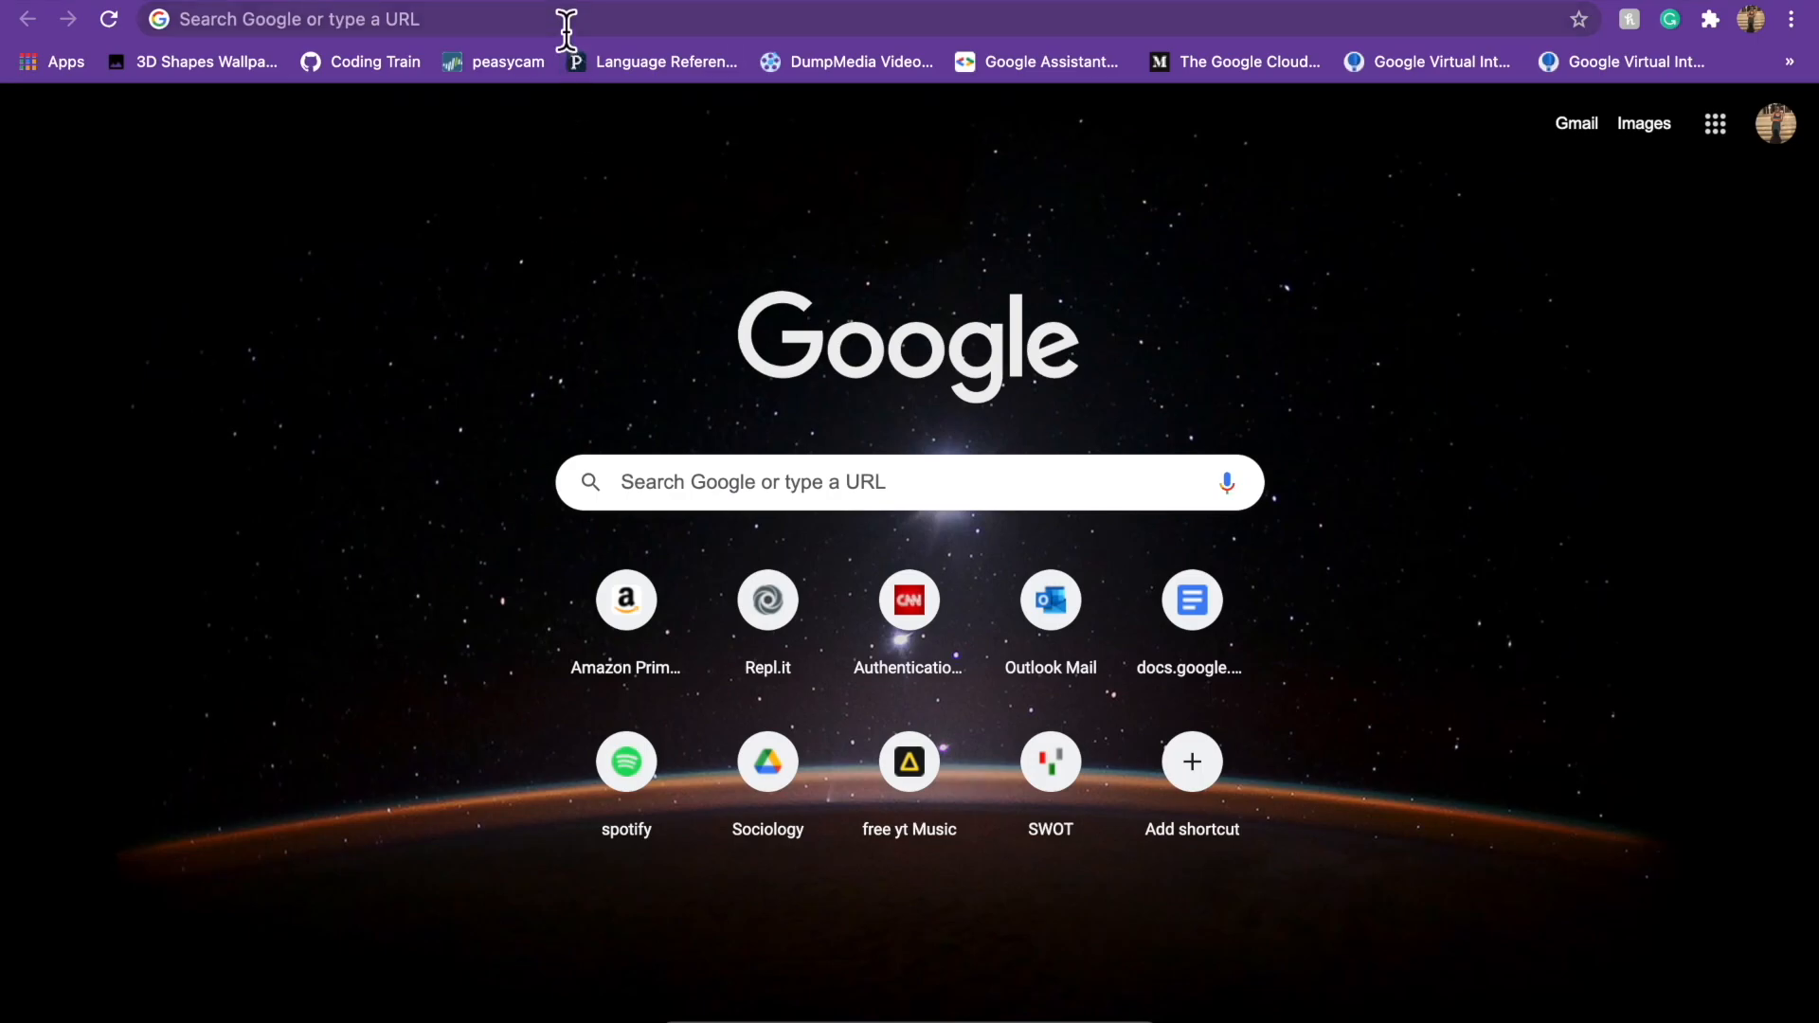
Go to apply.commonapp.org/login and scroll to the pre-filled Sign In form.
{"action": "type", "text": "commonapp.org/login"}
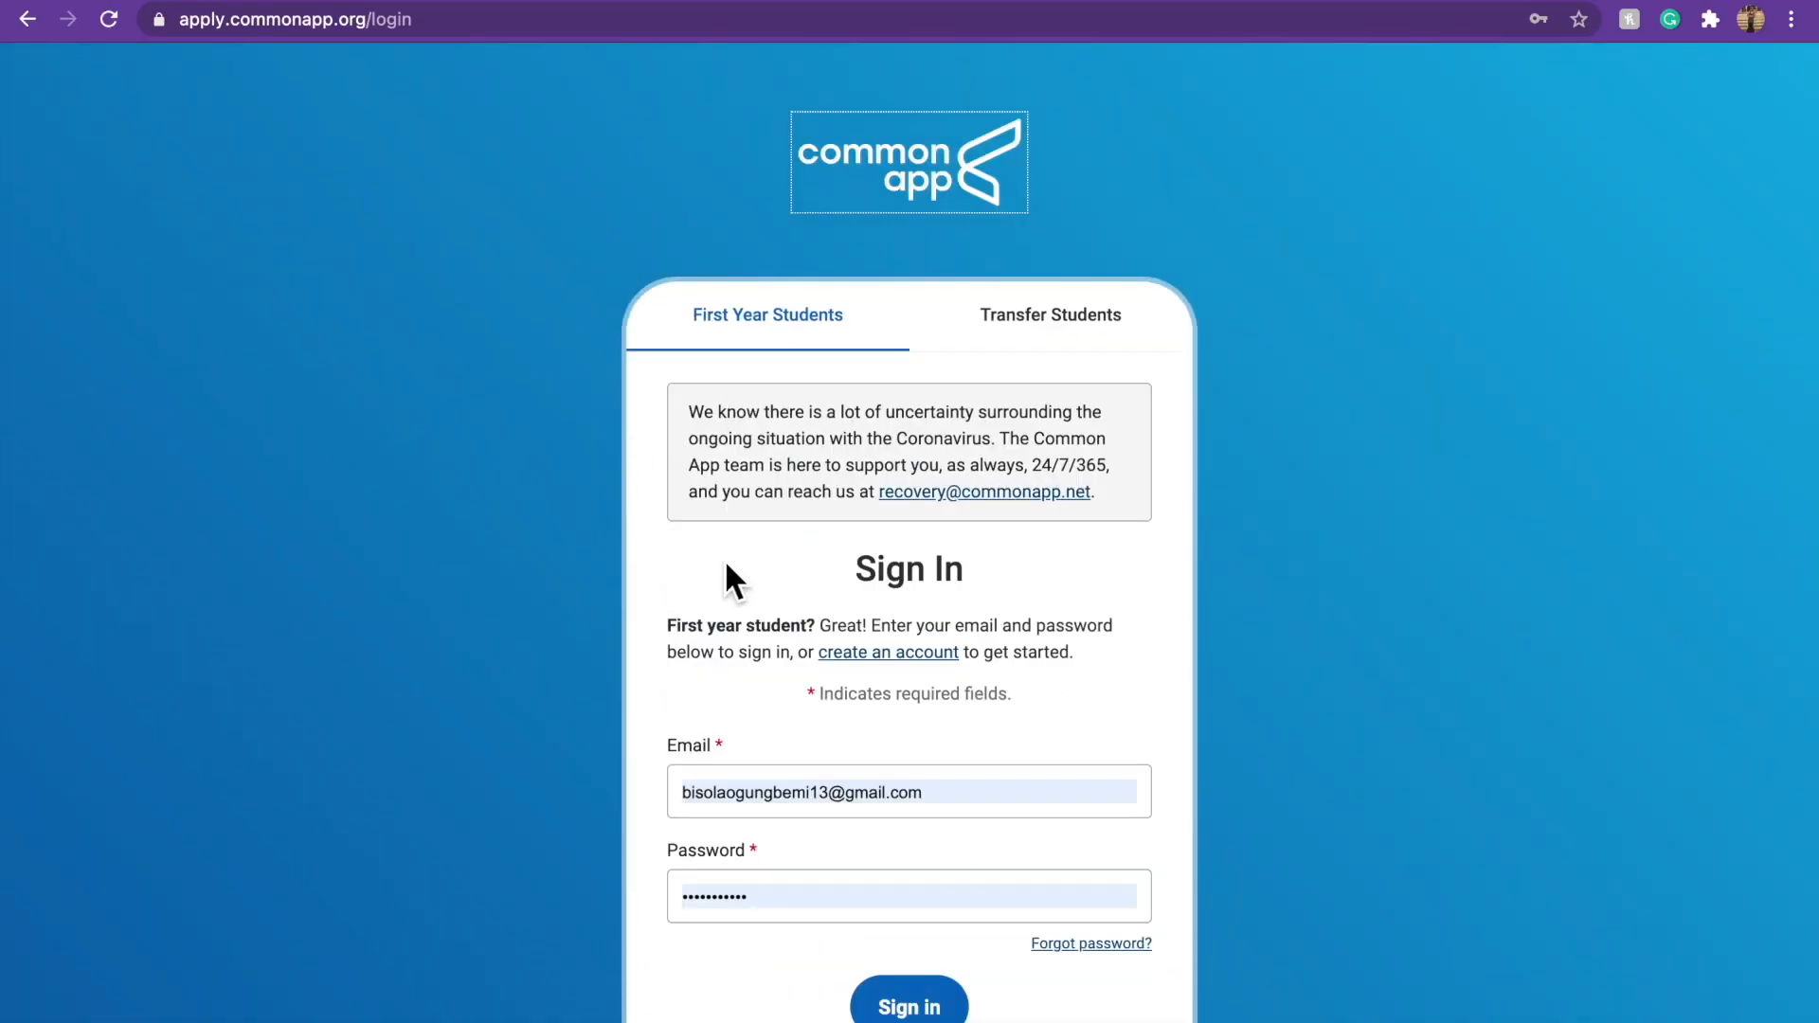
{"action": "scroll", "scroll_direction": "down", "scroll_amount": 3}
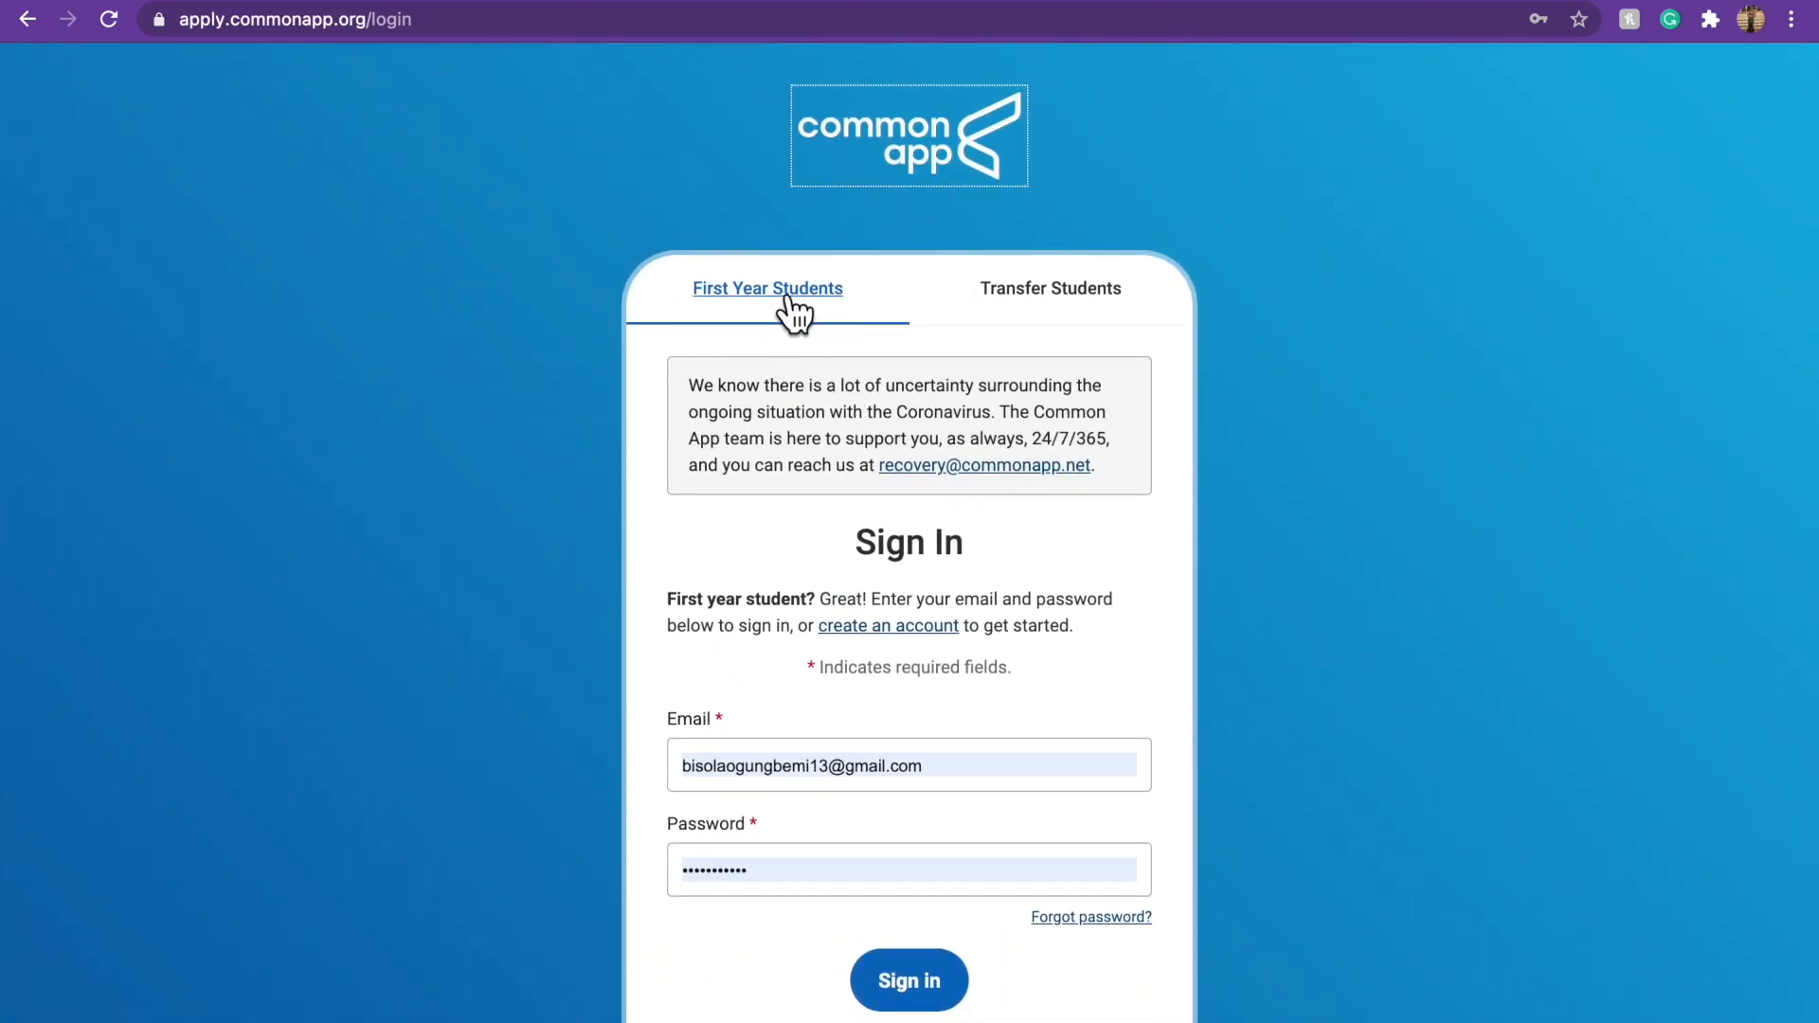
{"action": "mouse_move", "coordinate": [1037, 353]}
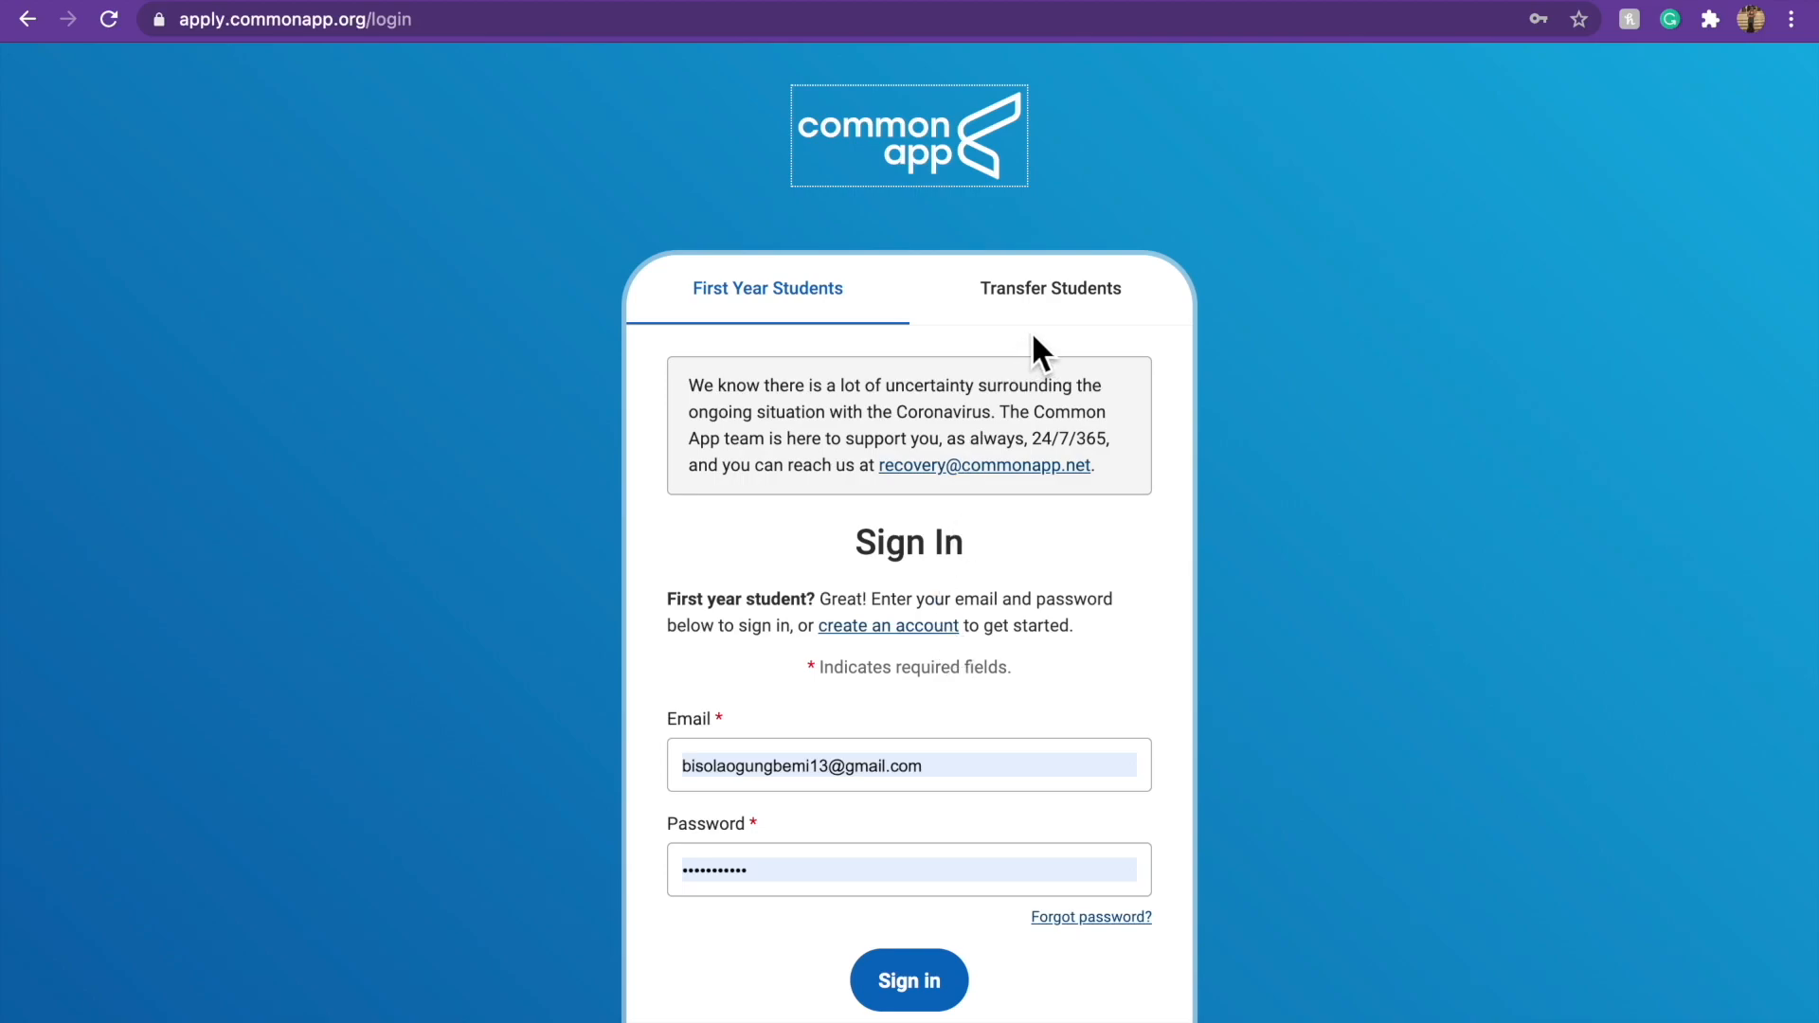
{"action": "mouse_move", "coordinate": [944, 656]}
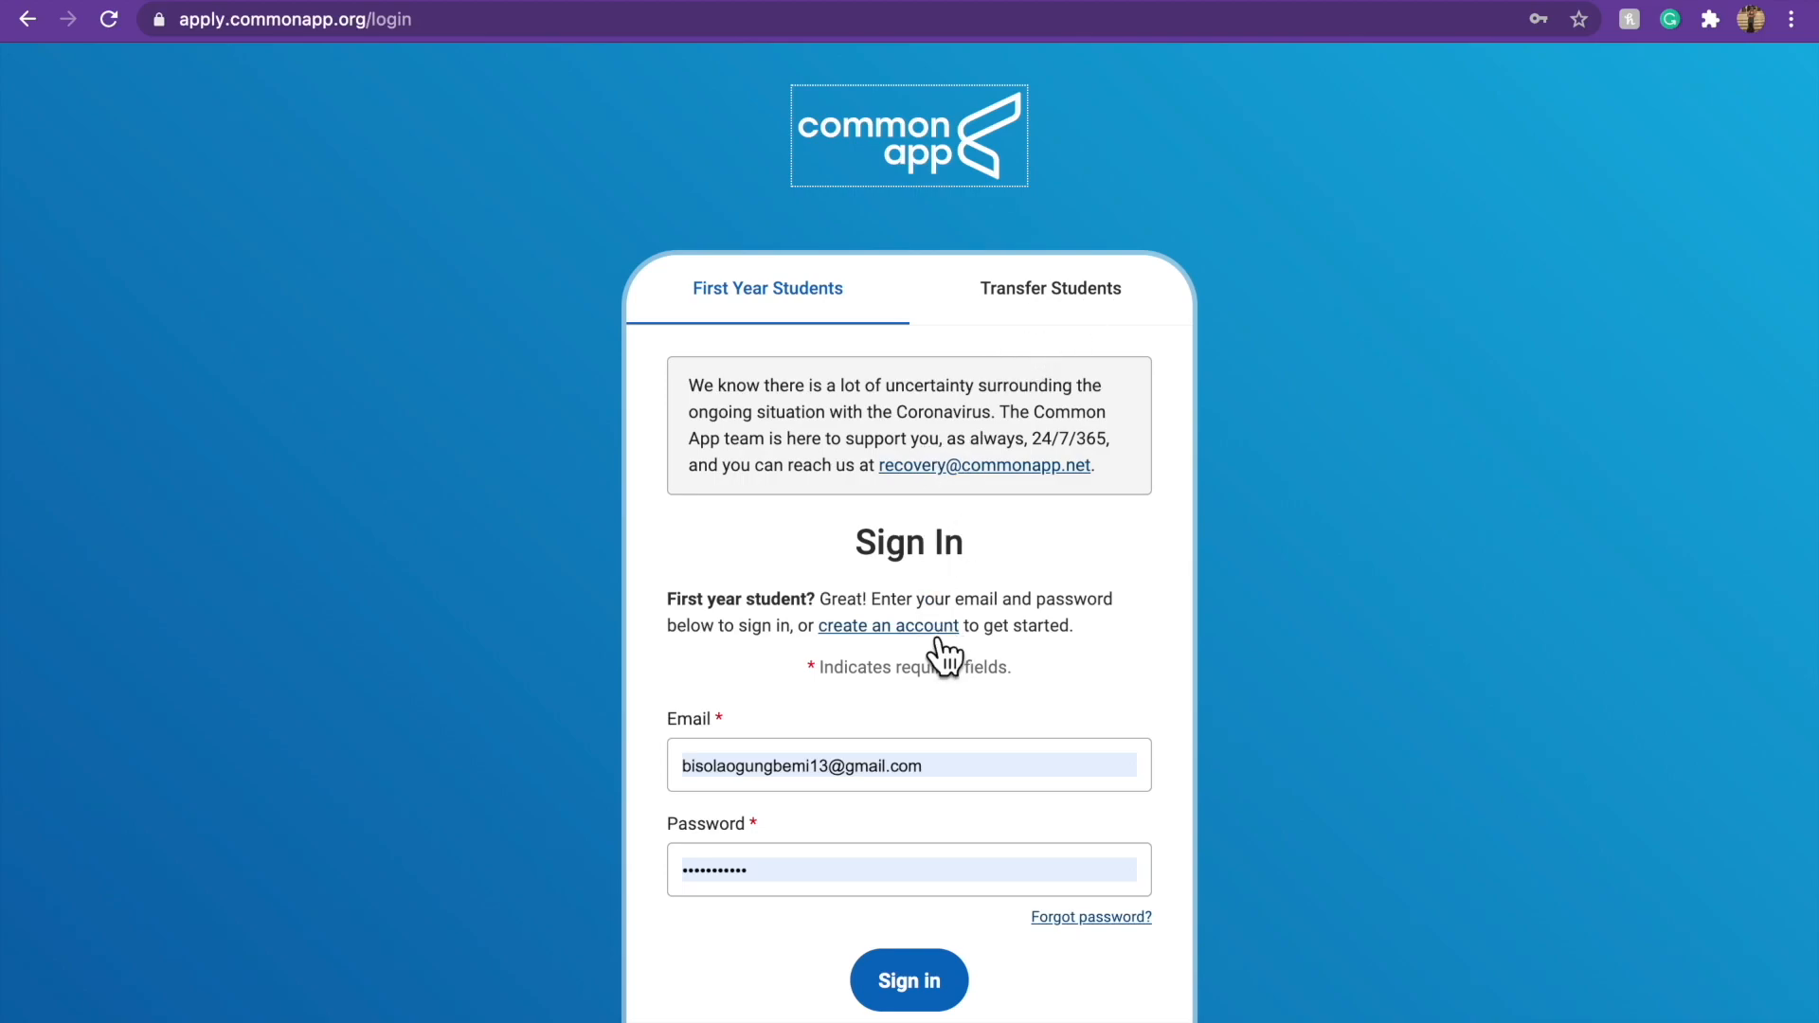
{"action": "scroll", "scroll_direction": "down", "scroll_amount": 3}
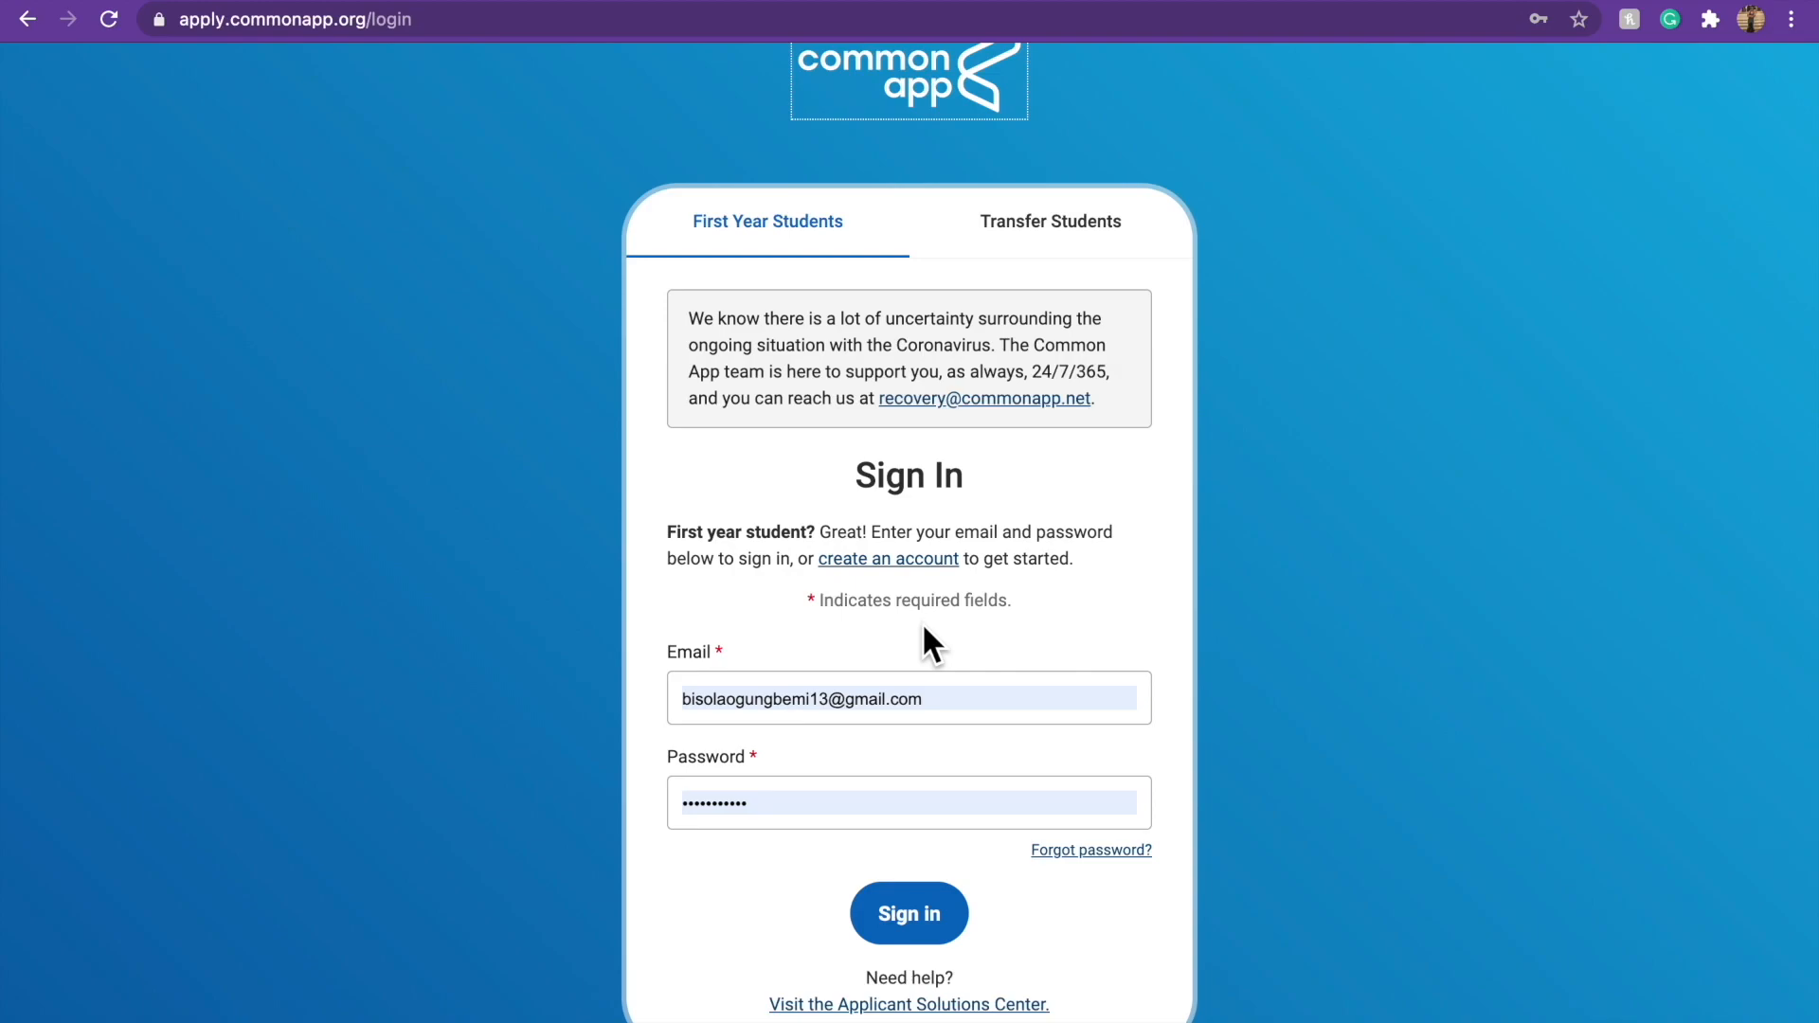
{"action": "scroll", "scroll_direction": "down", "scroll_amount": 3}
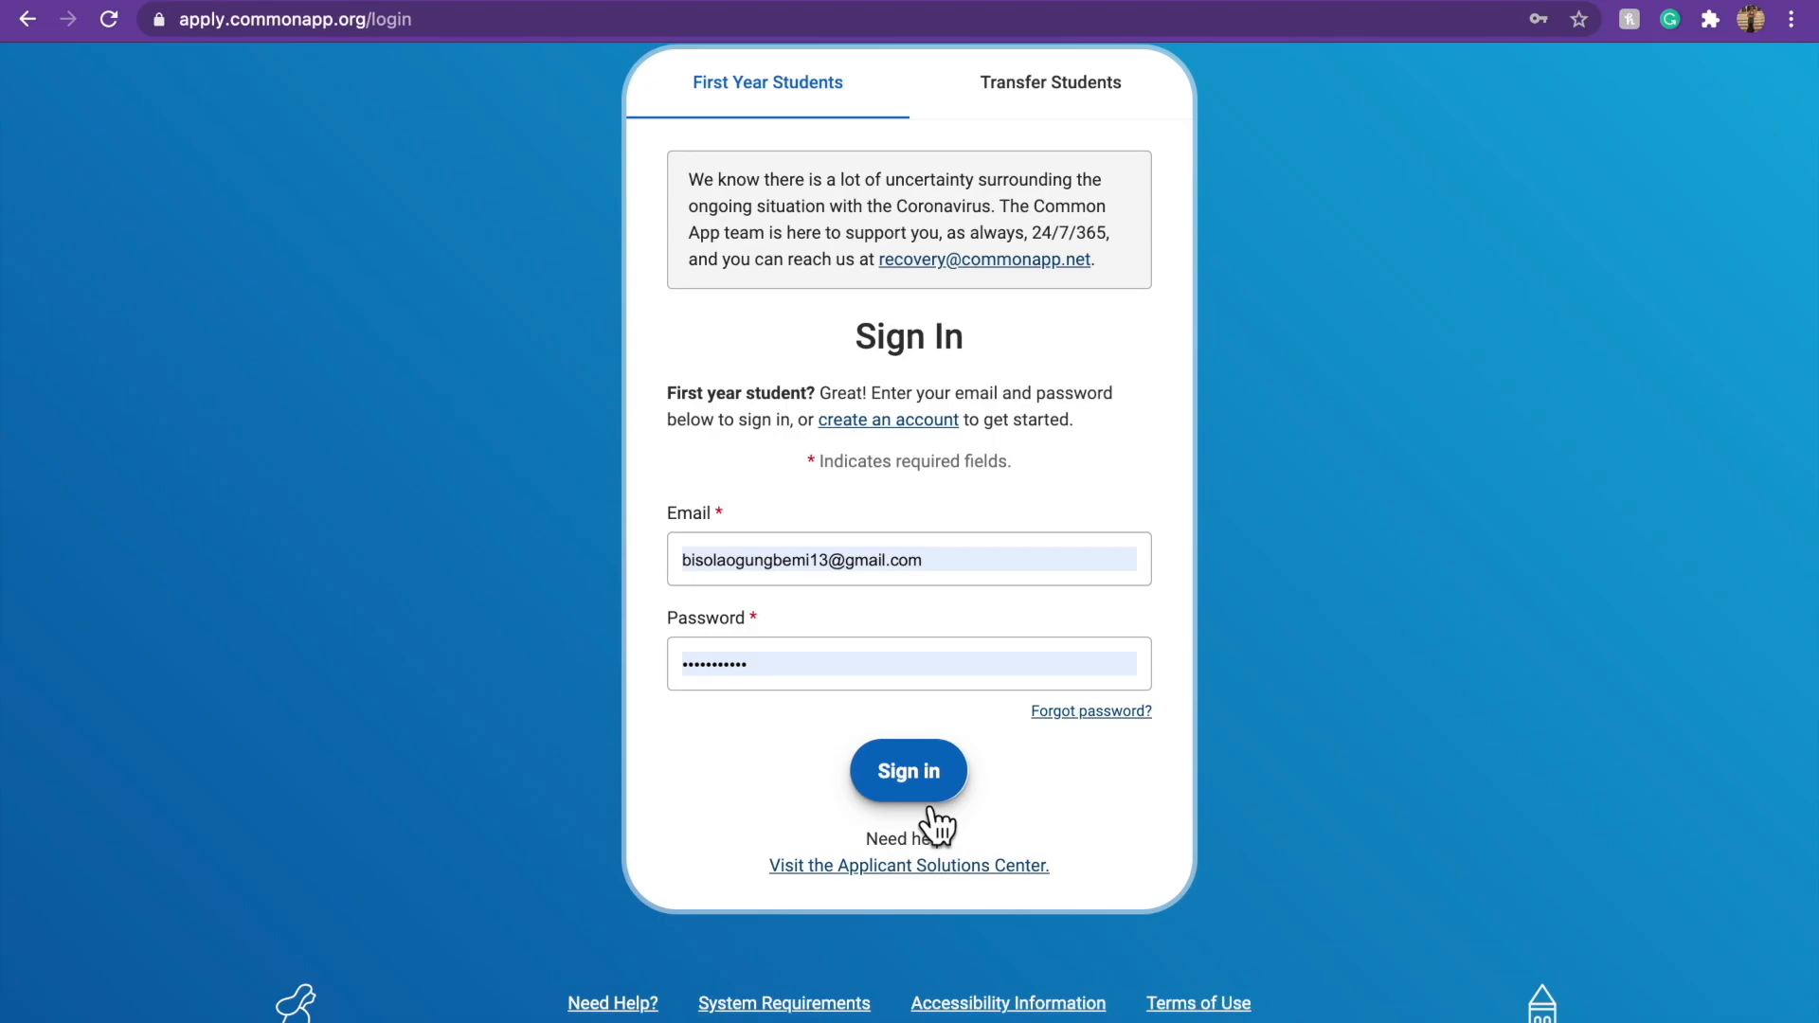
Sign in to the applicant account and go to My Colleges from the Dashboard.
{"action": "left_click", "coordinate": [907, 772]}
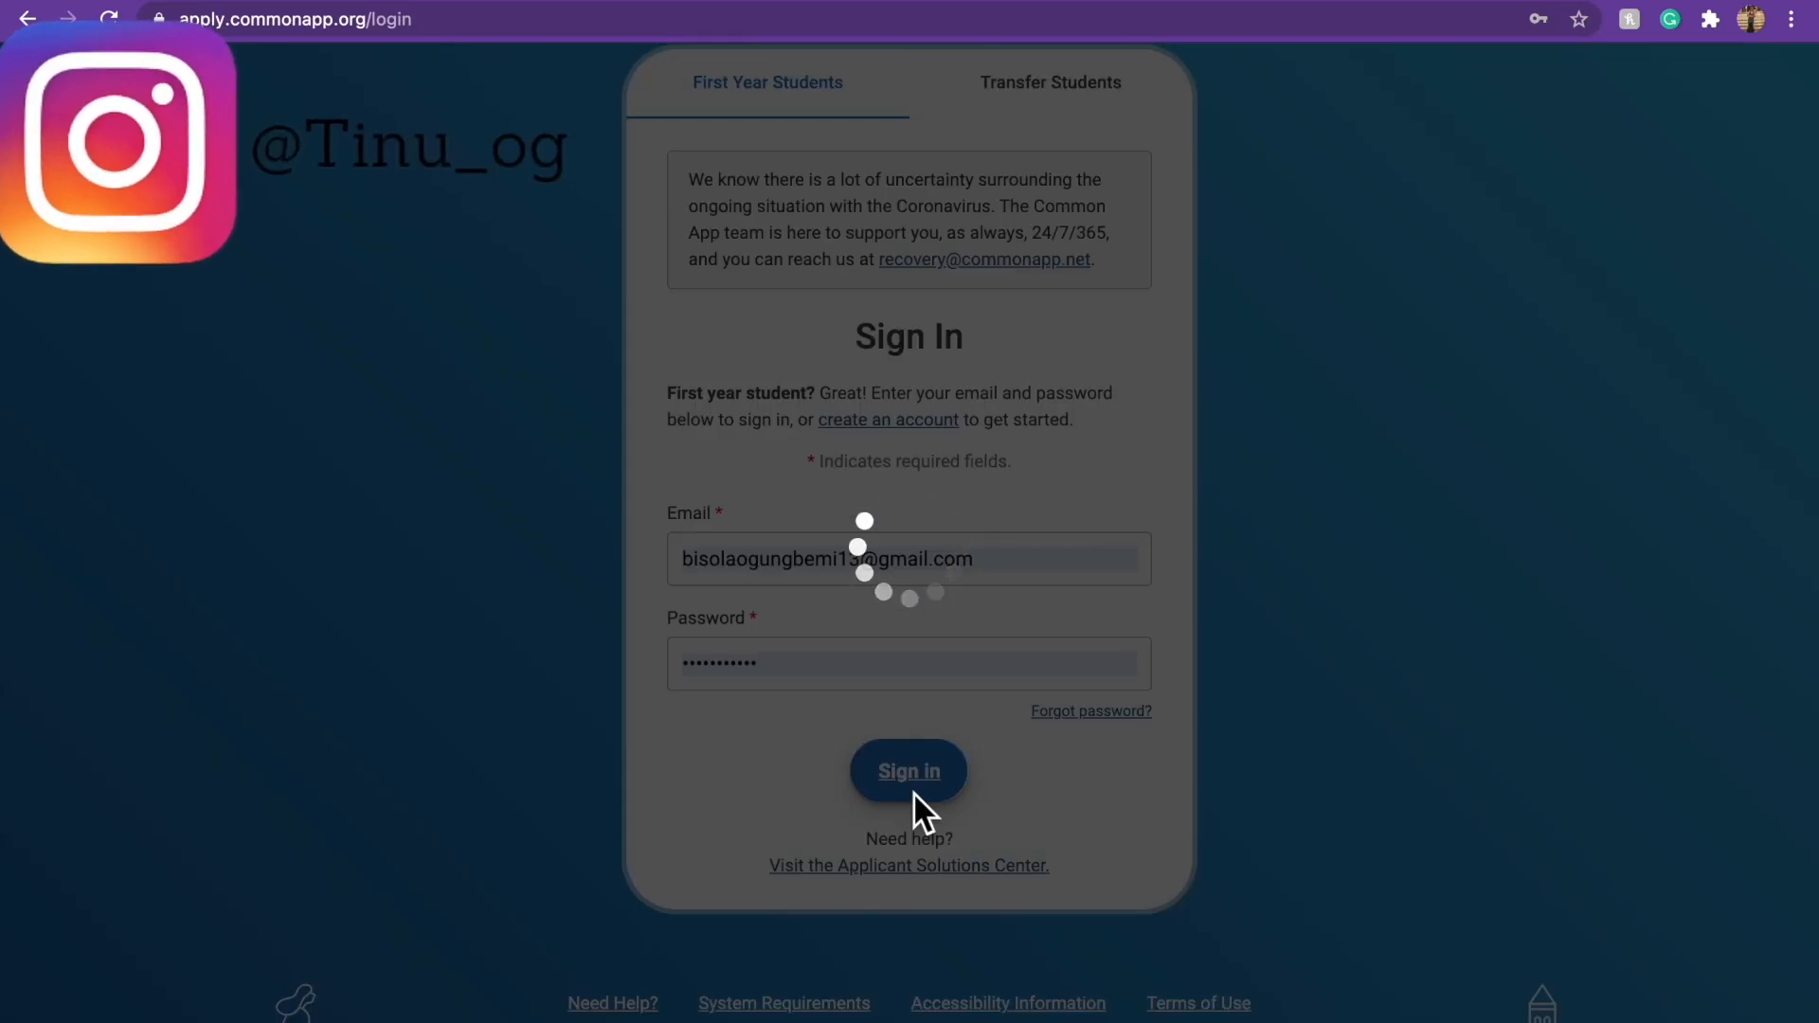
{"action": "left_click", "coordinate": [907, 772]}
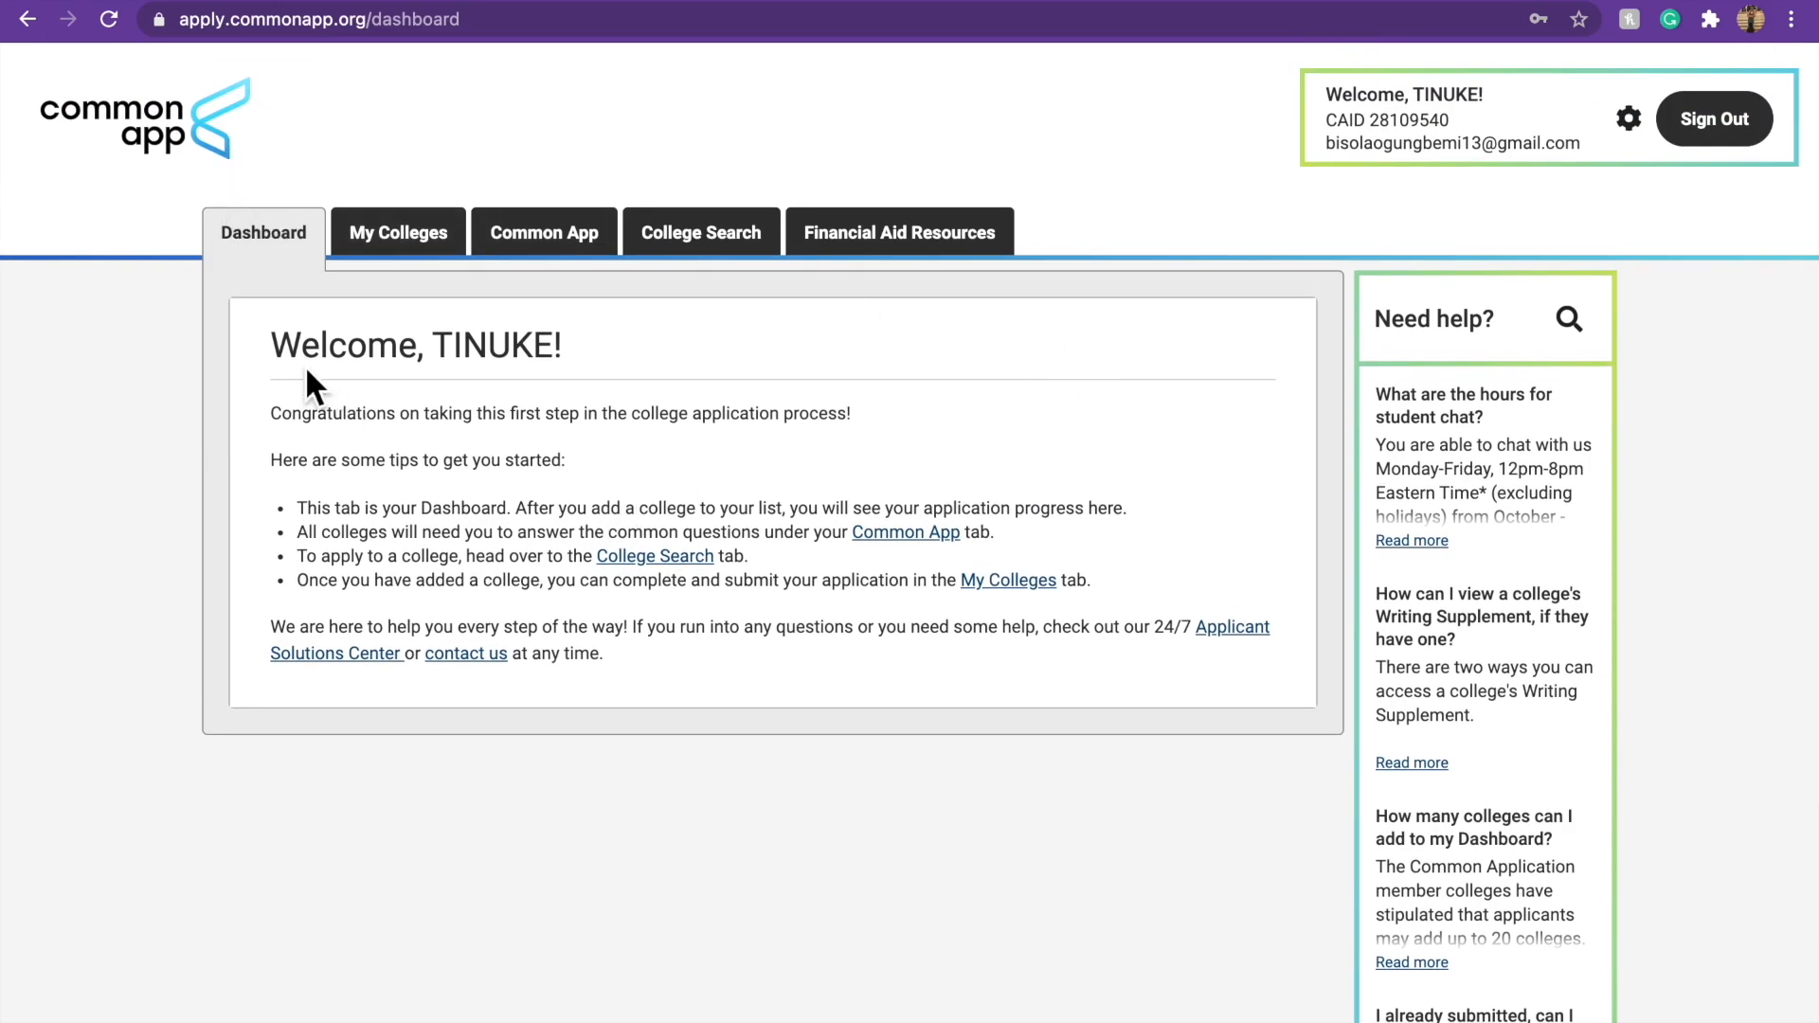
{"action": "mouse_move", "coordinate": [398, 231]}
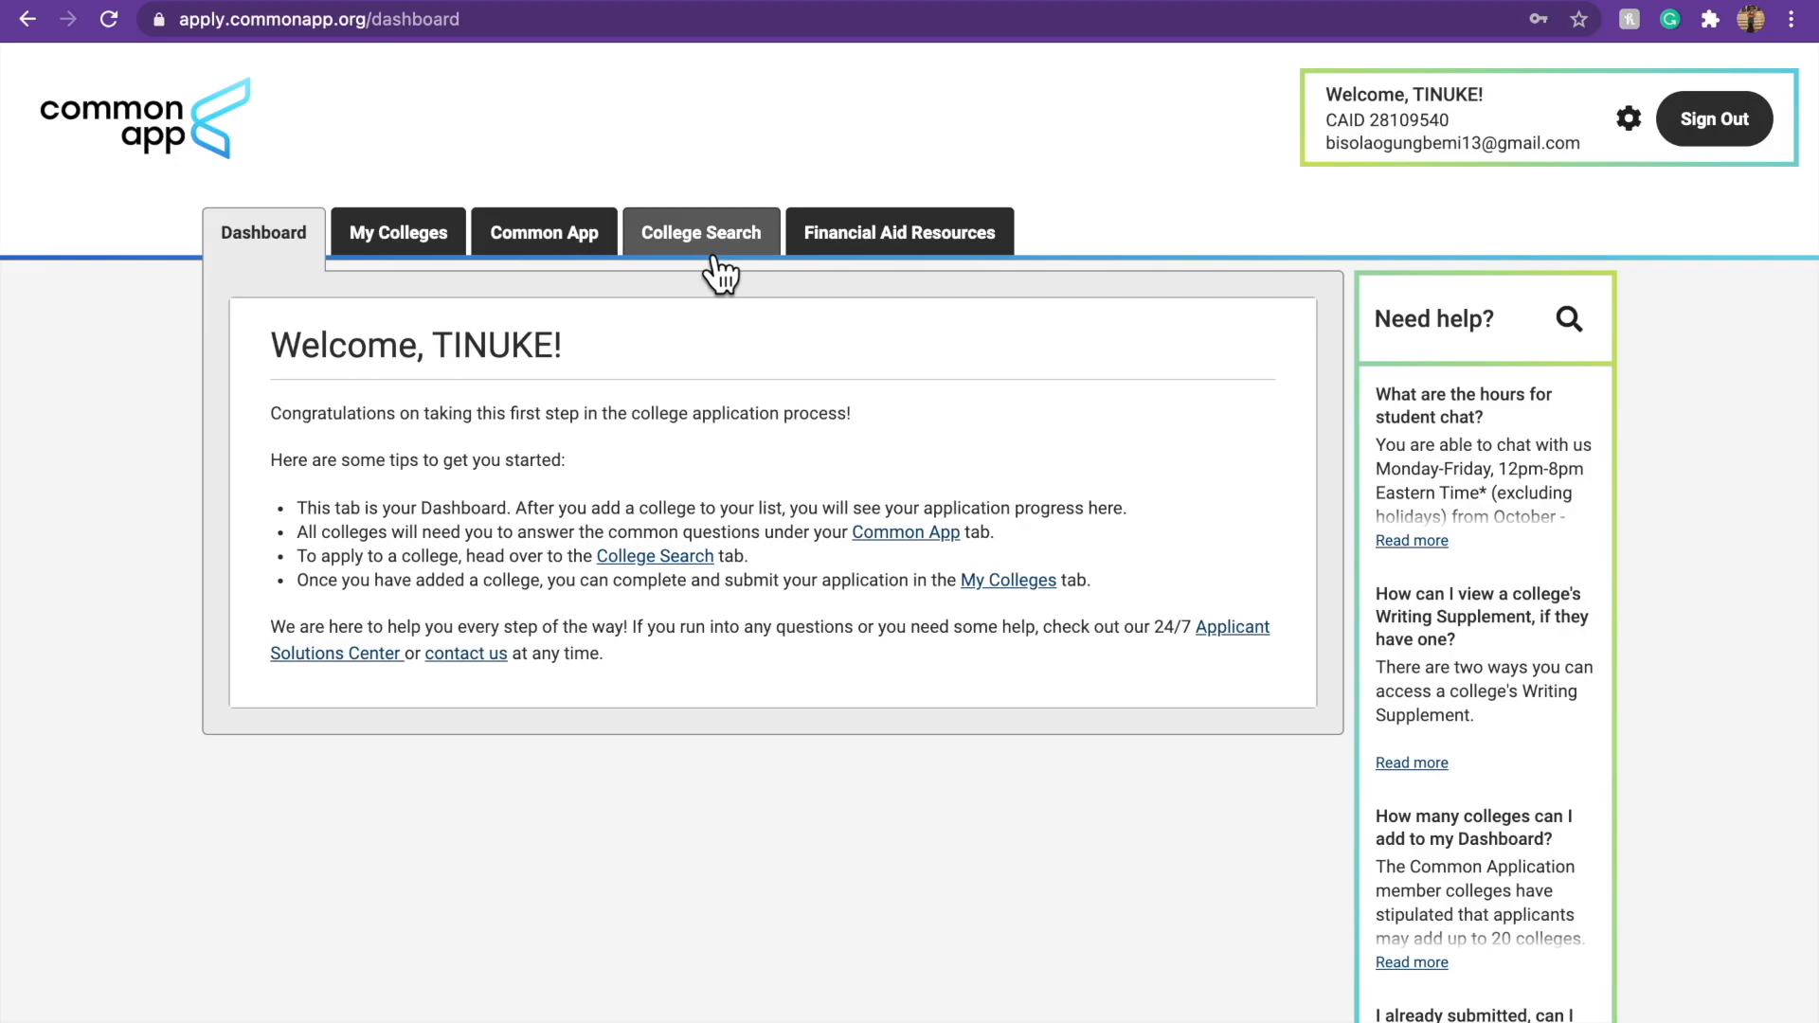
{"action": "mouse_move", "coordinate": [978, 282]}
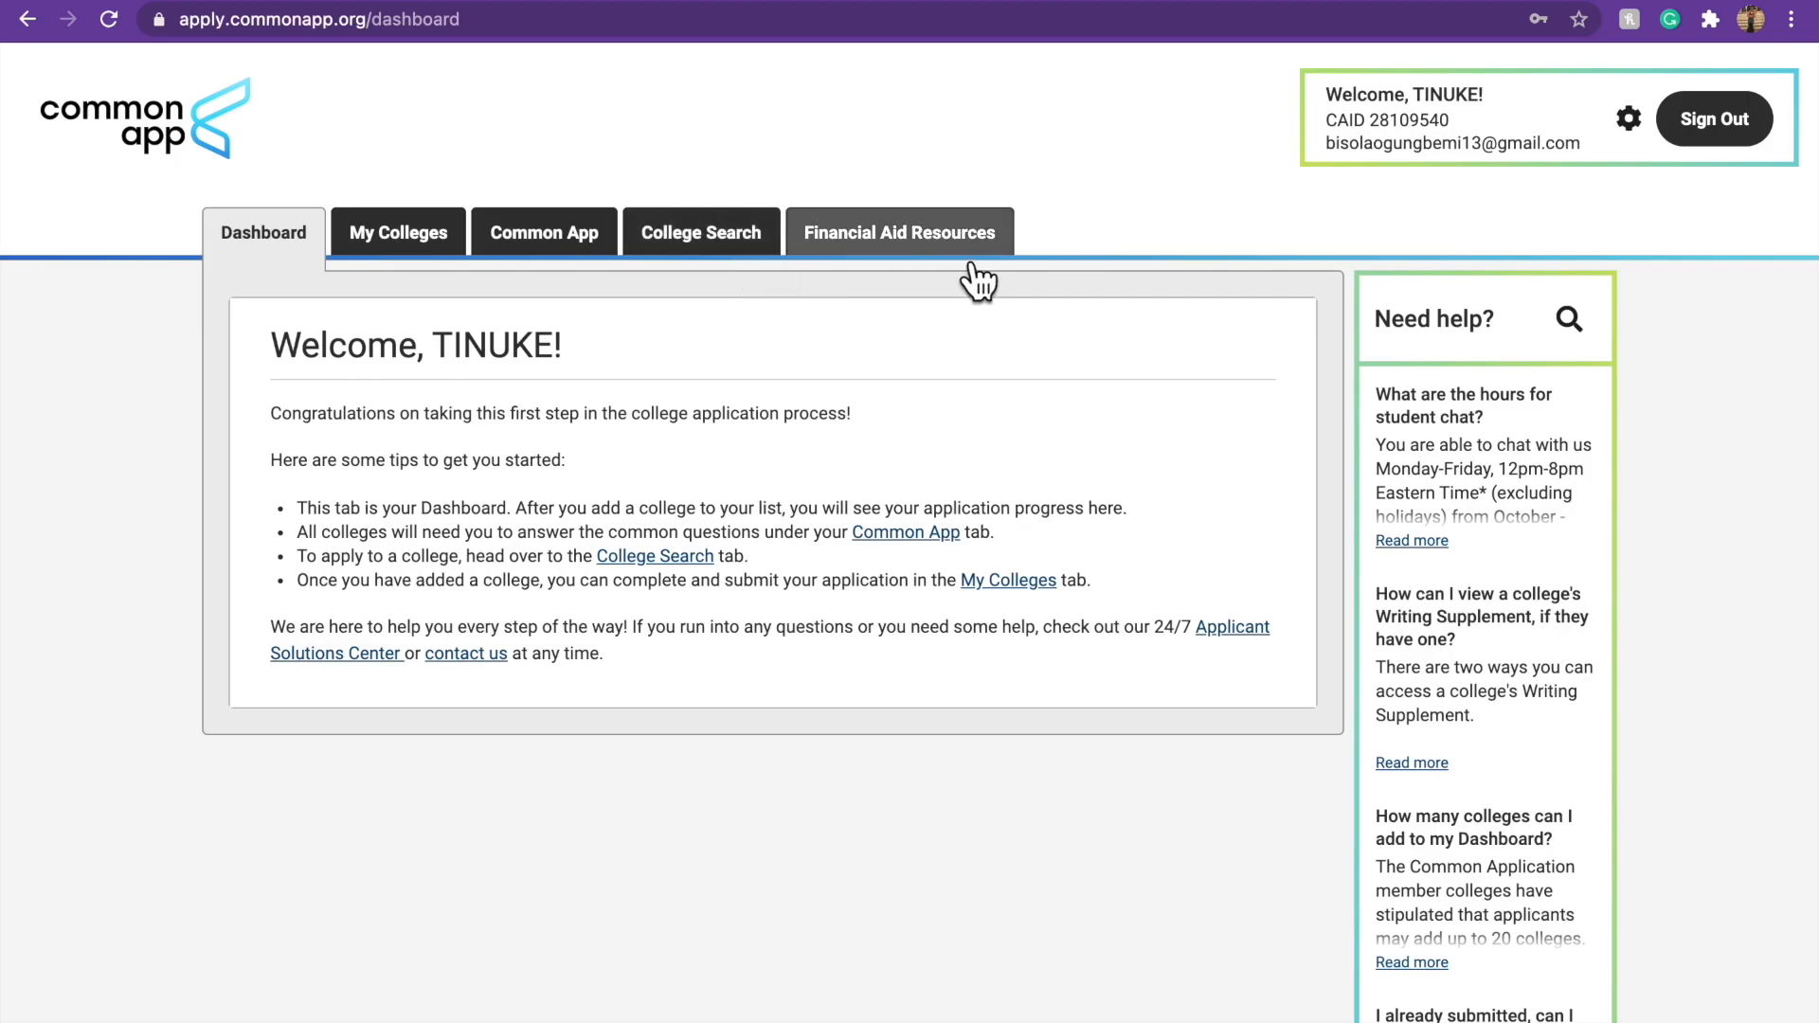
{"action": "mouse_move", "coordinate": [302, 268]}
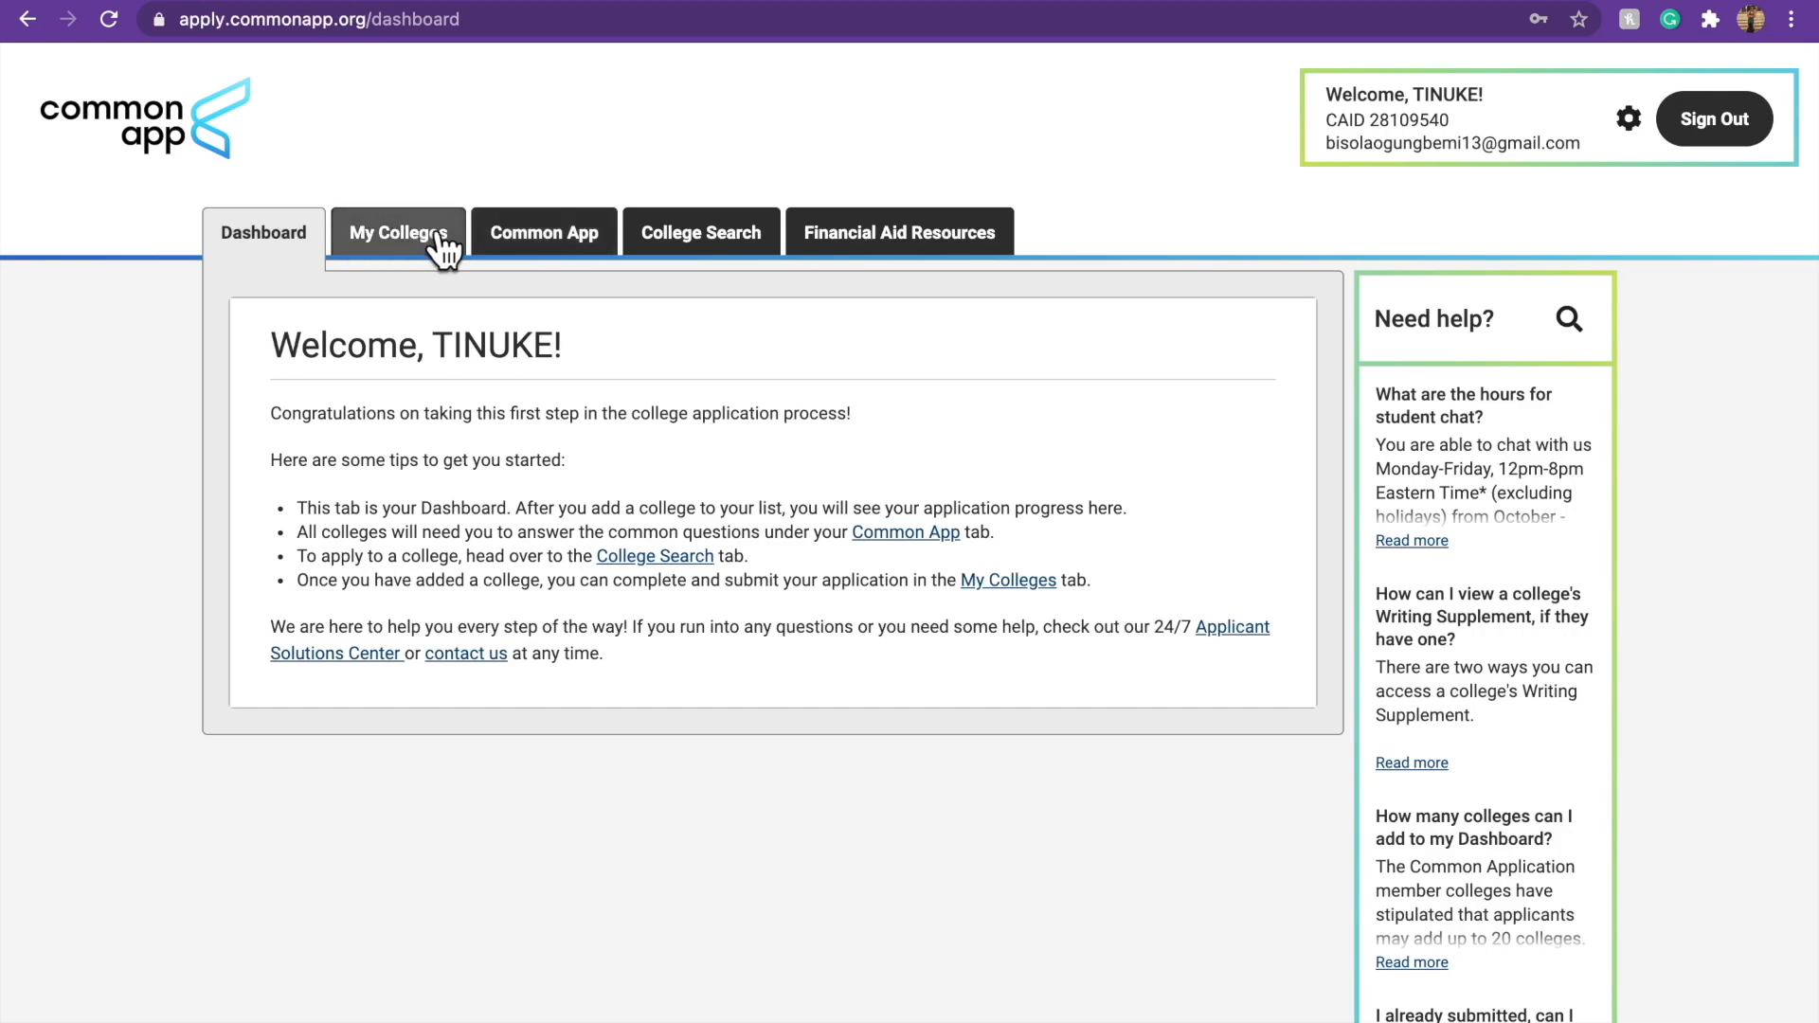
{"action": "mouse_move", "coordinate": [513, 262]}
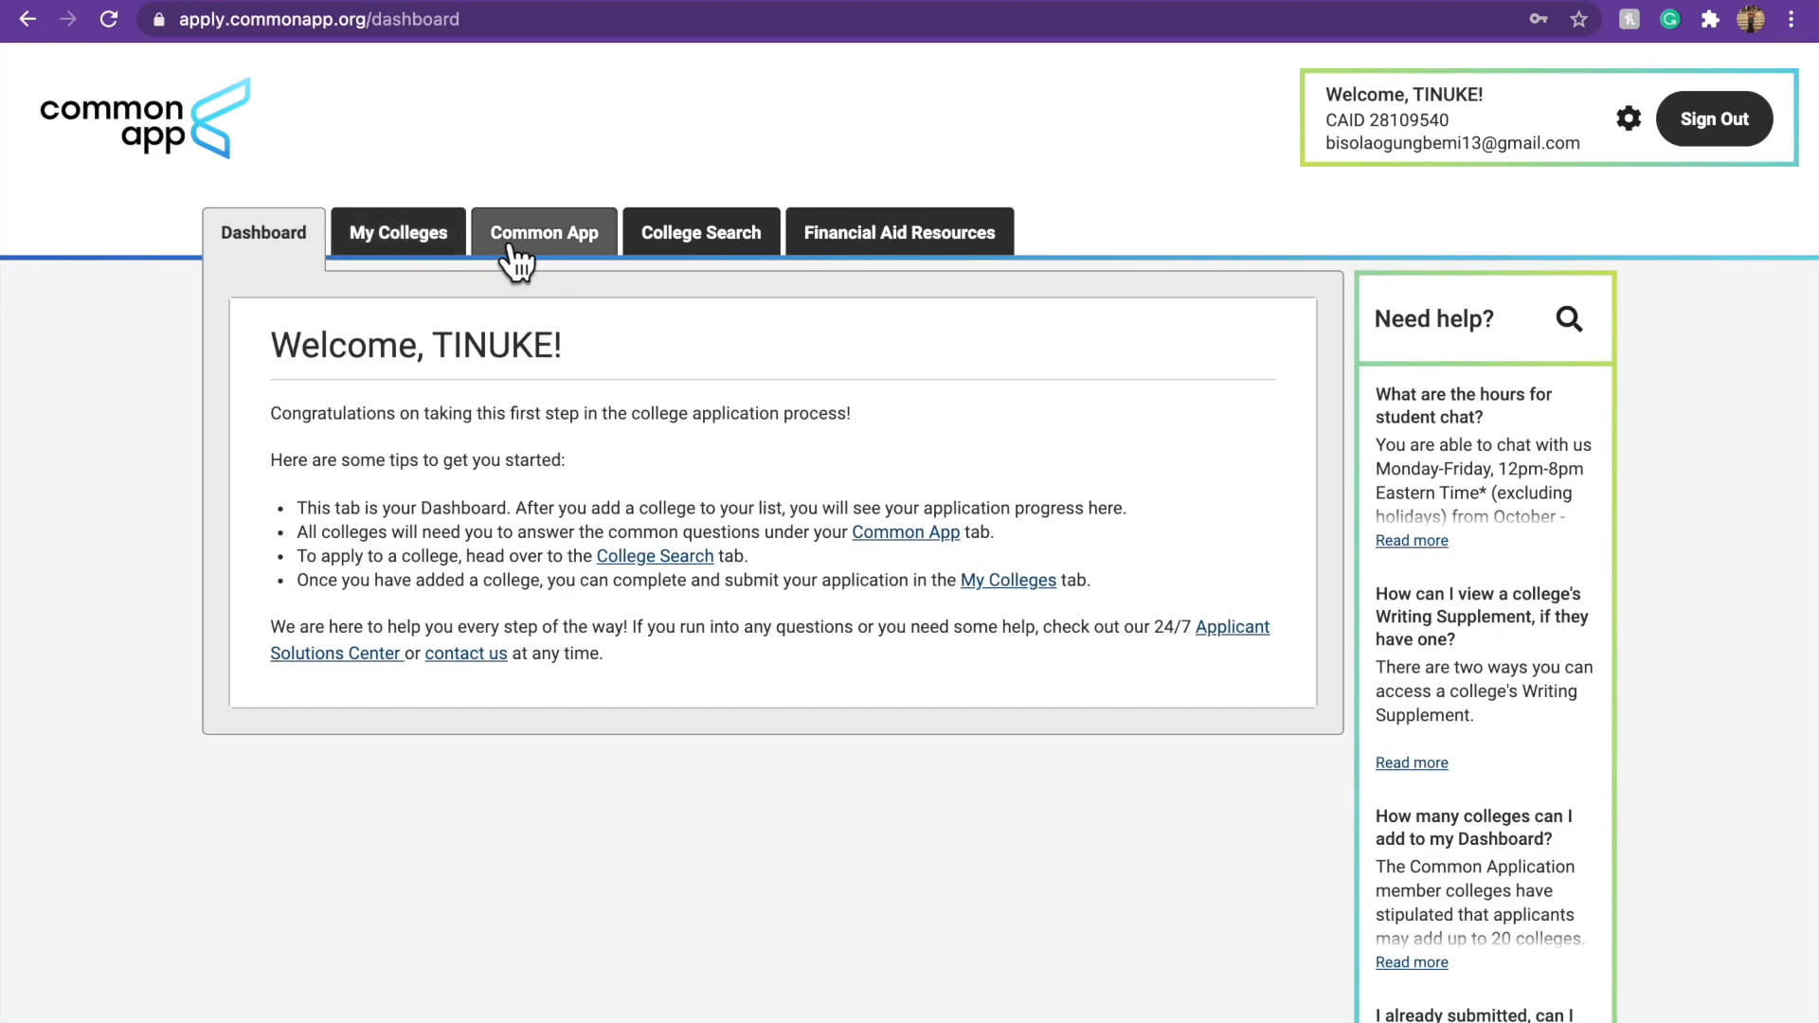
{"action": "left_click", "coordinate": [398, 232]}
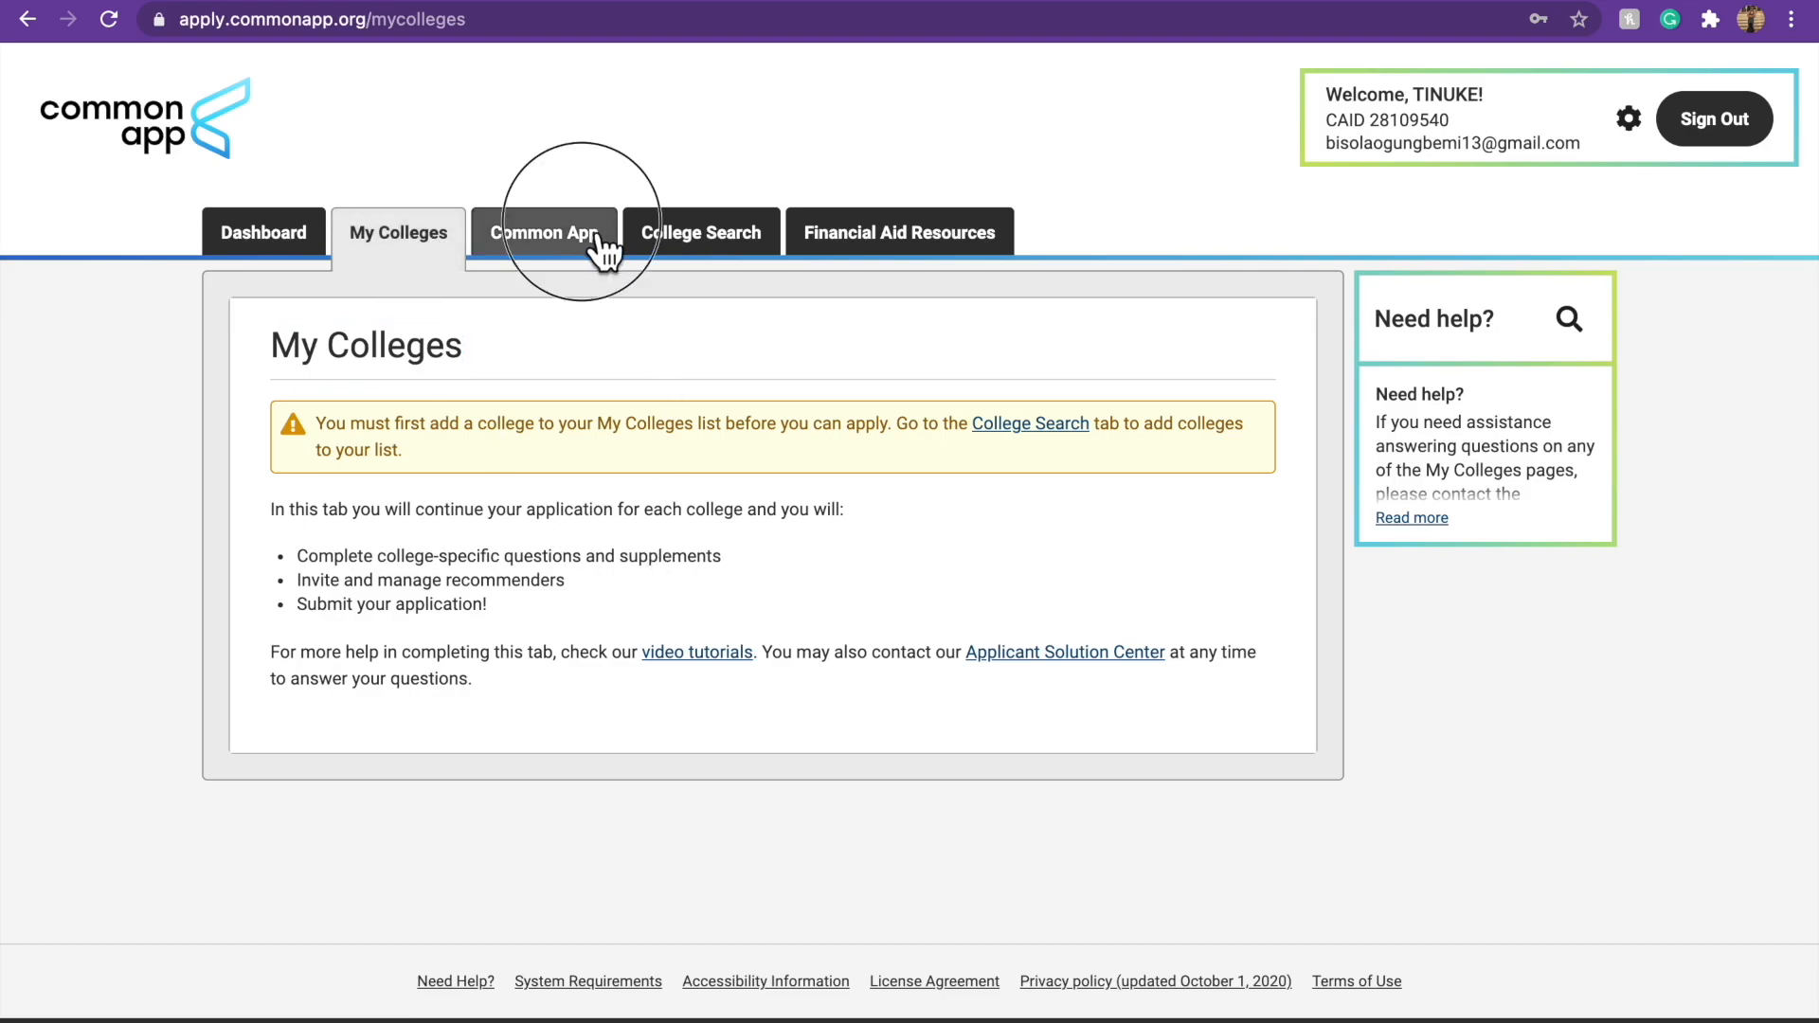
Open the Common App questions and look through the partly pre-filled Profile page.
{"action": "left_click", "coordinate": [544, 231]}
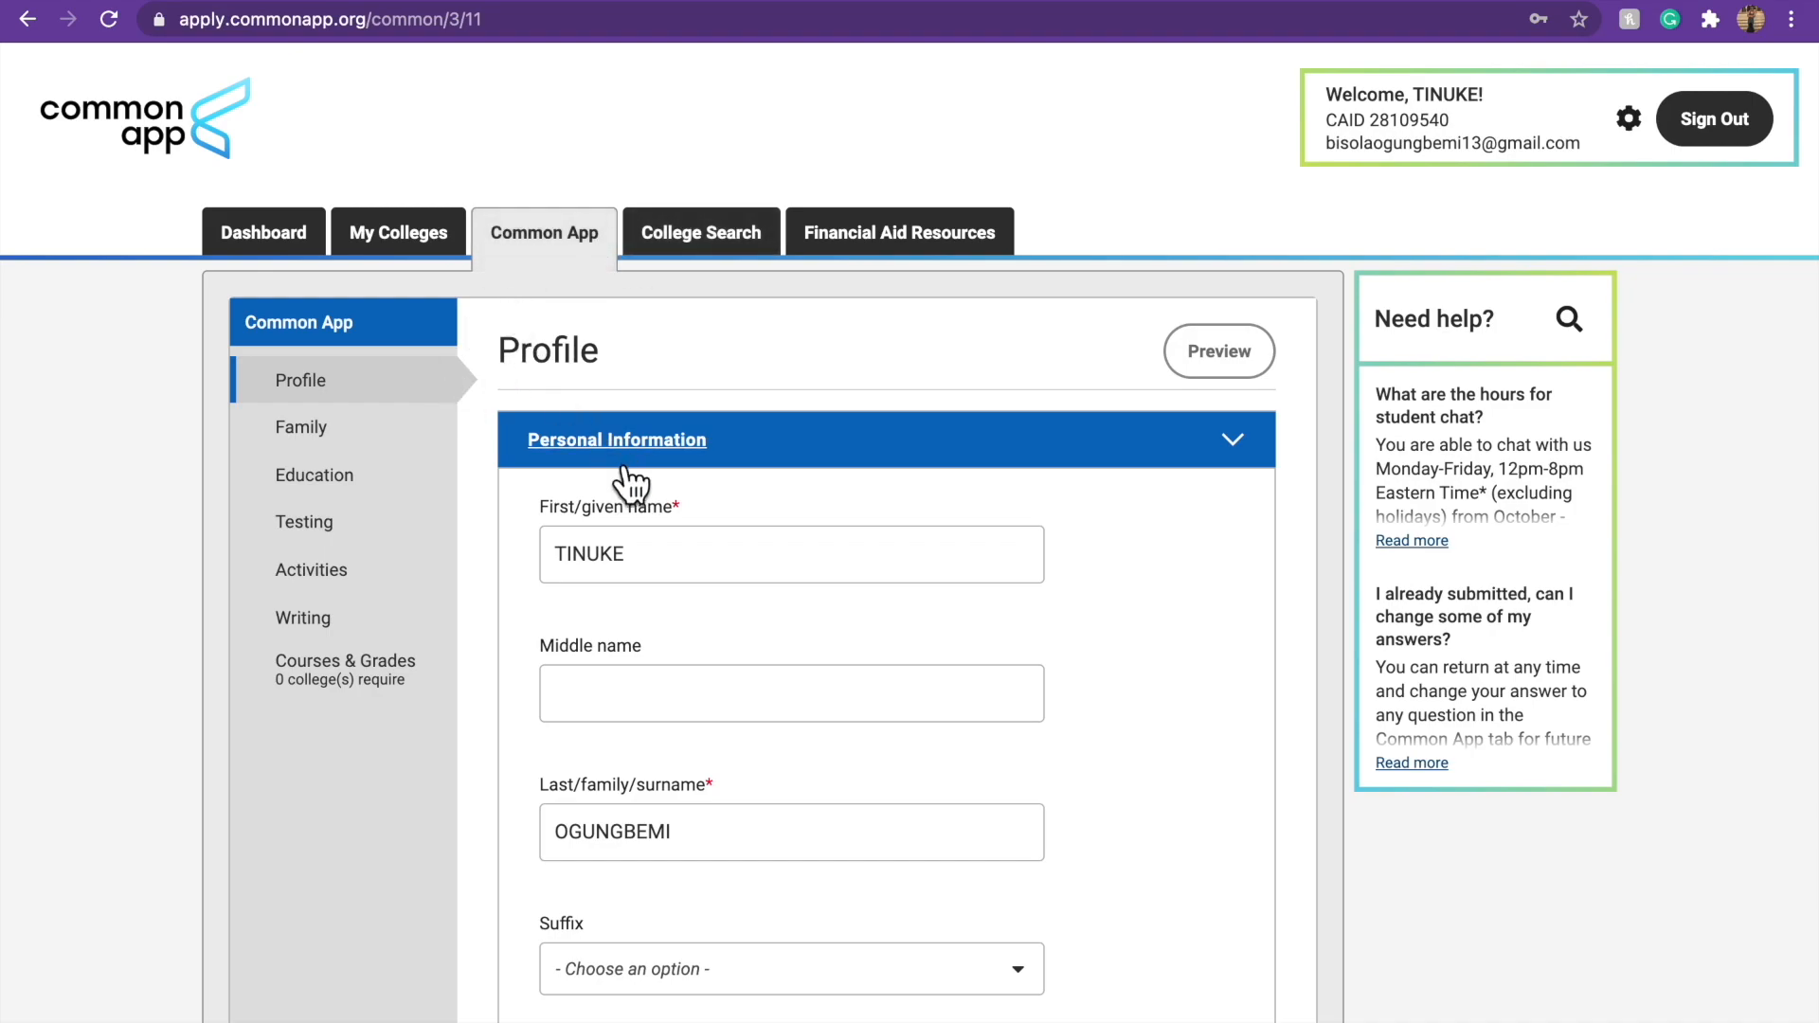
{"action": "scroll", "scroll_direction": "down", "scroll_amount": 3}
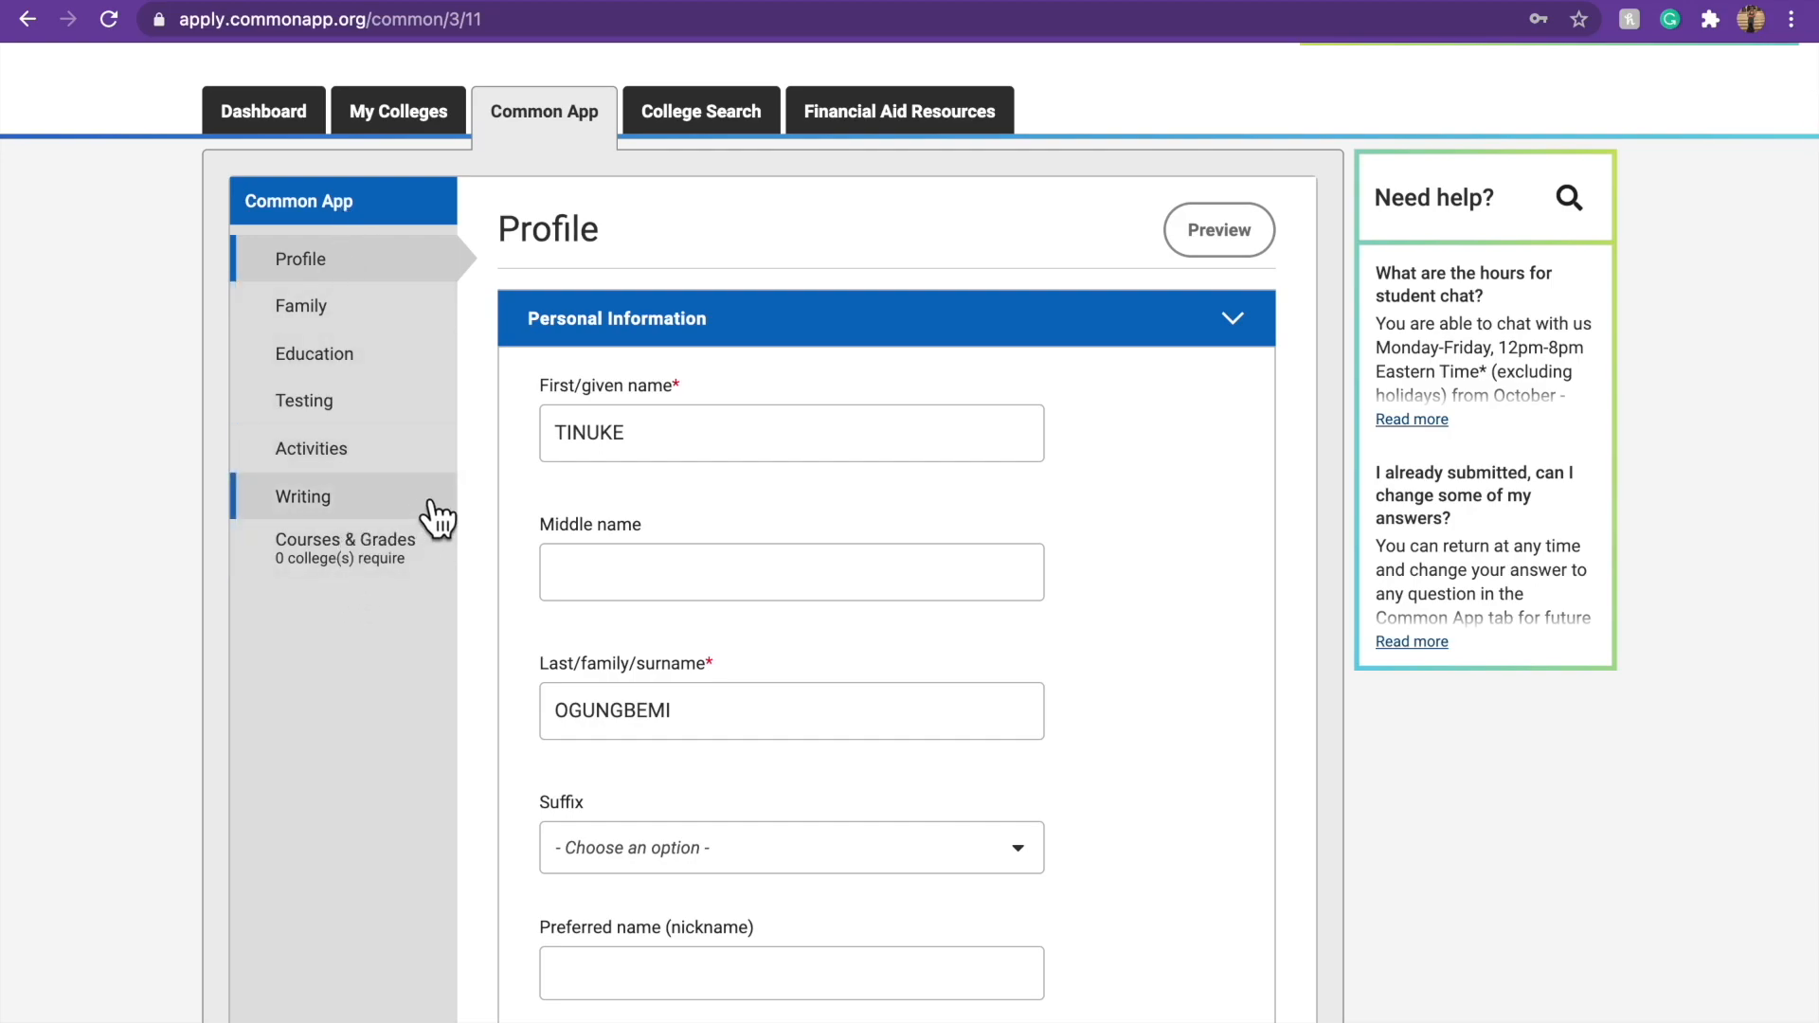
{"action": "mouse_move", "coordinate": [452, 322]}
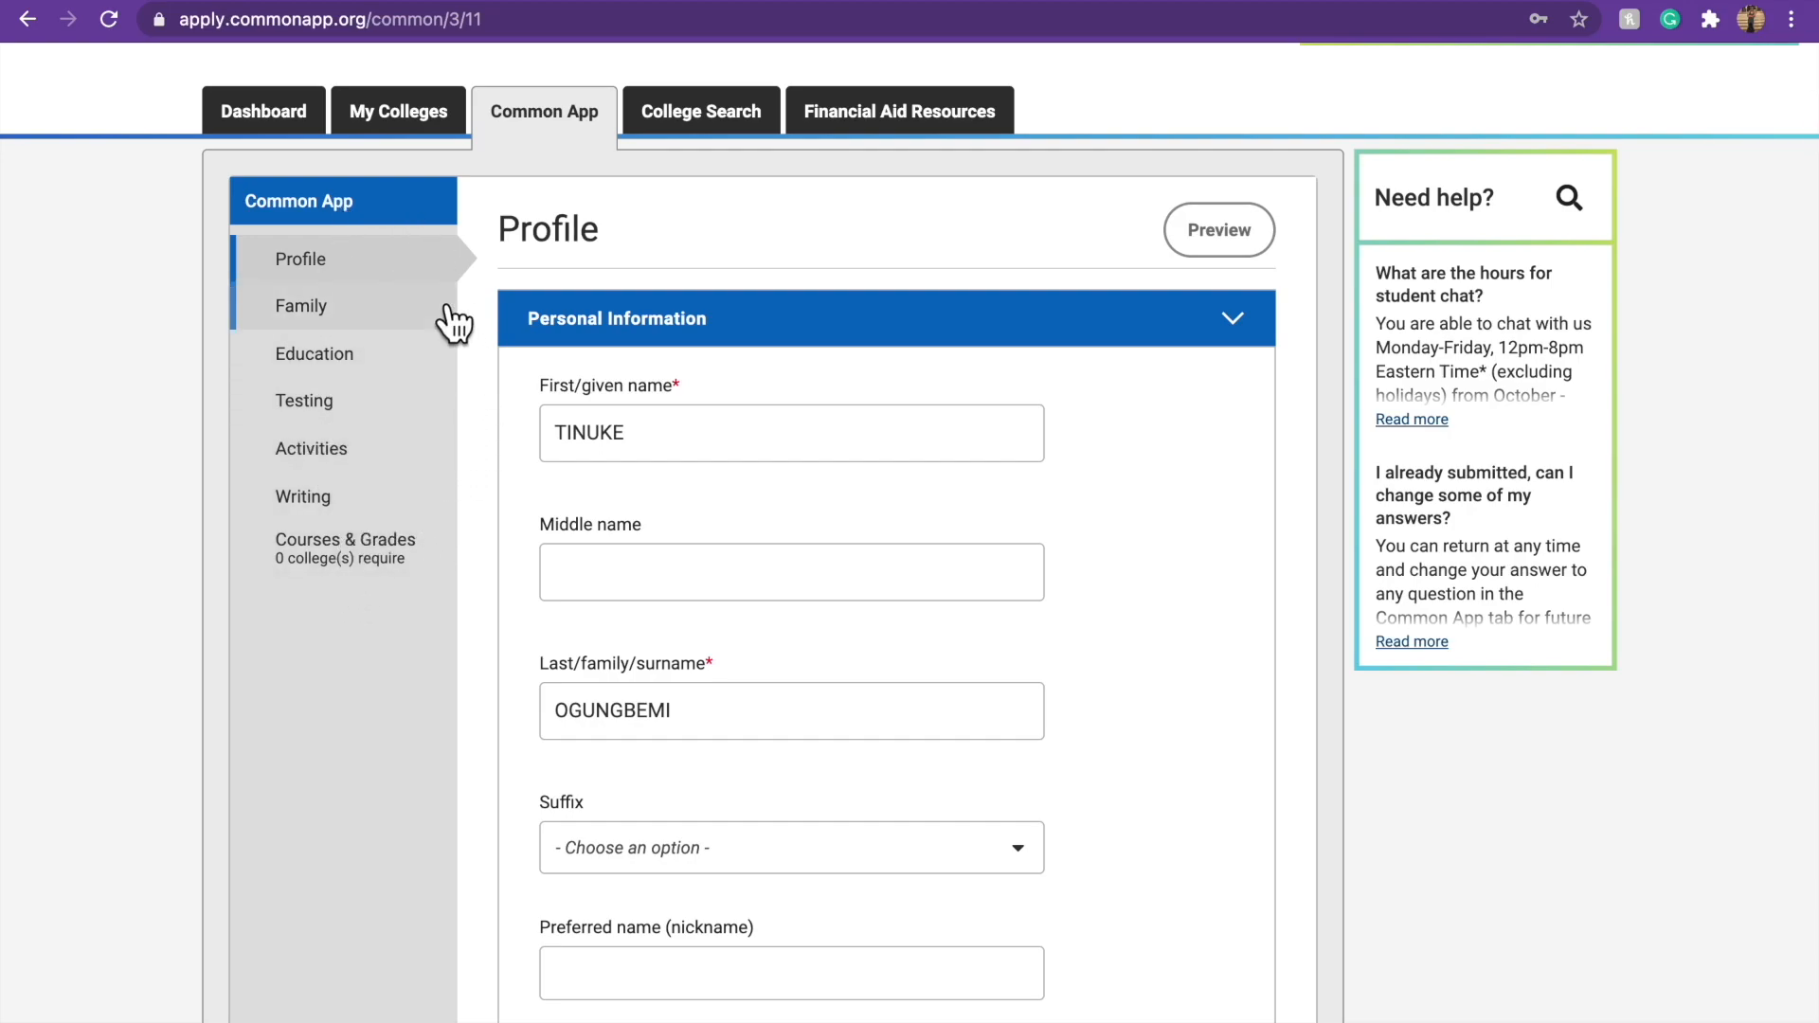
{"action": "scroll", "scroll_direction": "down", "scroll_amount": 3}
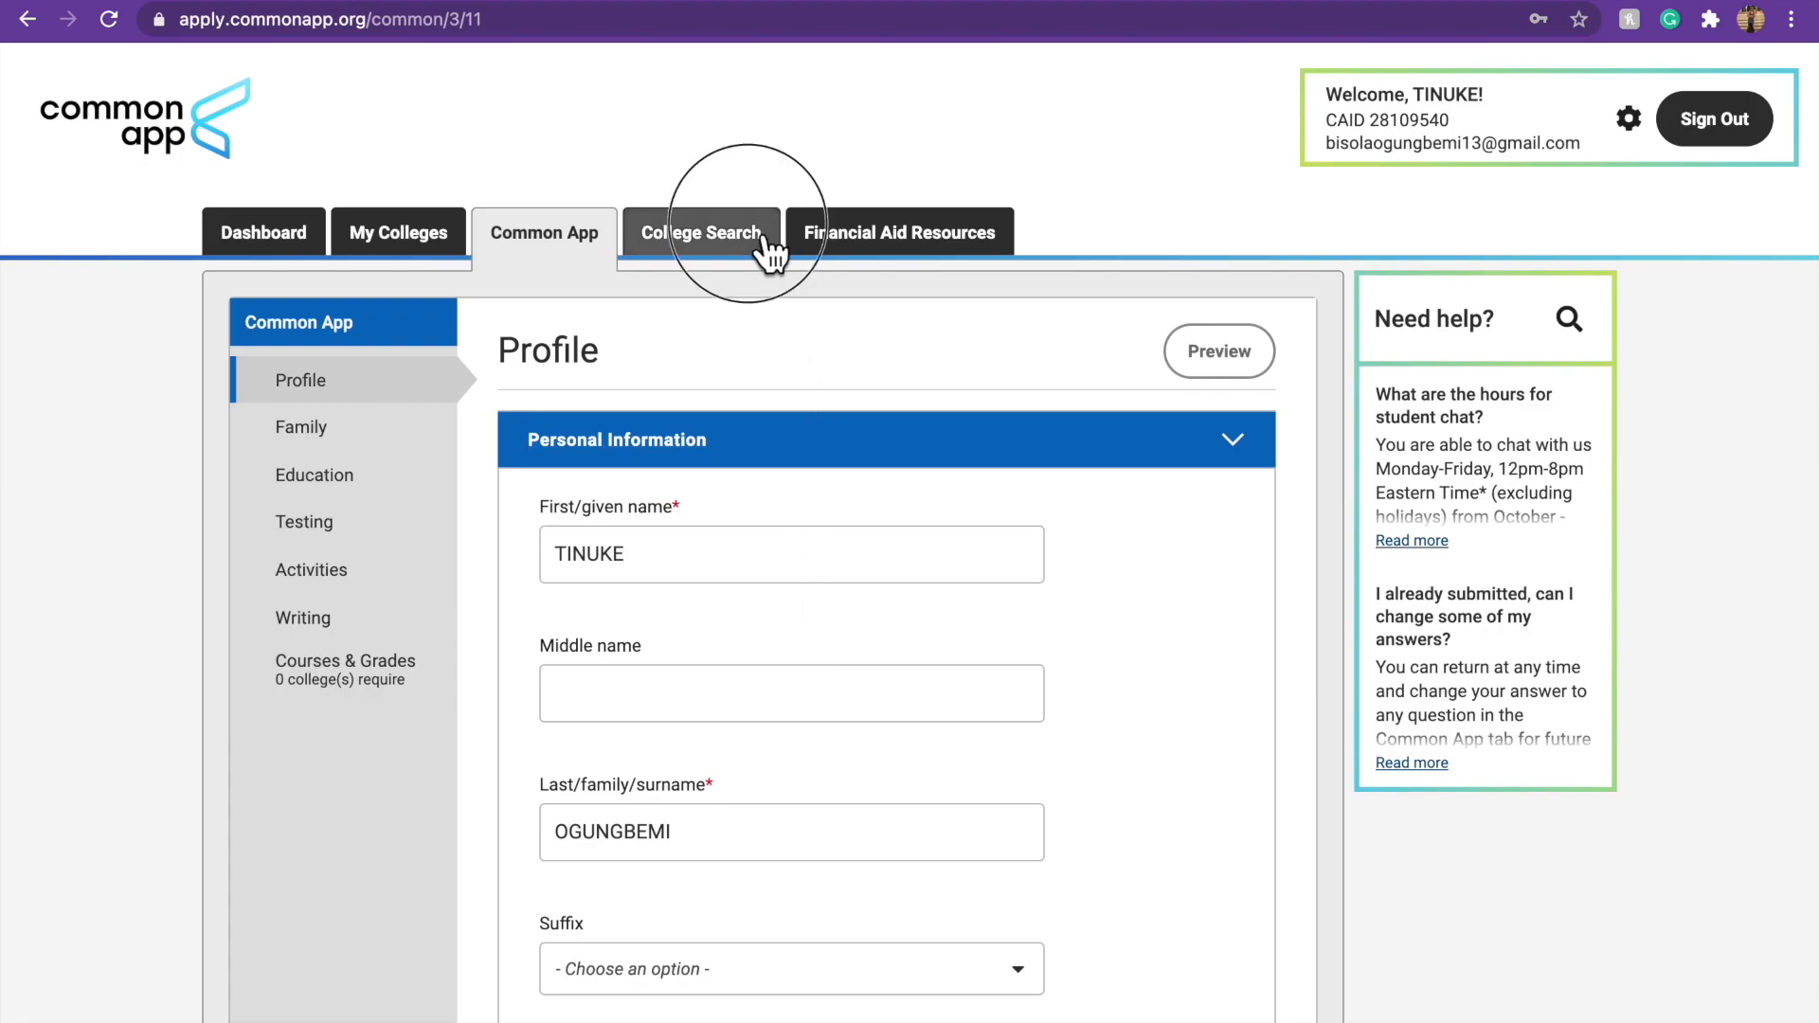
In College Search, check More filters and the country list, then show all 917 colleges.
{"action": "left_click", "coordinate": [701, 231]}
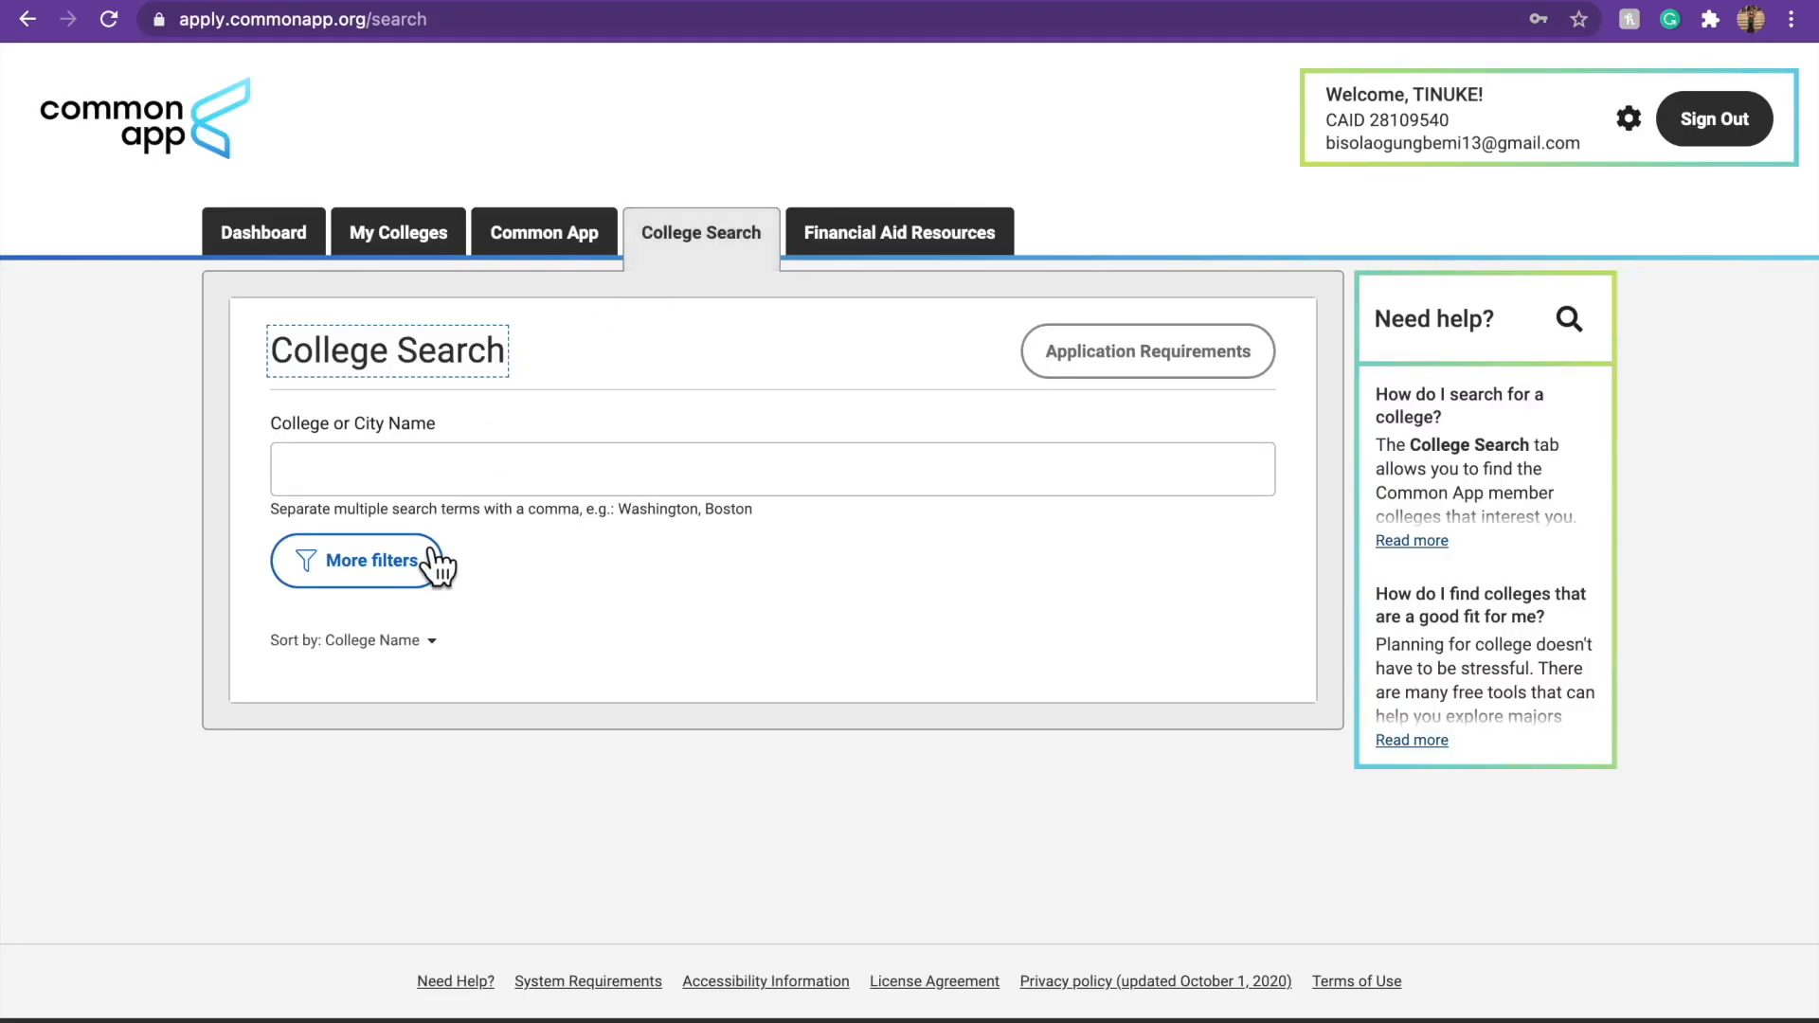
{"action": "left_click", "coordinate": [357, 561]}
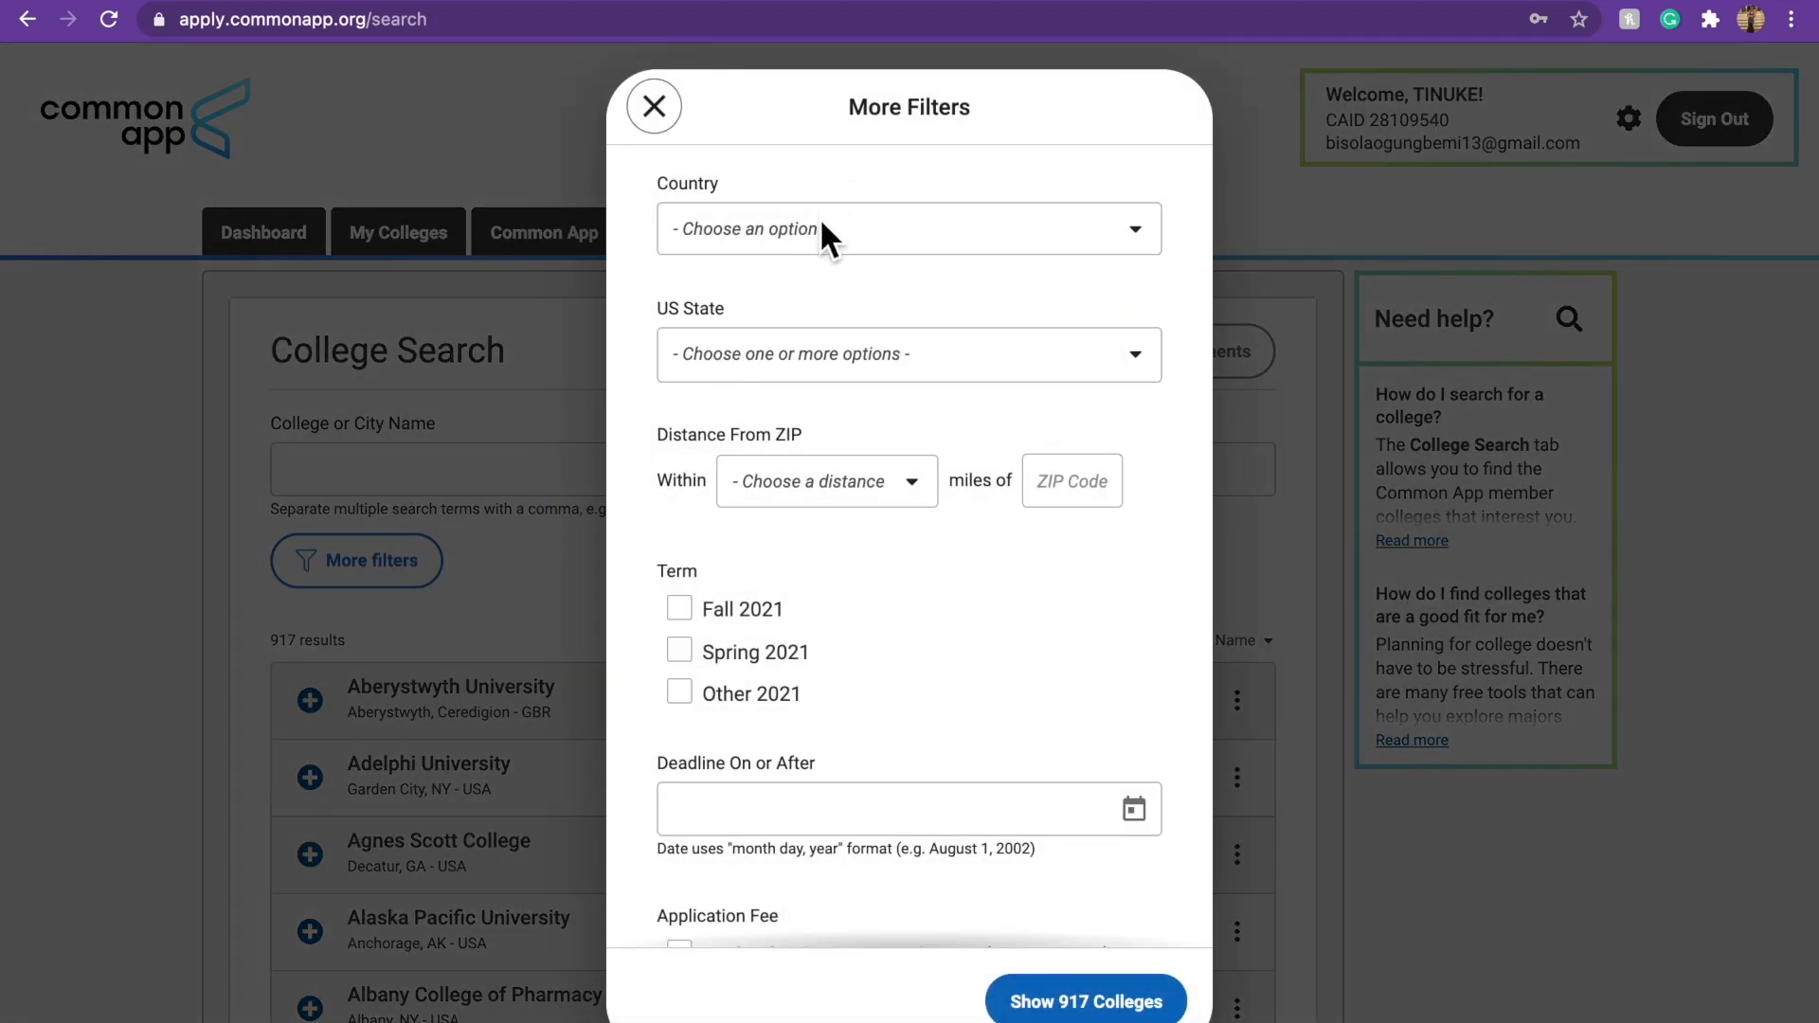
{"action": "left_click", "coordinate": [908, 227]}
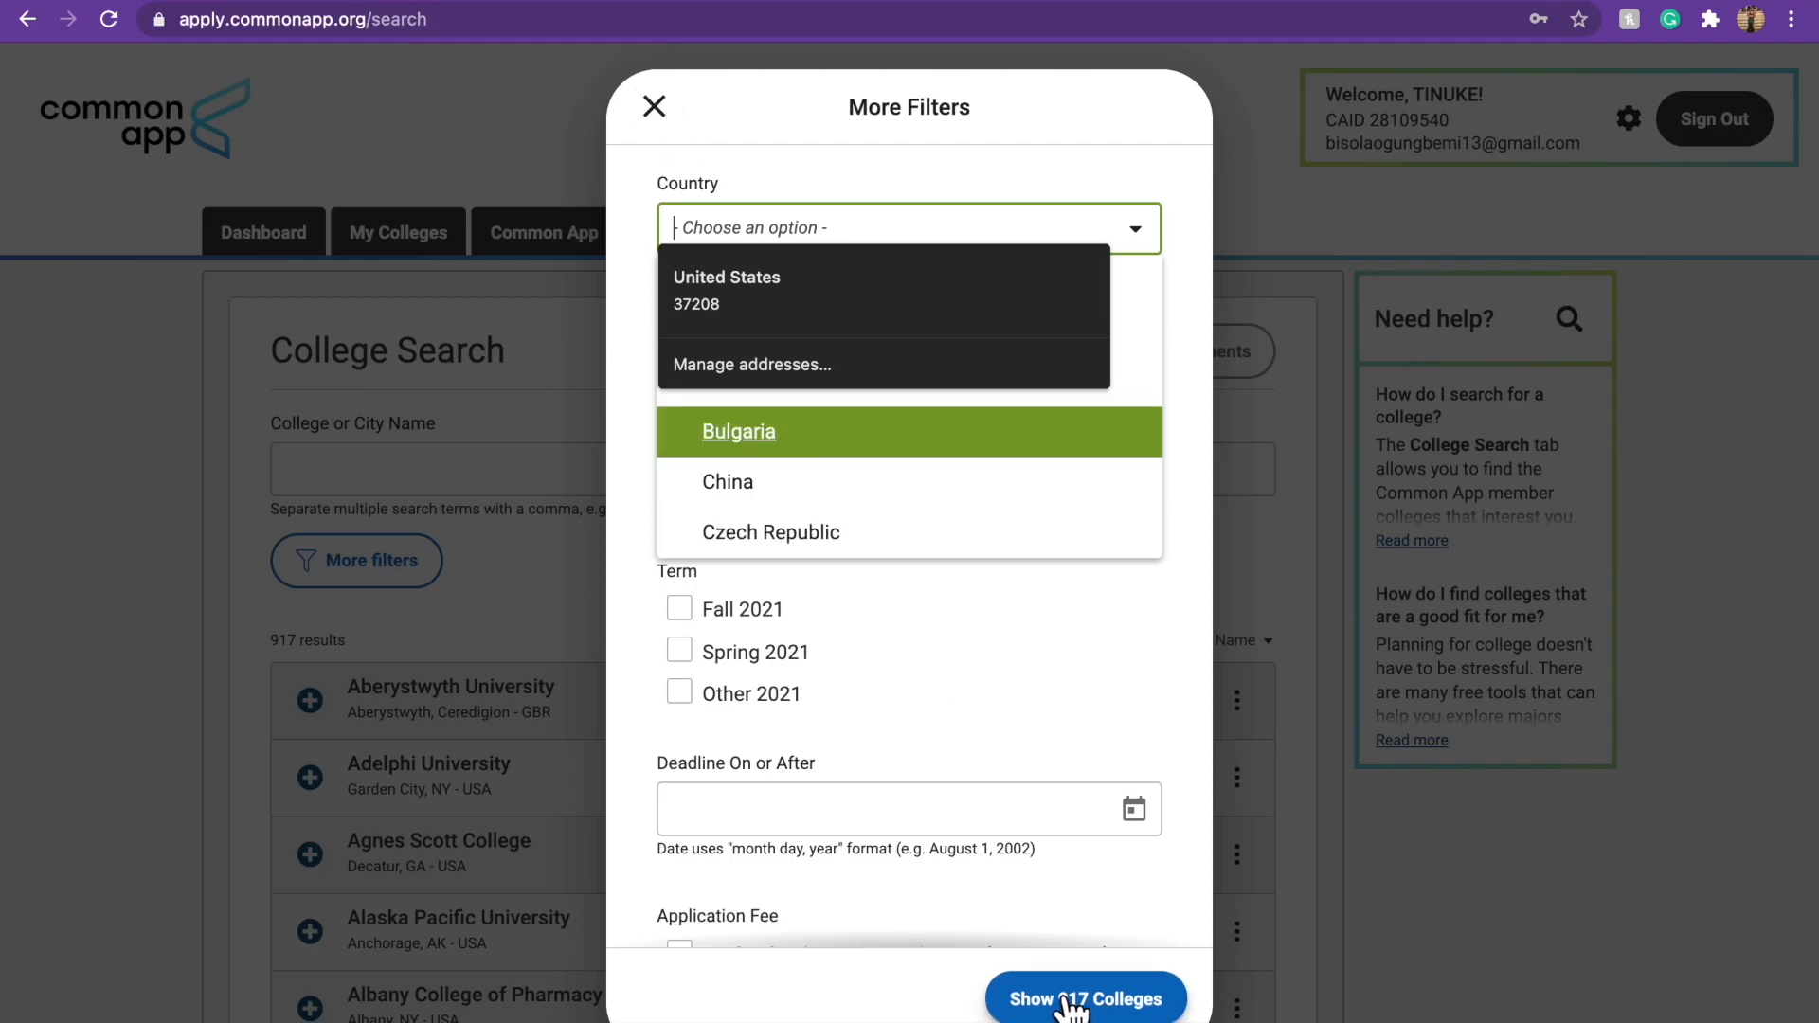
{"action": "left_click", "coordinate": [1084, 998]}
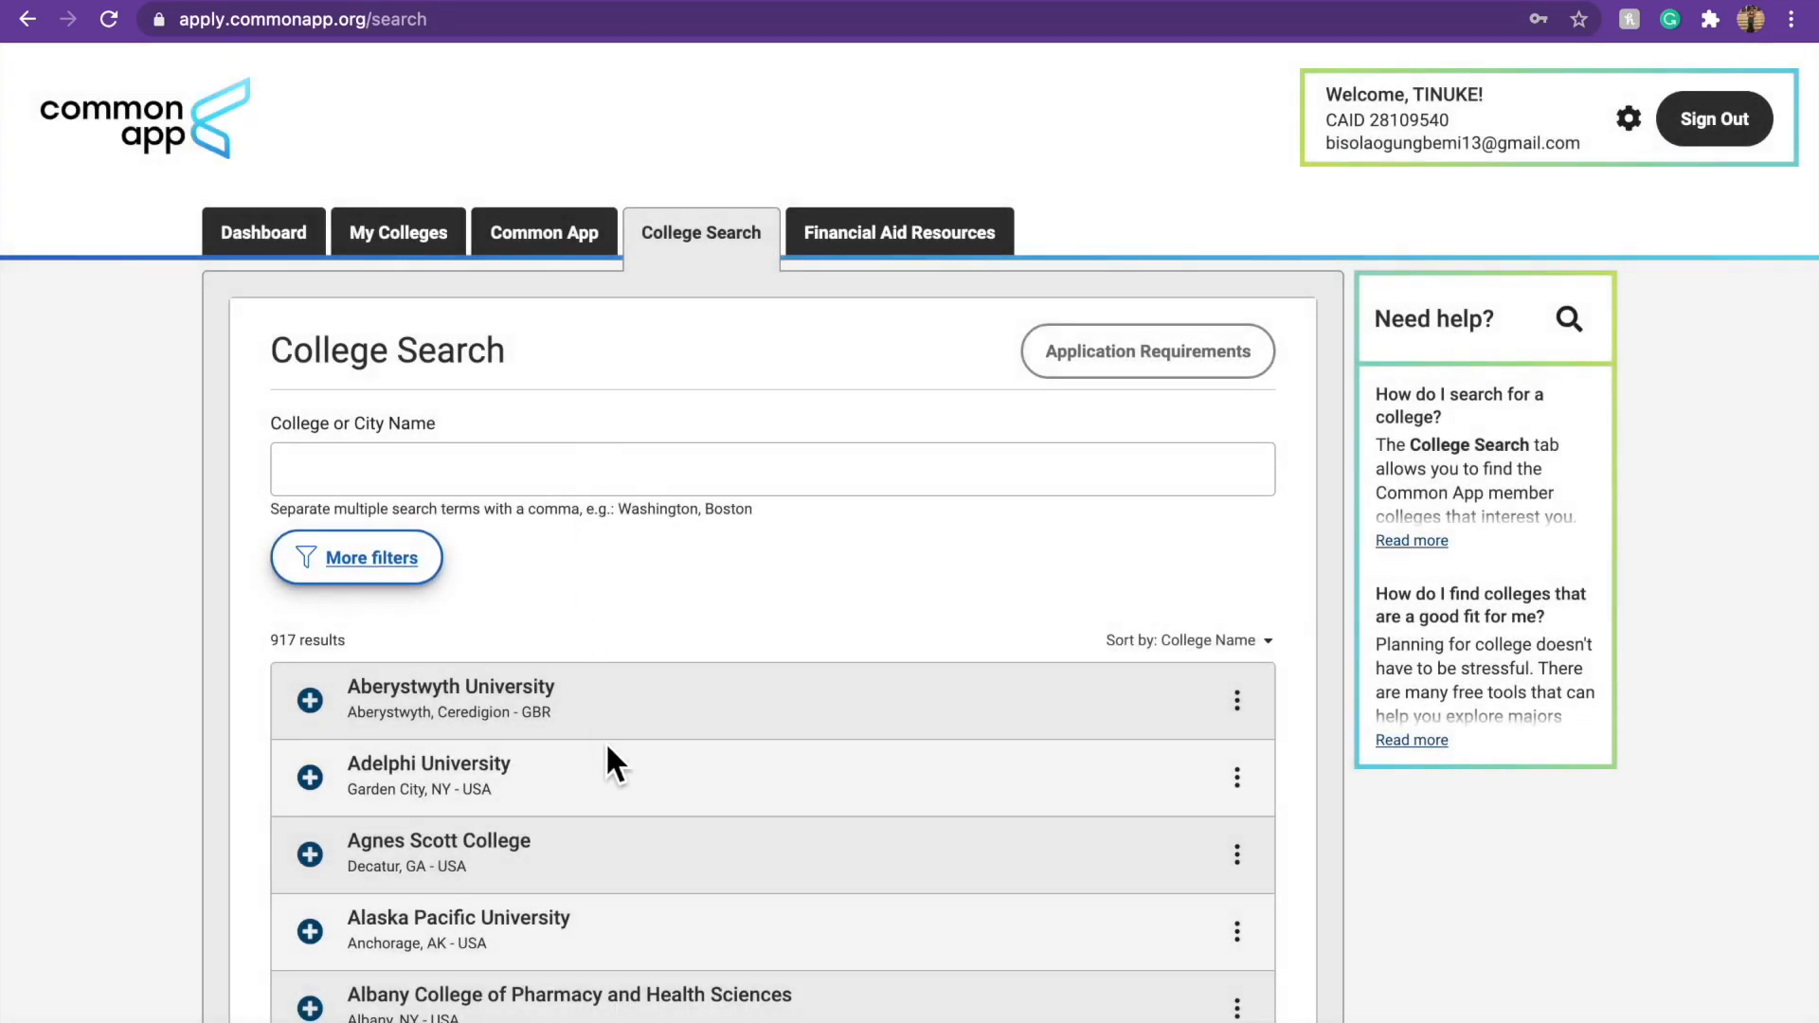
Scroll the results and add Aberystwyth University to My Colleges.
{"action": "scroll", "scroll_direction": "down", "scroll_amount": 3}
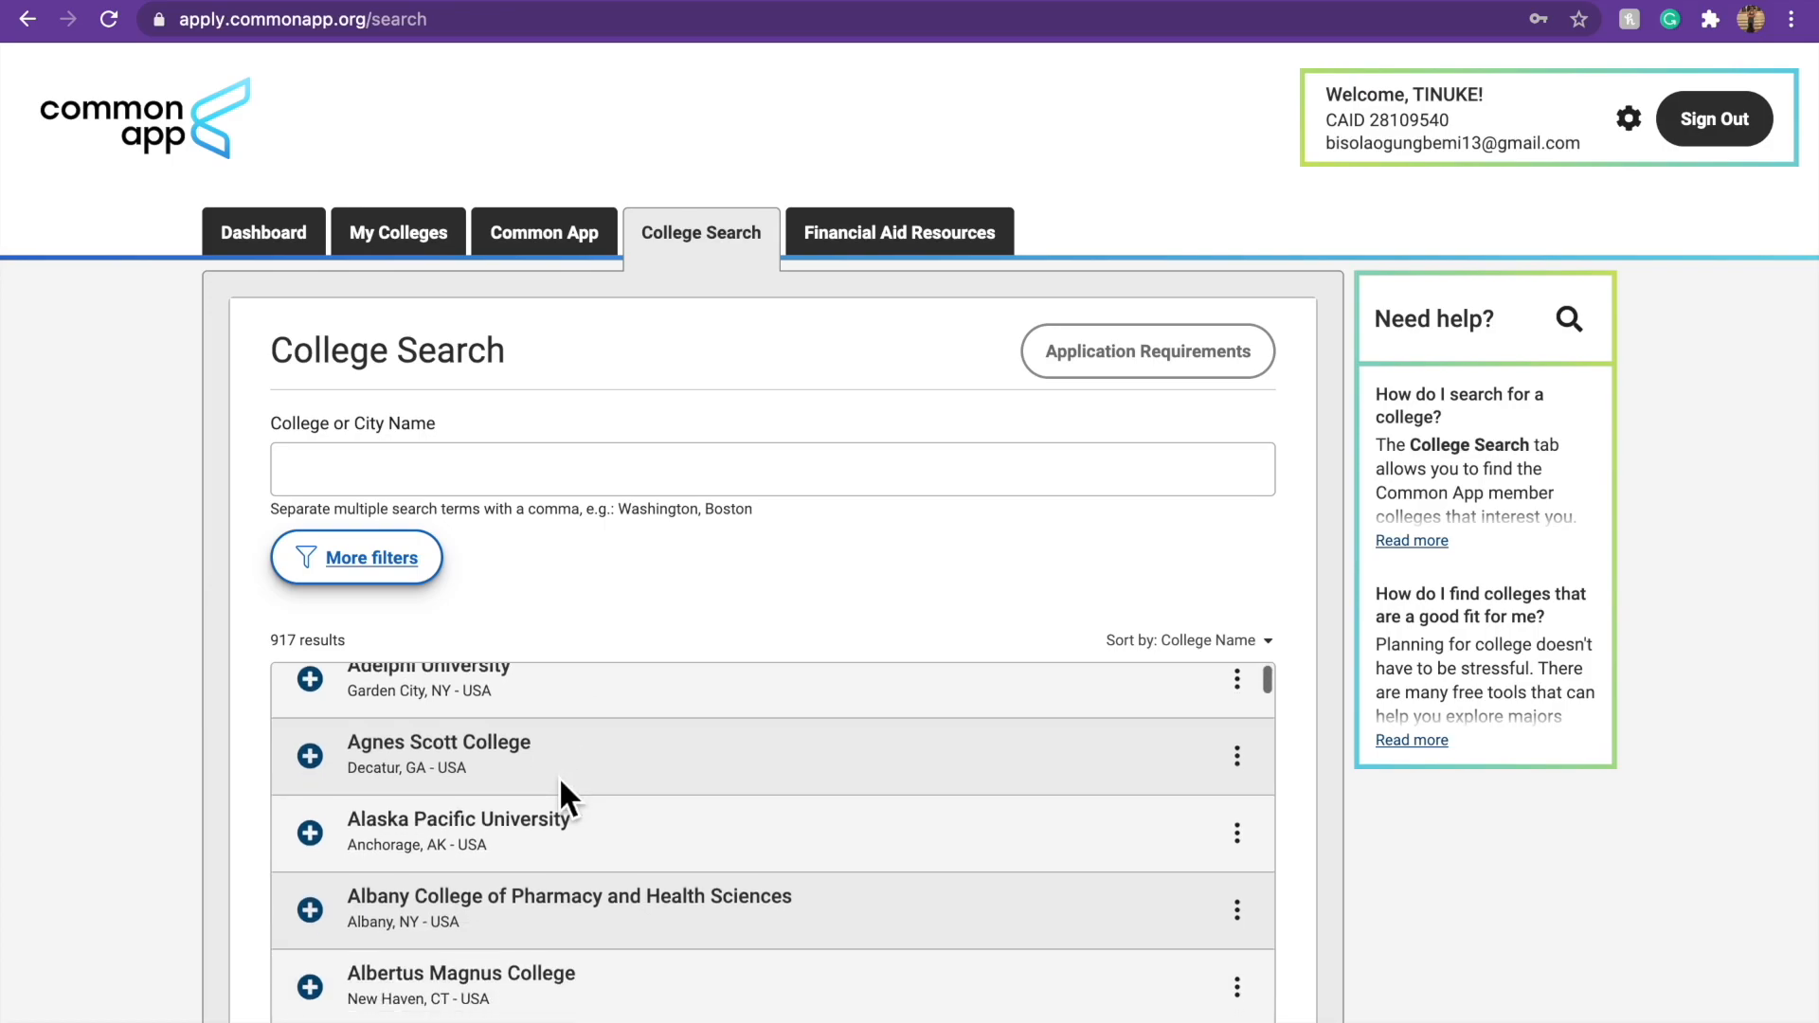
{"action": "scroll", "scroll_direction": "down", "scroll_amount": 3}
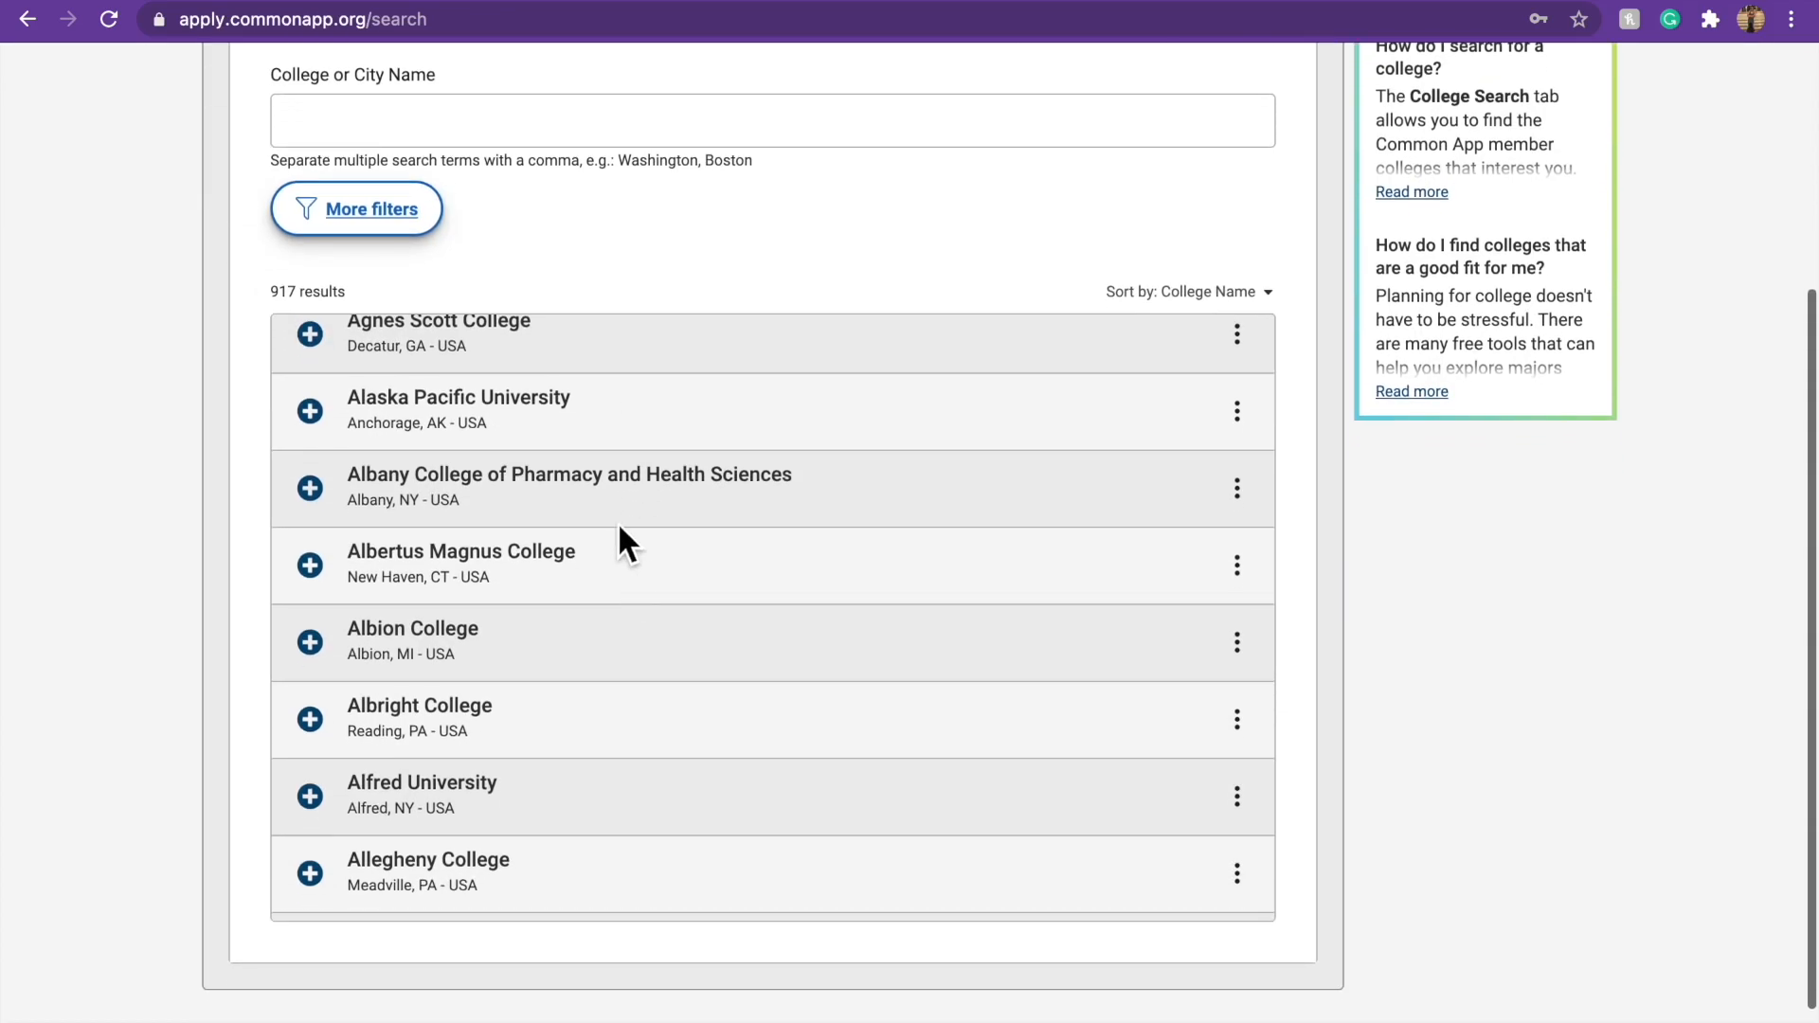
{"action": "scroll", "scroll_direction": "down", "scroll_amount": 3}
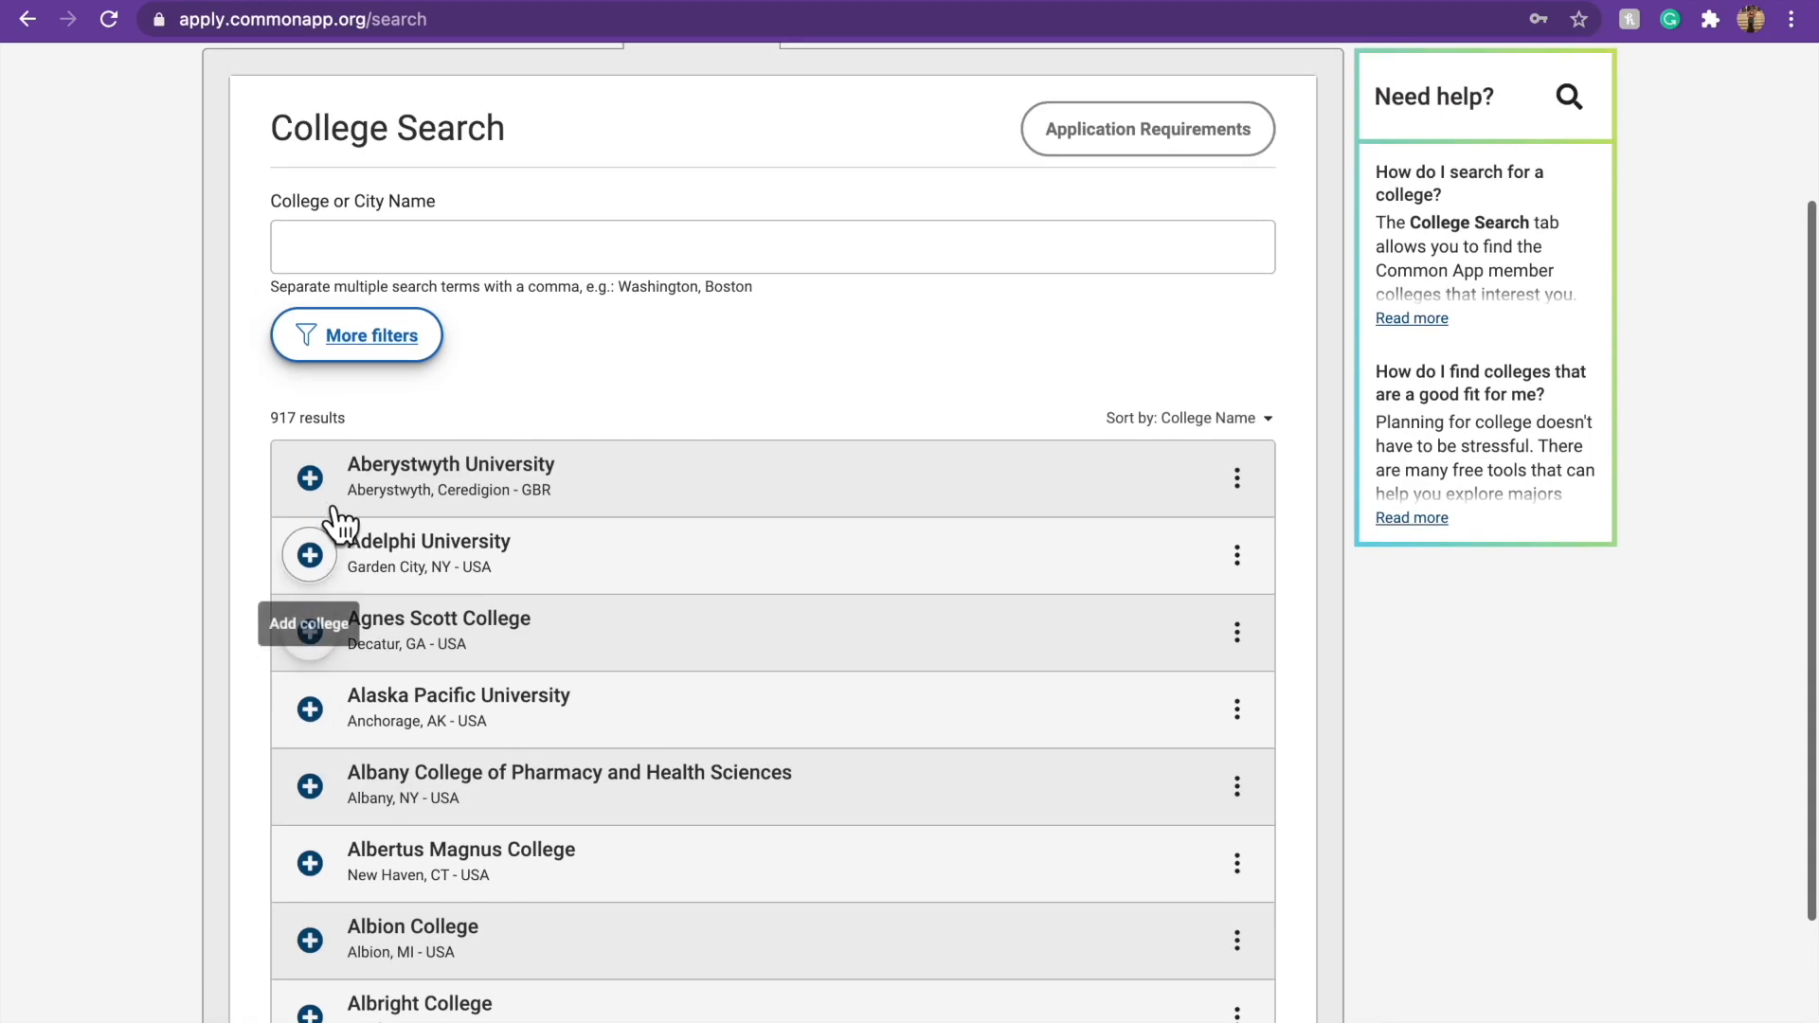
{"action": "left_click", "coordinate": [309, 478]}
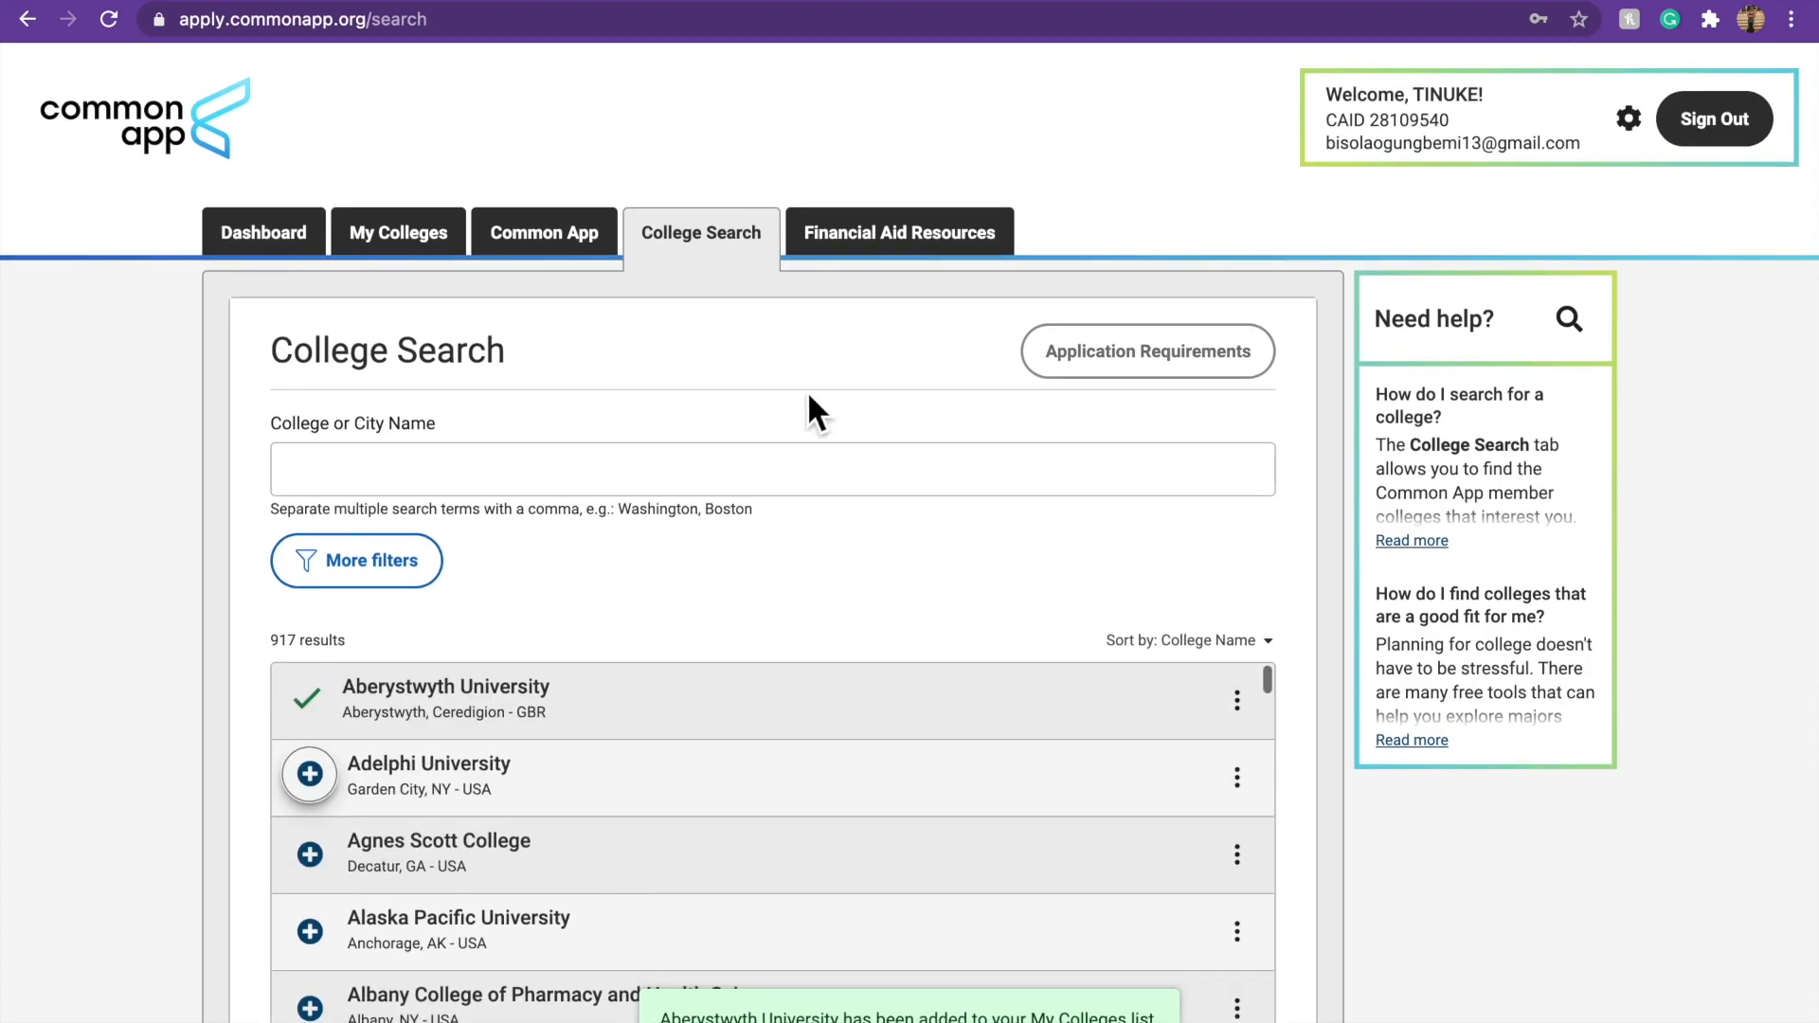
Leave financial aid, confirm Aberystwyth is in My Colleges, and start adding another college.
{"action": "left_click", "coordinate": [899, 232]}
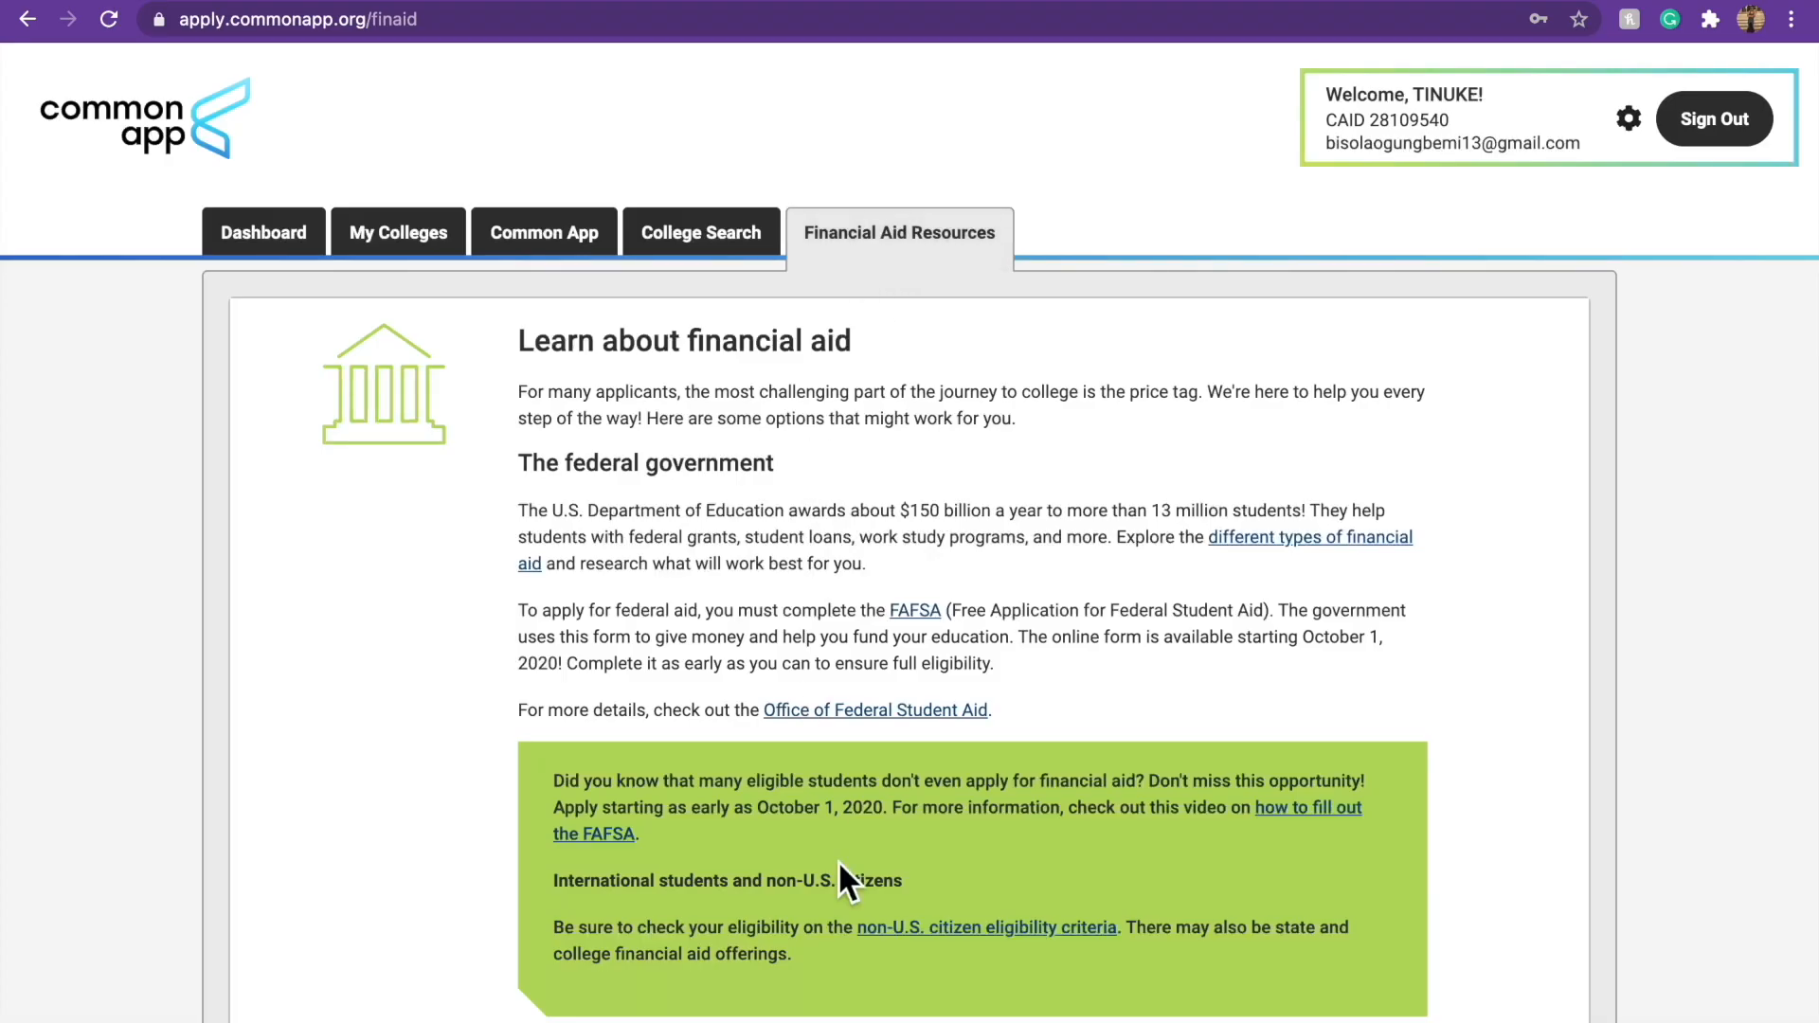
{"action": "scroll", "scroll_direction": "down", "scroll_amount": 3}
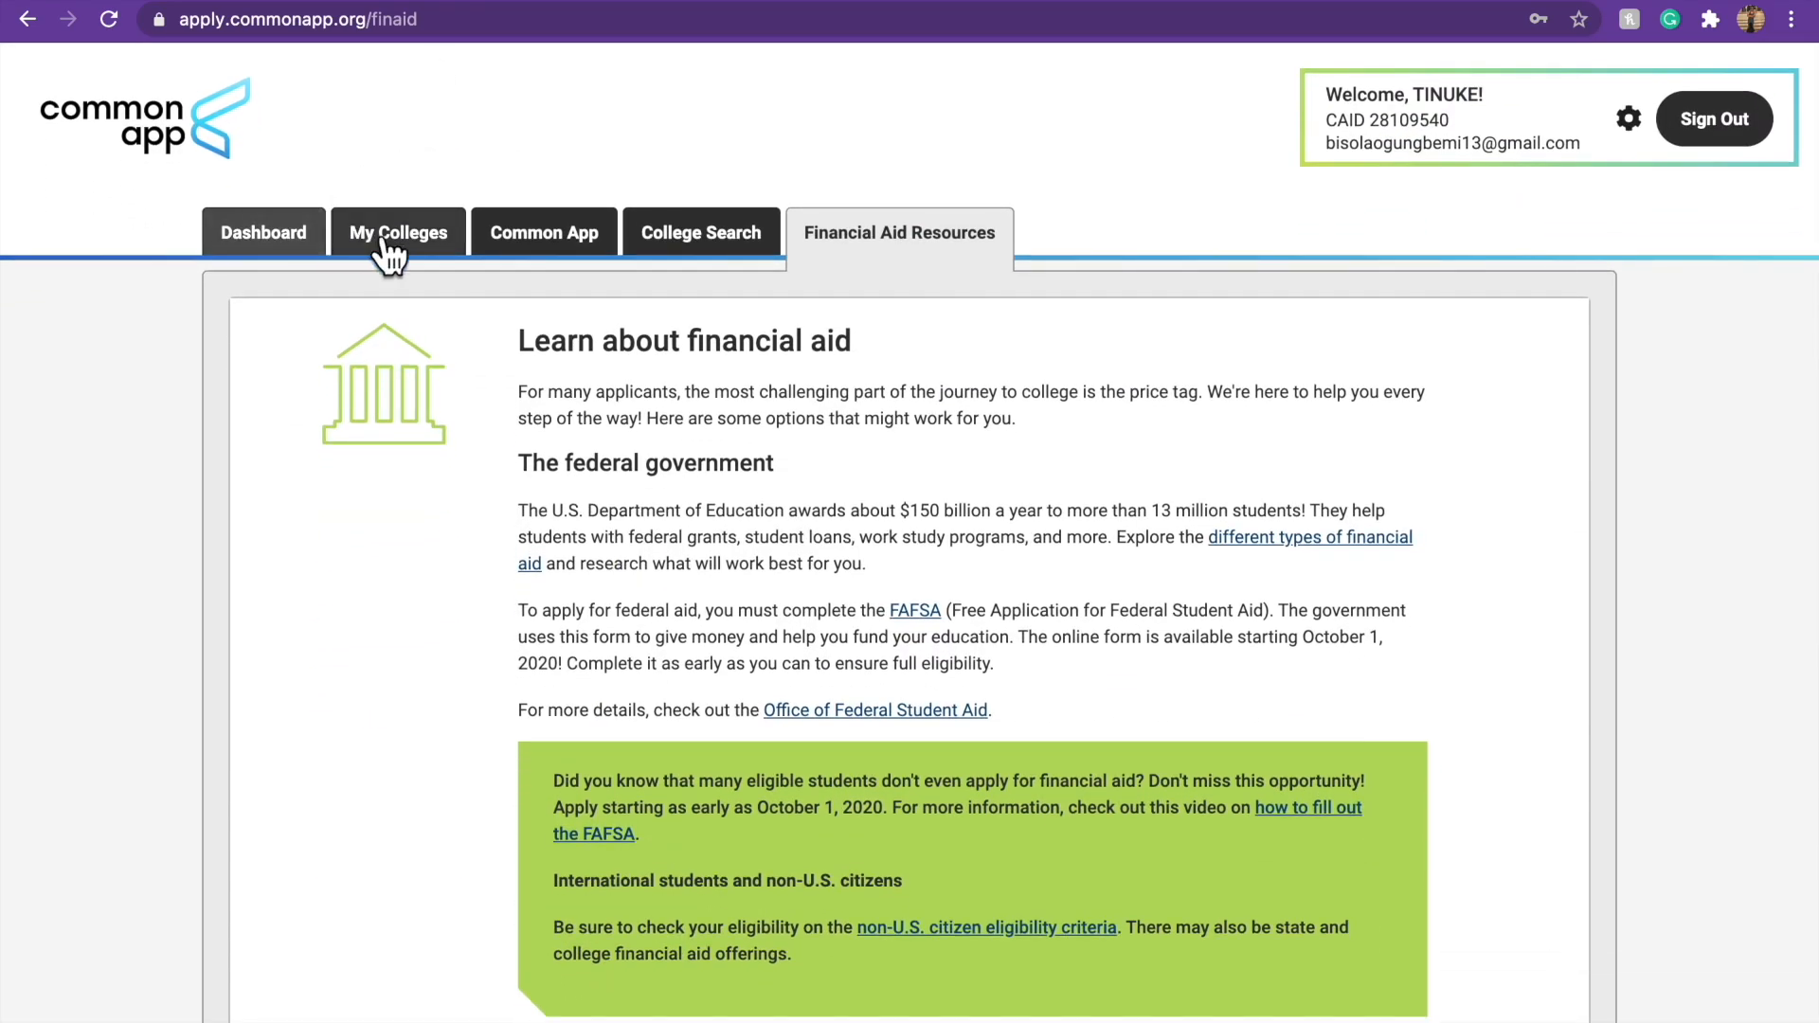
{"action": "mouse_move", "coordinate": [495, 252]}
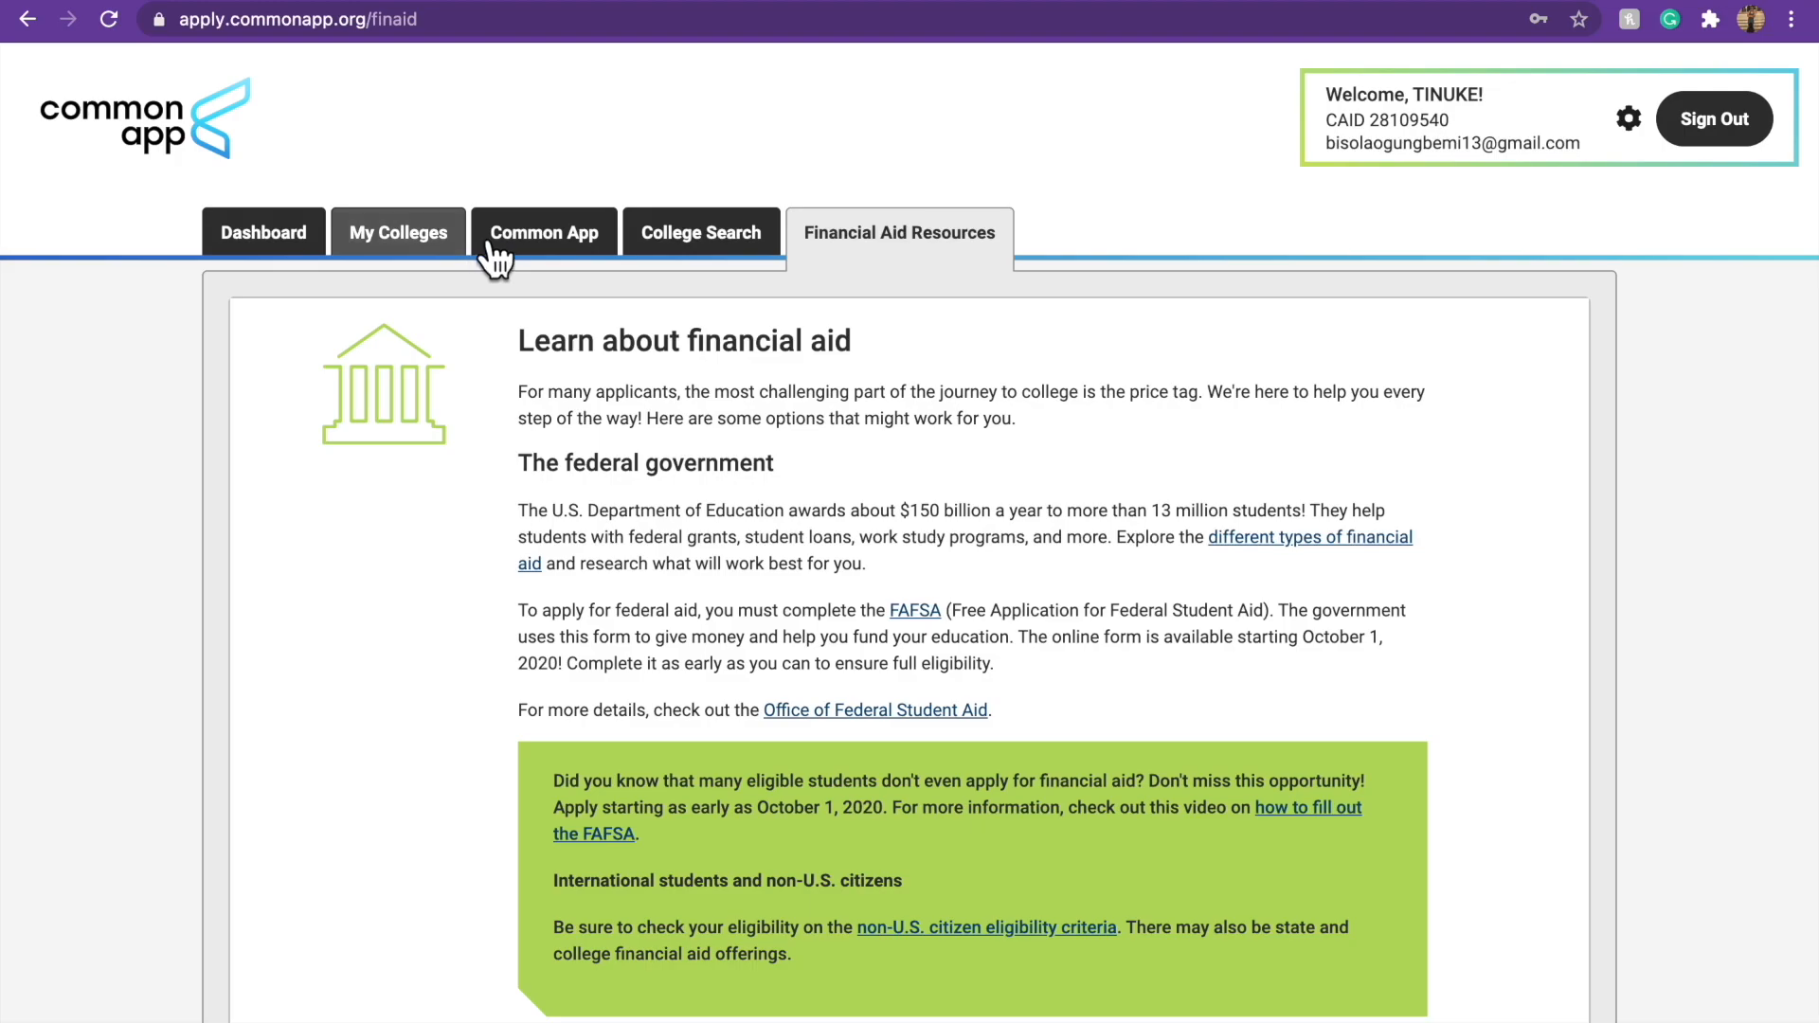
{"action": "left_click", "coordinate": [396, 231]}
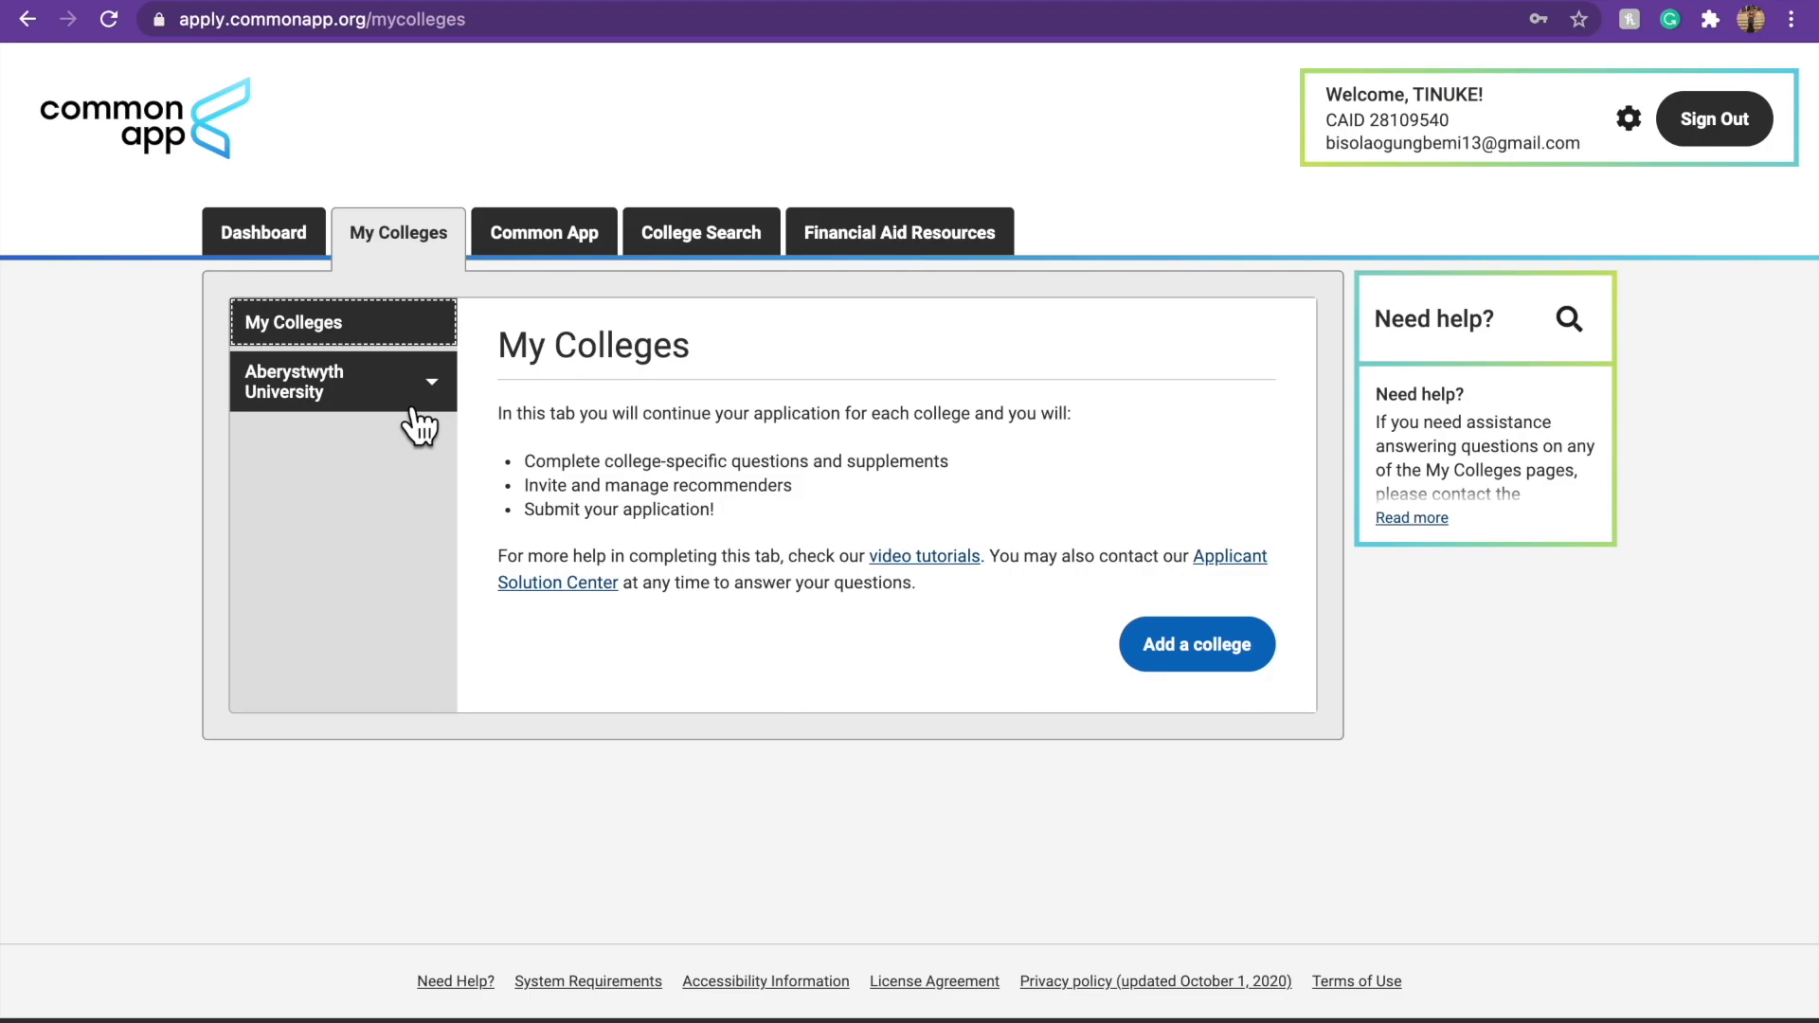
{"action": "mouse_move", "coordinate": [1145, 675]}
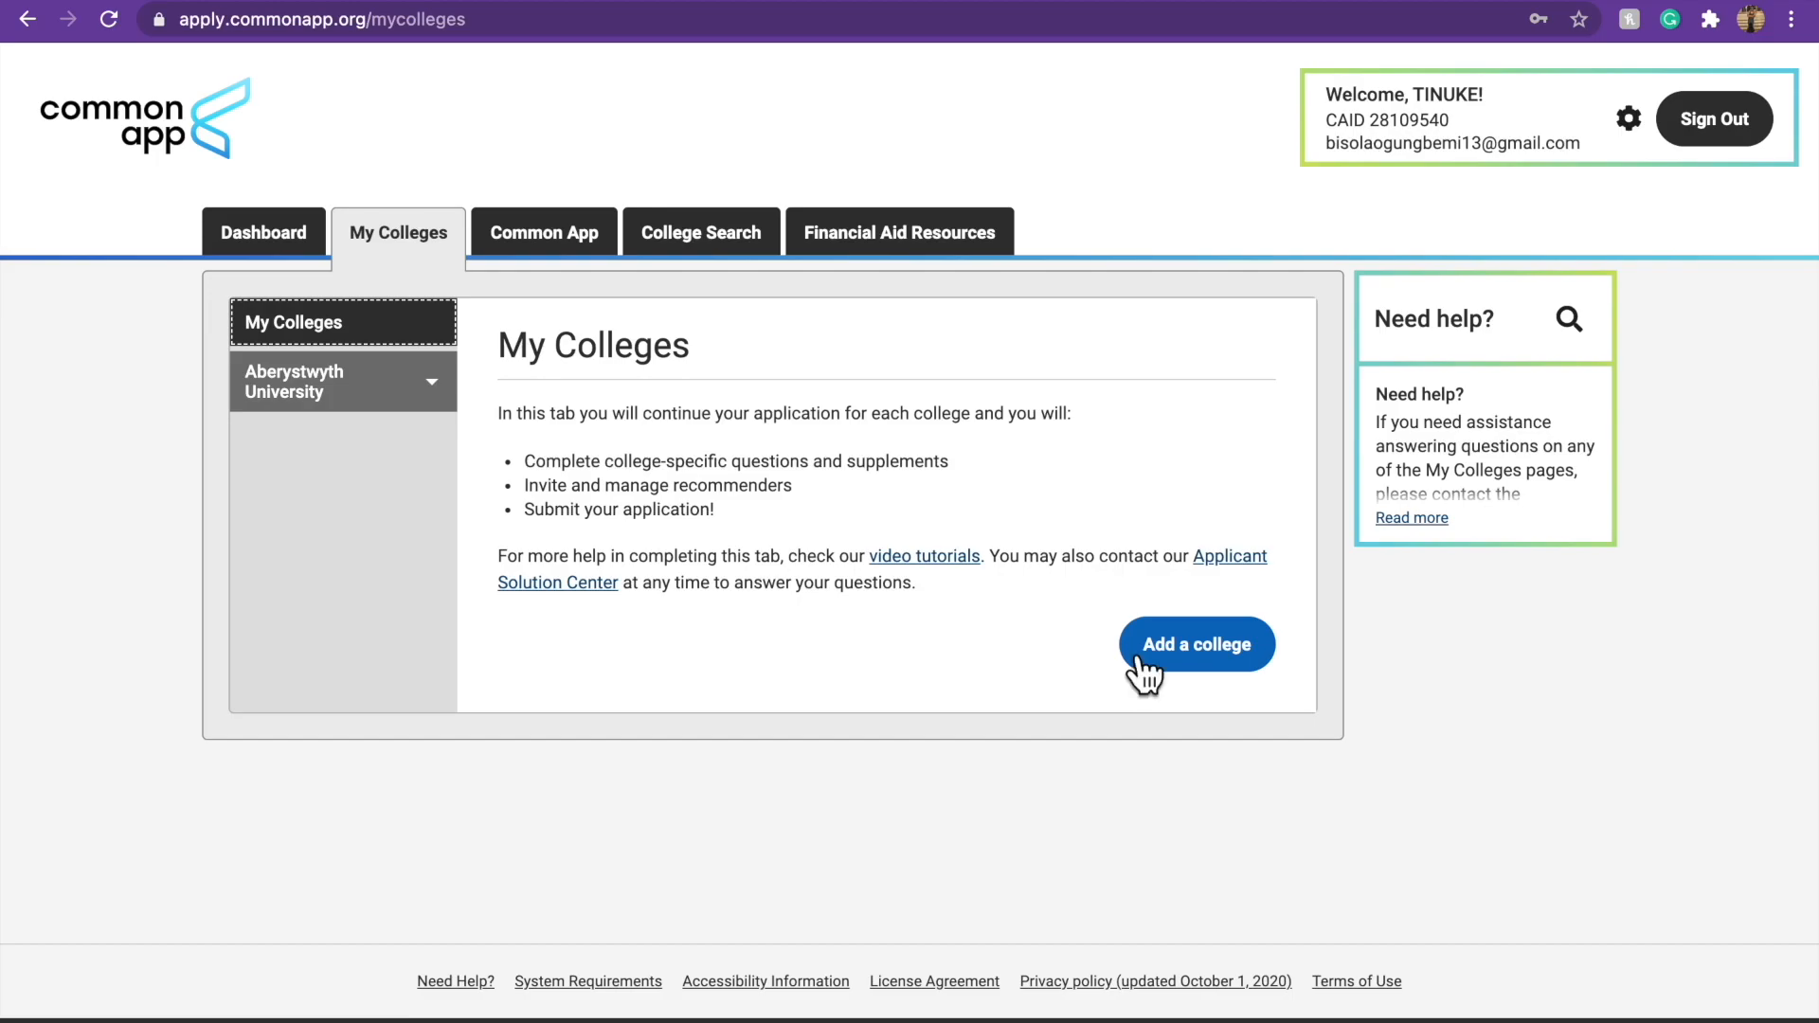
{"action": "left_click", "coordinate": [1196, 644]}
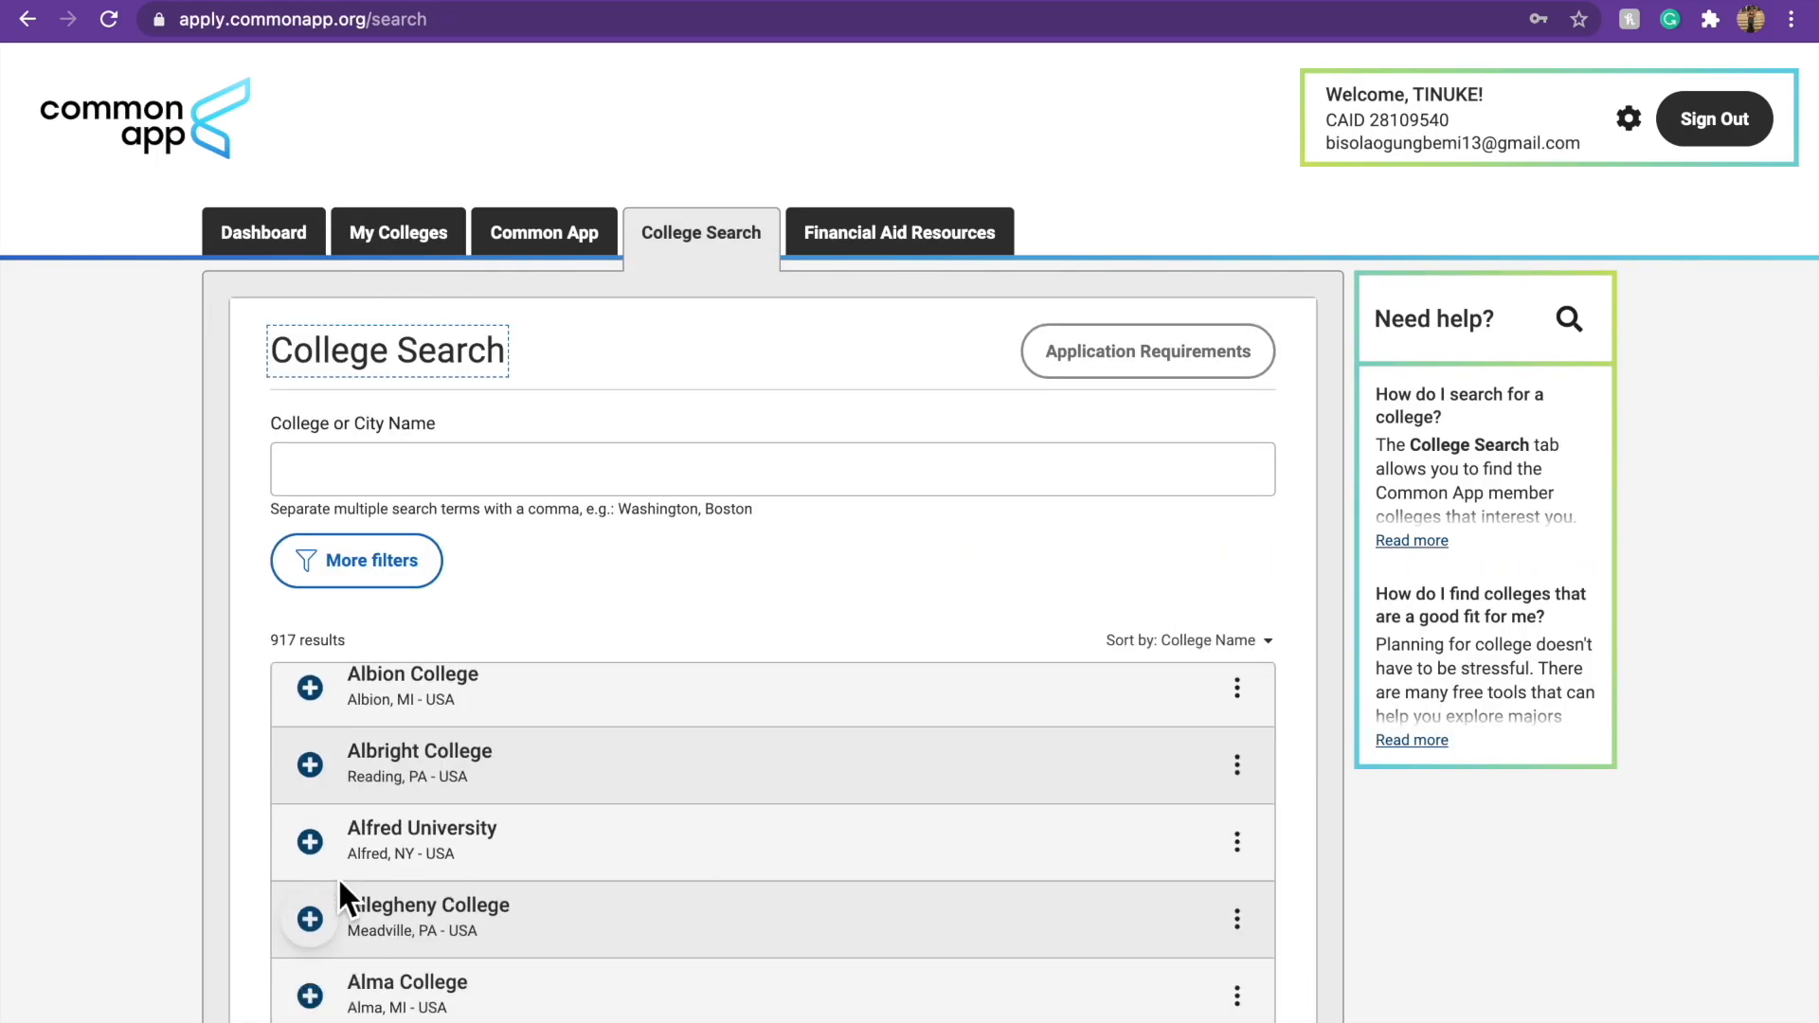
Search 'fis', add Fisk University, and return to My Colleges listing both schools.
{"action": "type", "text": "fis"}
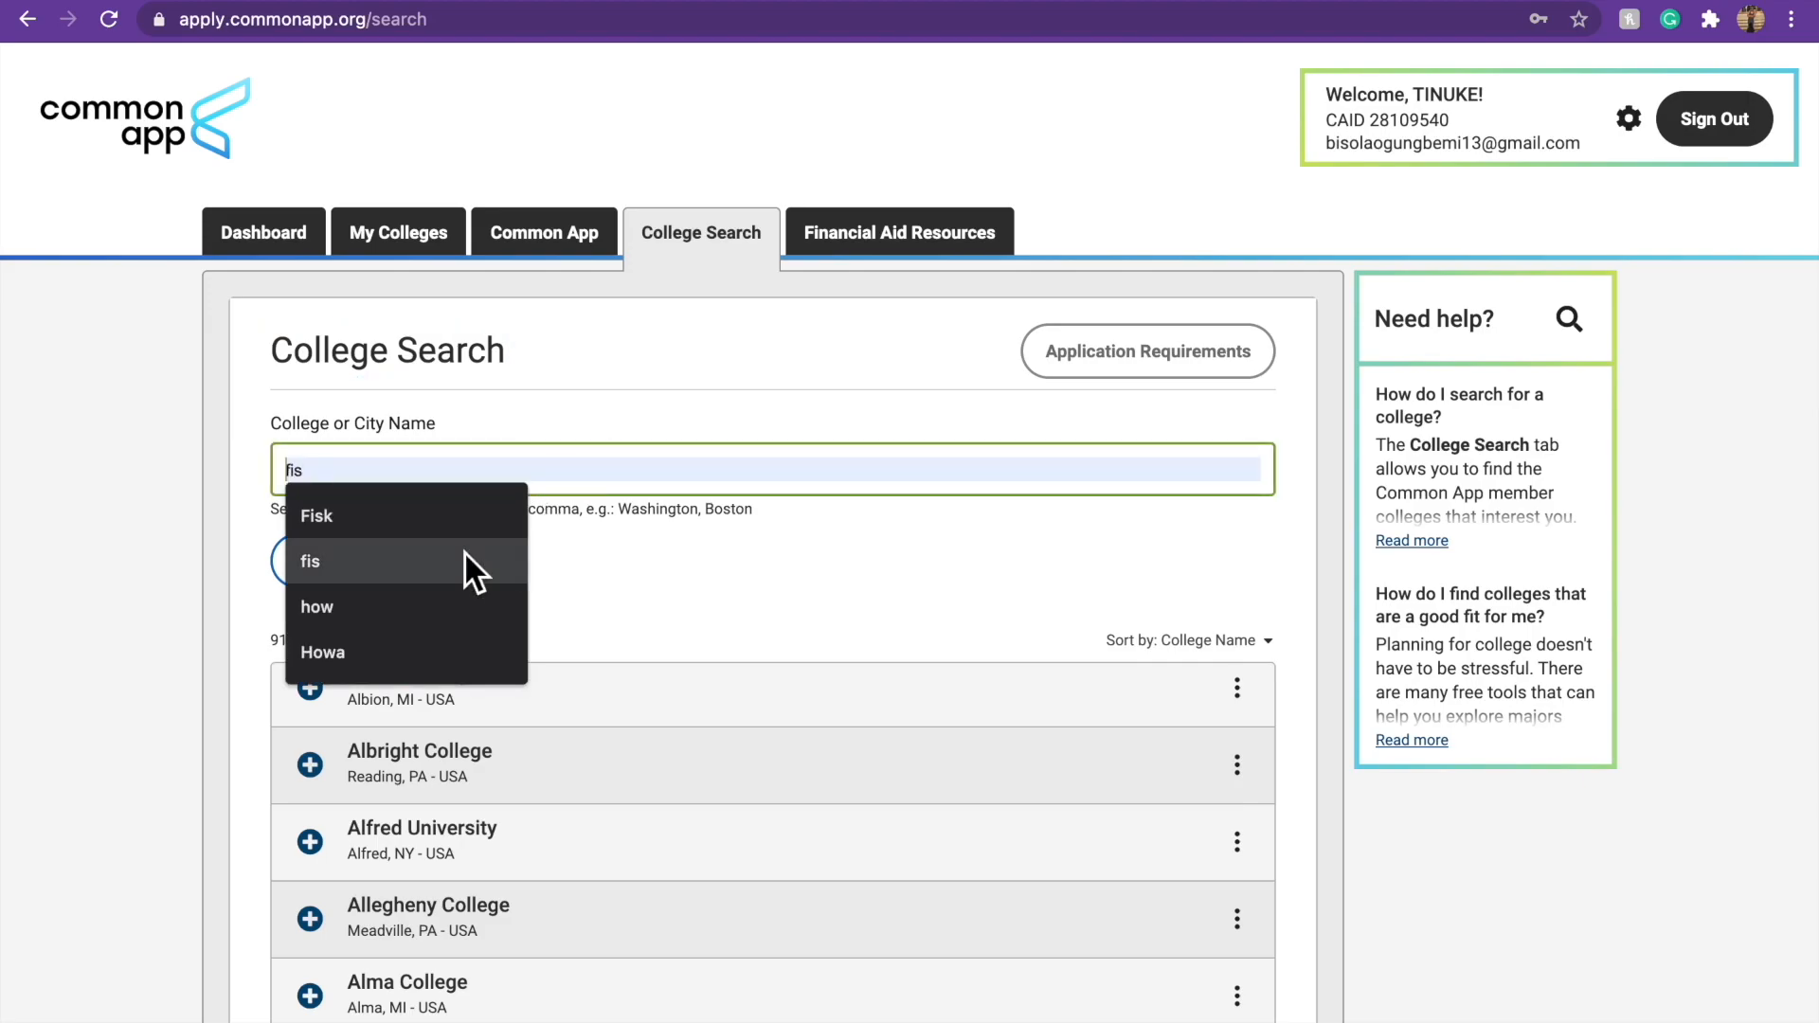
{"action": "left_click", "coordinate": [316, 516]}
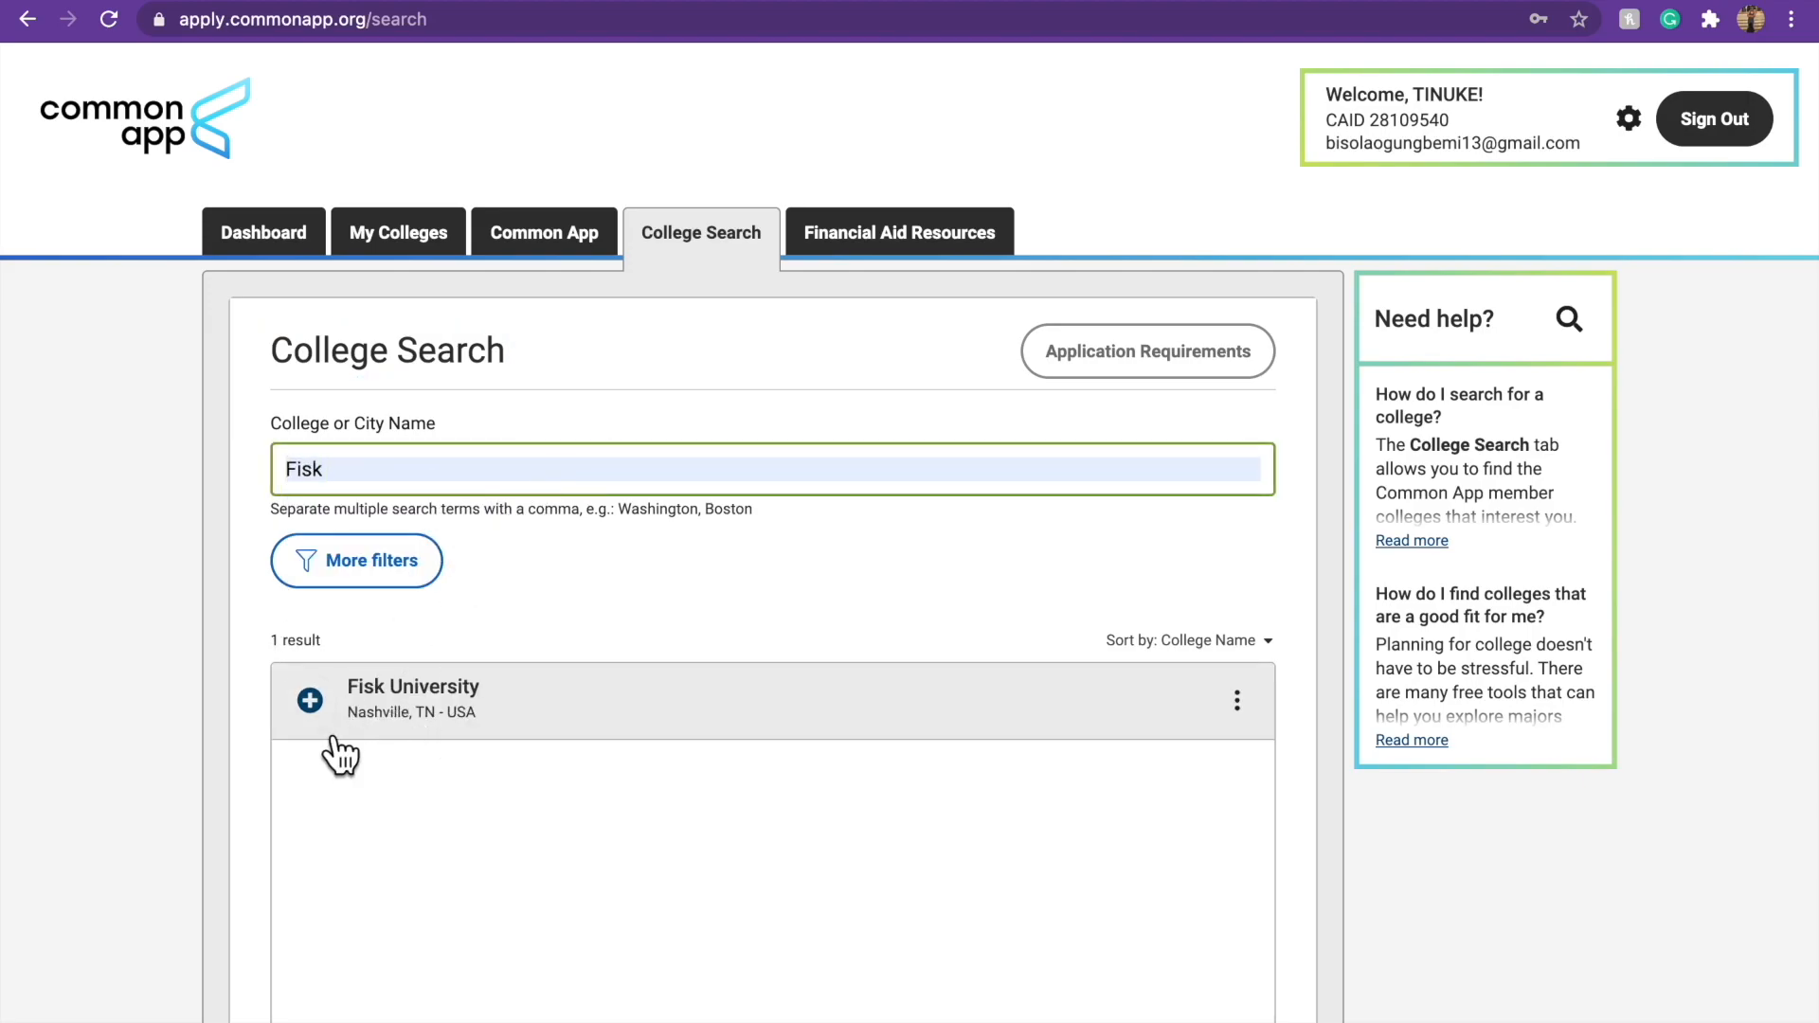
{"action": "left_click", "coordinate": [309, 699]}
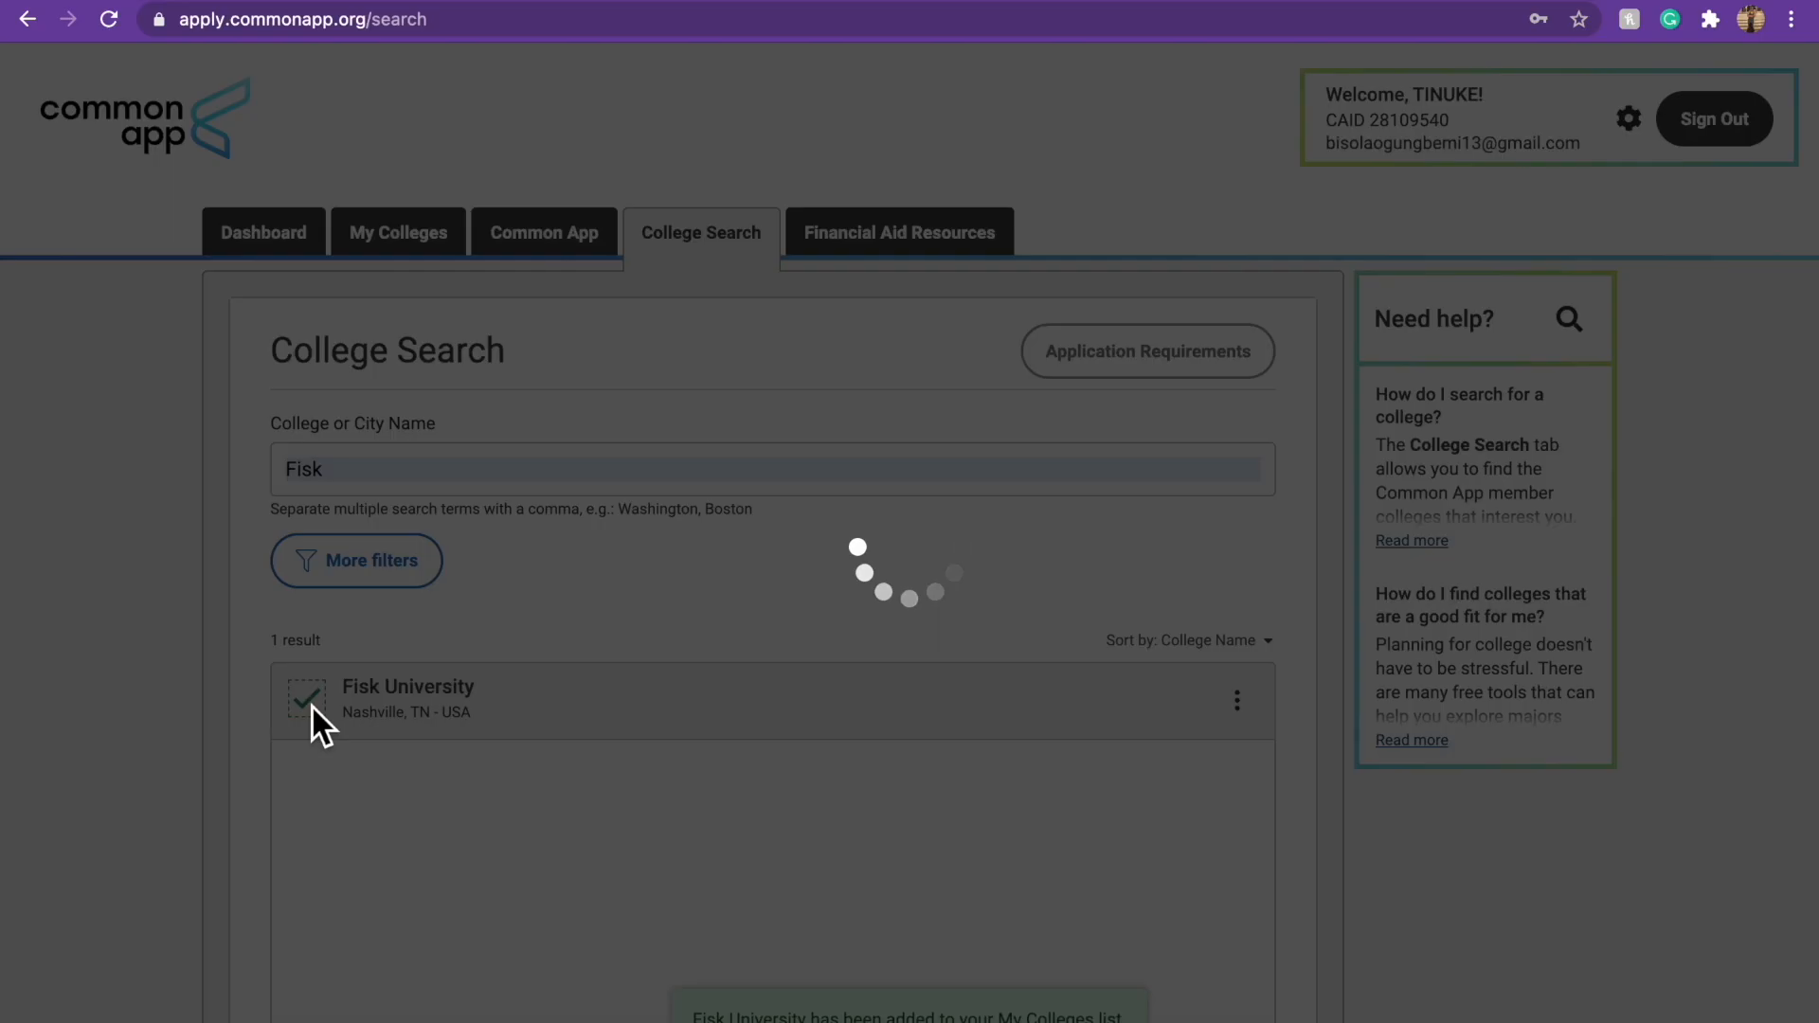
{"action": "left_click", "coordinate": [398, 231]}
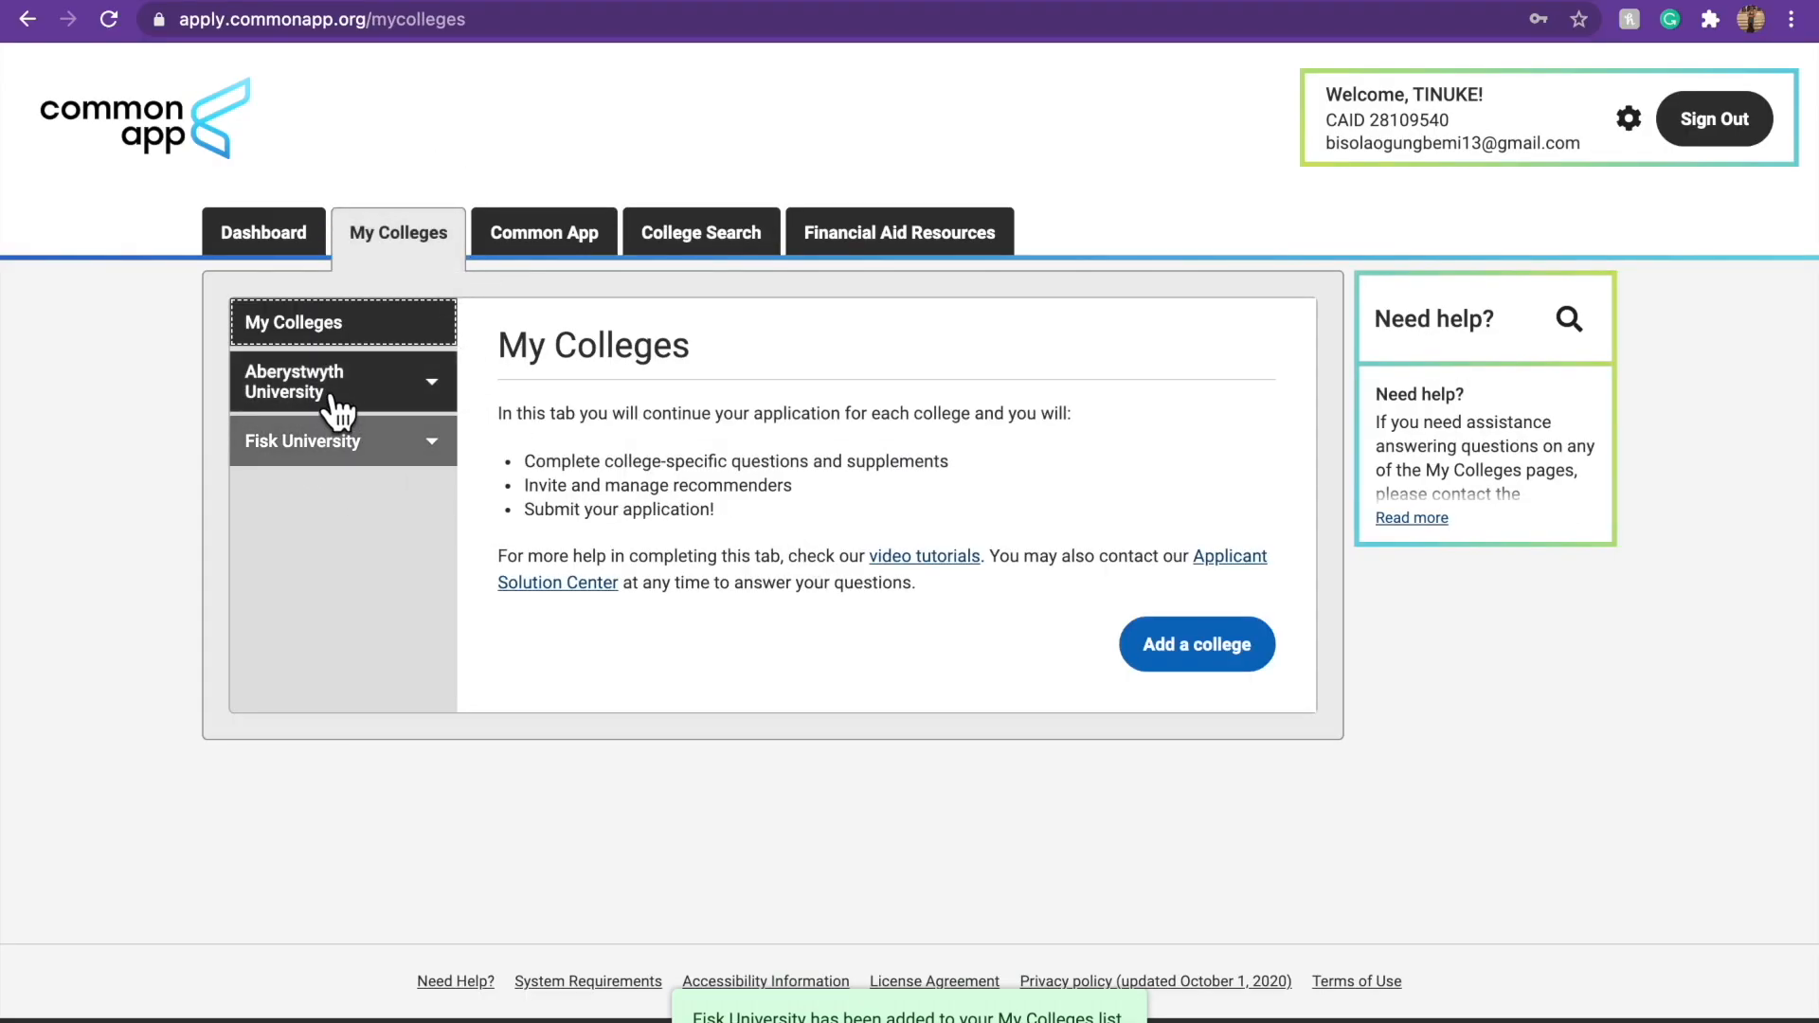
Review Aberystwyth University's contact info, deadlines, fees and writing requirements, then go to its Questions.
{"action": "left_click", "coordinate": [293, 381]}
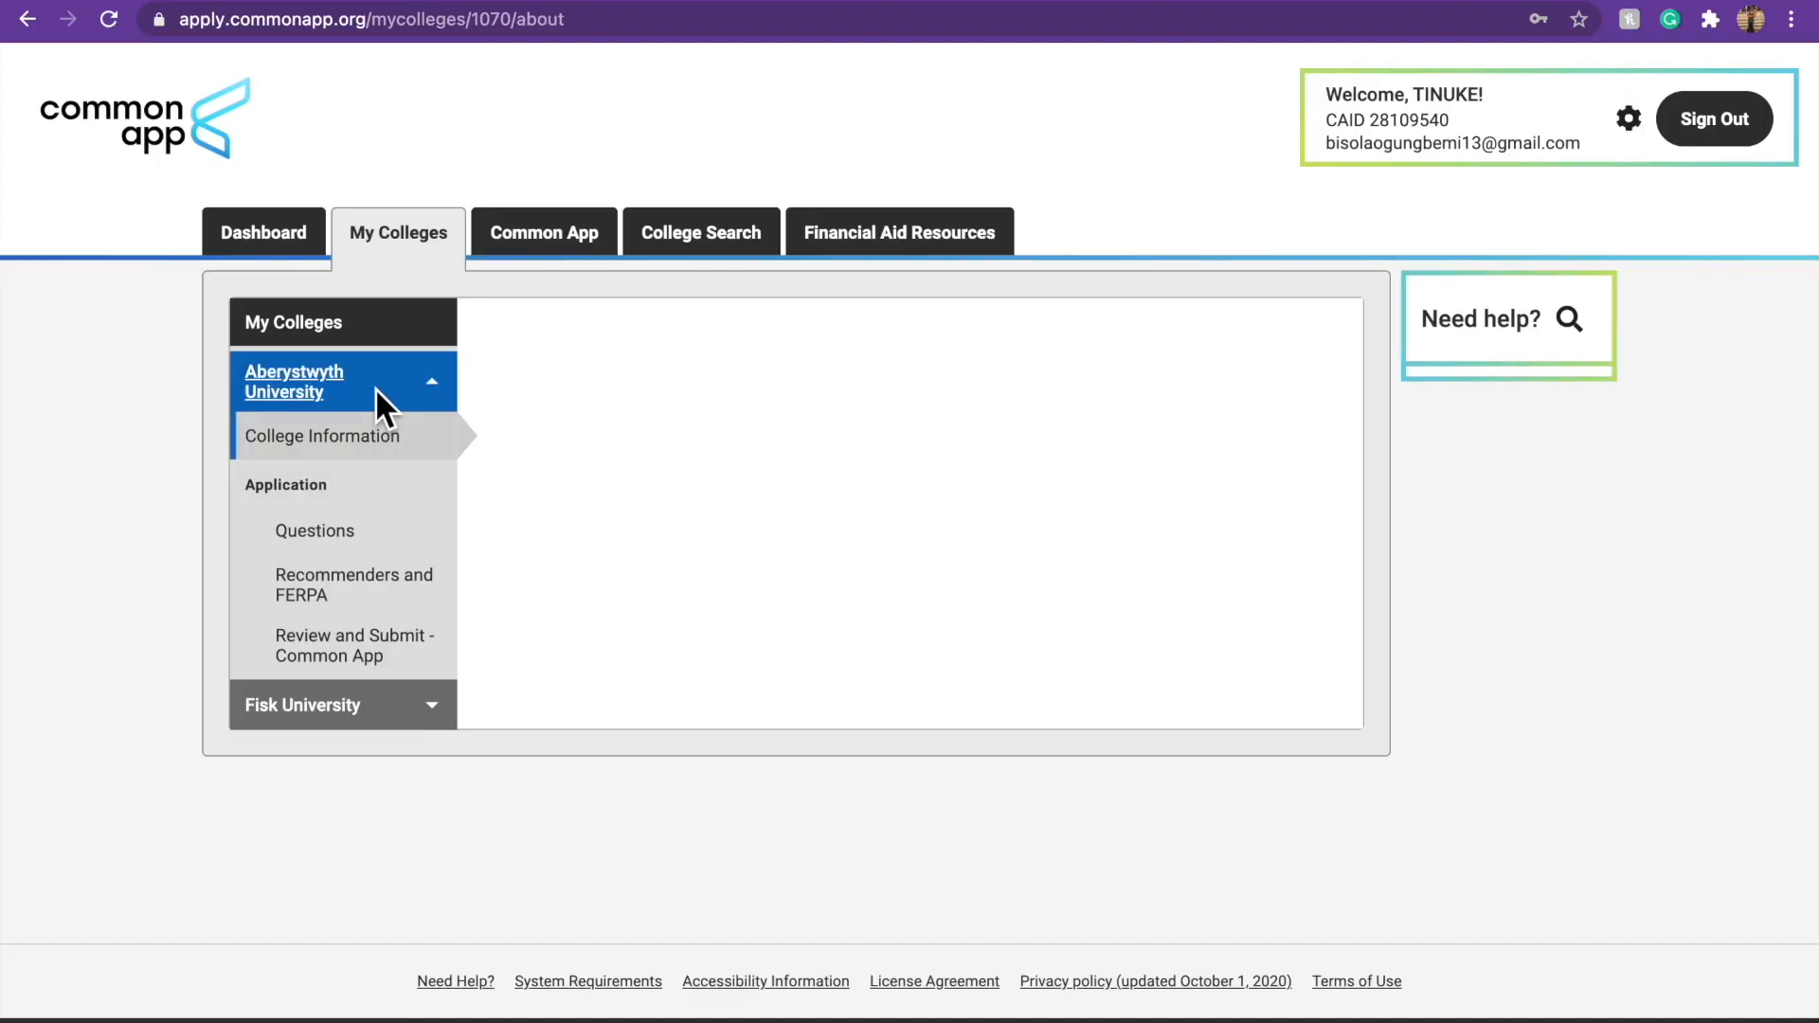
{"action": "left_click", "coordinate": [322, 436]}
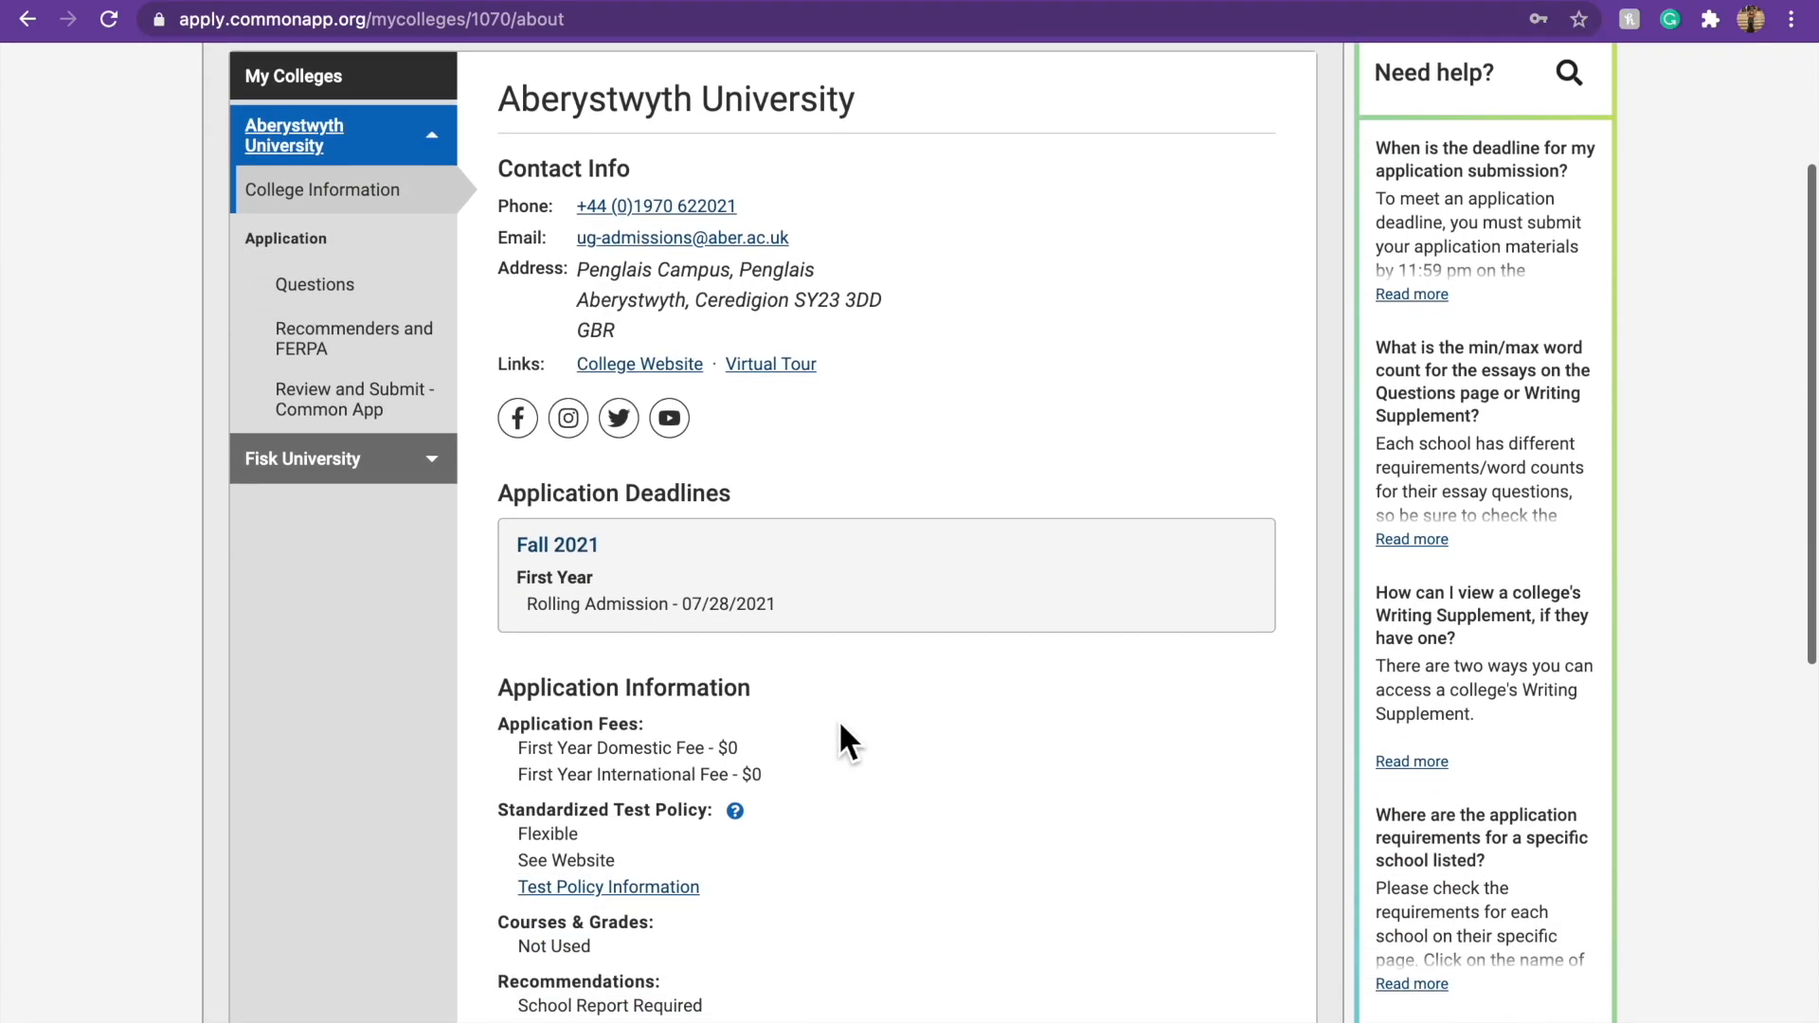
{"action": "scroll", "scroll_direction": "down", "scroll_amount": 3}
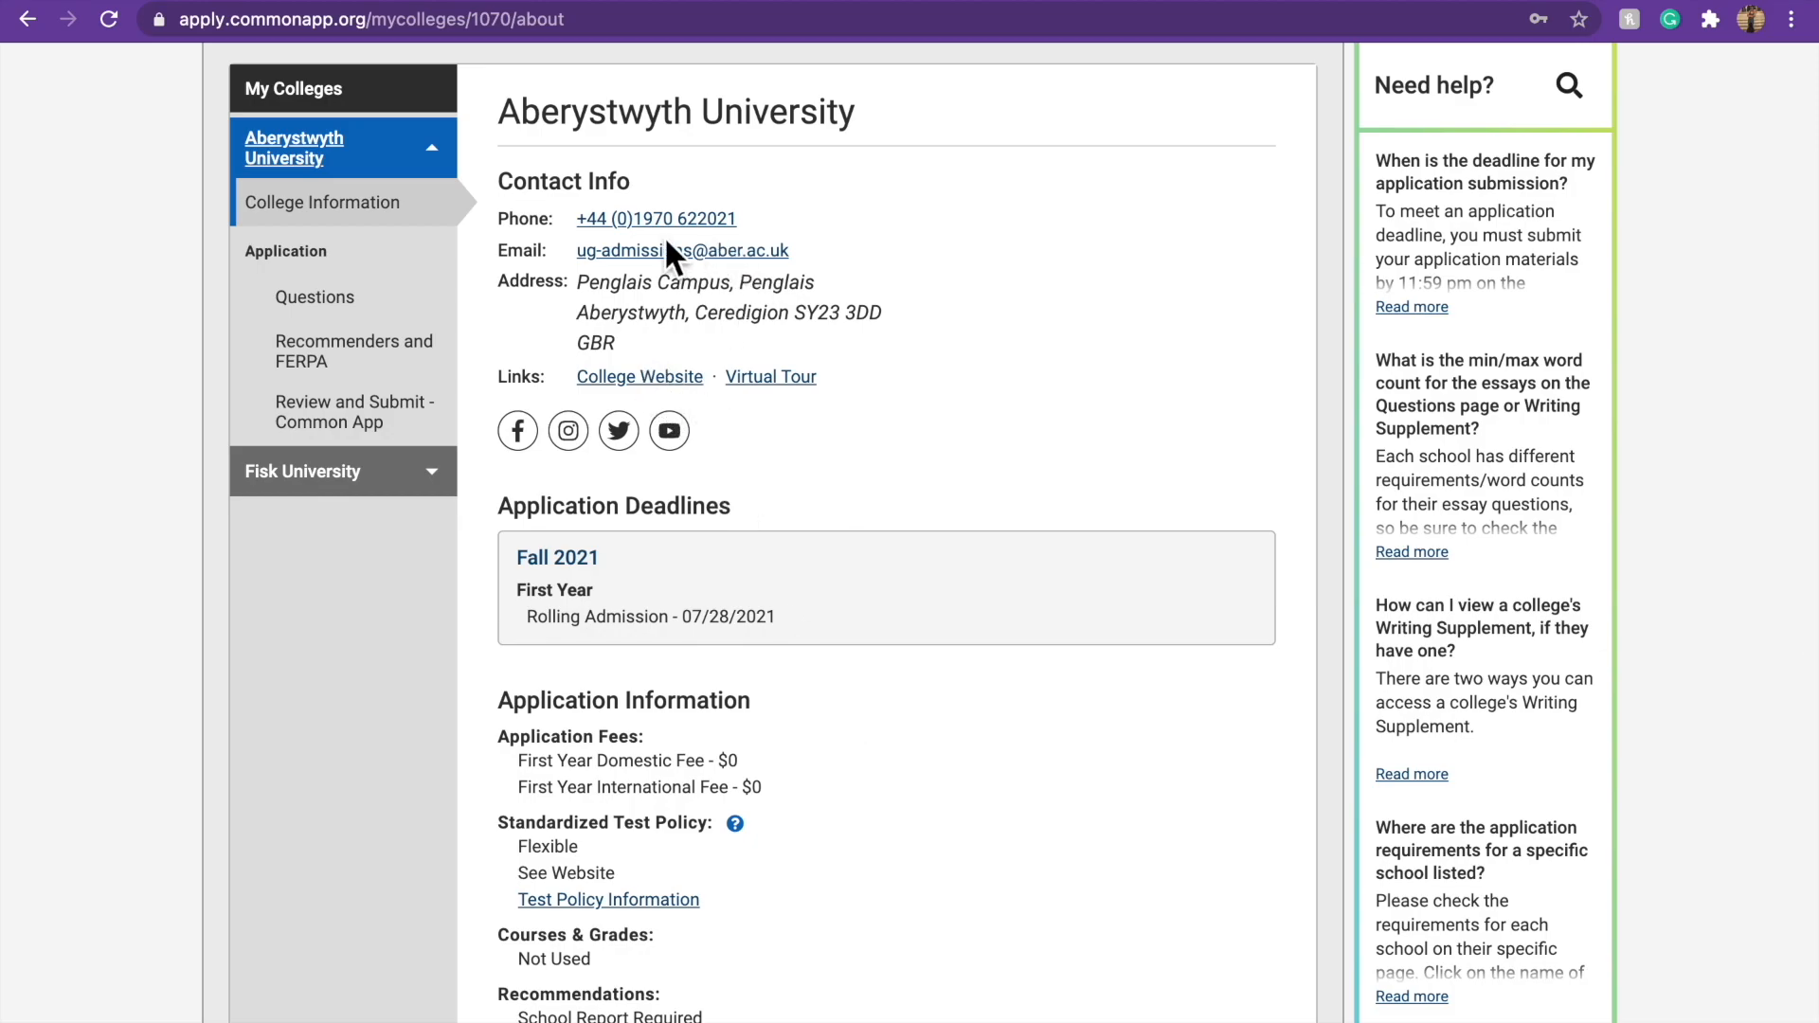
{"action": "scroll", "scroll_direction": "down", "scroll_amount": 3}
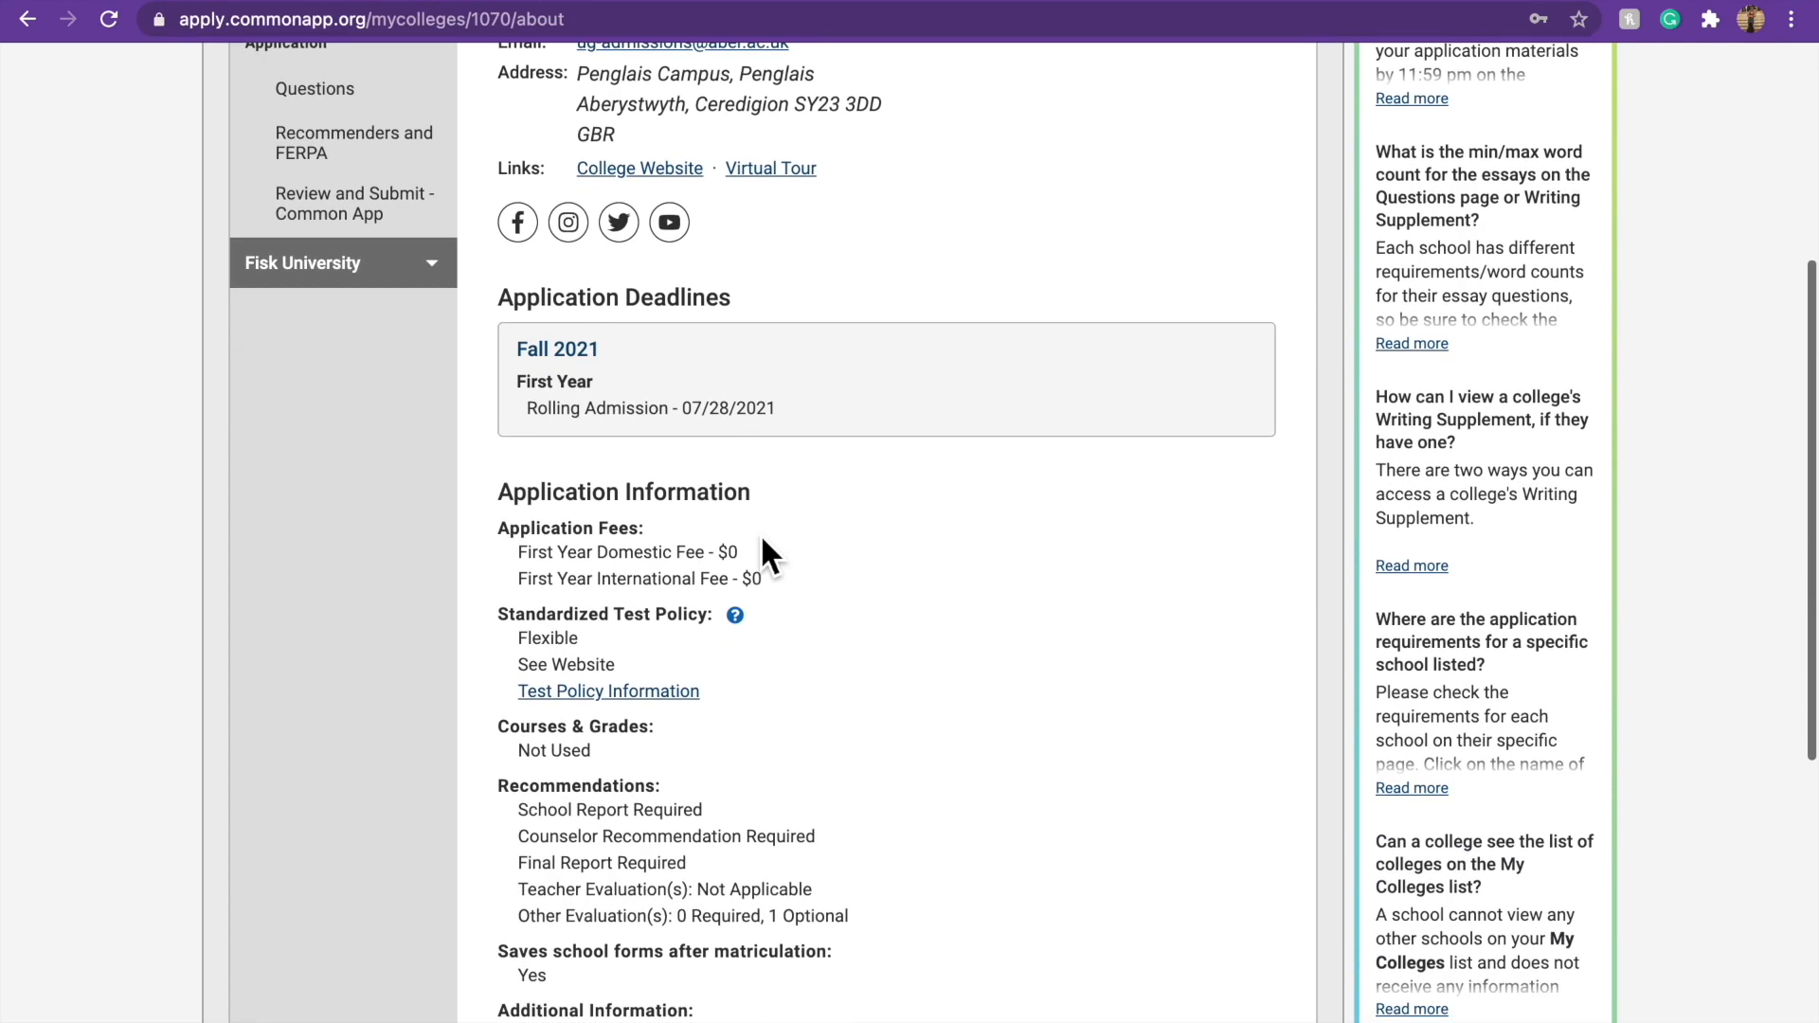
{"action": "scroll", "scroll_direction": "down", "scroll_amount": 3}
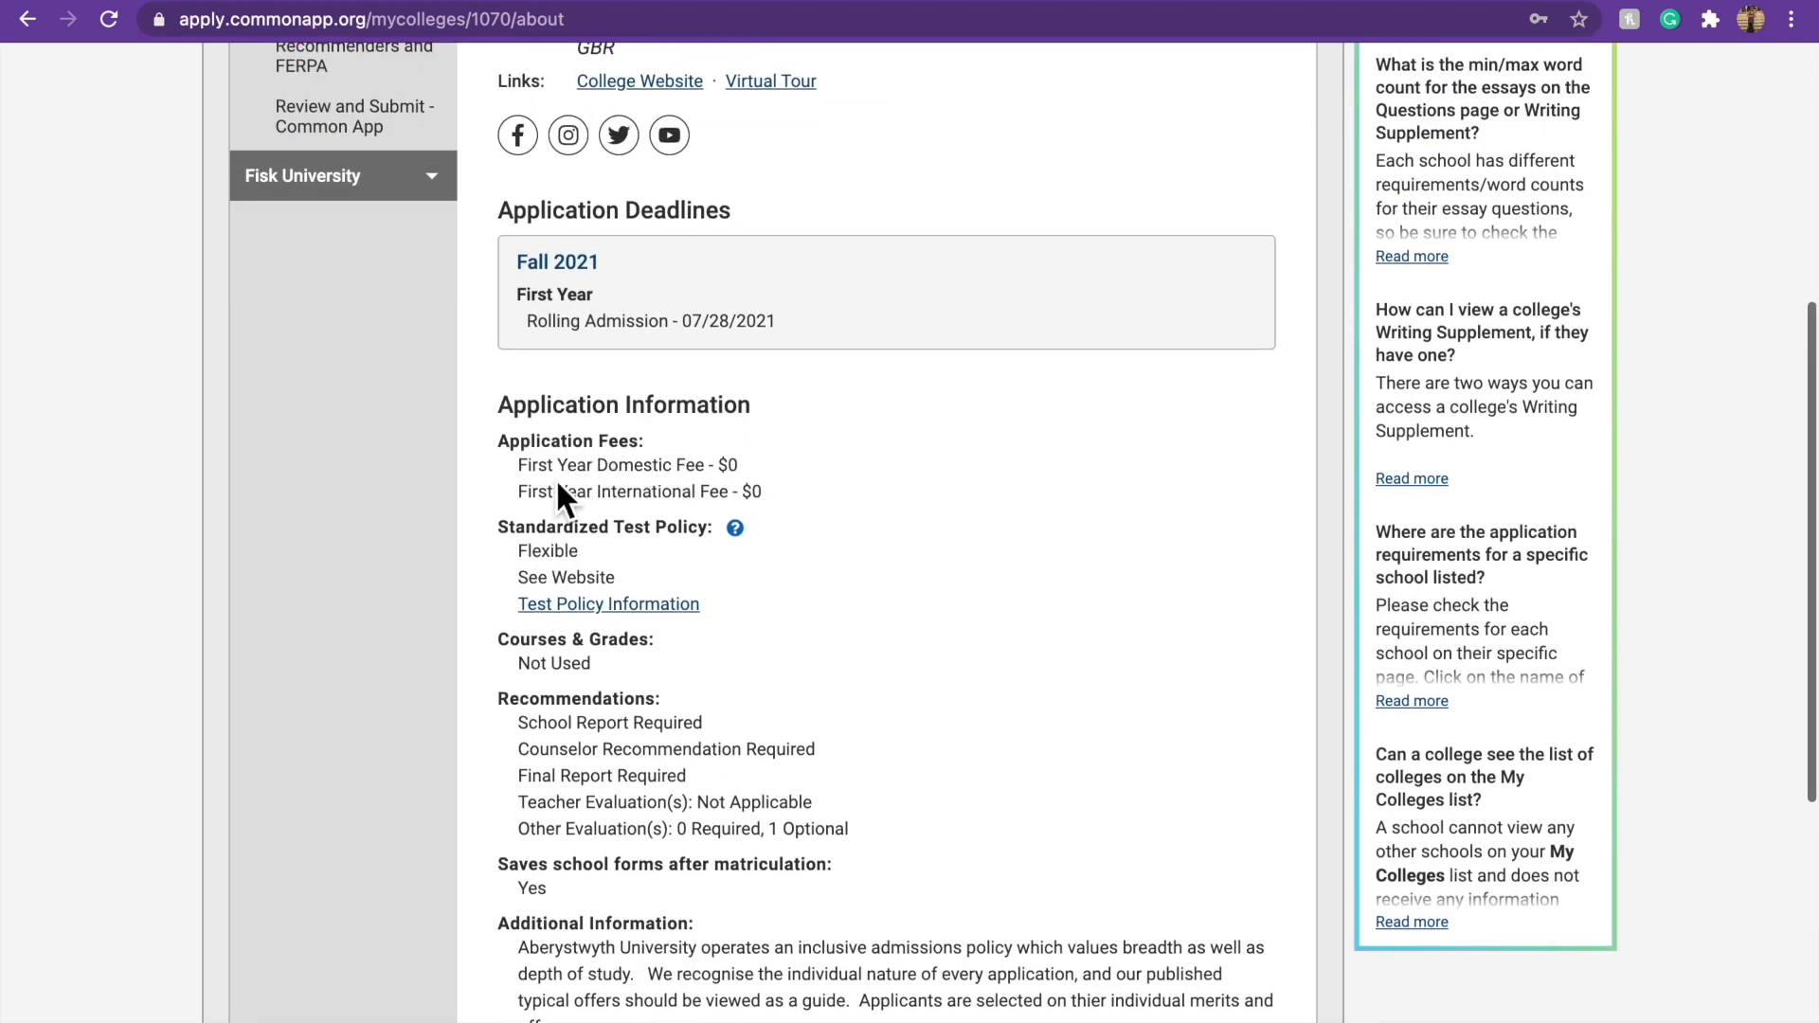
{"action": "scroll", "scroll_direction": "down", "scroll_amount": 3}
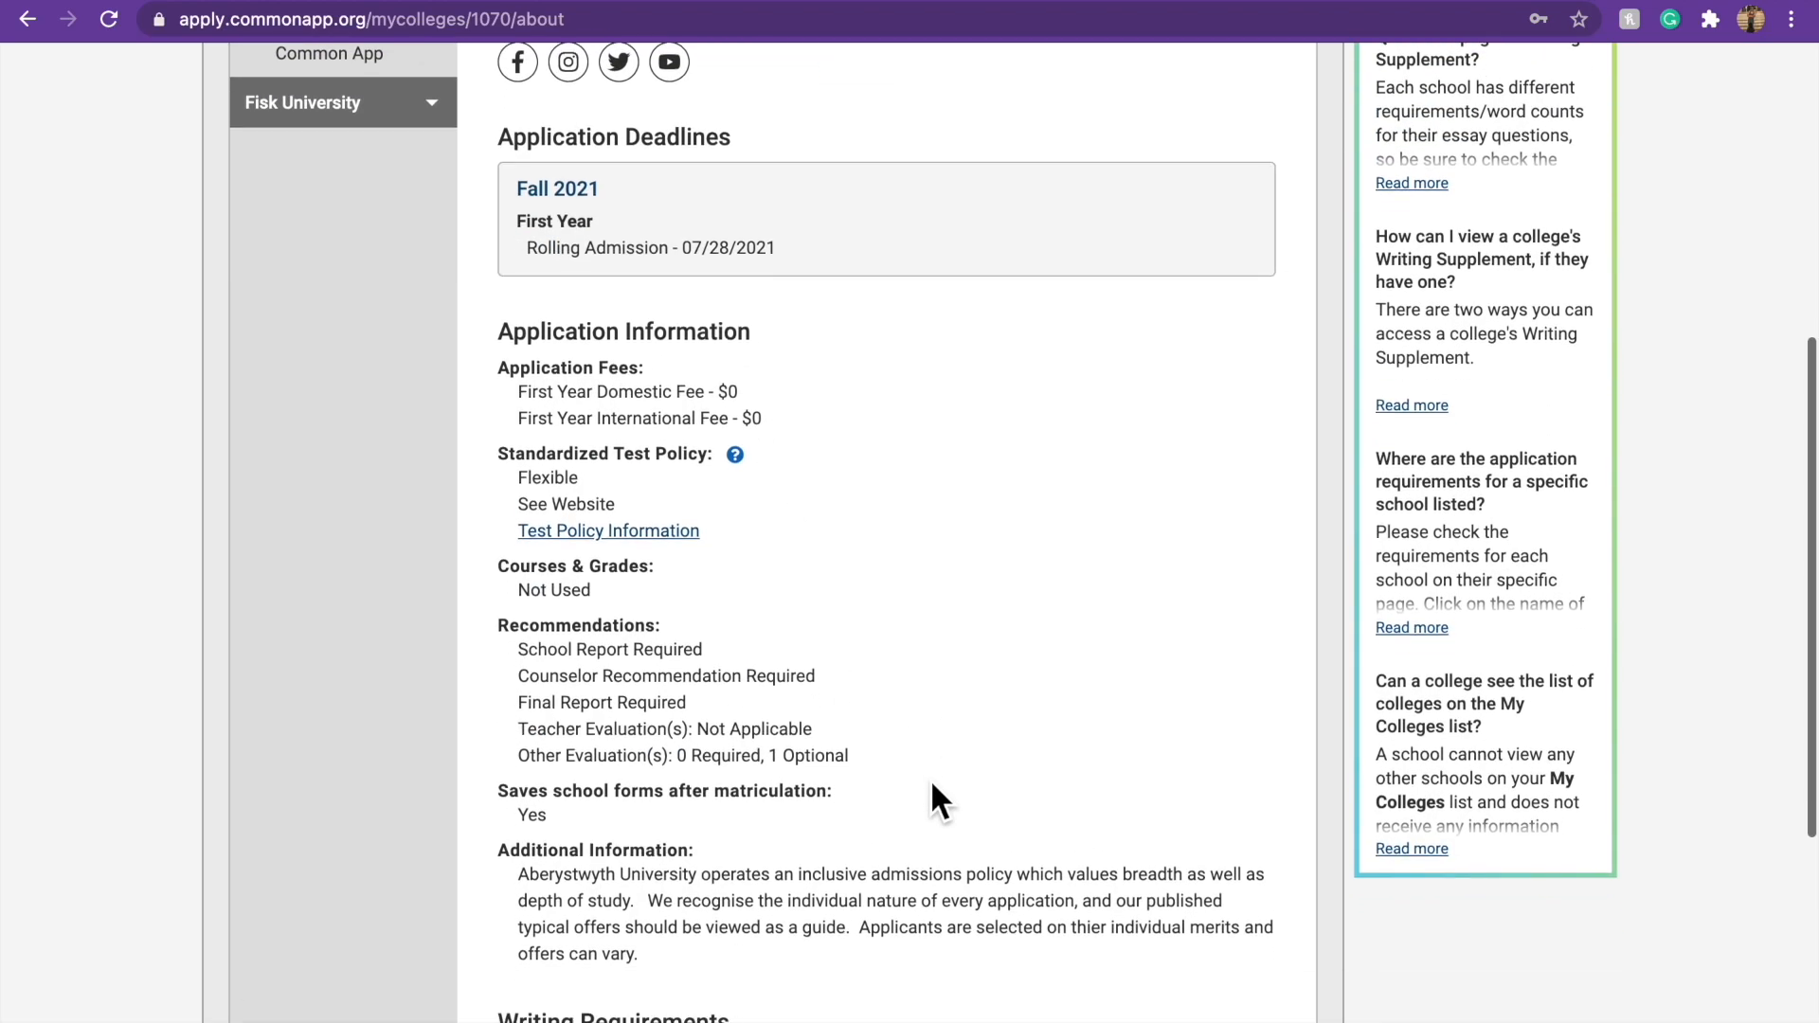
{"action": "scroll", "scroll_direction": "down", "scroll_amount": 3}
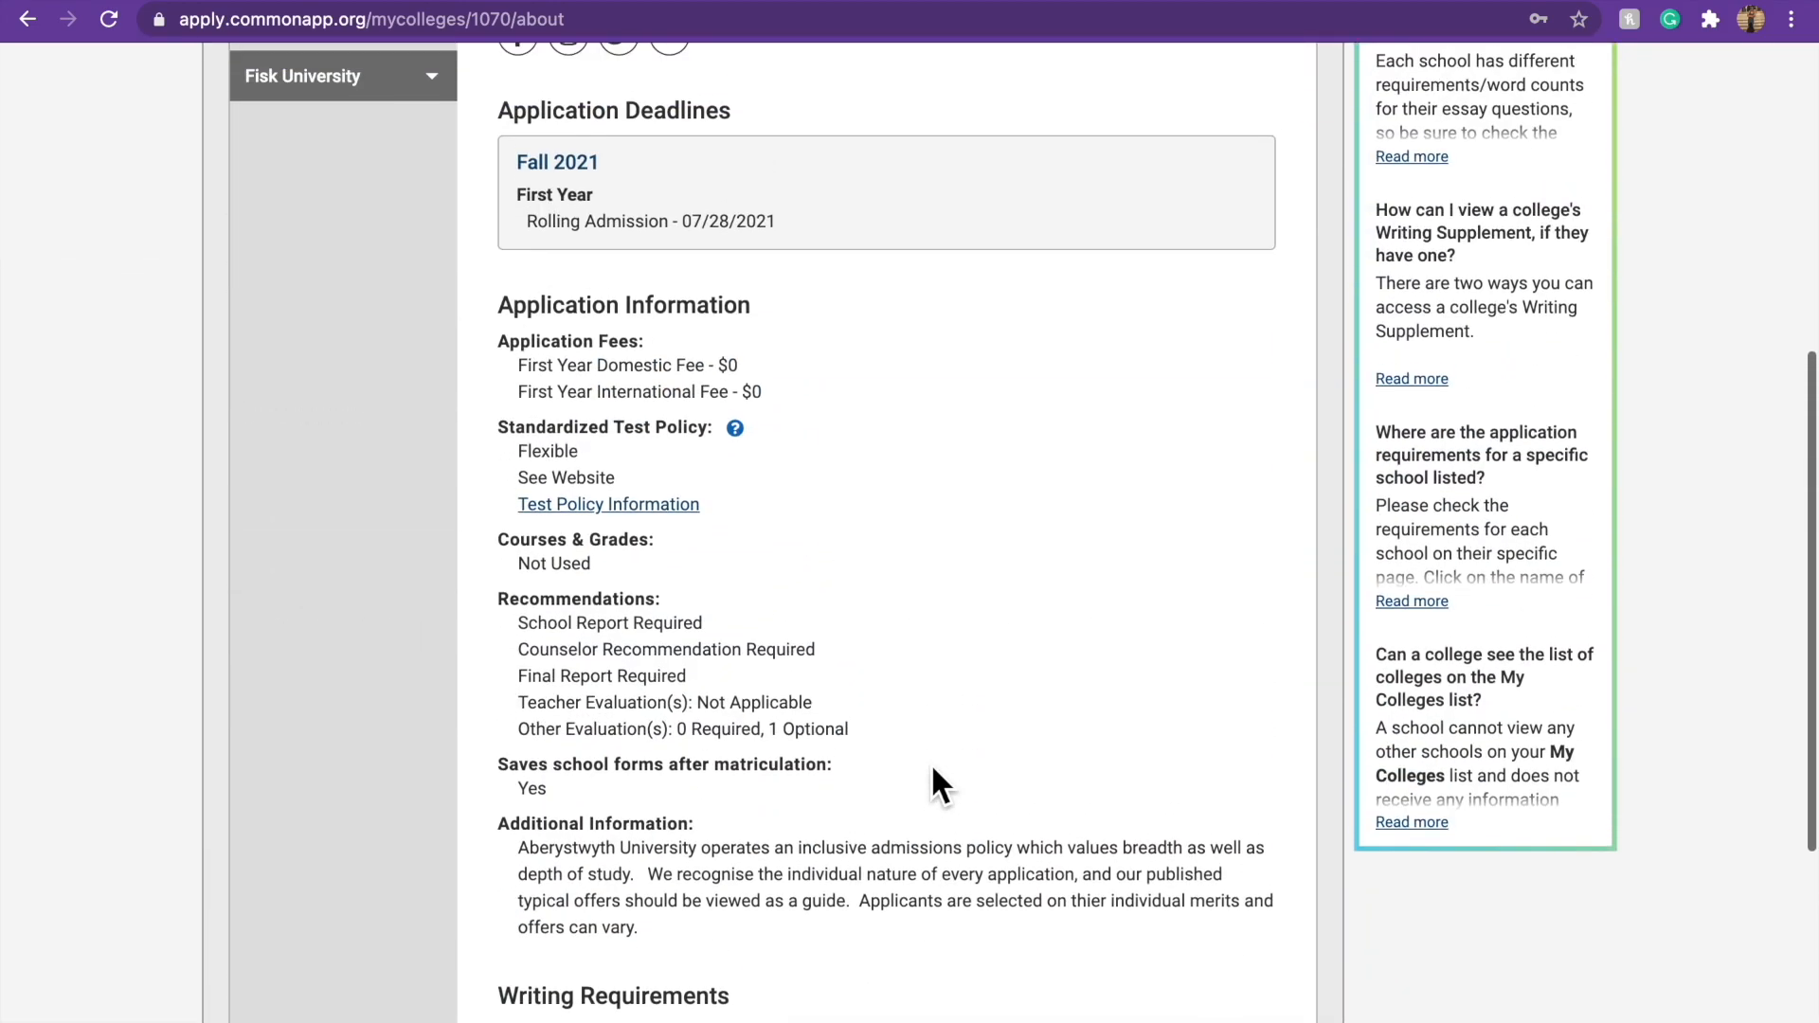
{"action": "scroll", "scroll_direction": "down", "scroll_amount": 3}
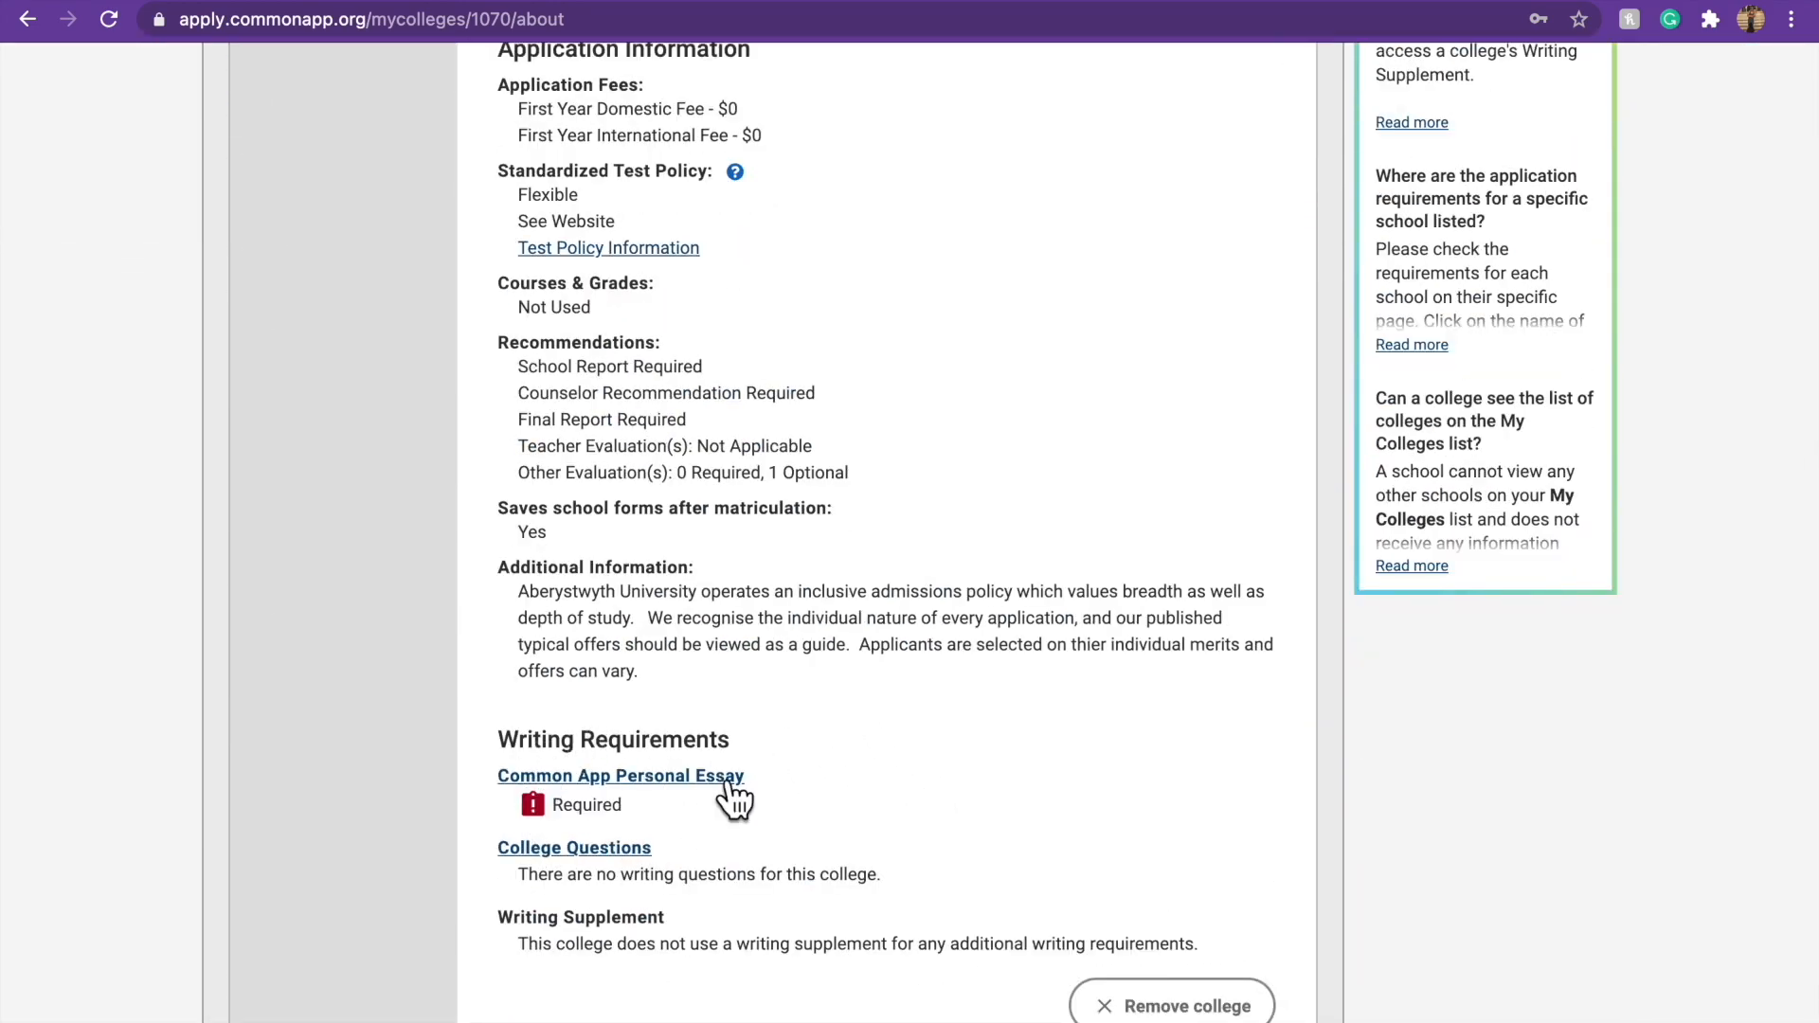
{"action": "mouse_move", "coordinate": [710, 830]}
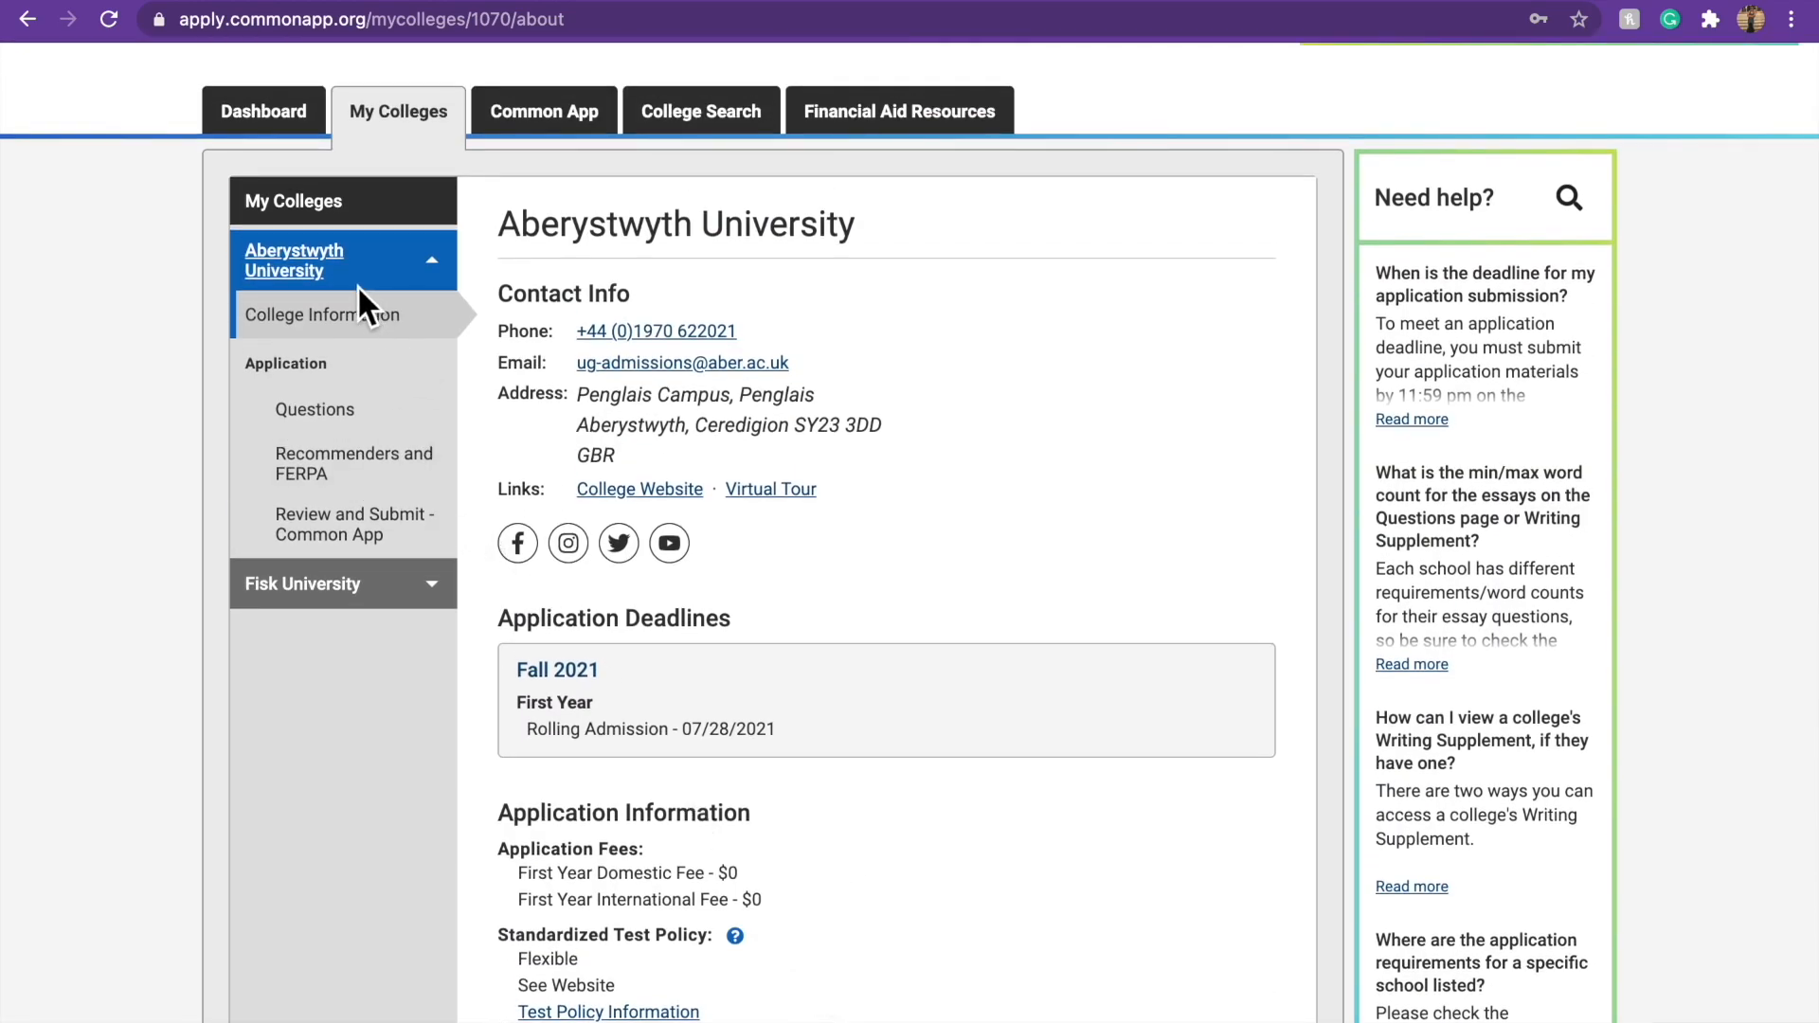
{"action": "left_click", "coordinate": [315, 409]}
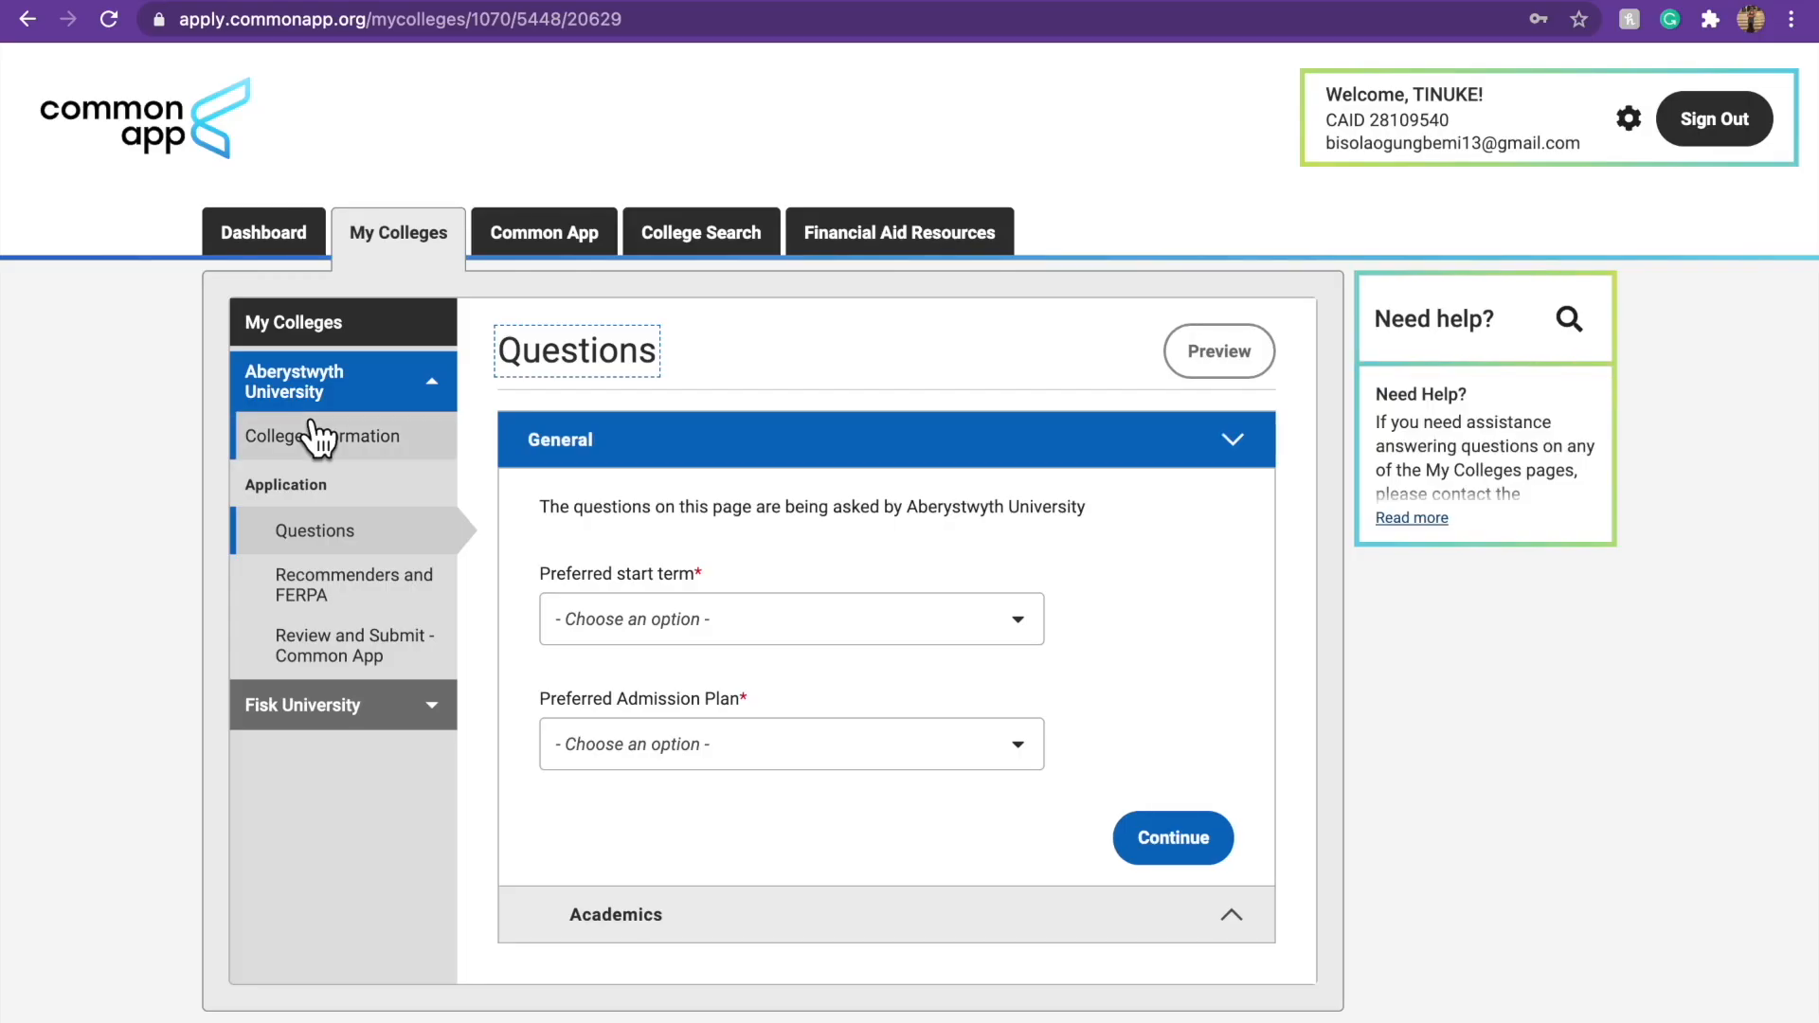
{"action": "mouse_move", "coordinate": [788, 675]}
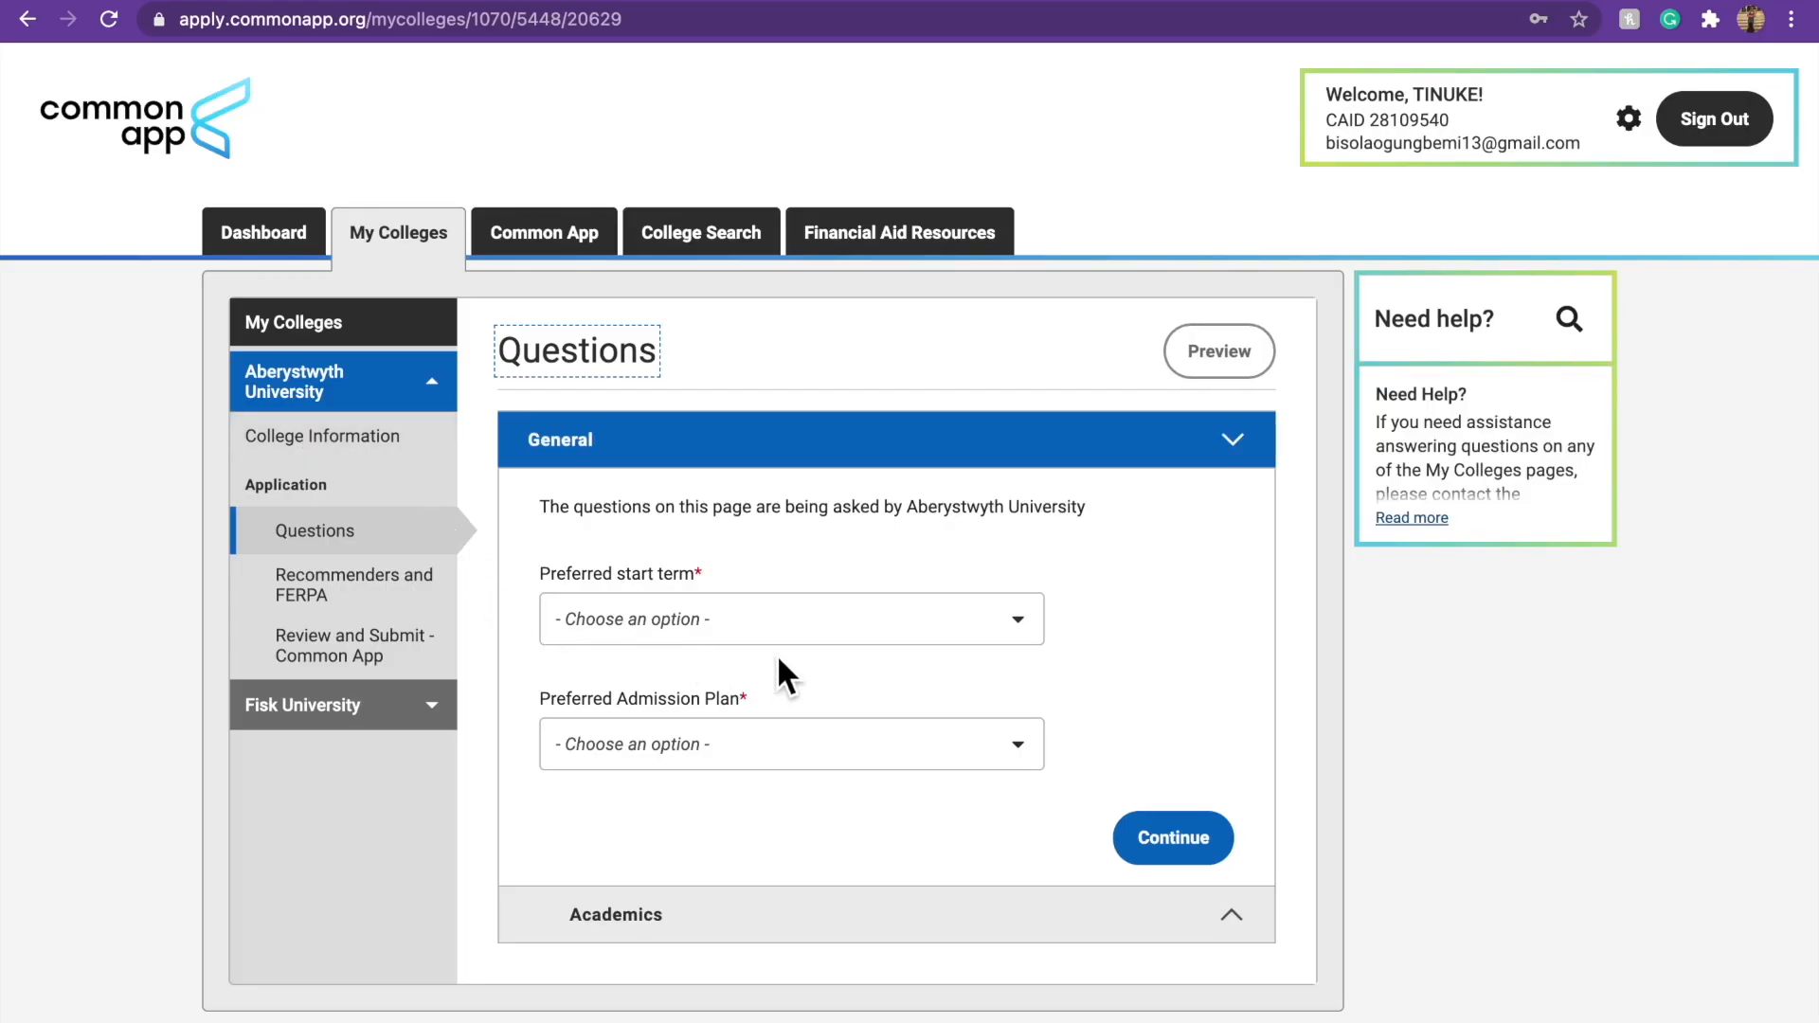
Choose Fall 2021 as Aberystwyth's preferred start term and continue to Recommenders and FERPA.
{"action": "left_click", "coordinate": [790, 618]}
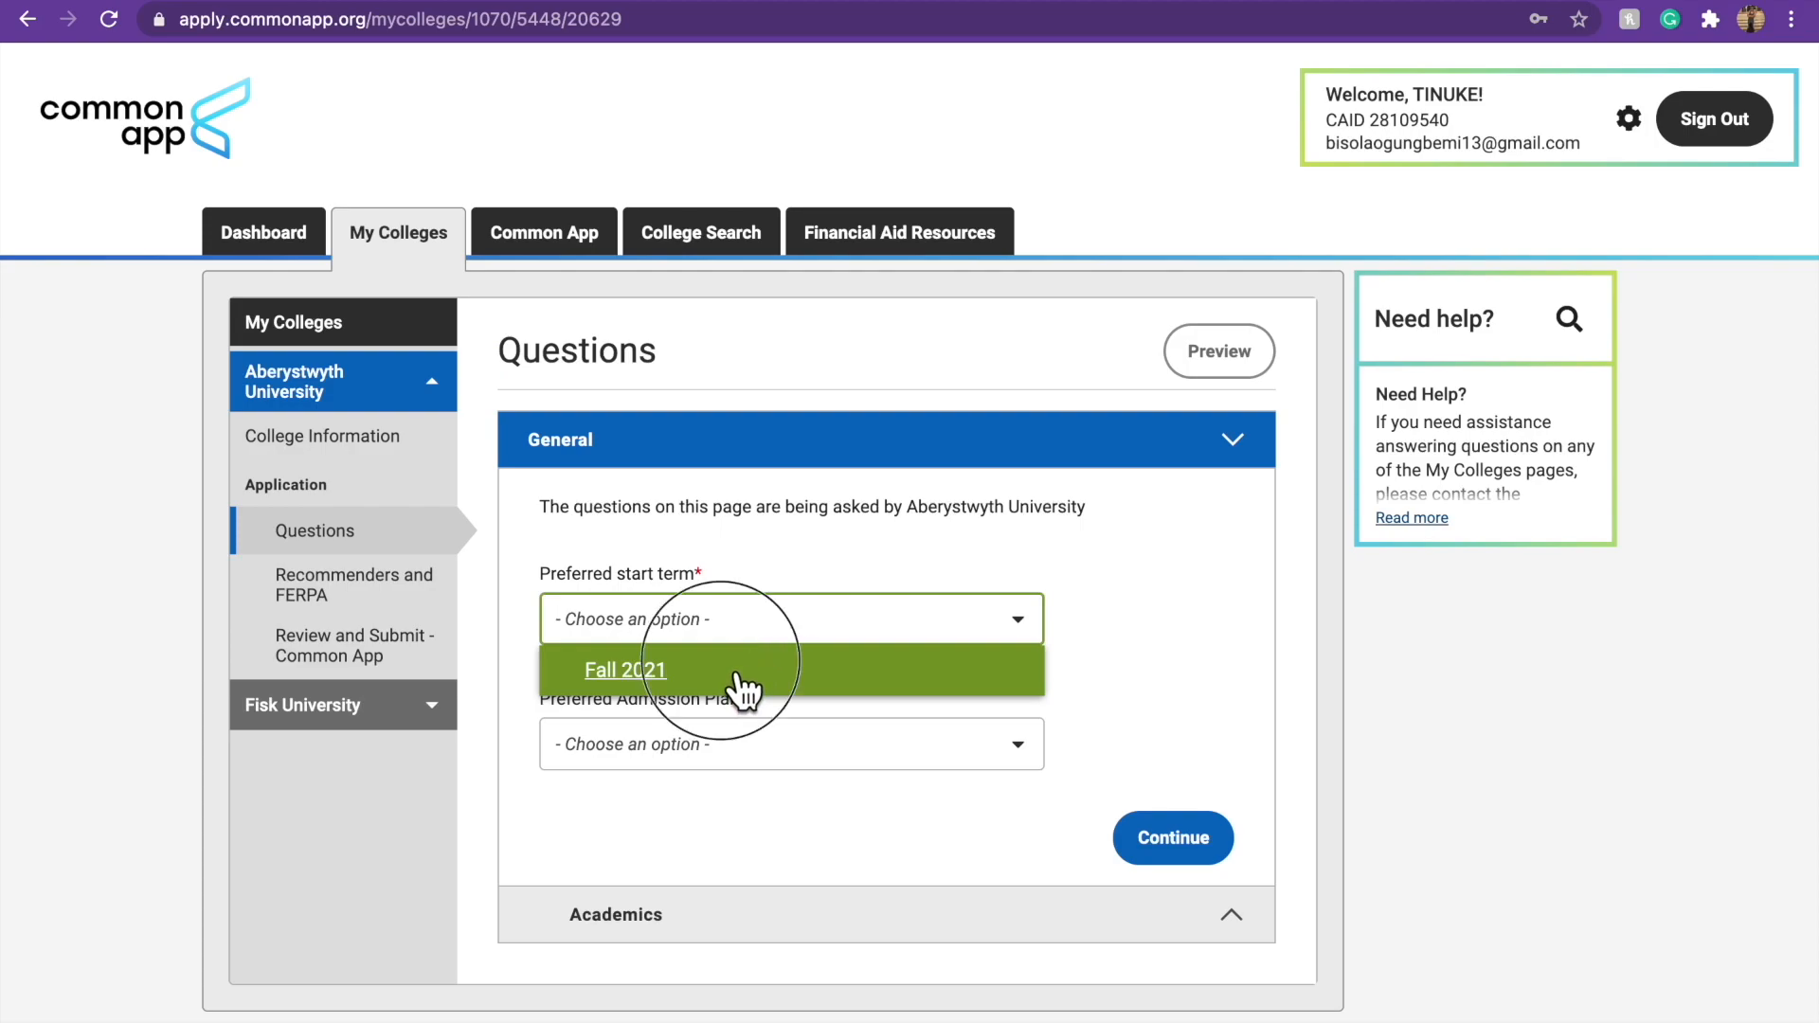
{"action": "left_click", "coordinate": [624, 669]}
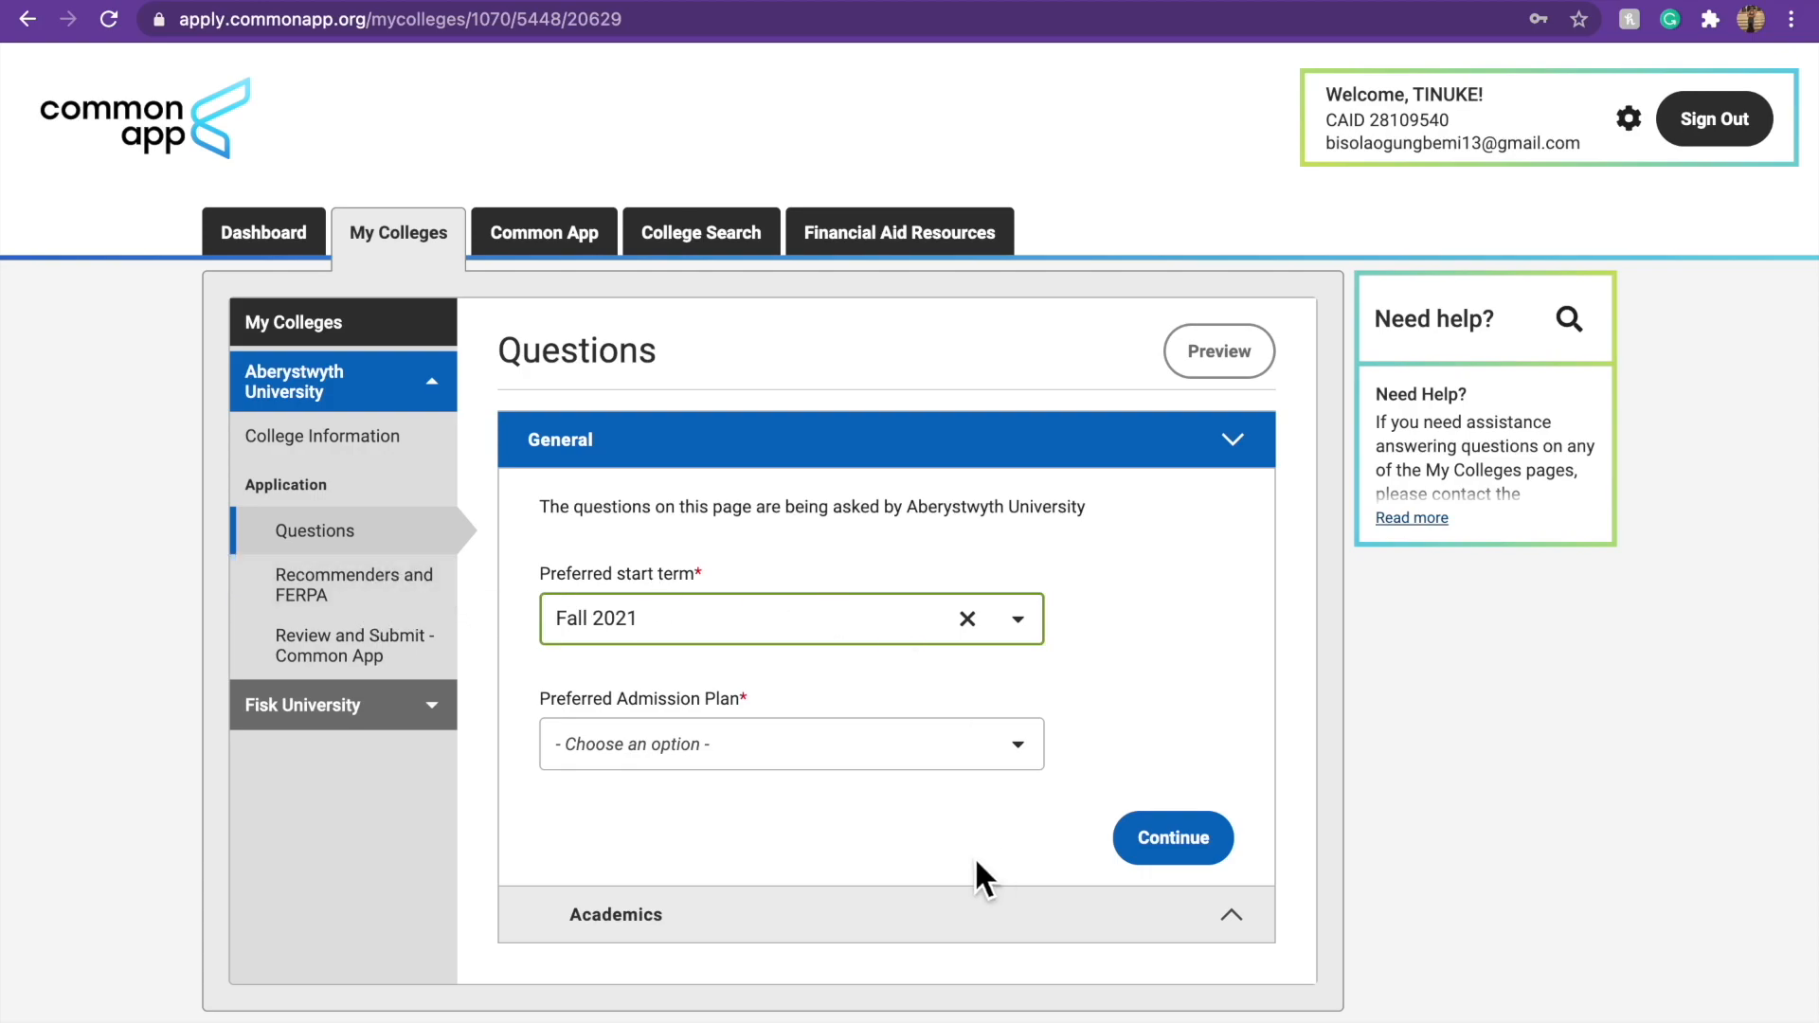
{"action": "left_click", "coordinate": [793, 743]}
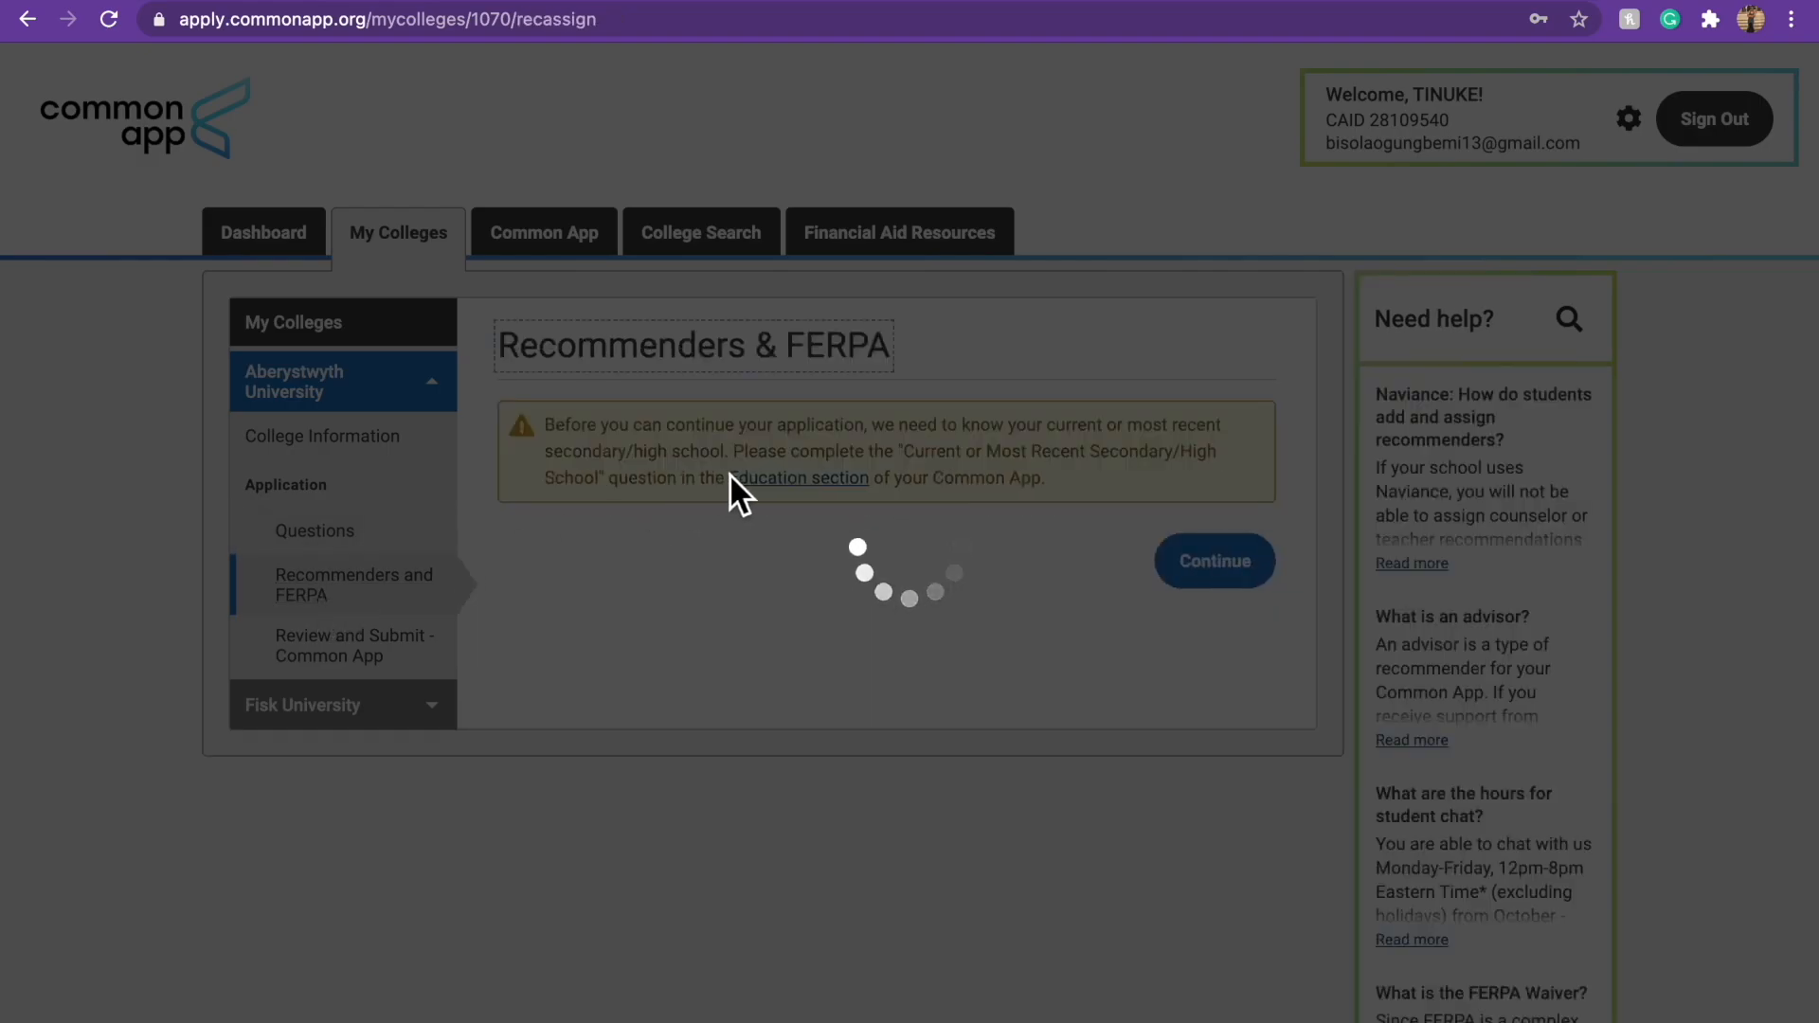
Check Aberystwyth's Application Submission checklist, then go back to the My Colleges overview.
{"action": "left_click", "coordinate": [355, 645]}
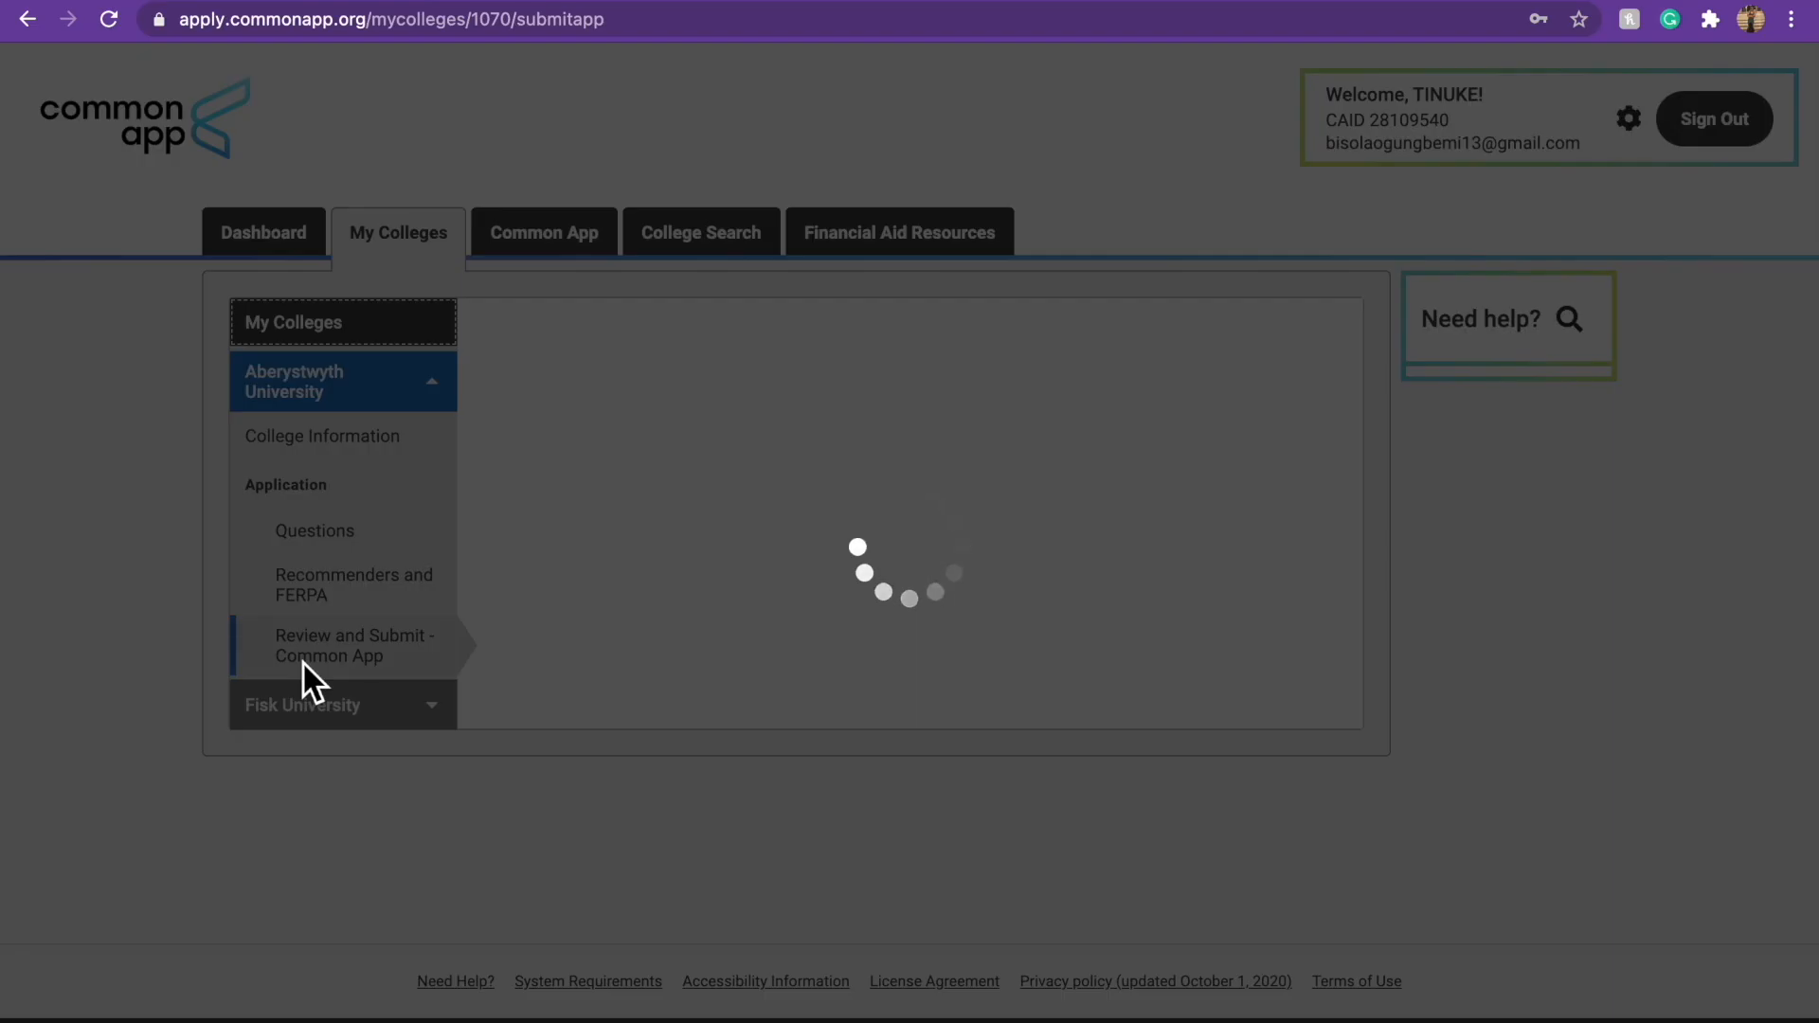
{"action": "left_click", "coordinate": [355, 645]}
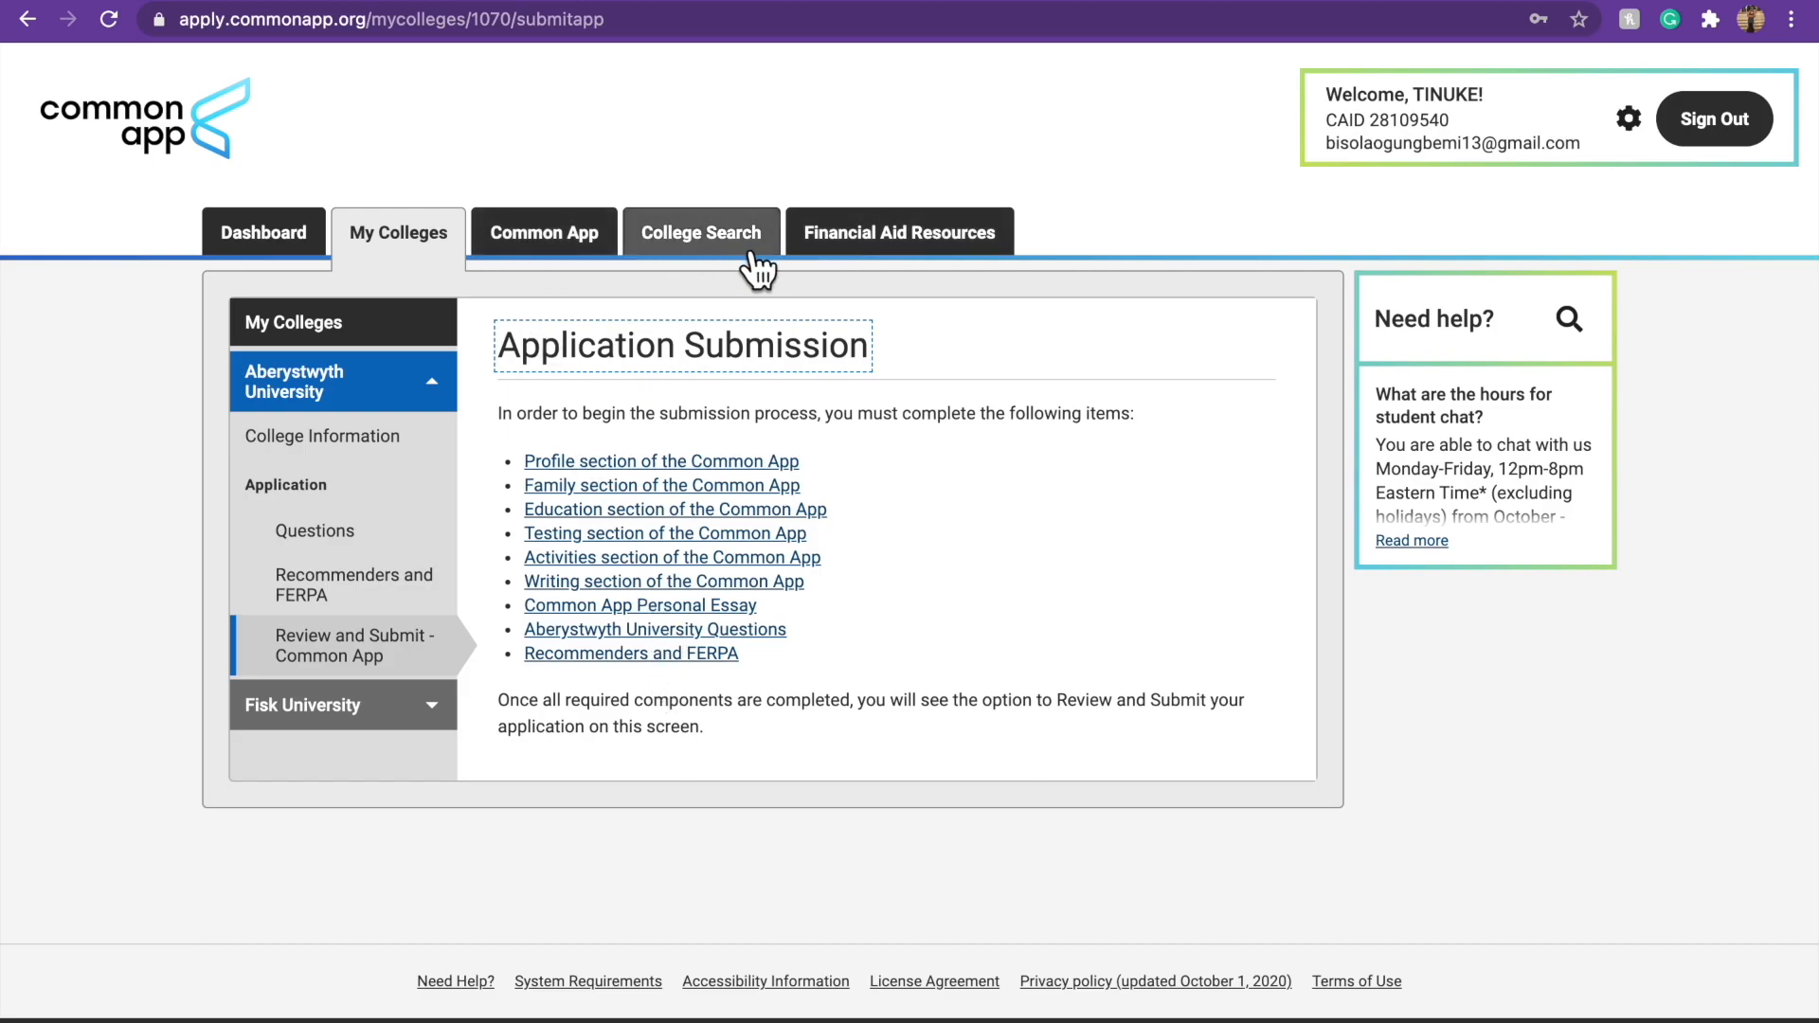
{"action": "mouse_move", "coordinate": [338, 307]}
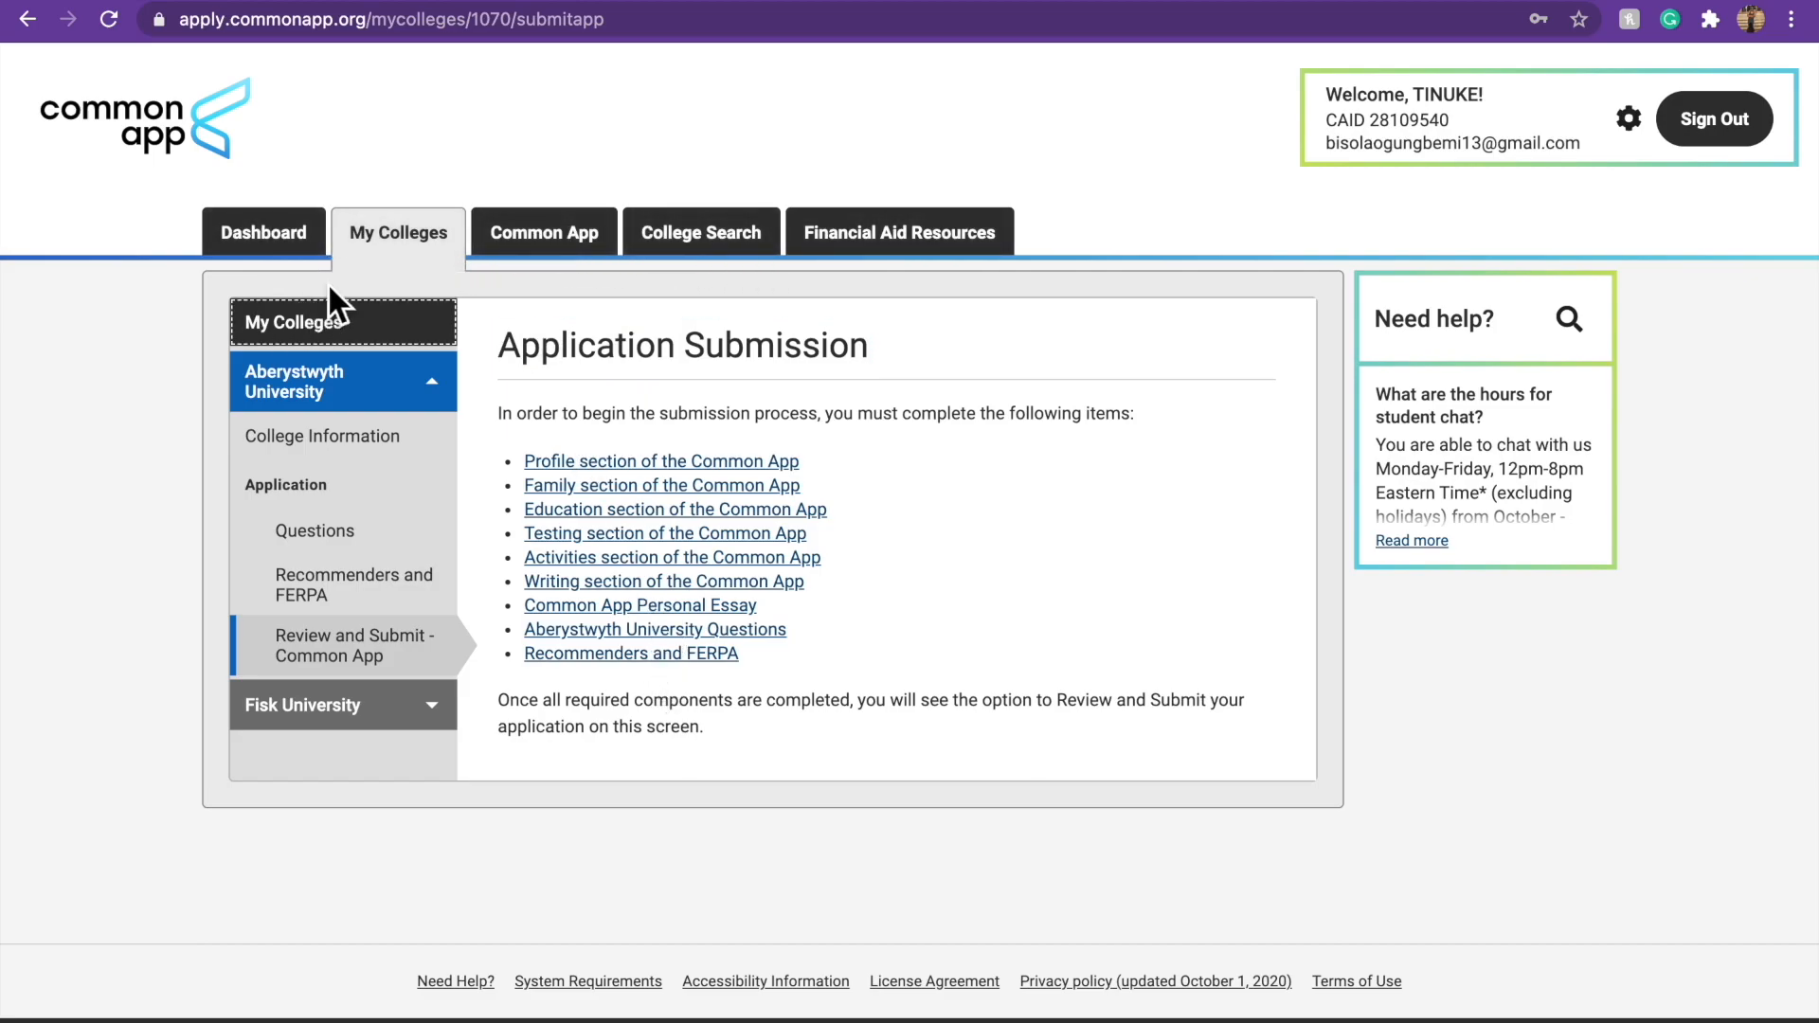
{"action": "left_click", "coordinate": [292, 322]}
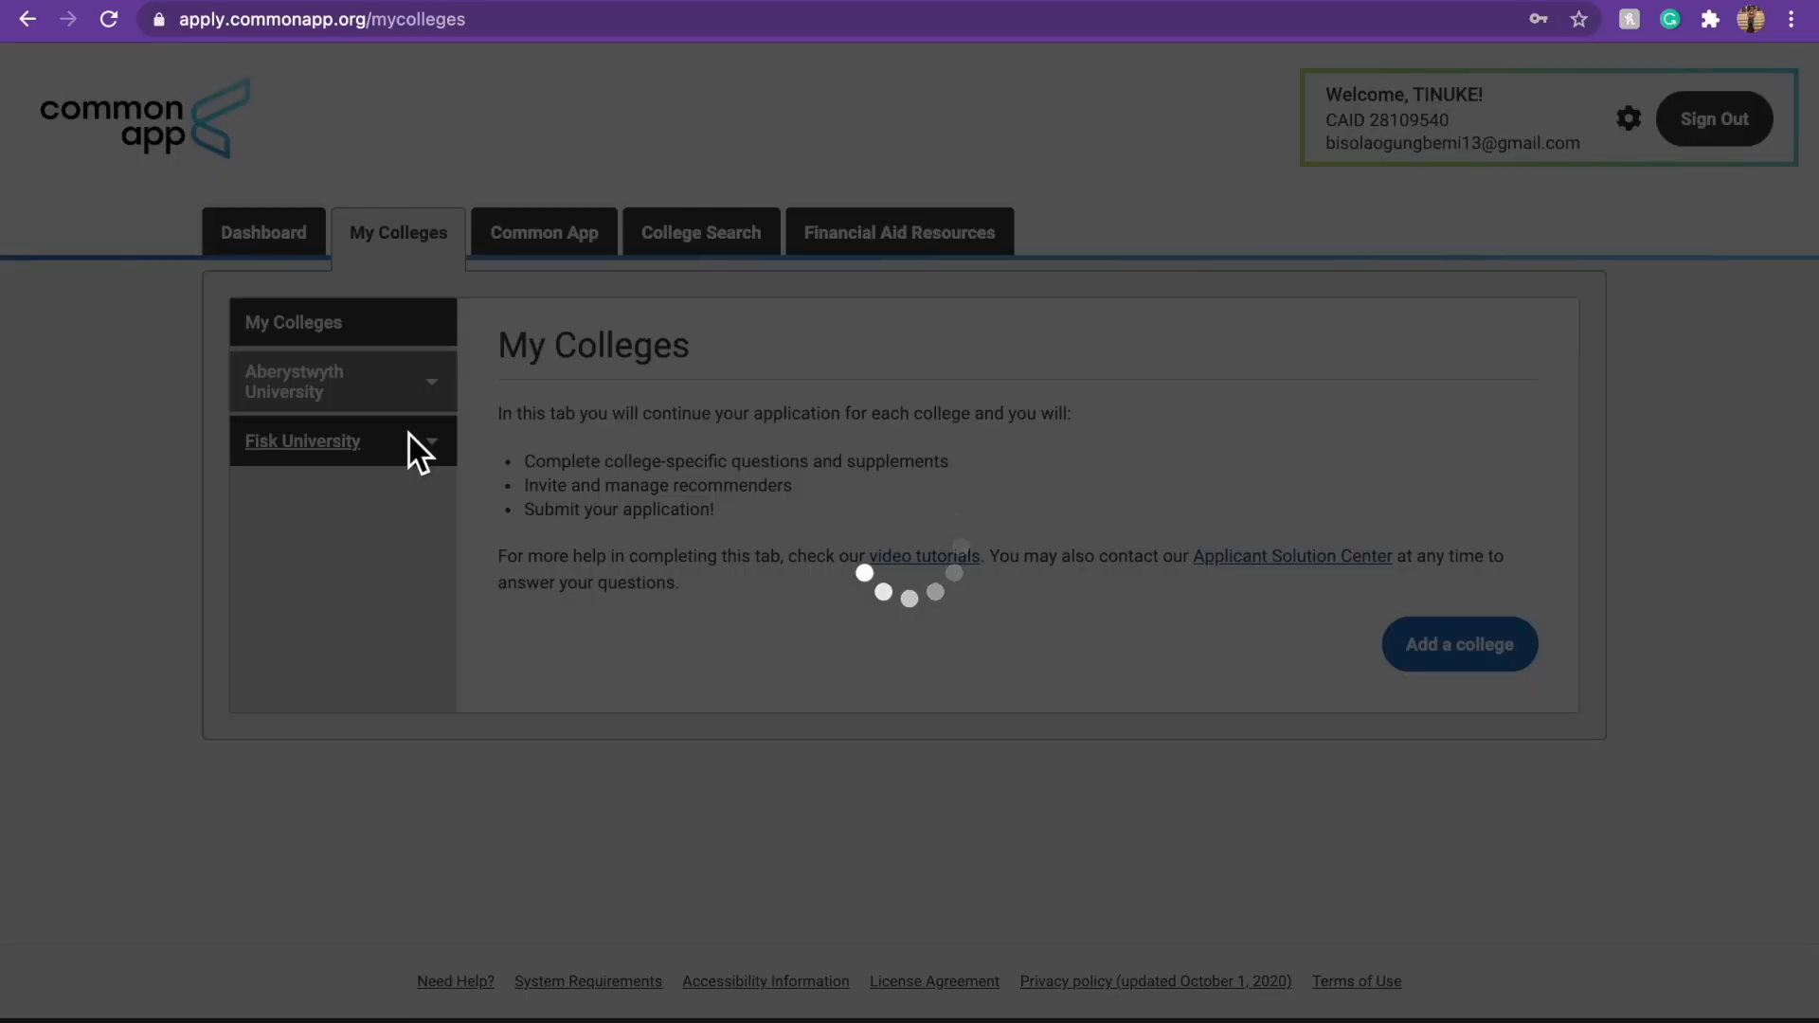
Look over Fisk University's deadlines, fees and writing requirements, then scroll back to the top.
{"action": "left_click", "coordinate": [303, 442]}
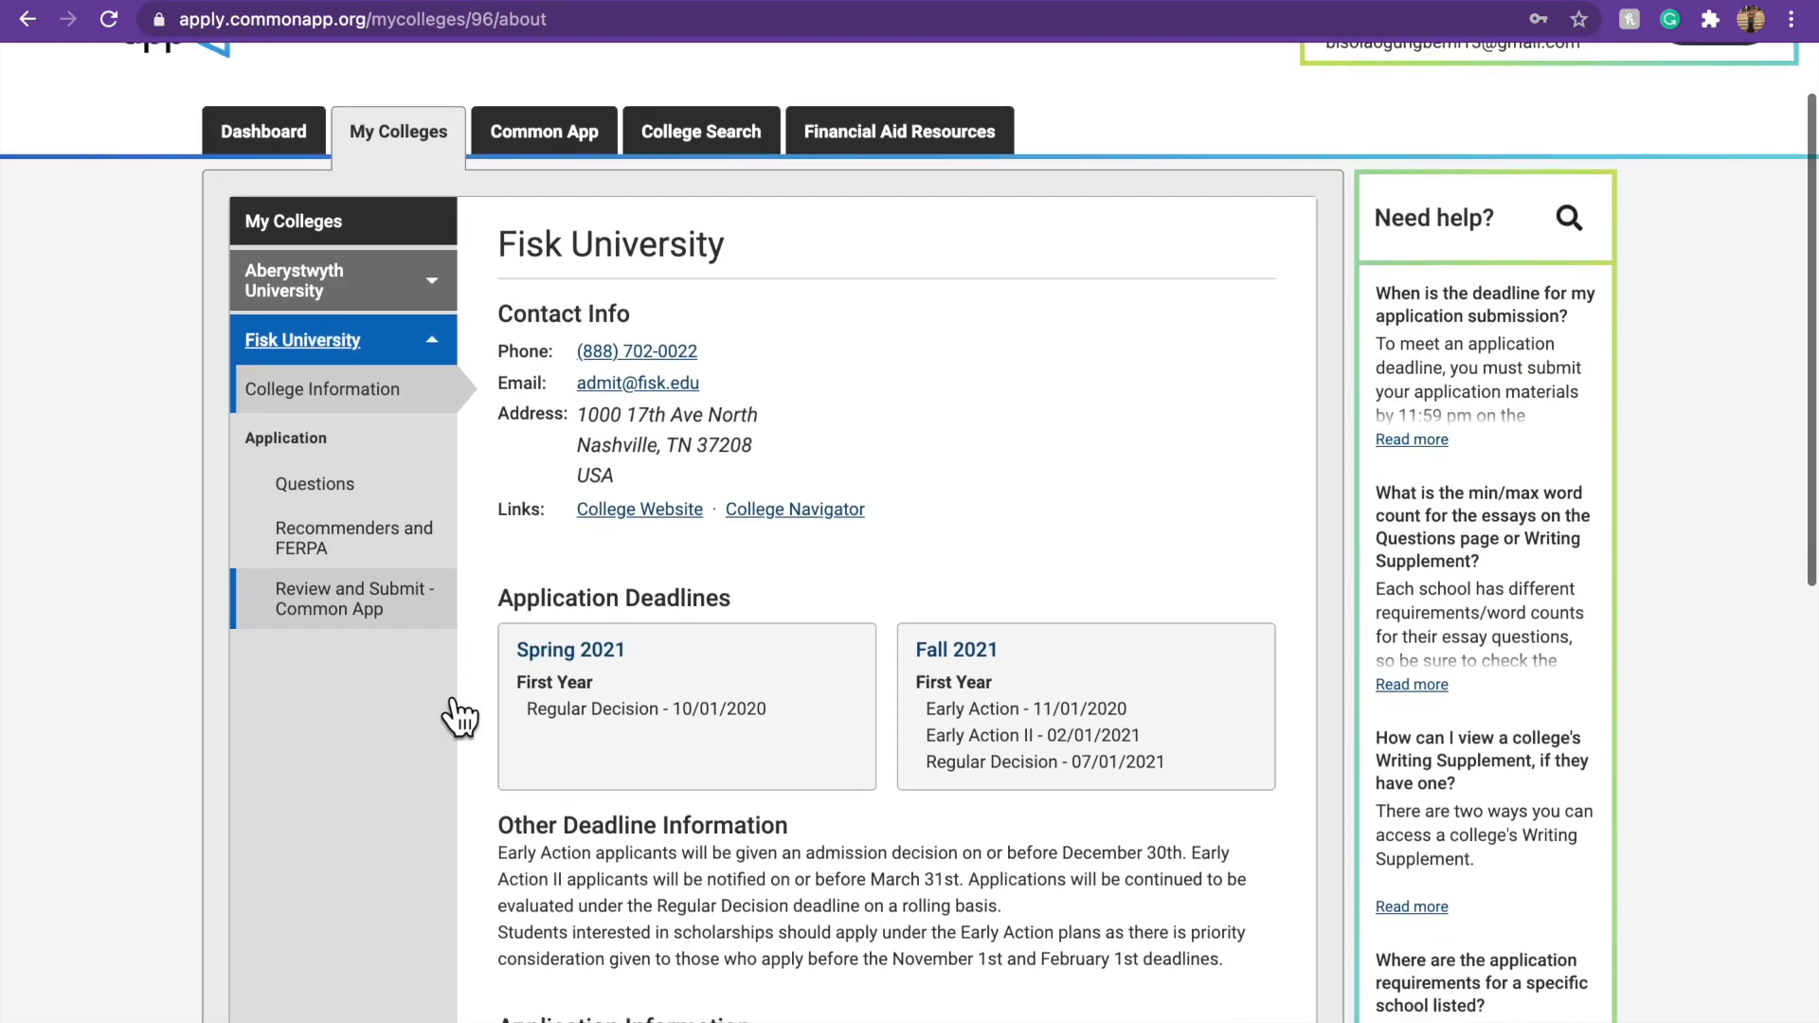
{"action": "scroll", "scroll_direction": "down", "scroll_amount": 3}
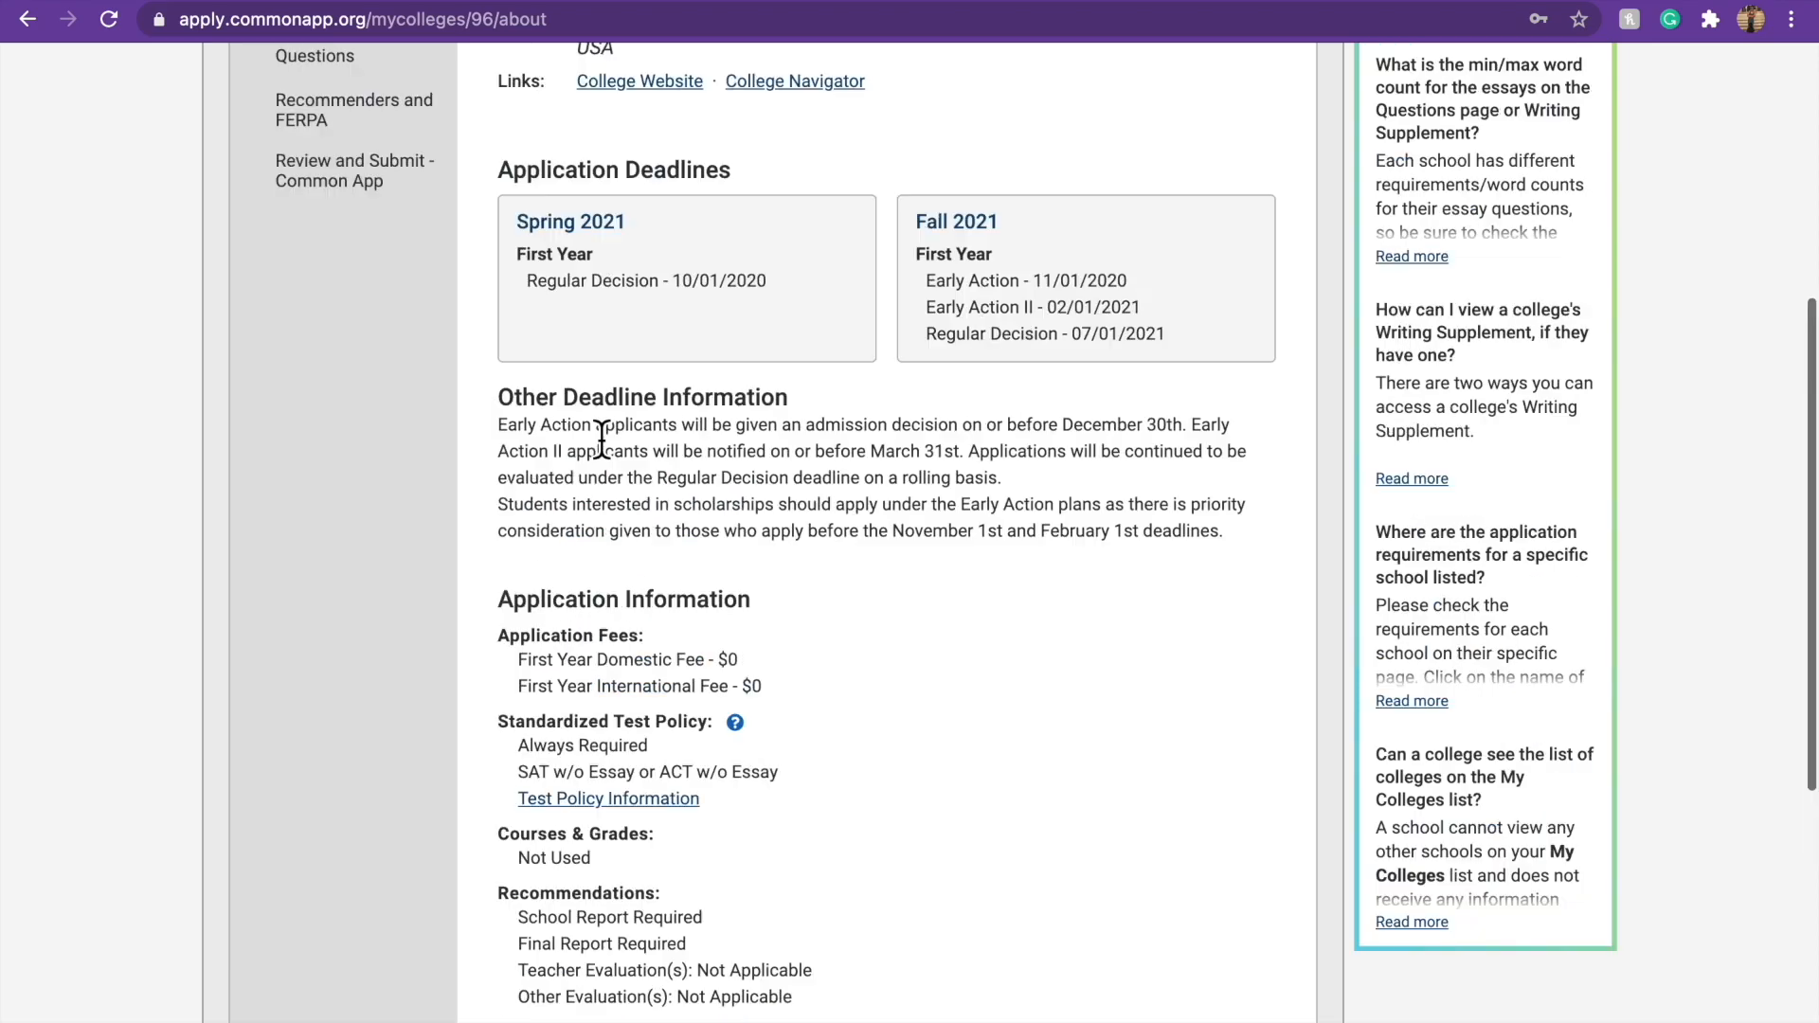
{"action": "scroll", "scroll_direction": "down", "scroll_amount": 3}
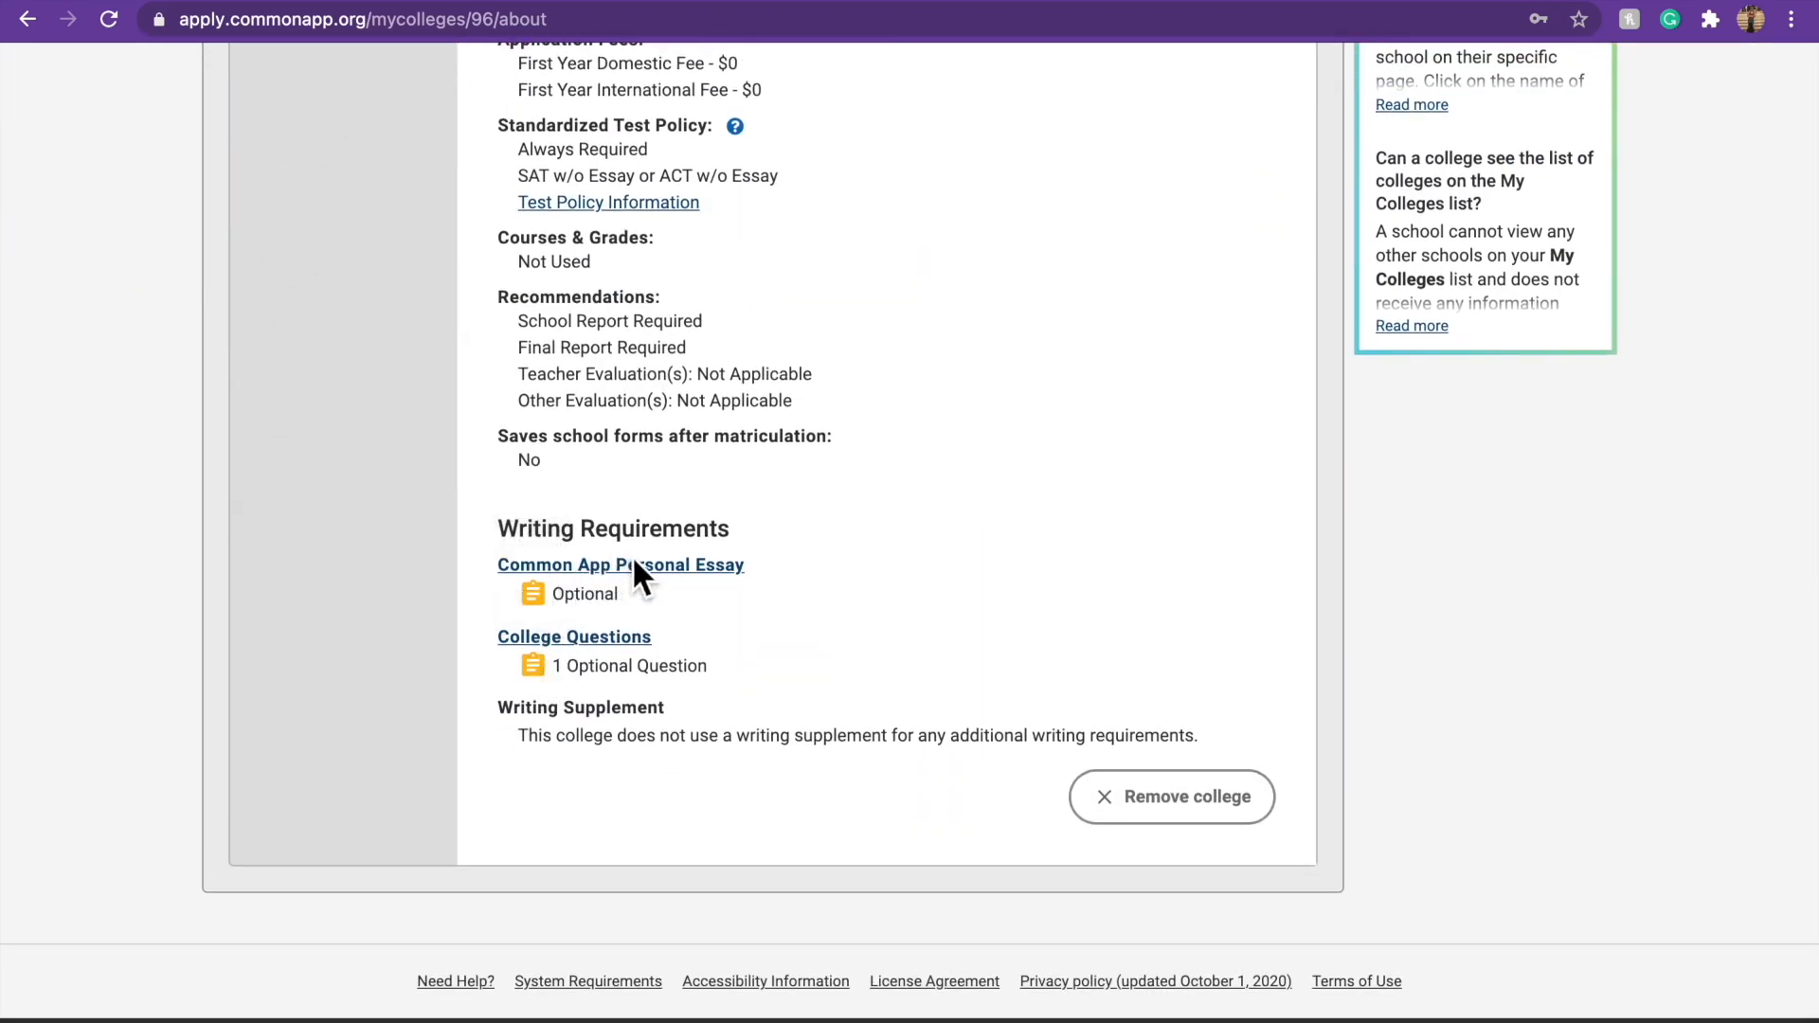
{"action": "mouse_move", "coordinate": [659, 618]}
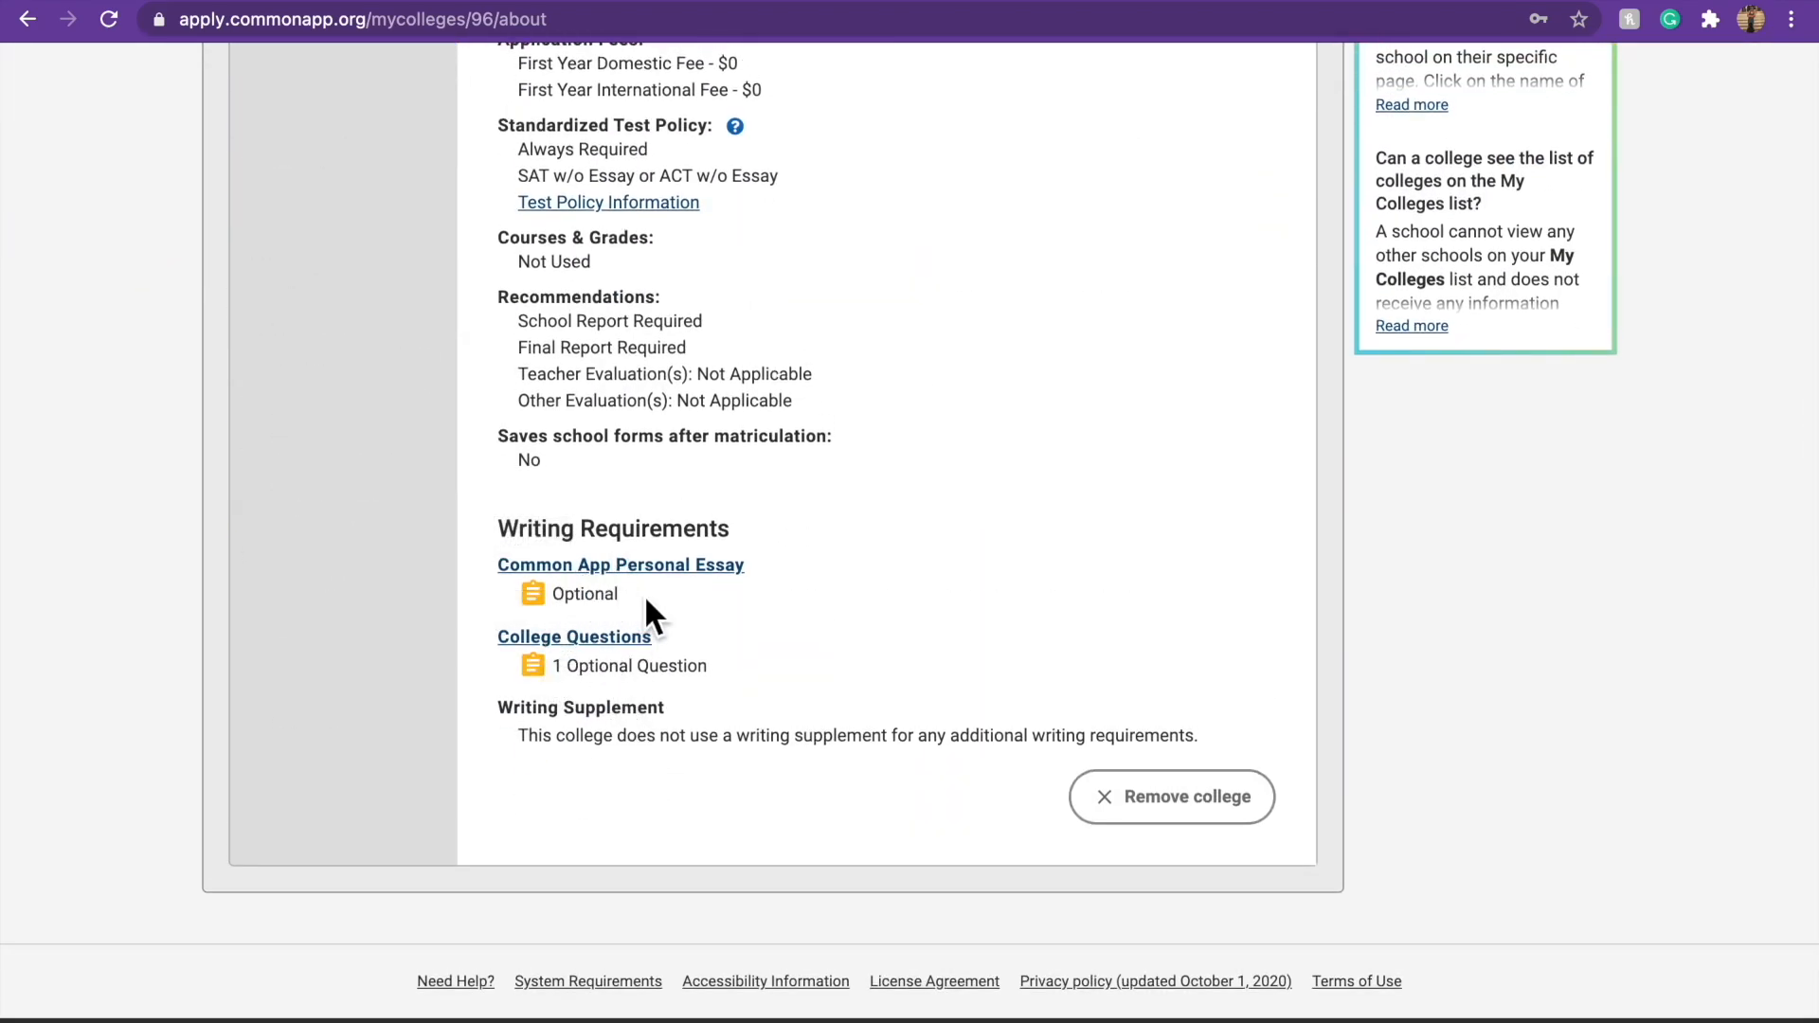
{"action": "scroll", "scroll_direction": "up", "scroll_amount": 3}
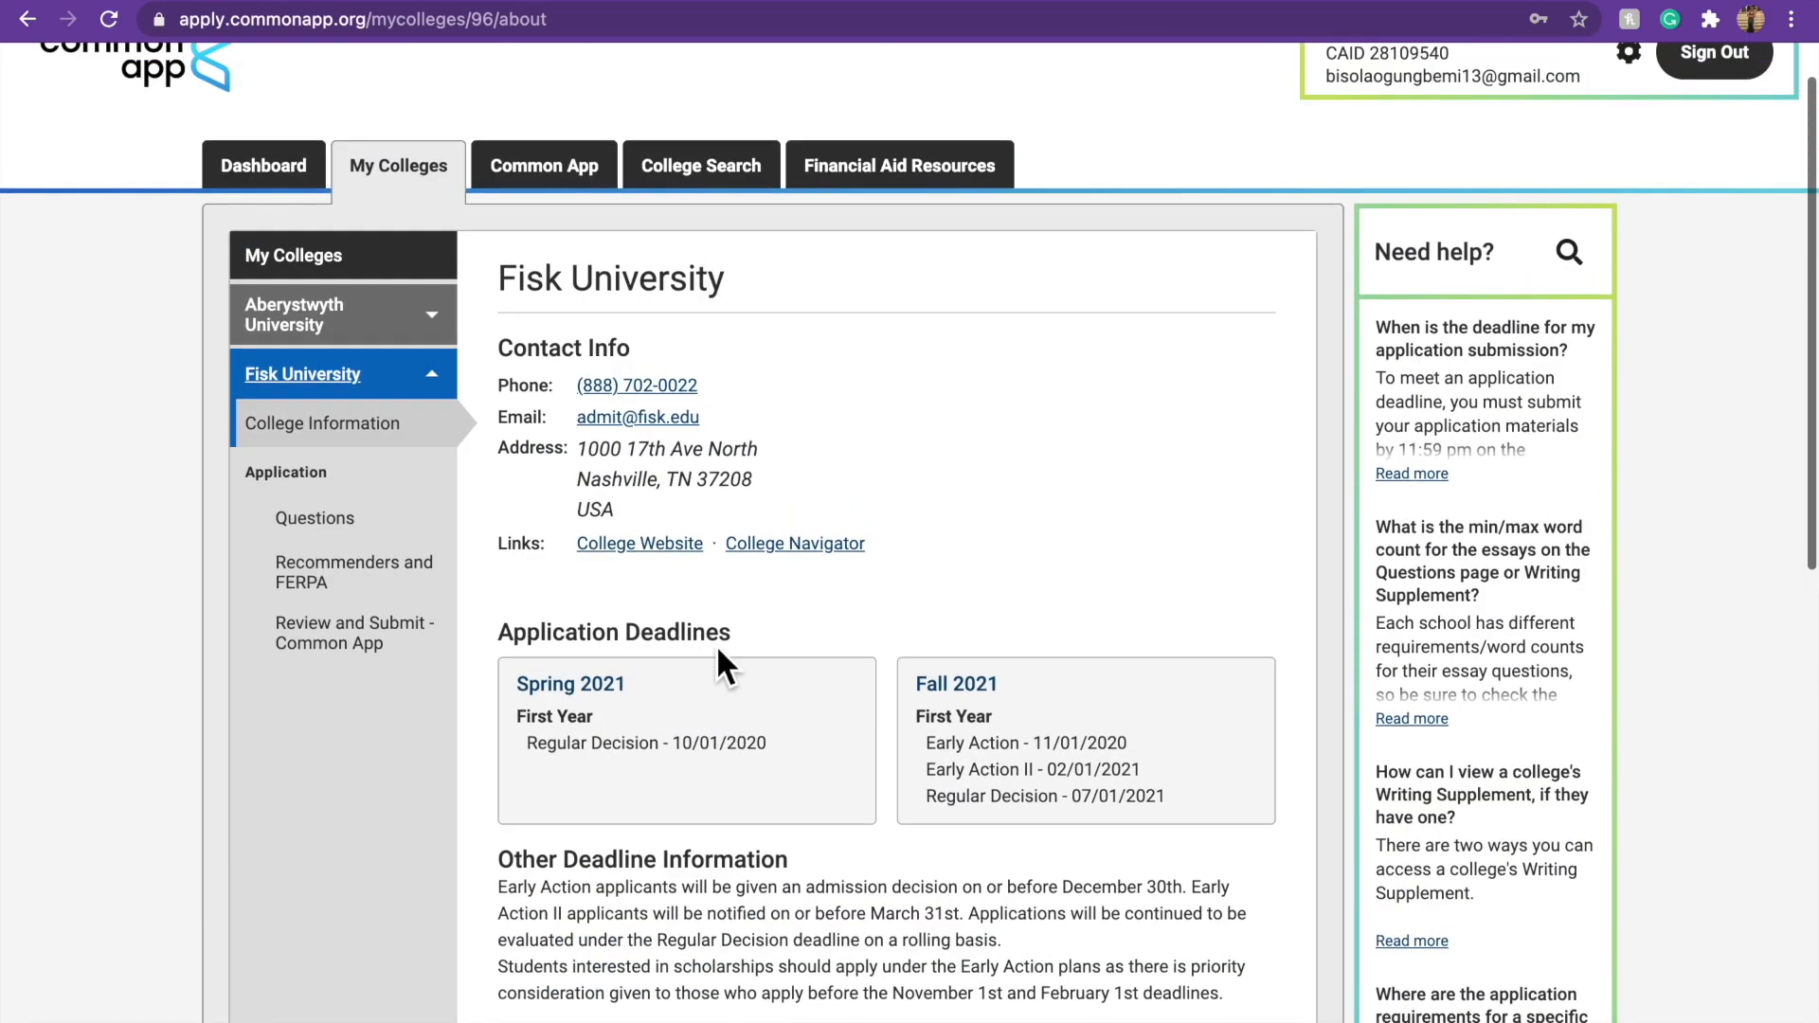
Review Fisk University's General questions down to the bottom of the section.
{"action": "left_click", "coordinate": [315, 518]}
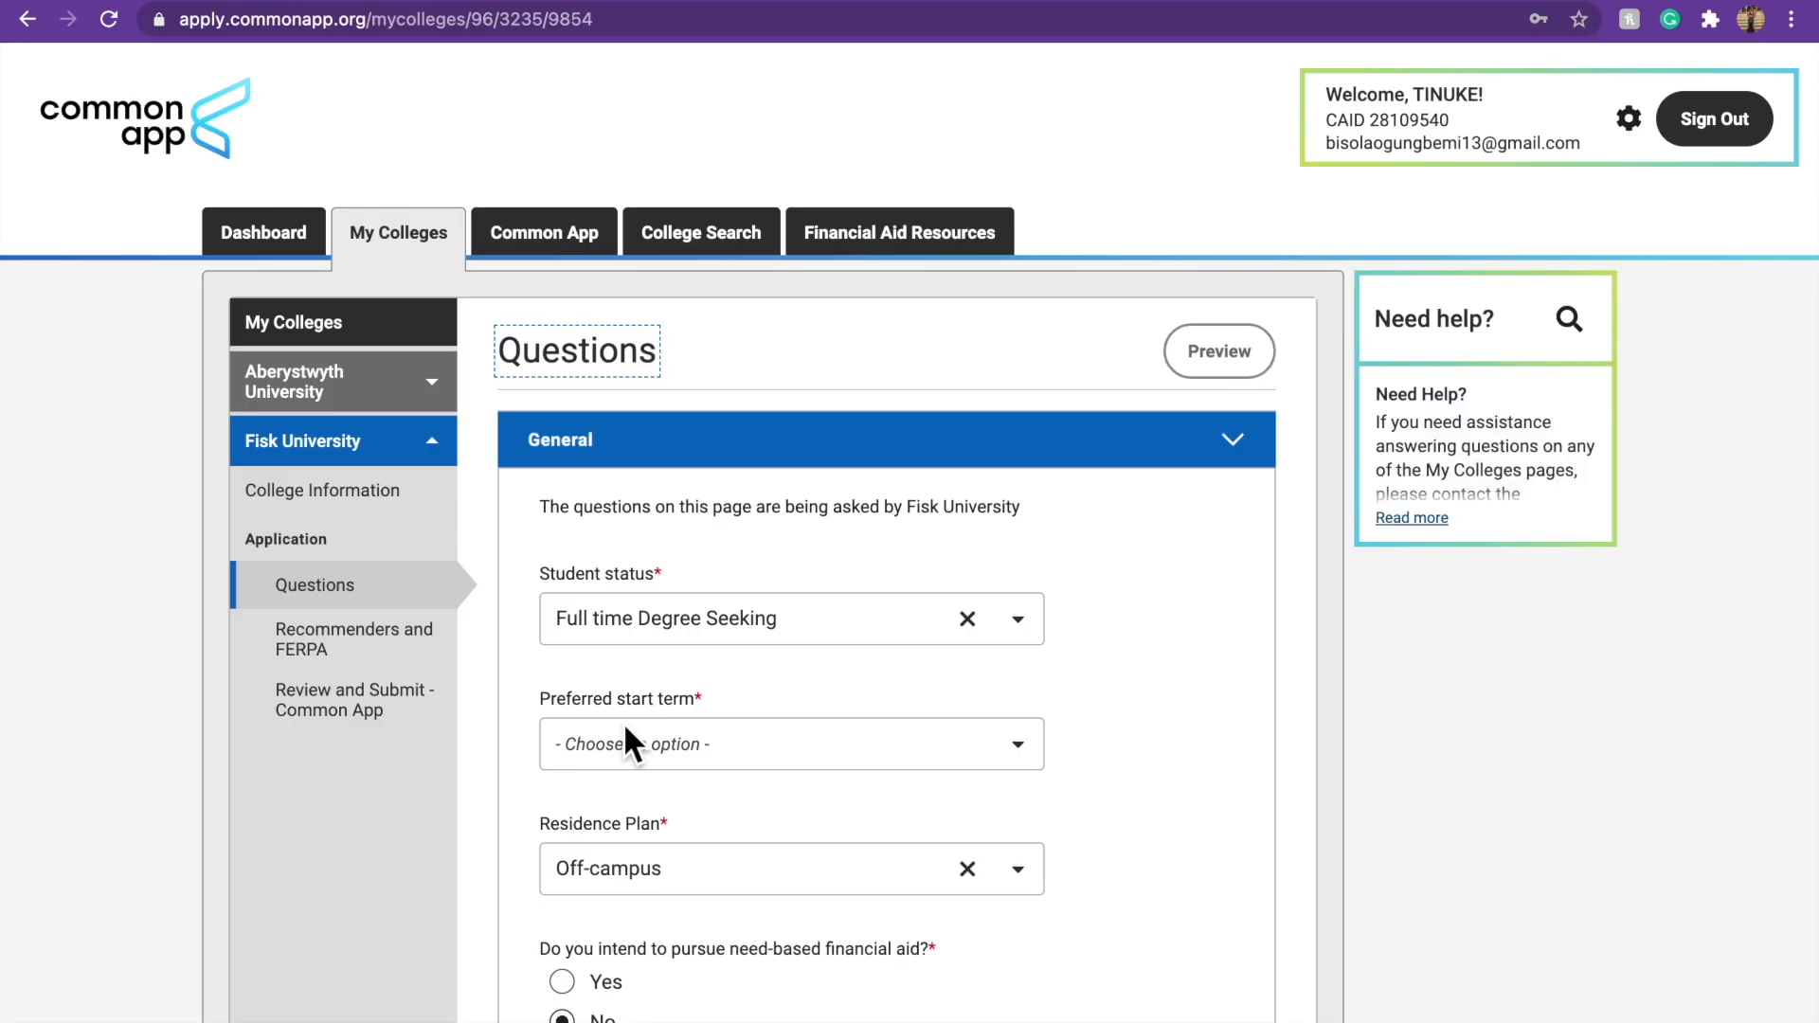
{"action": "scroll", "scroll_direction": "down", "scroll_amount": 3}
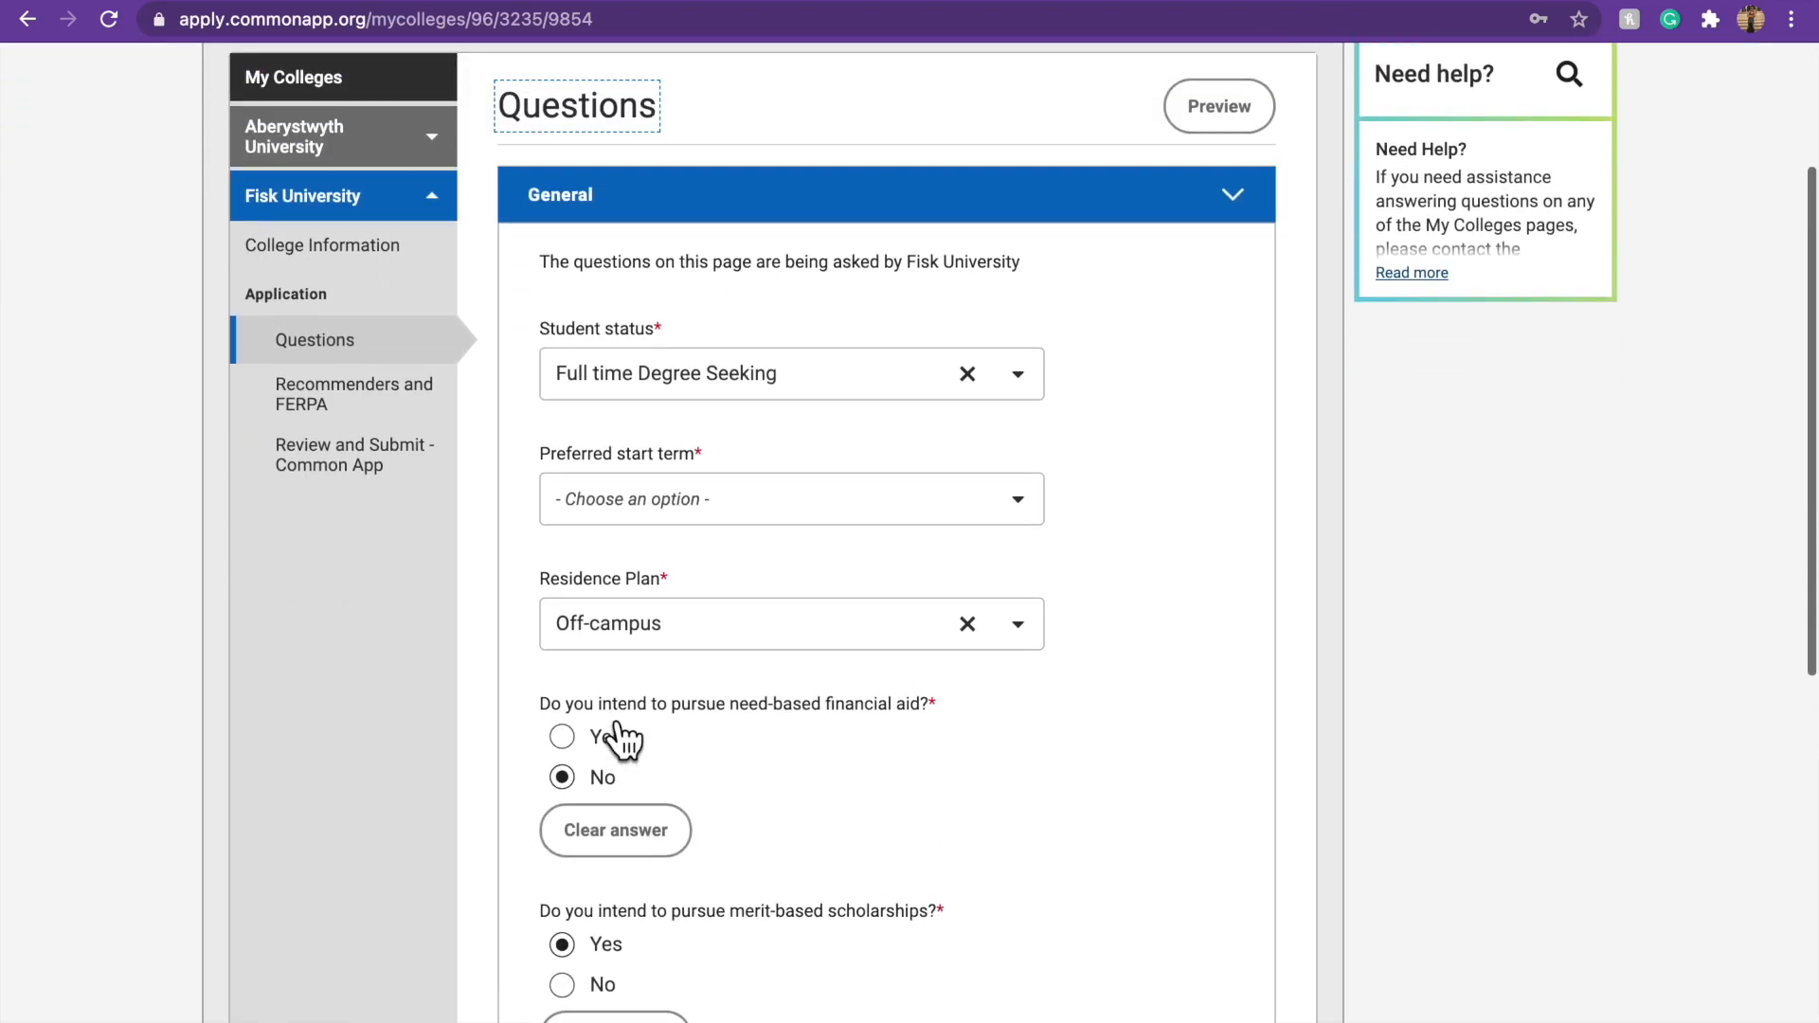
{"action": "scroll", "scroll_direction": "down", "scroll_amount": 3}
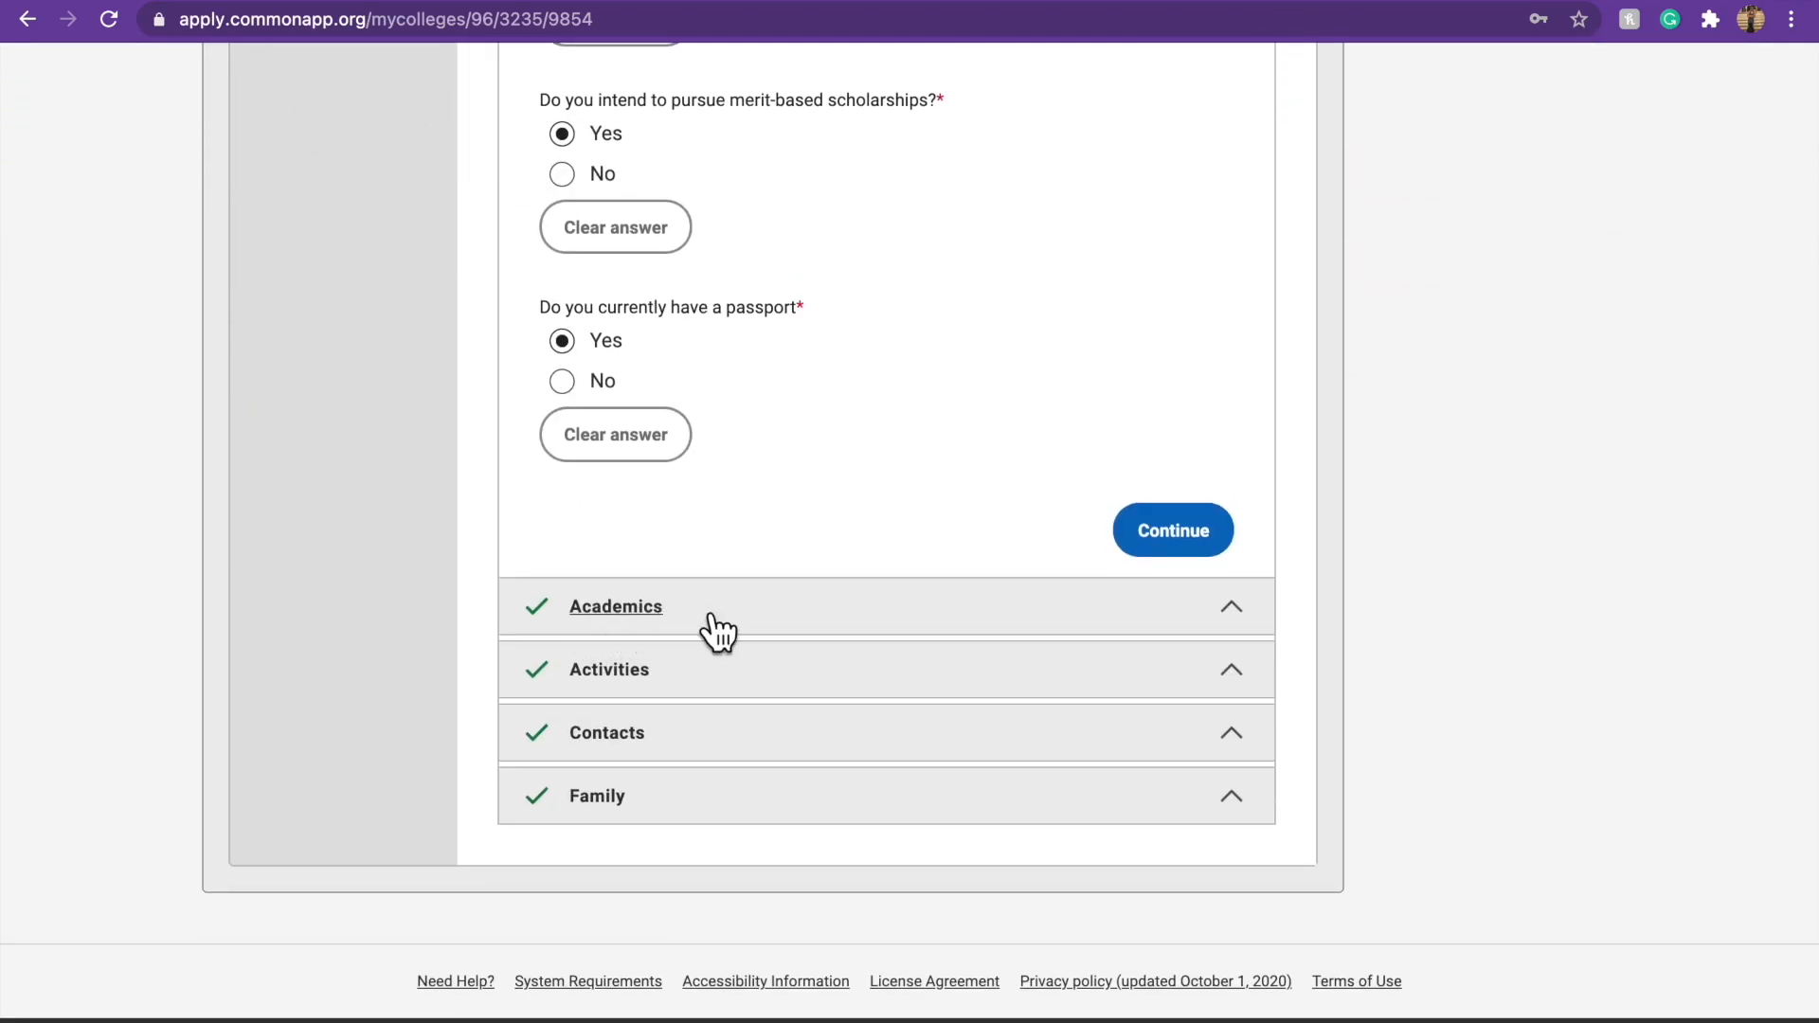
{"action": "mouse_move", "coordinate": [695, 793]}
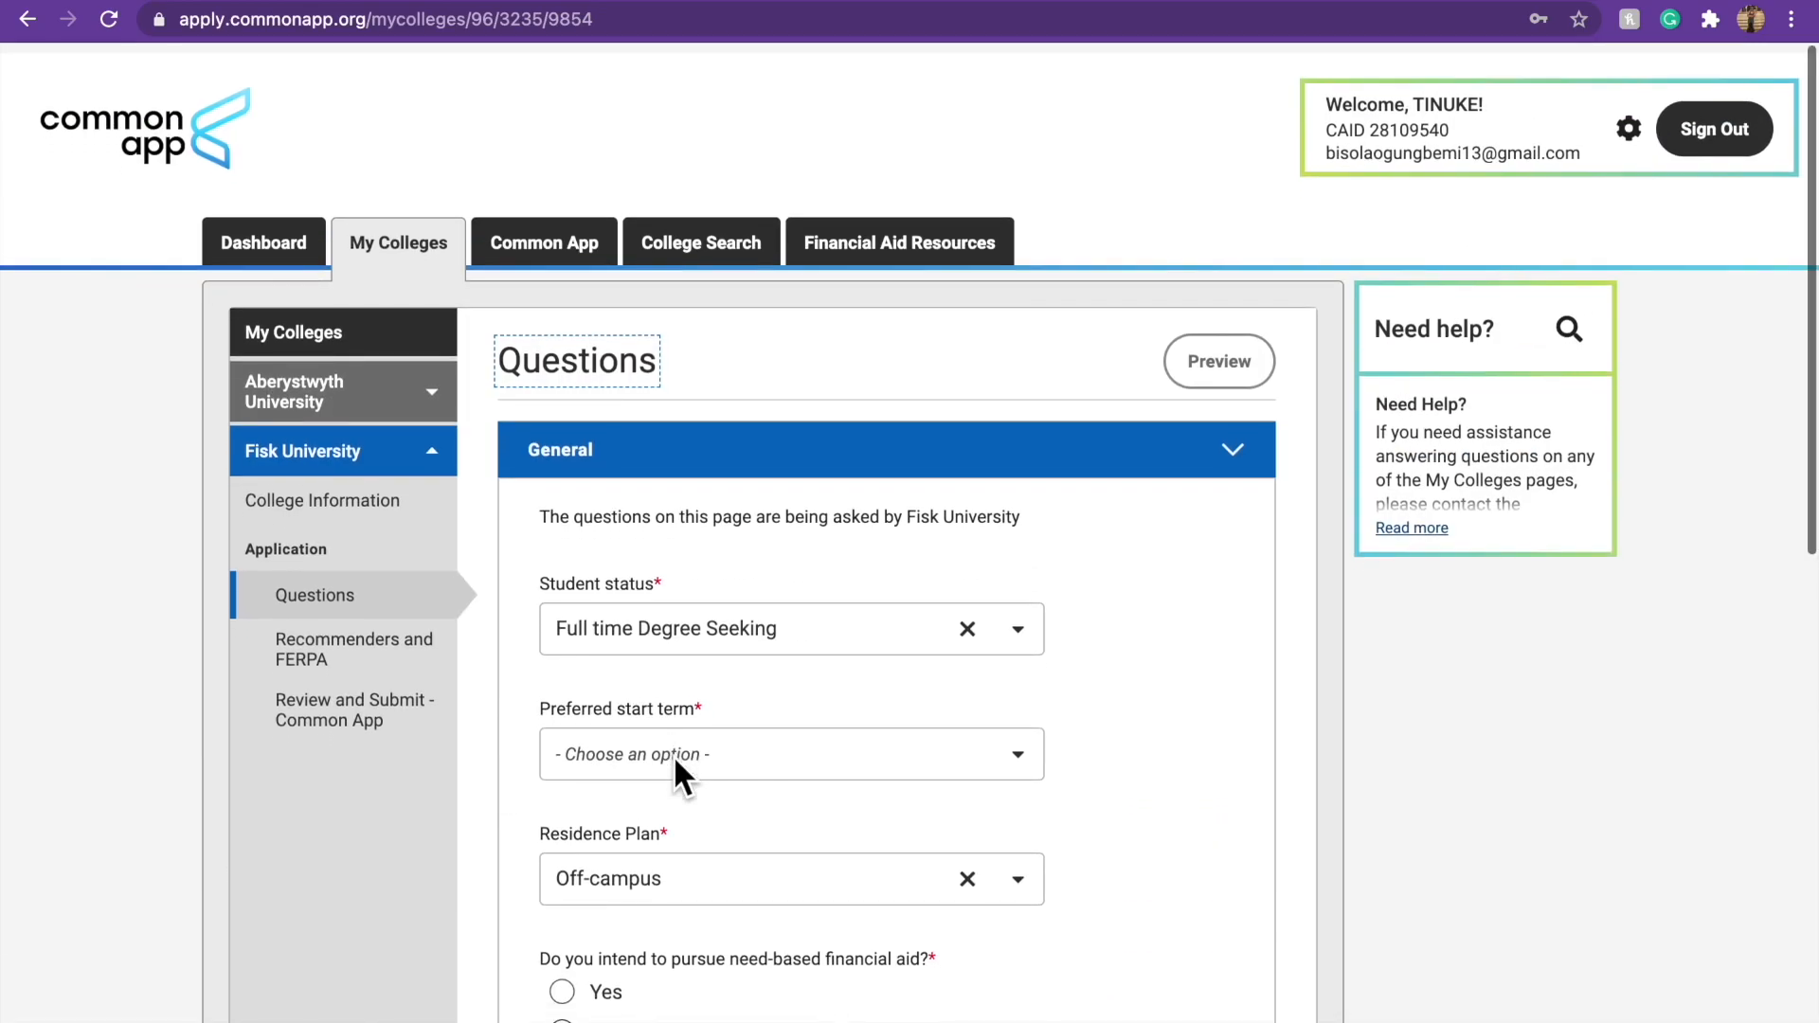
{"action": "scroll", "scroll_direction": "down", "scroll_amount": 3}
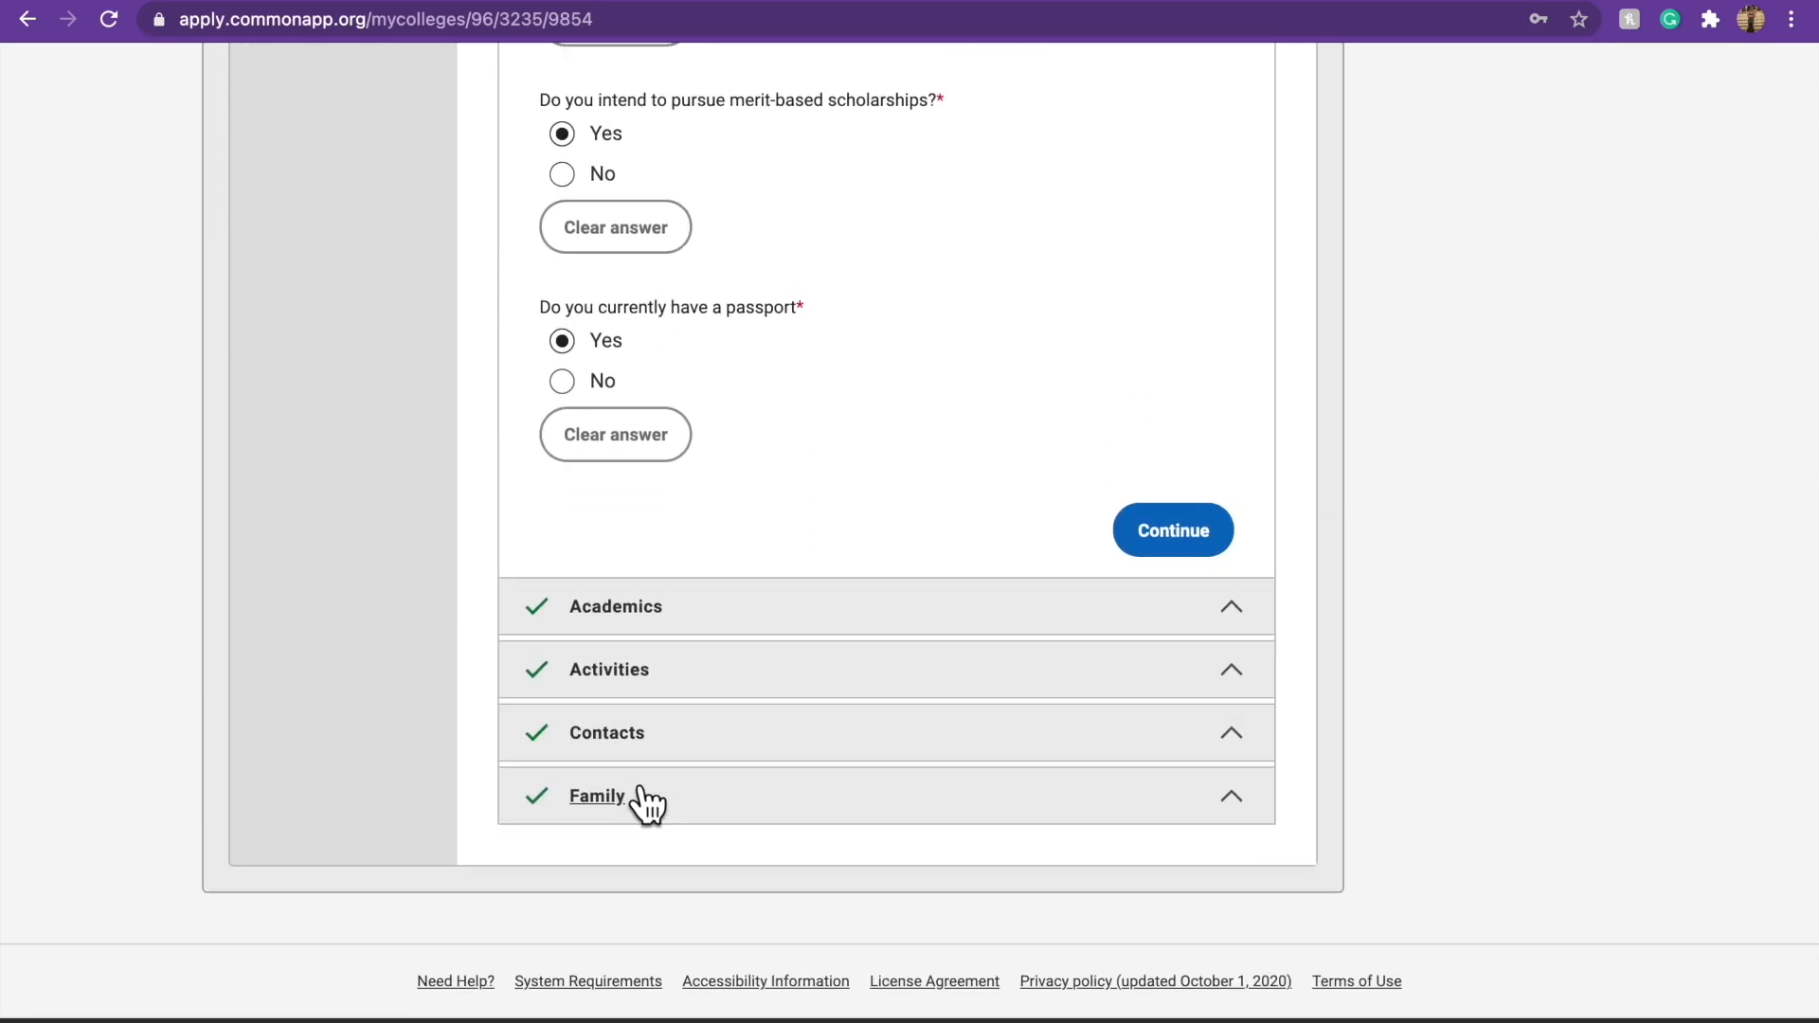
Choose Sociology as the academic program of interest in Fisk's Academics questions.
{"action": "left_click", "coordinate": [1171, 531]}
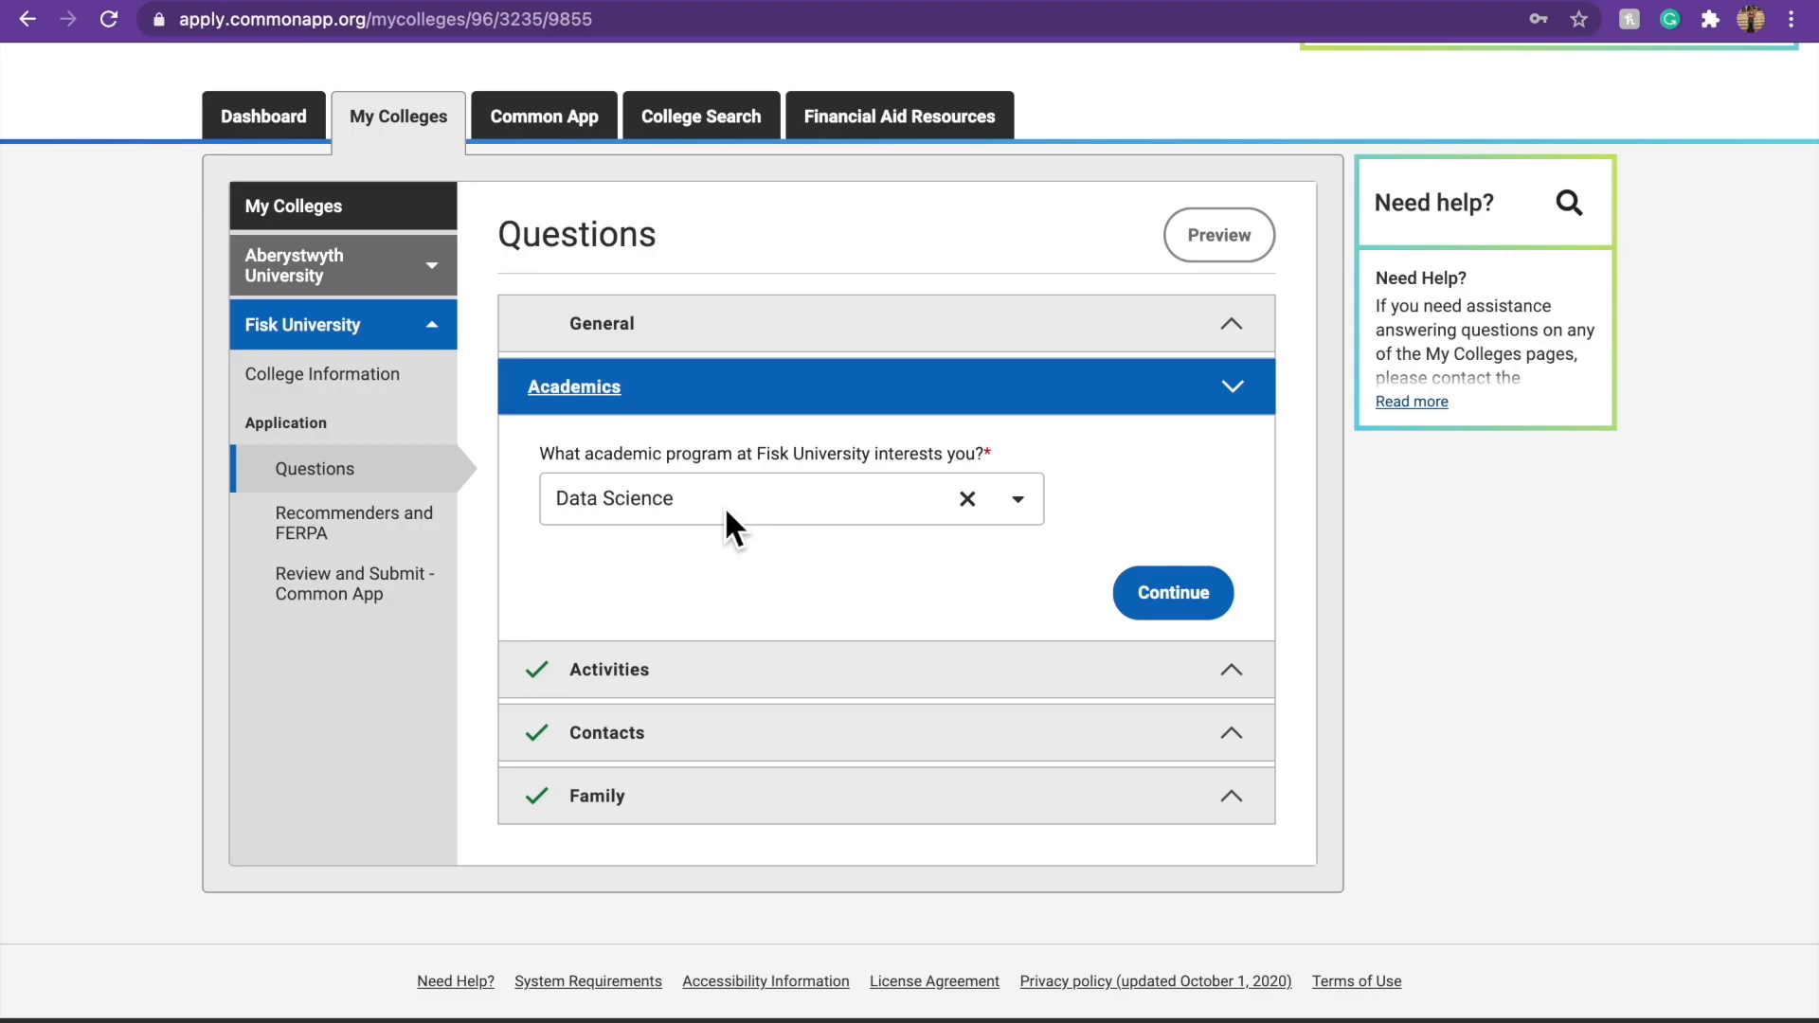
{"action": "mouse_move", "coordinate": [760, 447]}
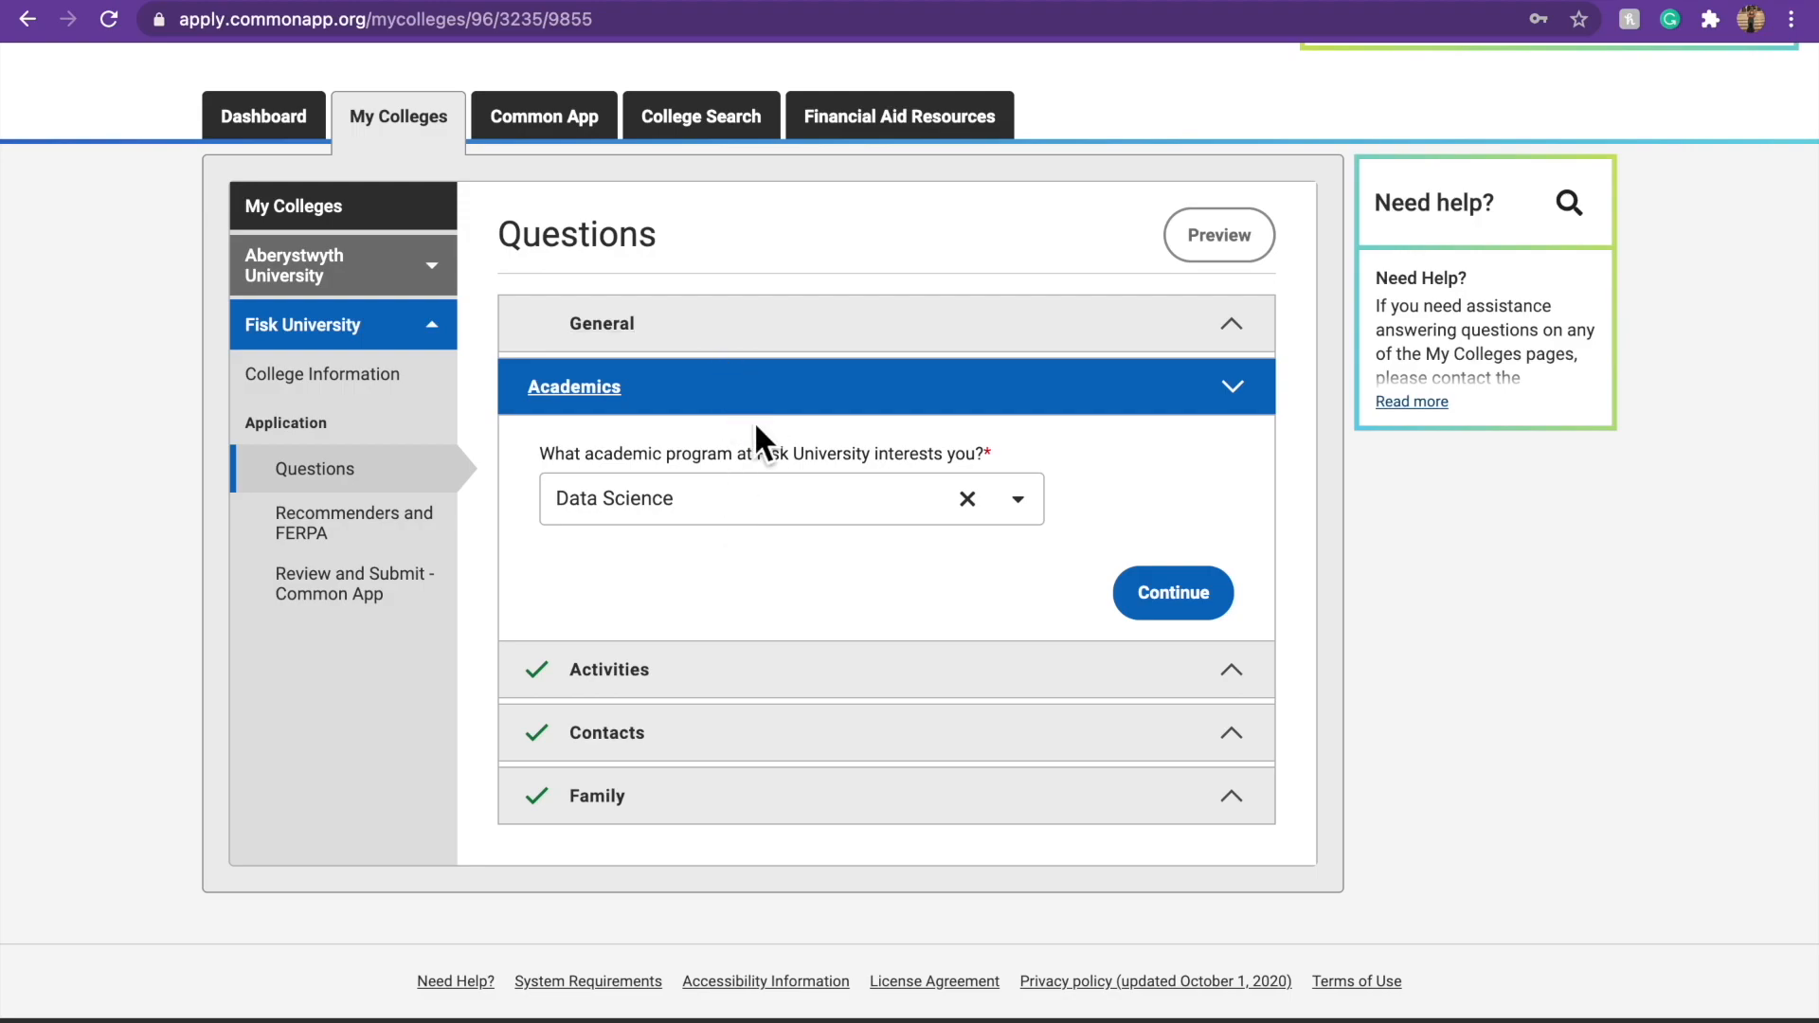
{"action": "mouse_move", "coordinate": [728, 490]}
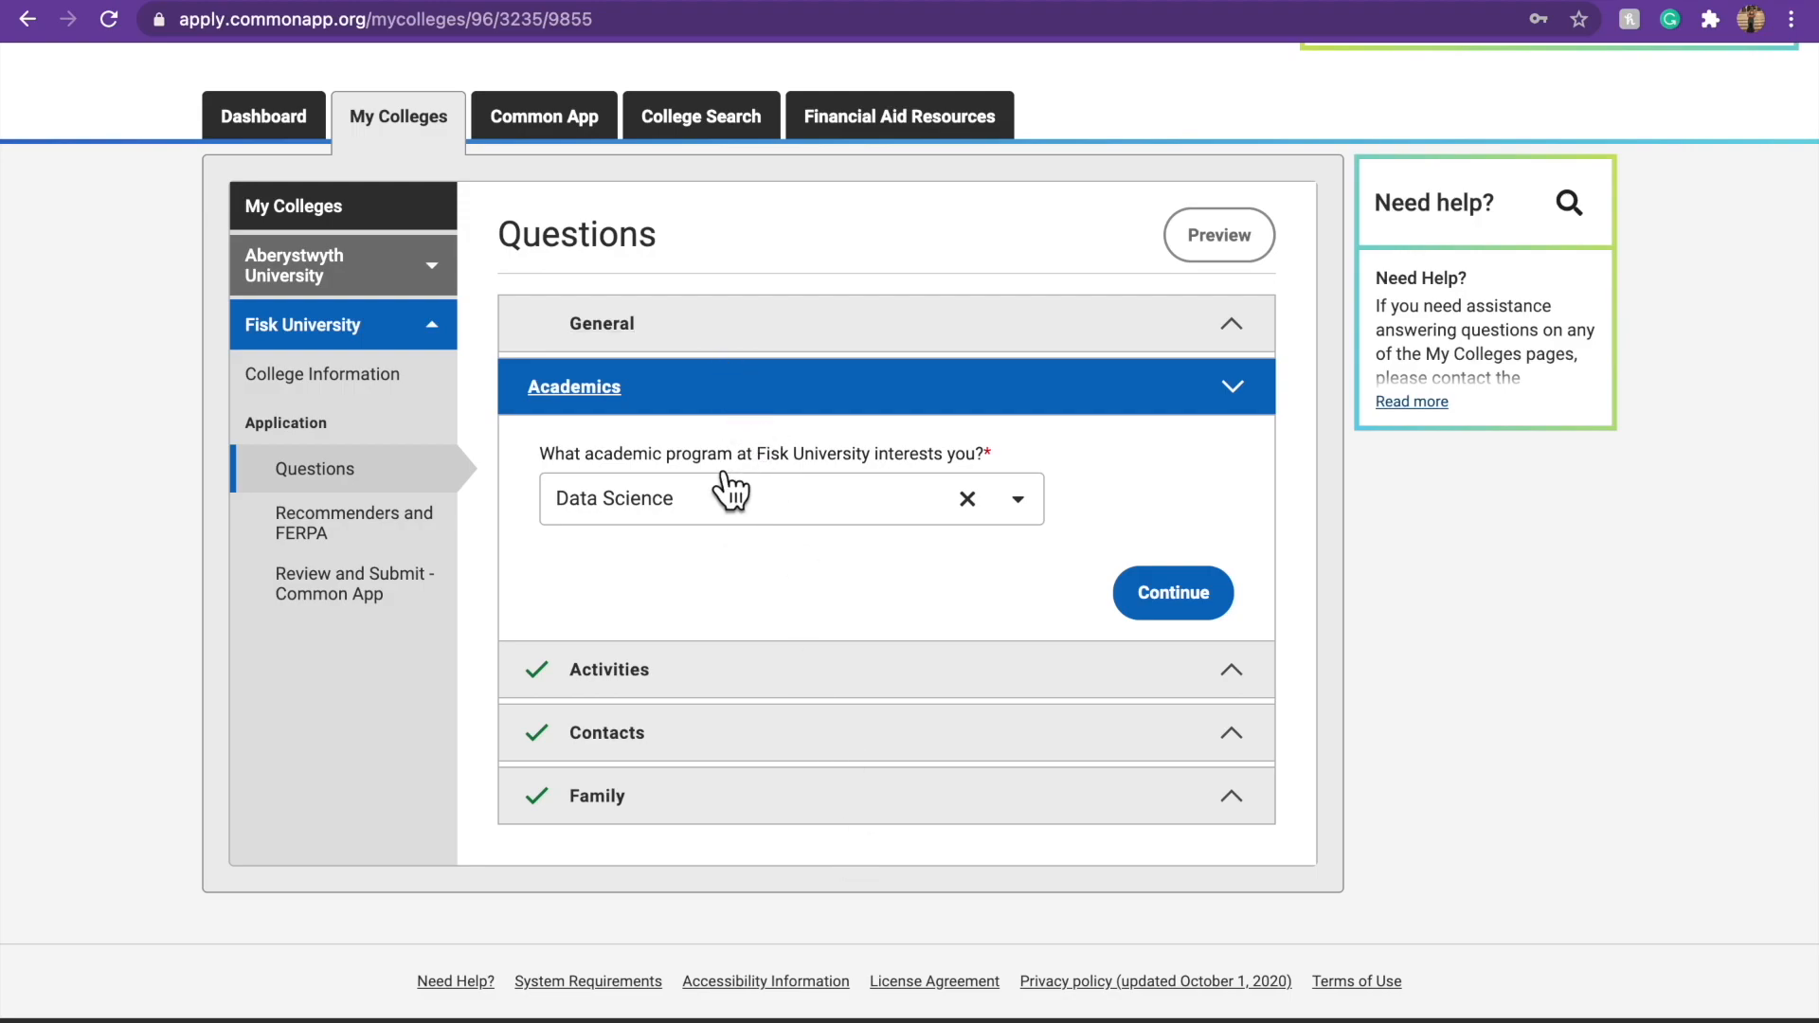
{"action": "mouse_move", "coordinate": [868, 570]}
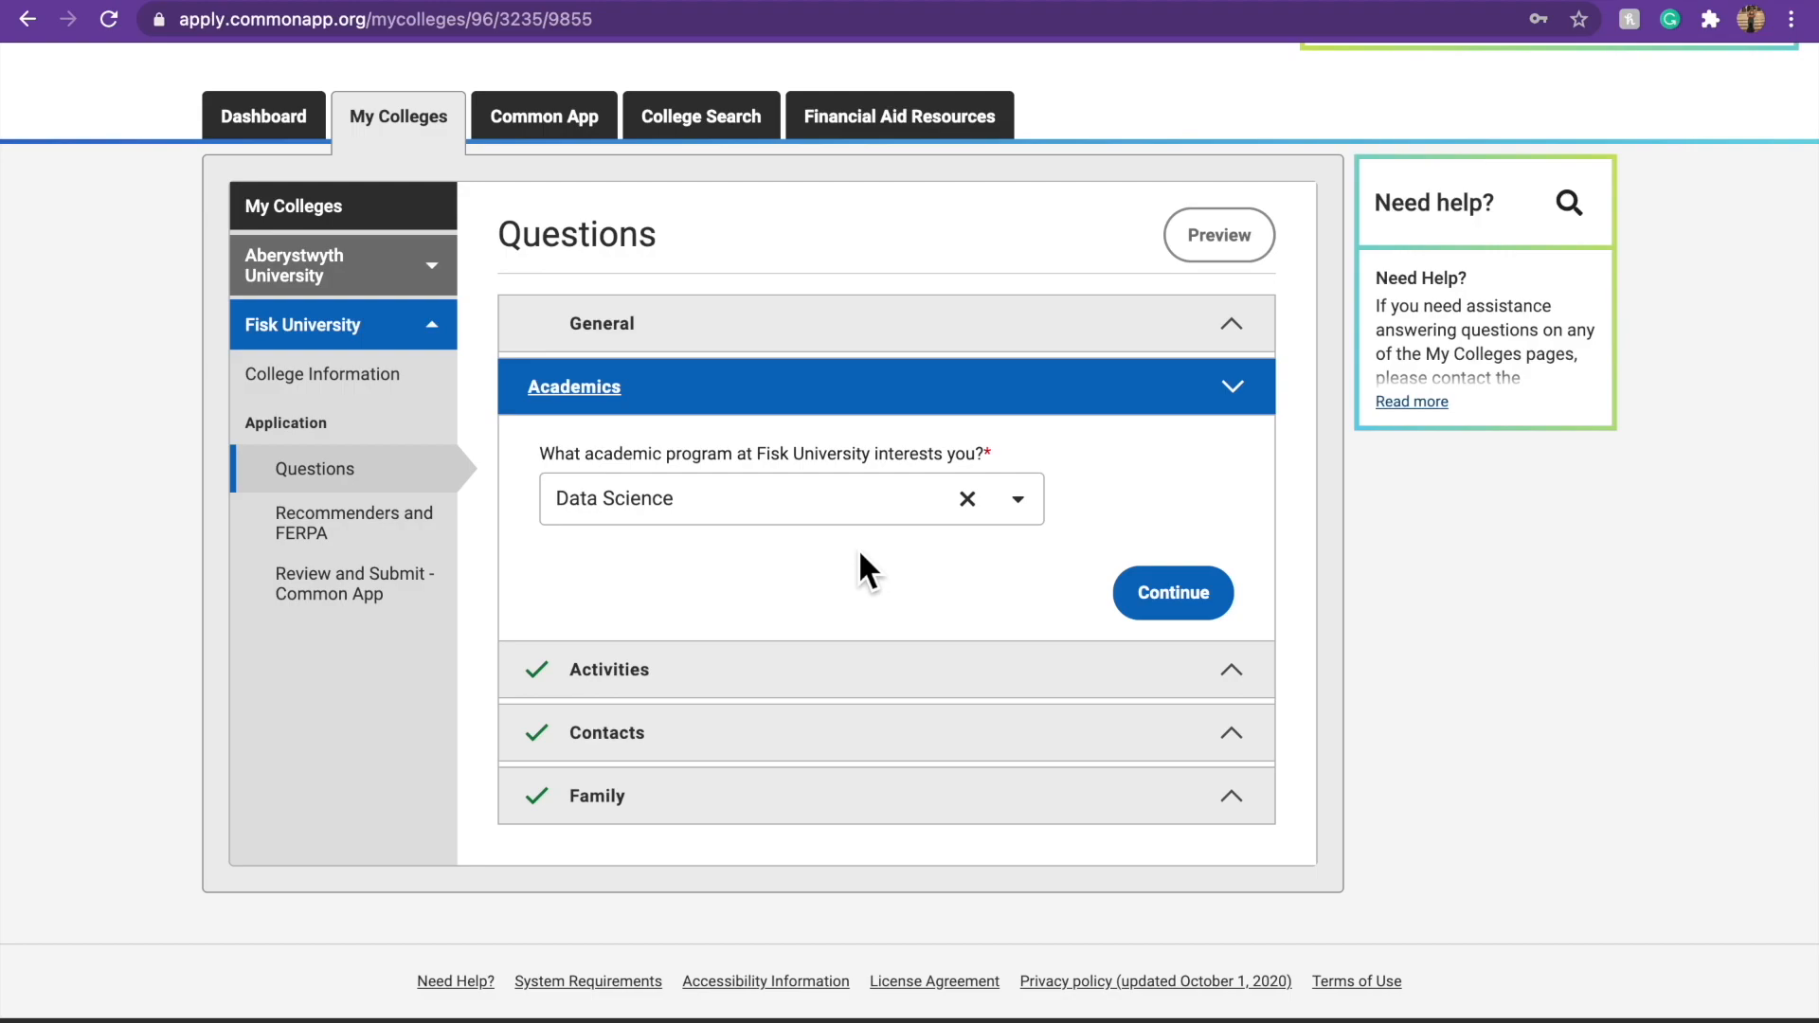
{"action": "mouse_move", "coordinate": [874, 523]}
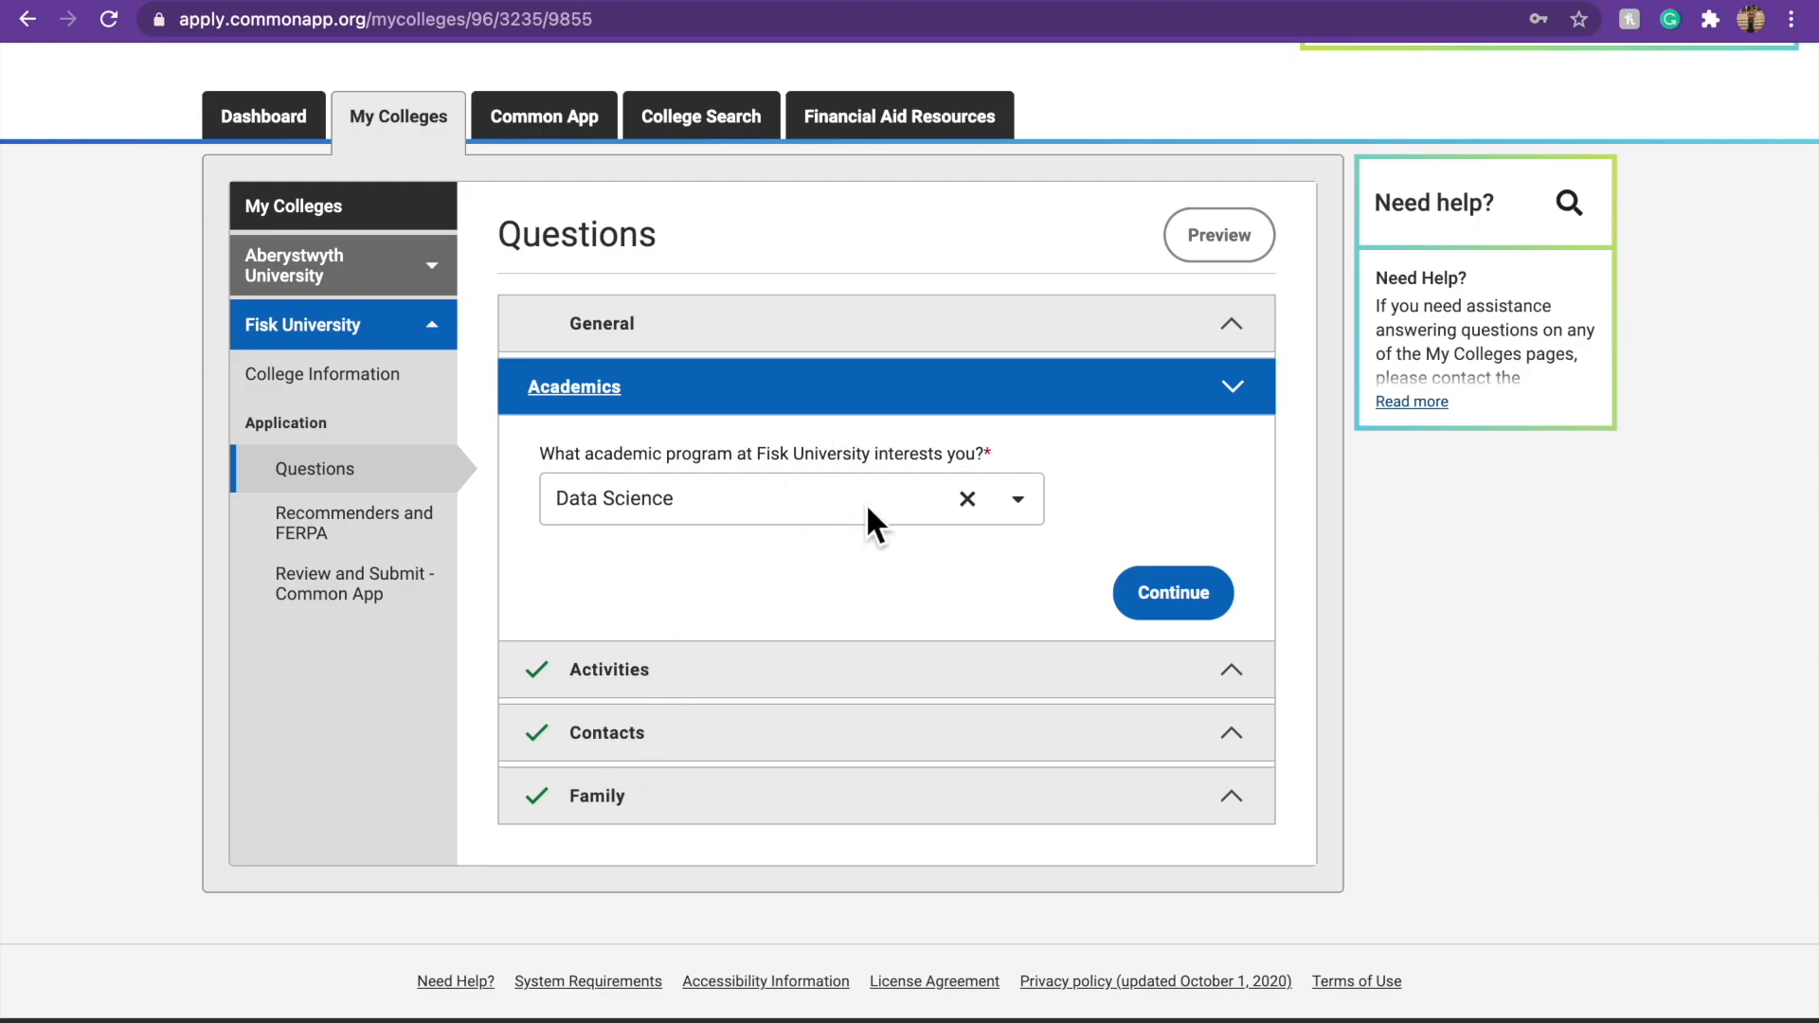
{"action": "left_click", "coordinate": [1016, 499]}
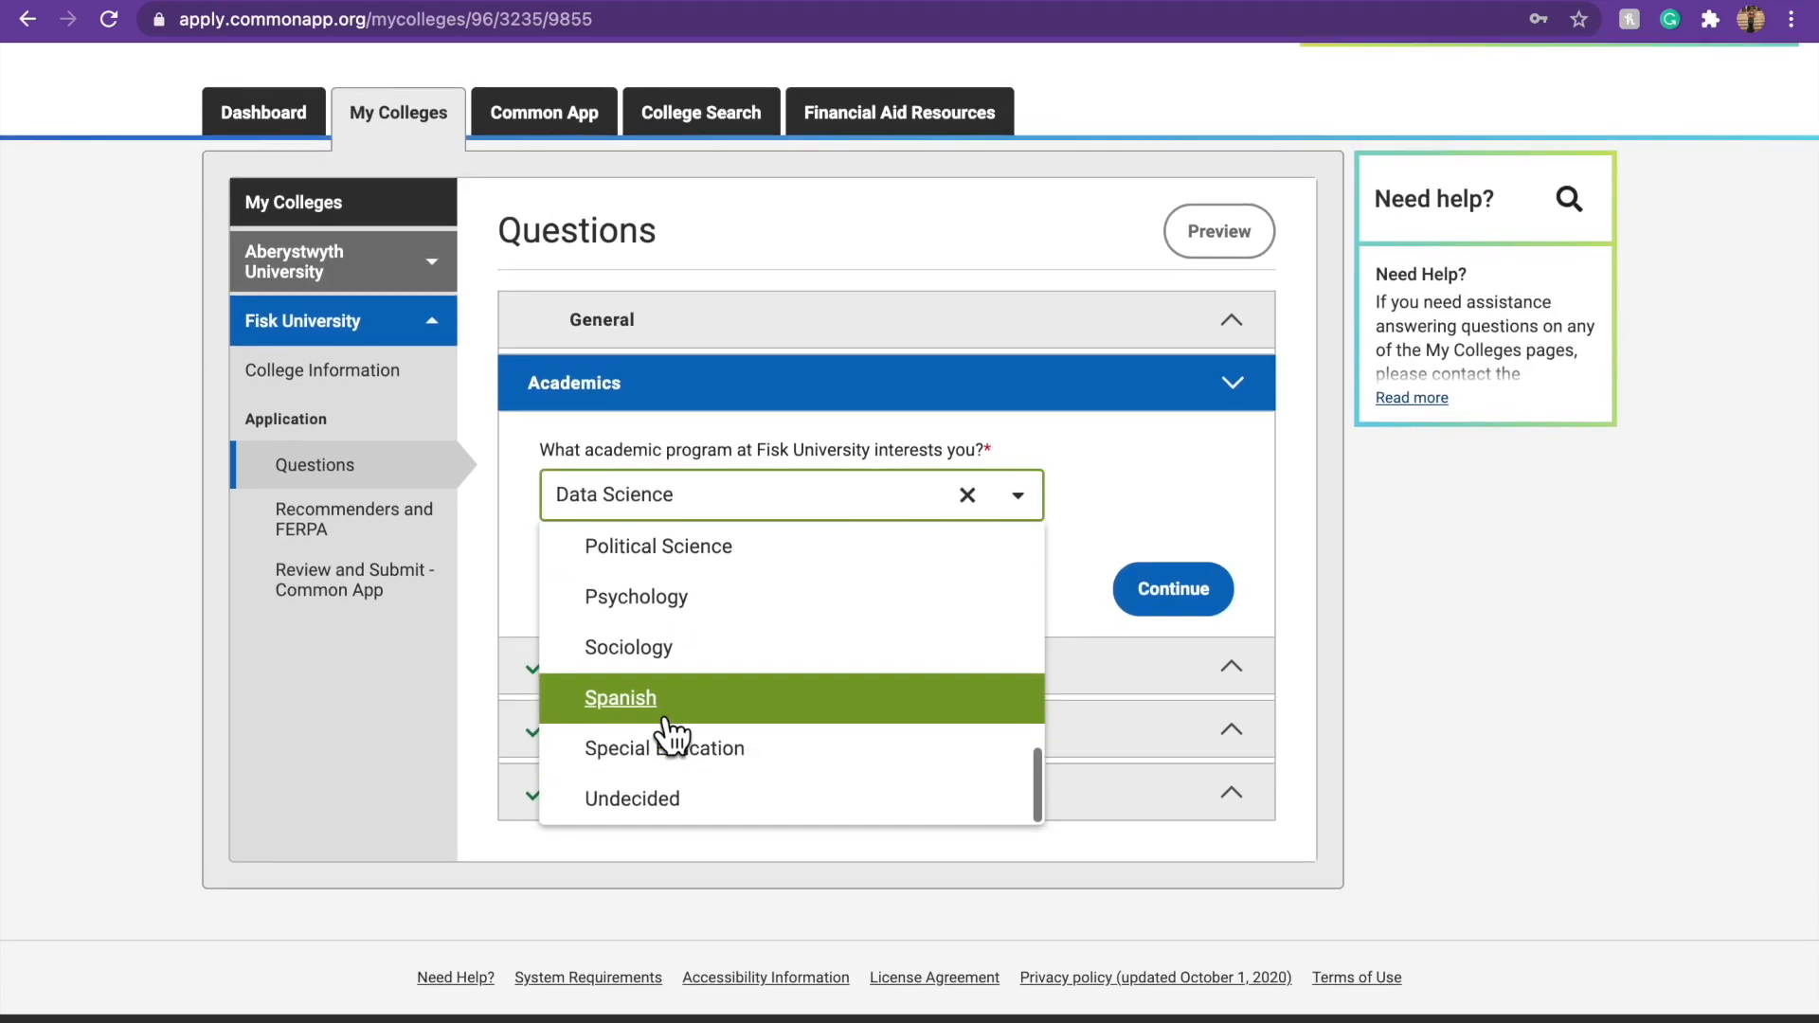
{"action": "left_click", "coordinate": [628, 647]}
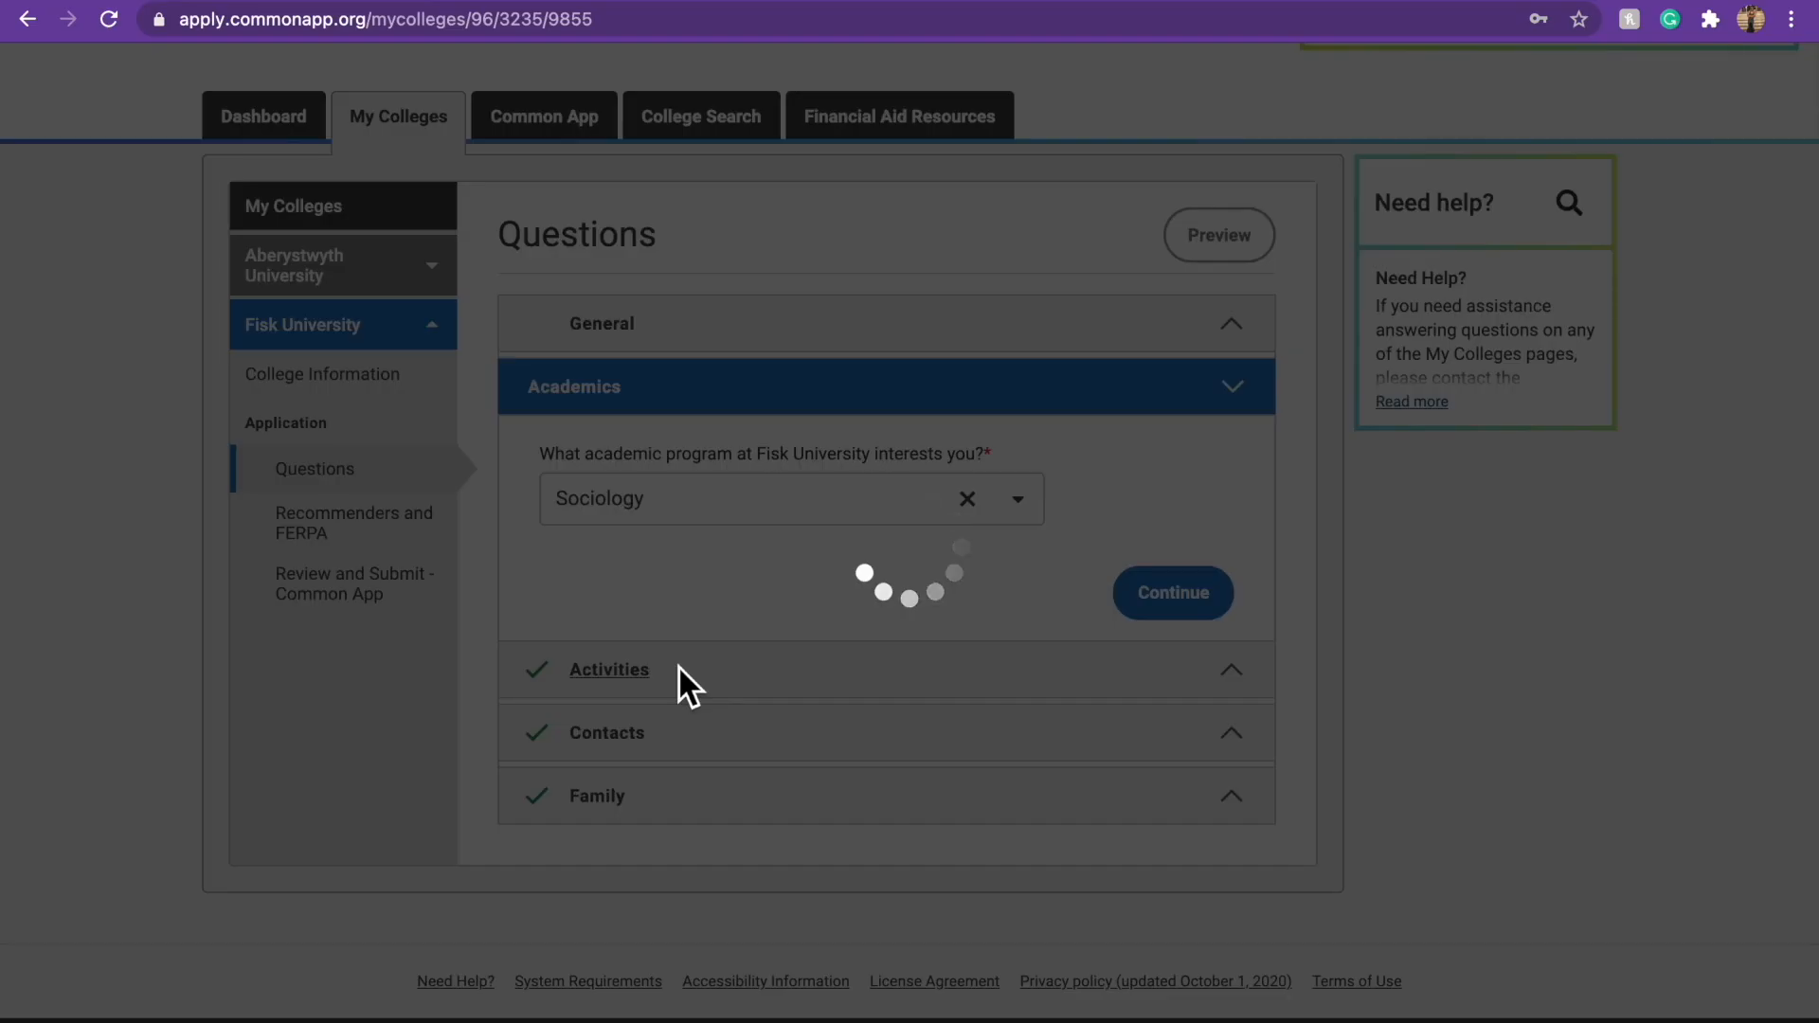
{"action": "left_click", "coordinate": [1171, 594]}
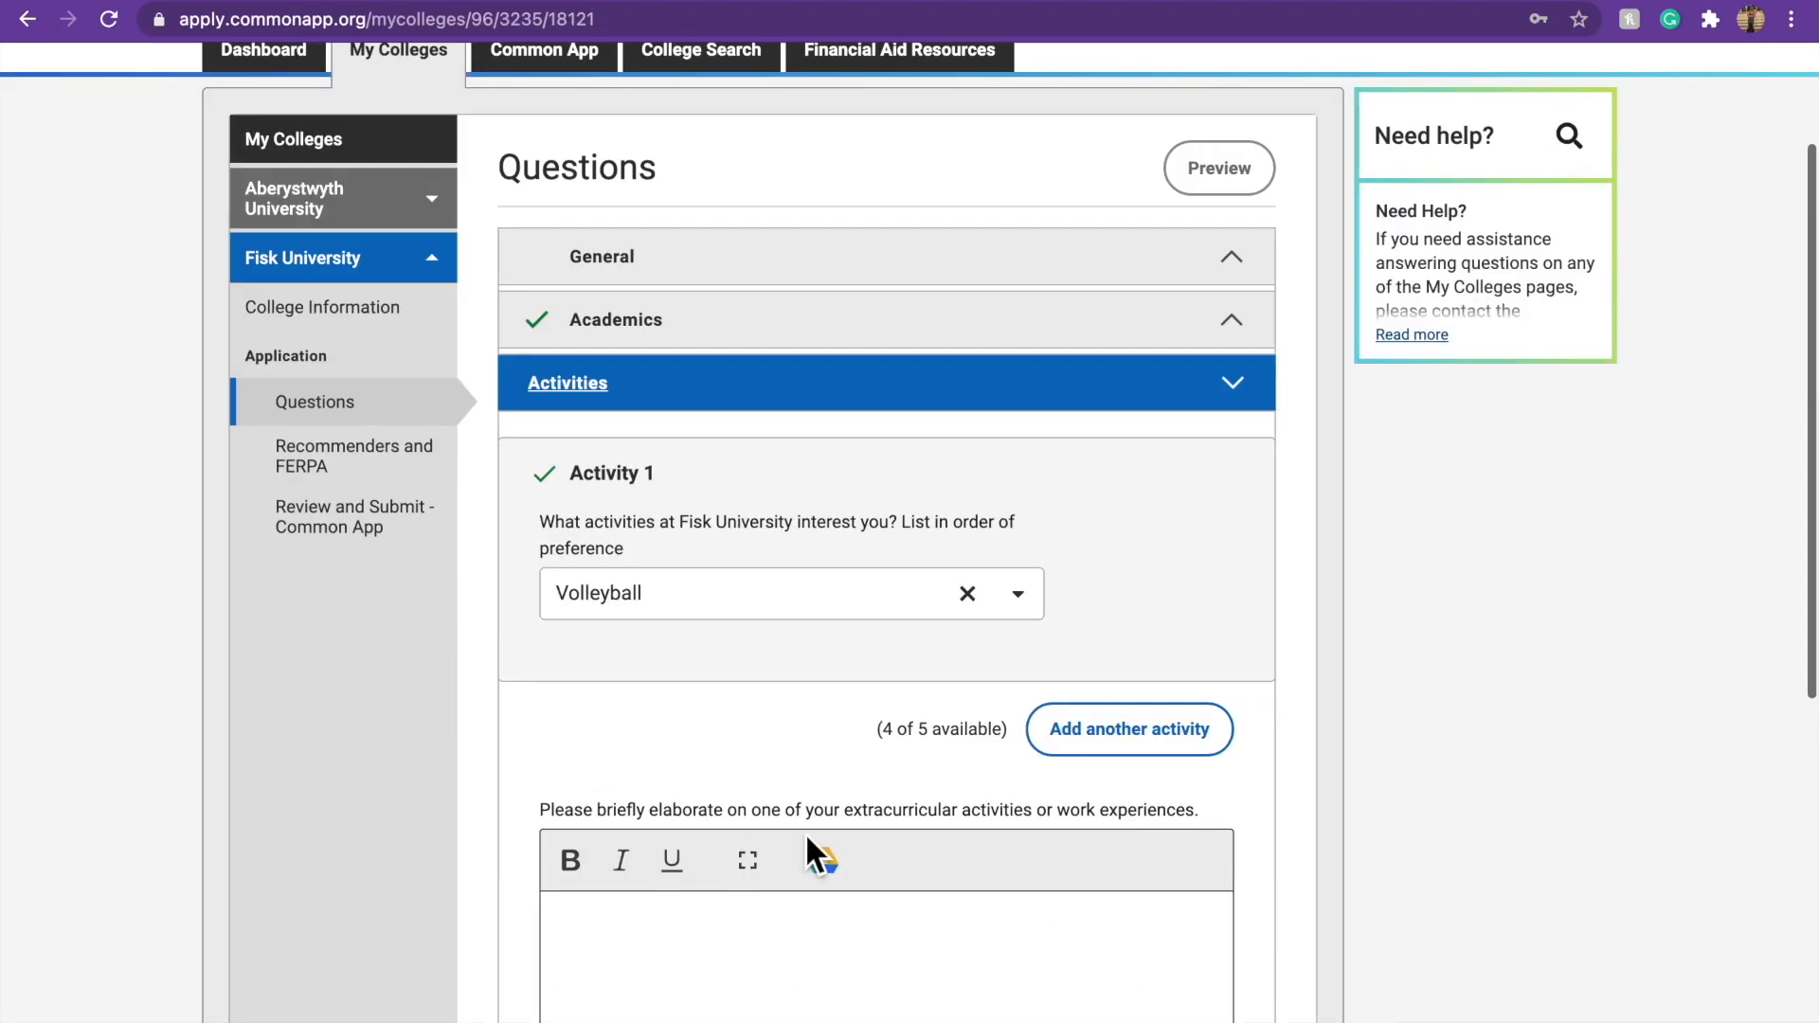
Continue through the Activities questions on to the Family section.
{"action": "scroll", "scroll_direction": "down", "scroll_amount": 3}
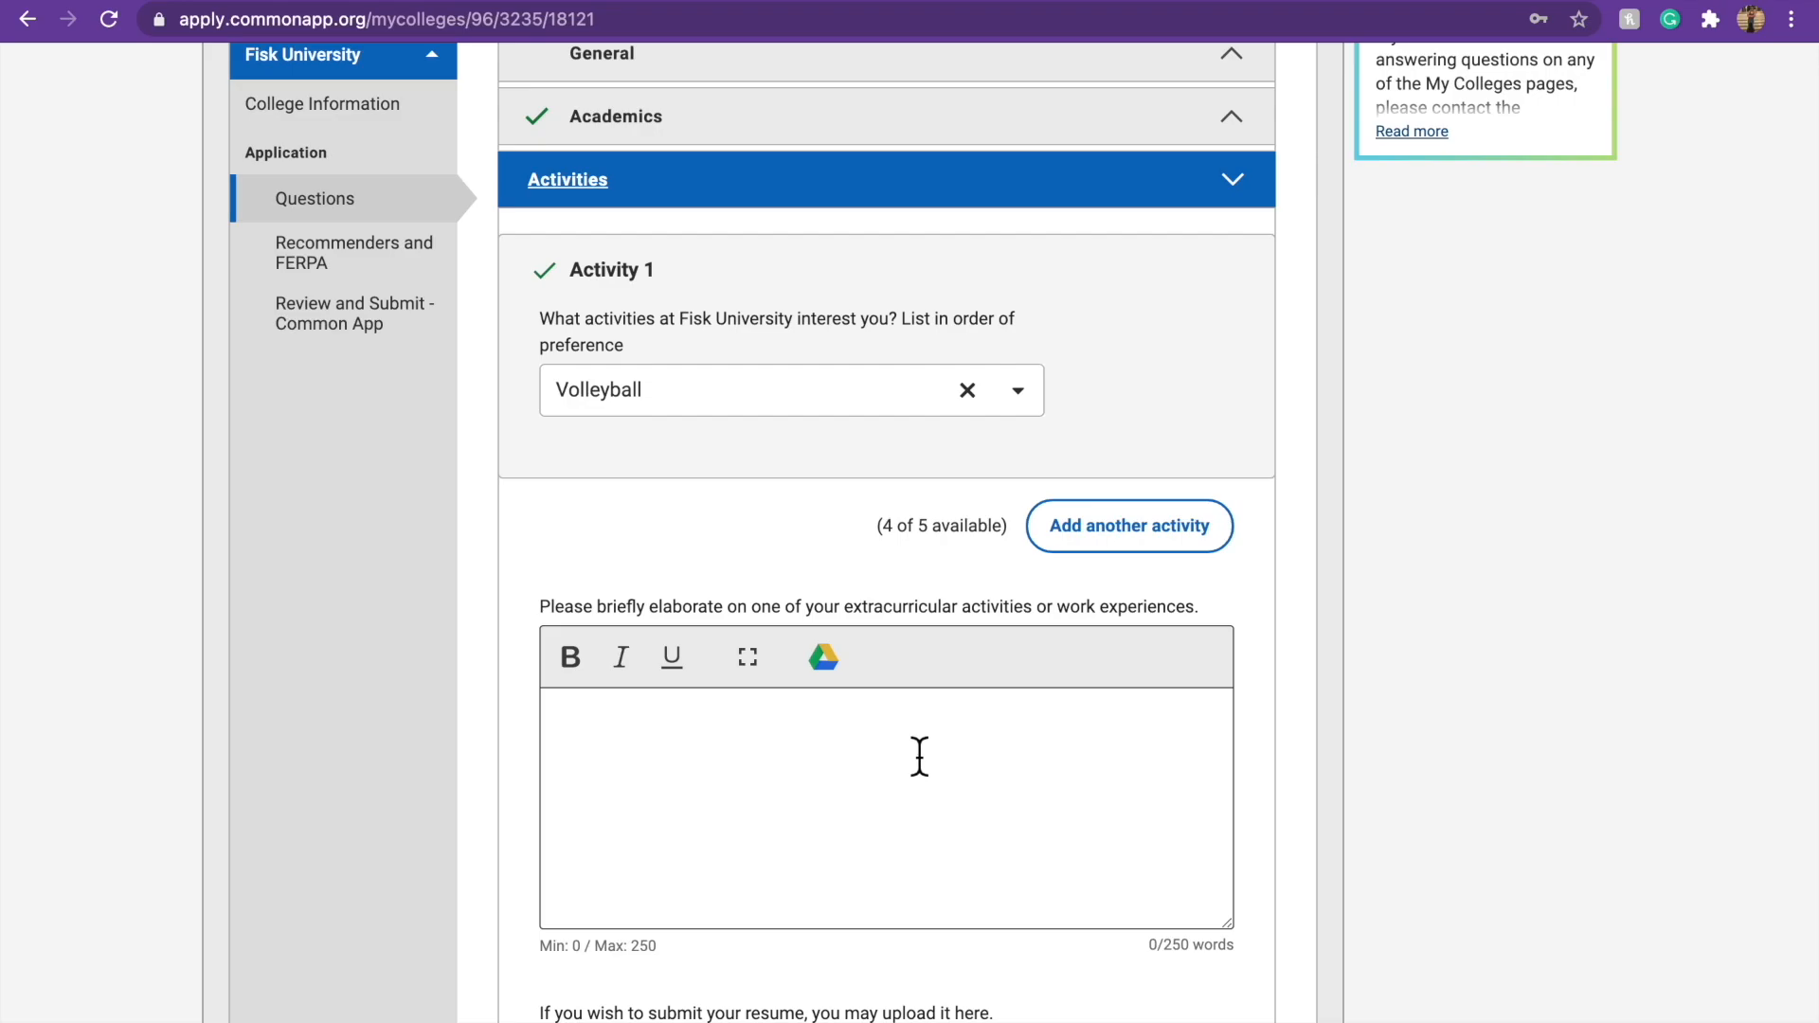
{"action": "scroll", "scroll_direction": "down", "scroll_amount": 3}
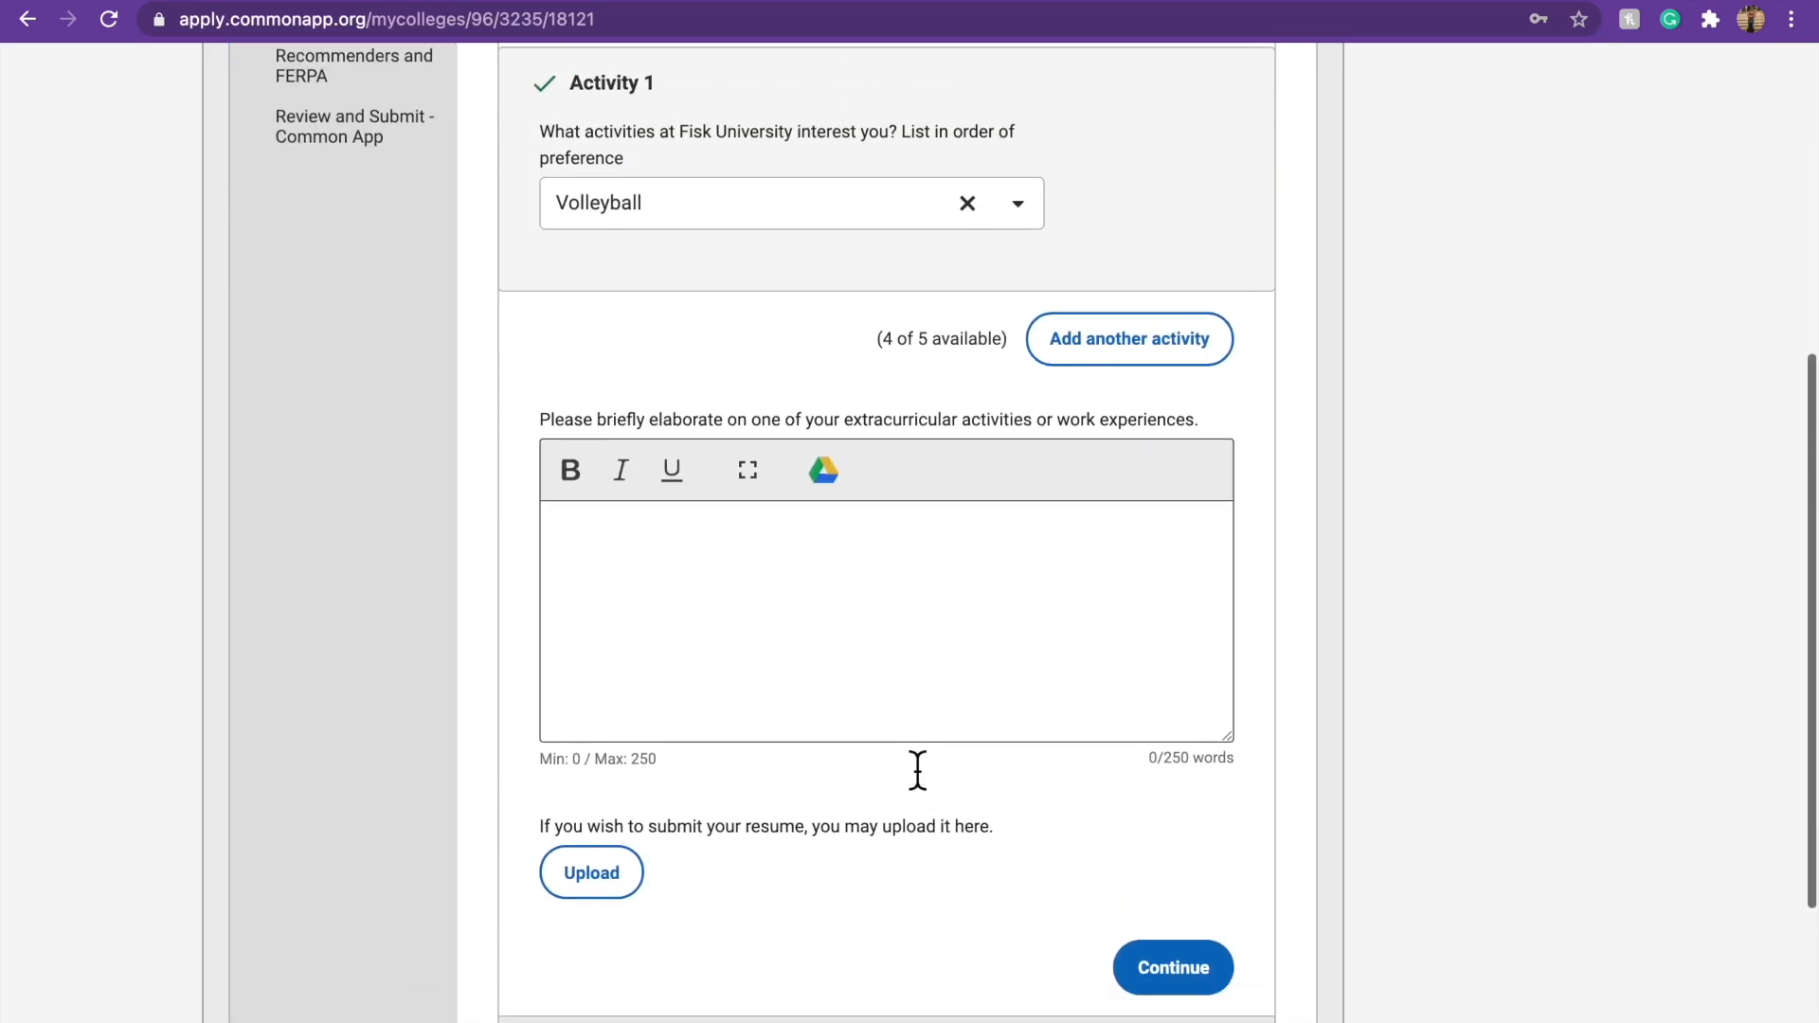
{"action": "left_click", "coordinate": [1171, 969]}
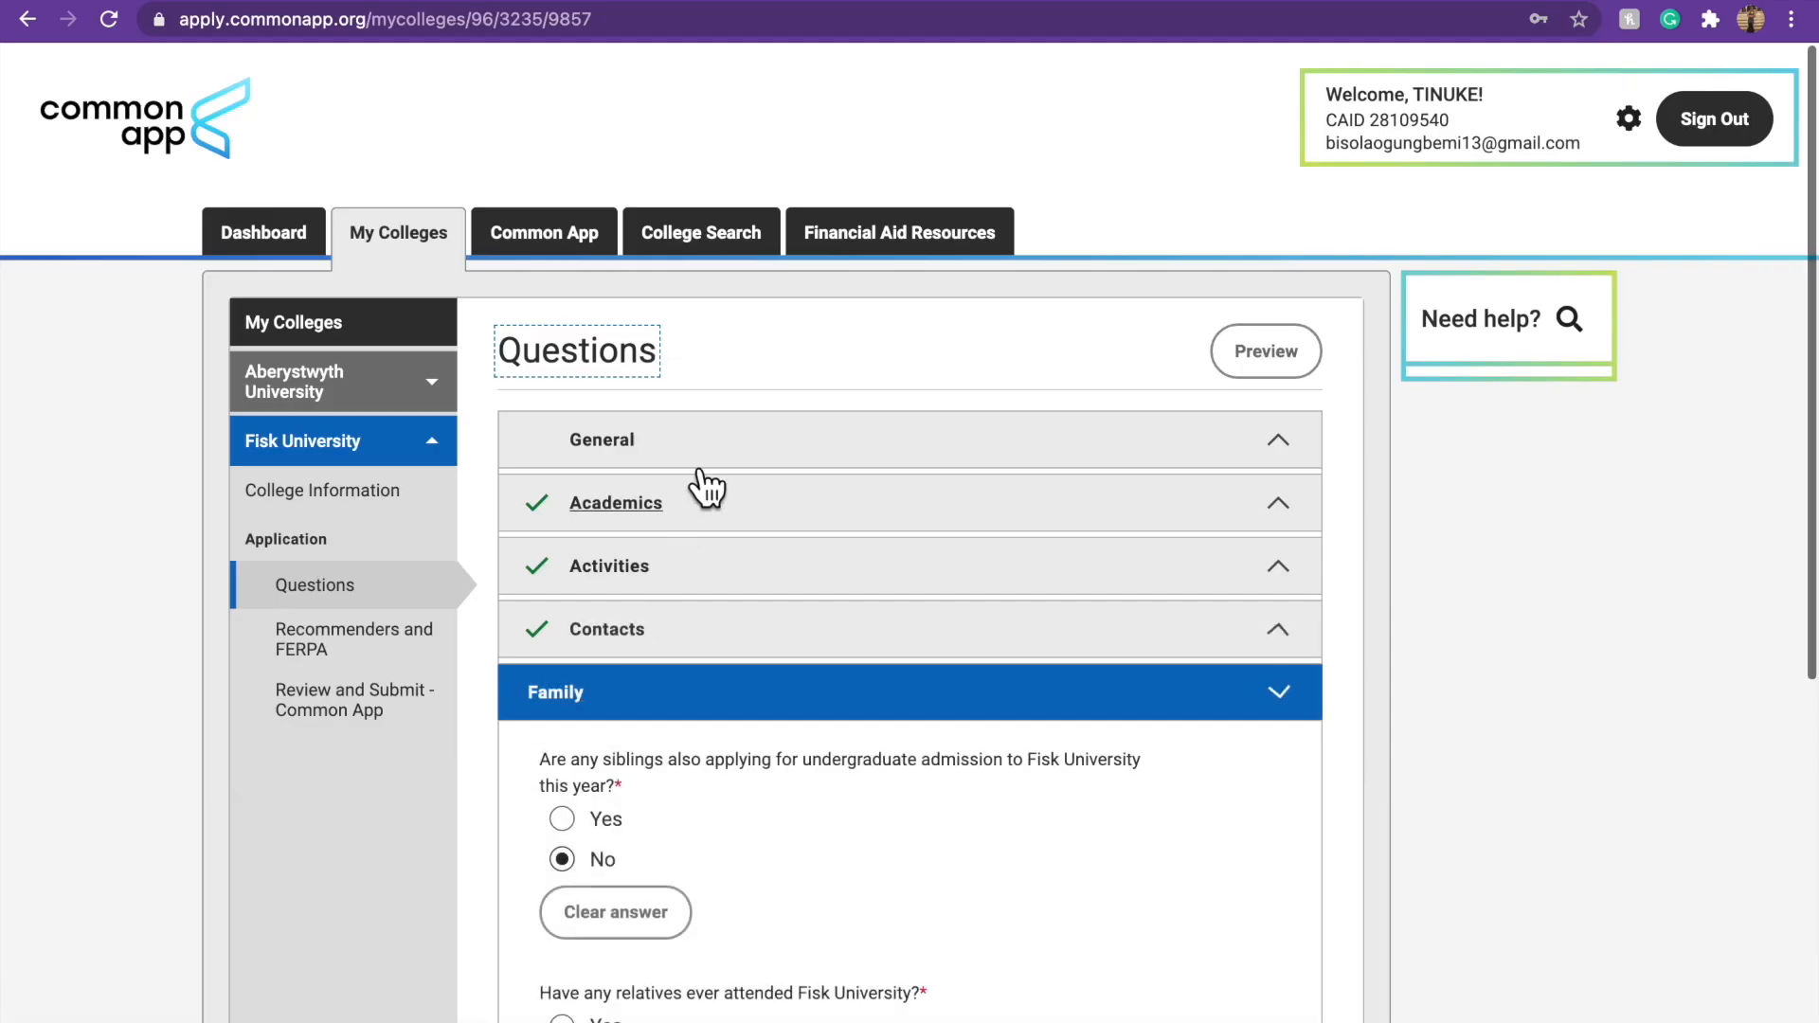
{"action": "scroll", "scroll_direction": "down", "scroll_amount": 3}
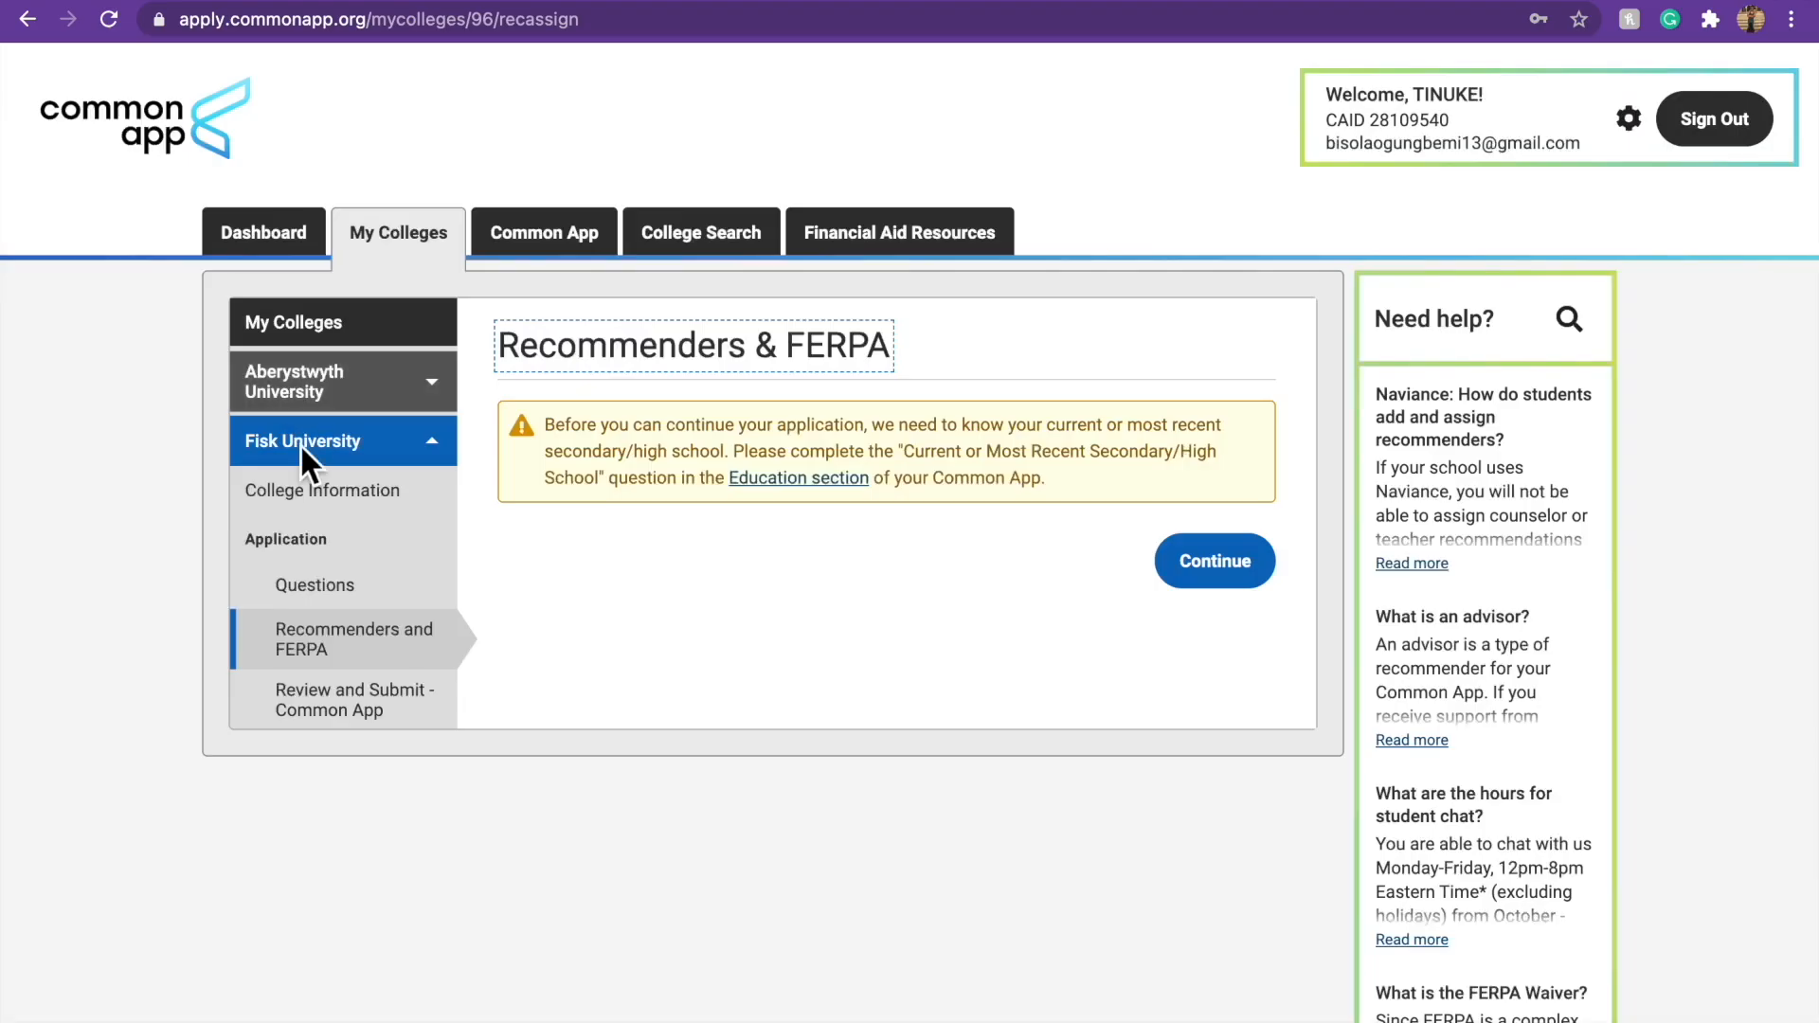
{"action": "mouse_move", "coordinate": [602, 451]}
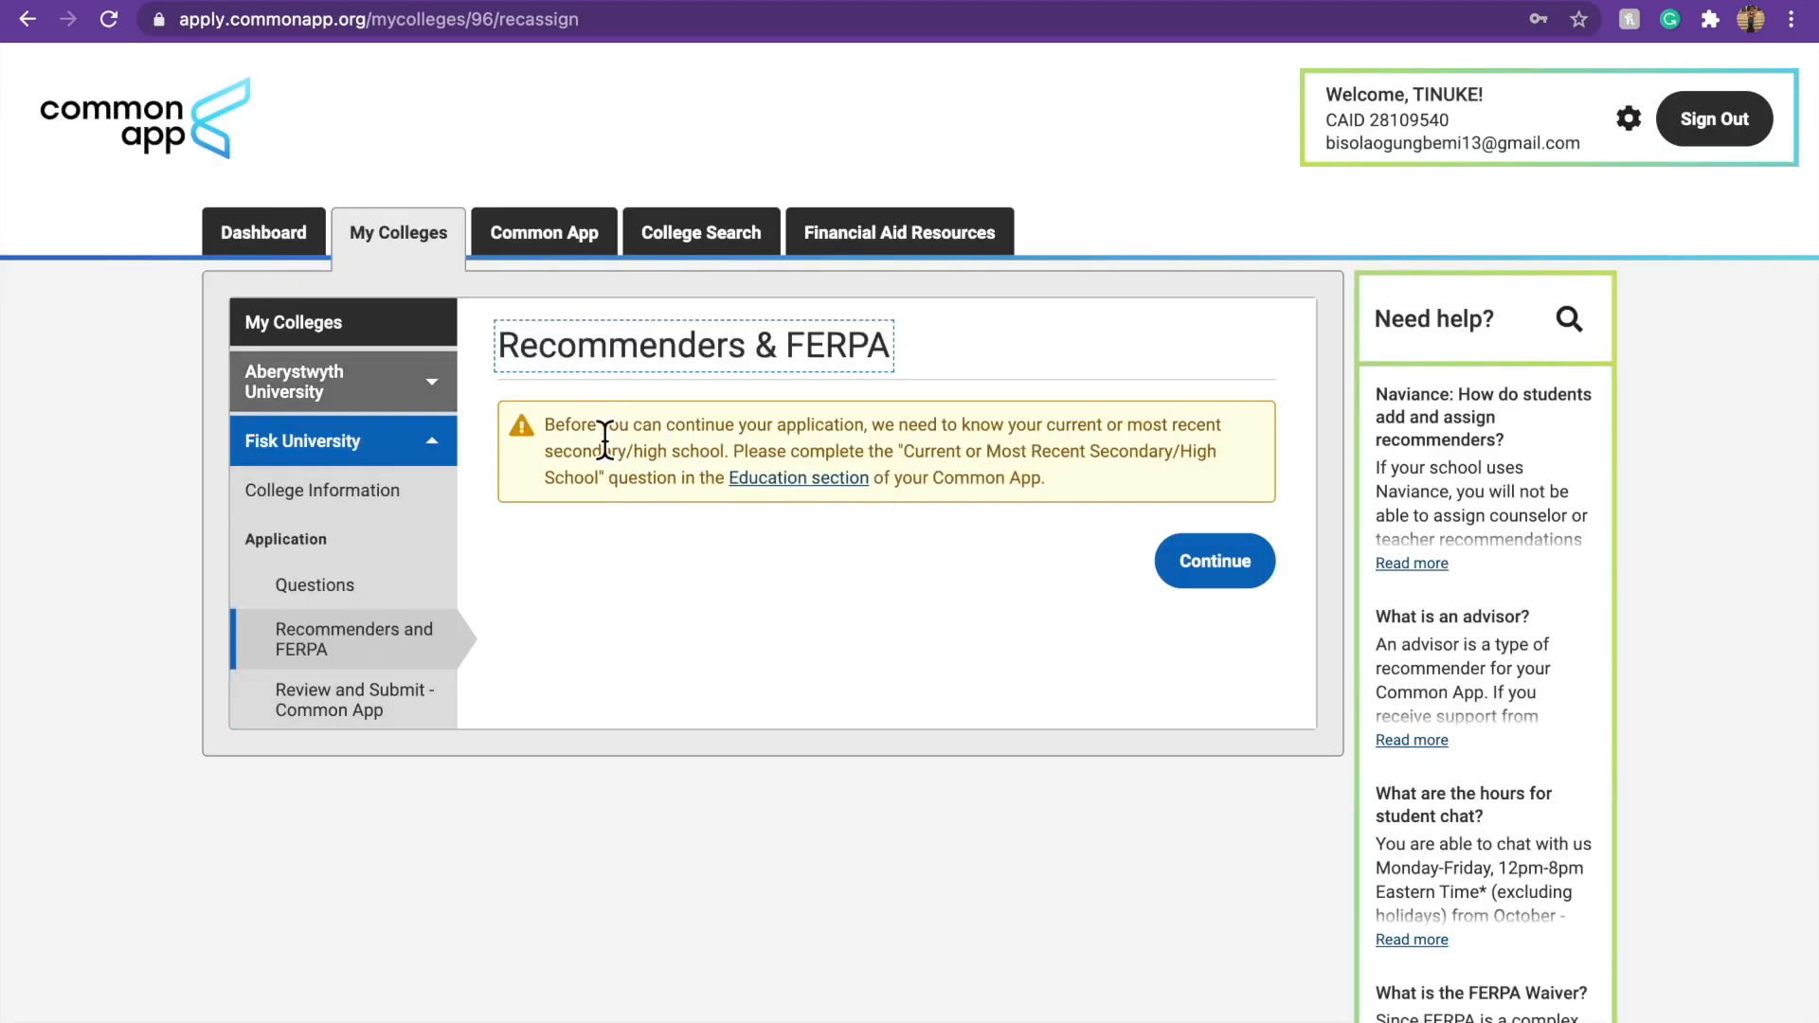
{"action": "mouse_move", "coordinate": [813, 462]}
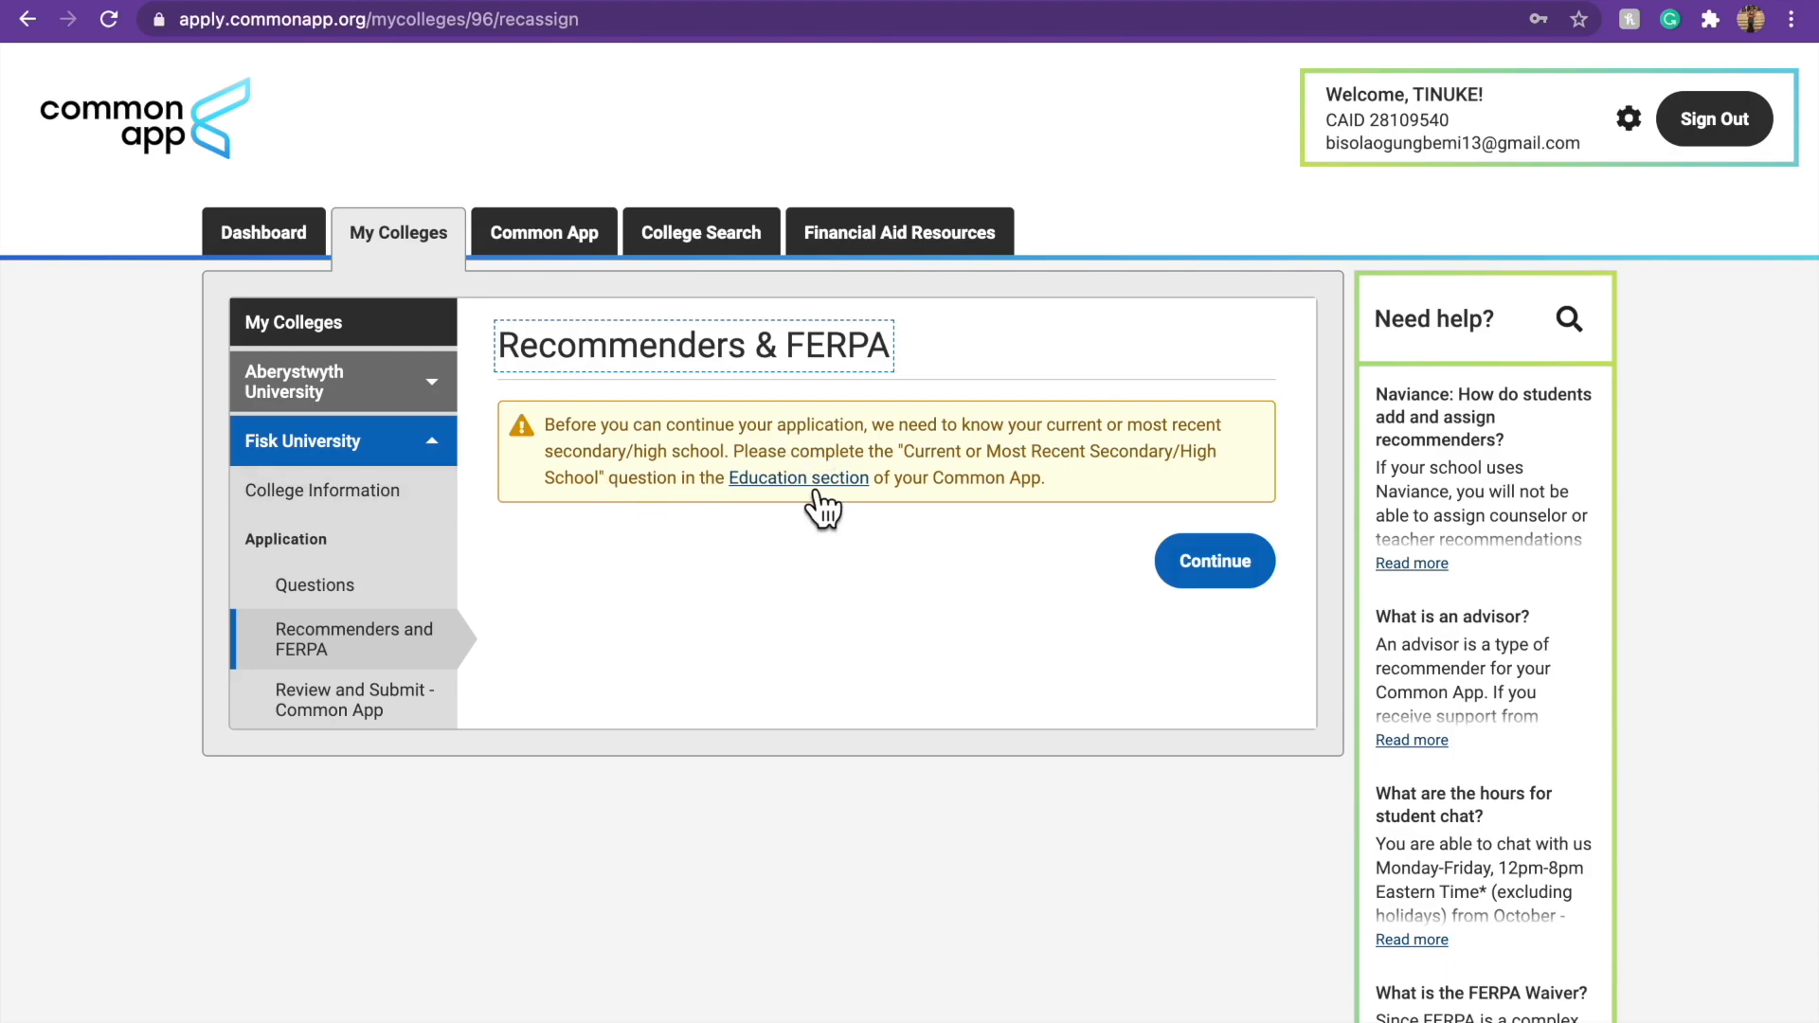
Go to the Common App Education section from the Recommenders and FERPA warning.
{"action": "left_click", "coordinate": [798, 478]}
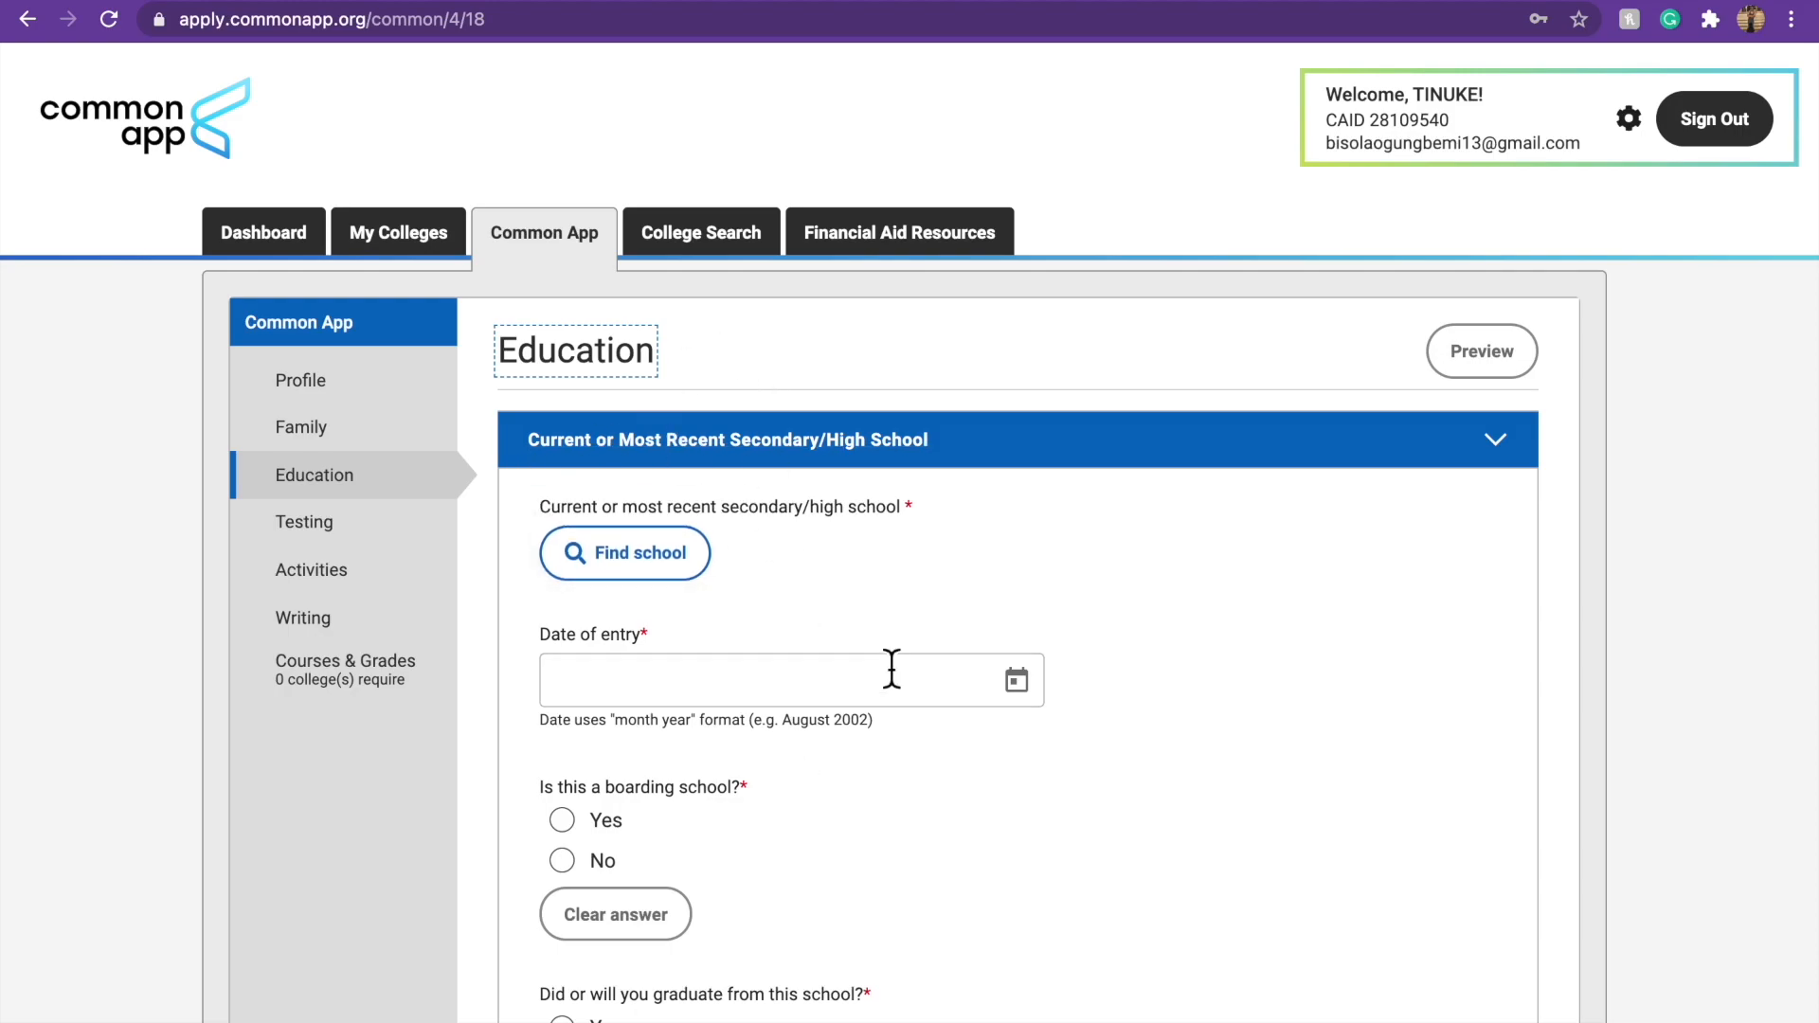
{"action": "mouse_move", "coordinate": [256, 476]}
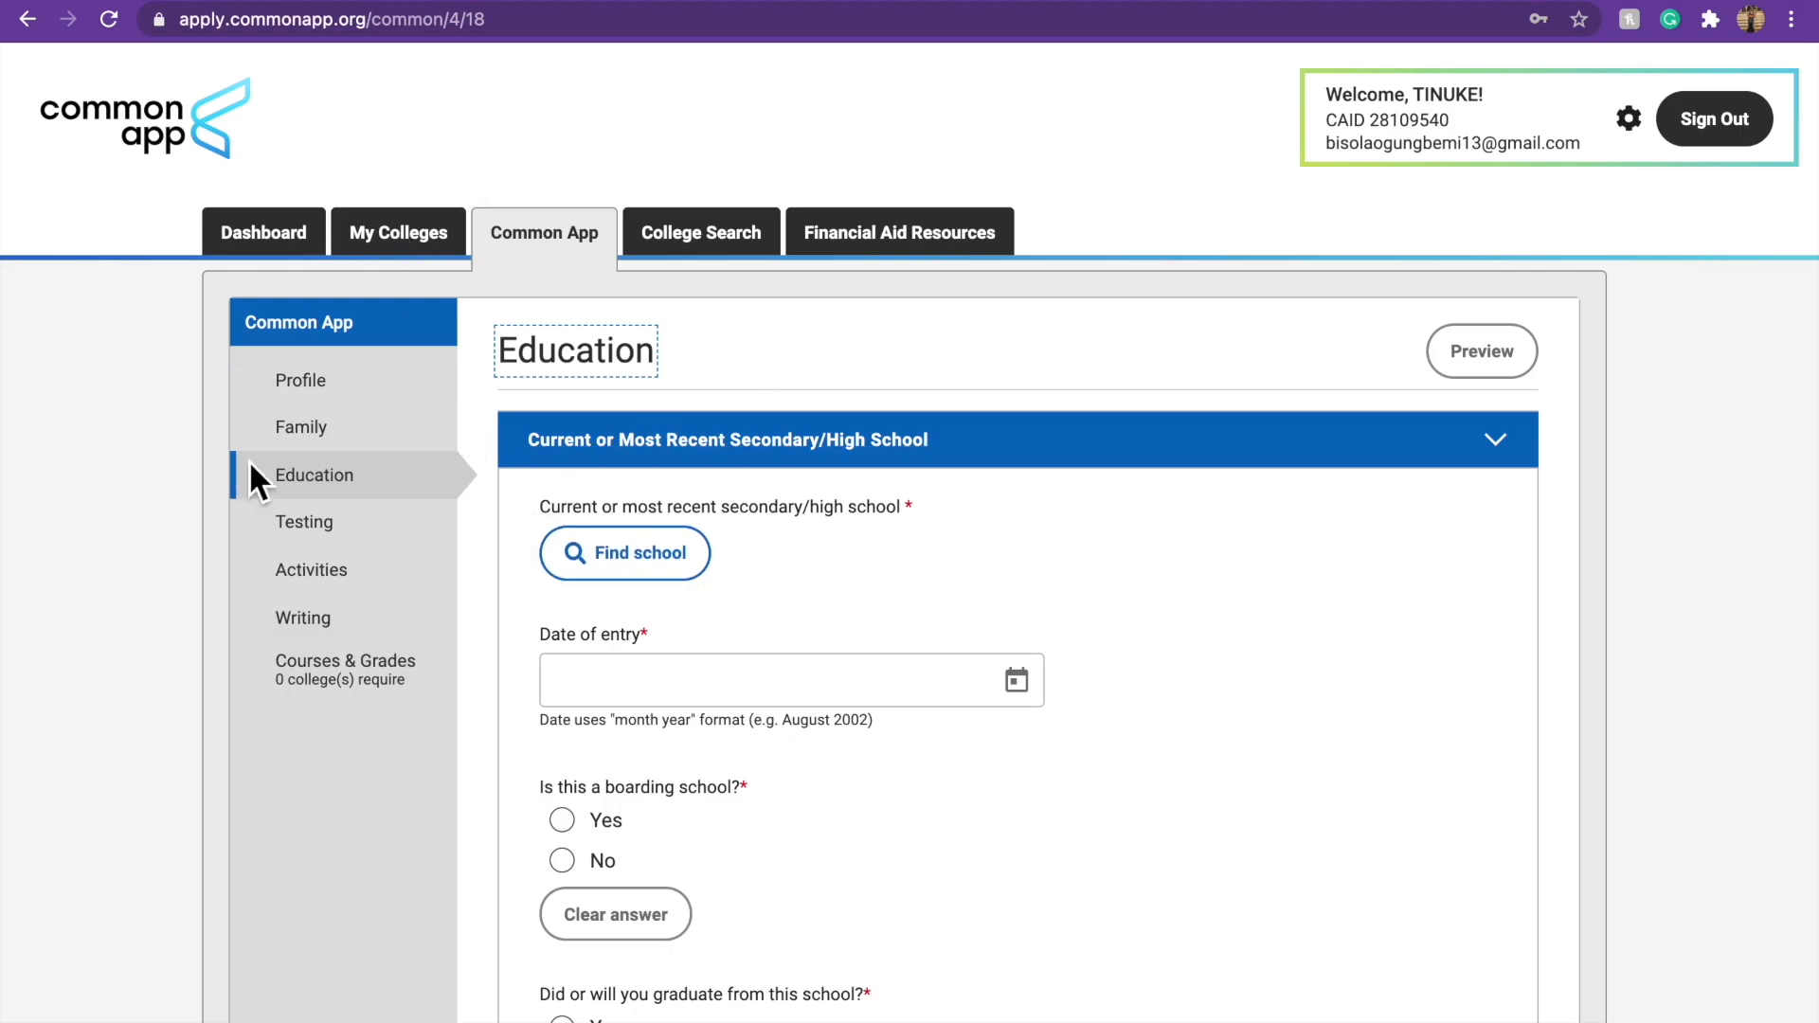
Look over the blank Education high school questions, then return to the My Colleges overview.
{"action": "scroll", "scroll_direction": "down", "scroll_amount": 3}
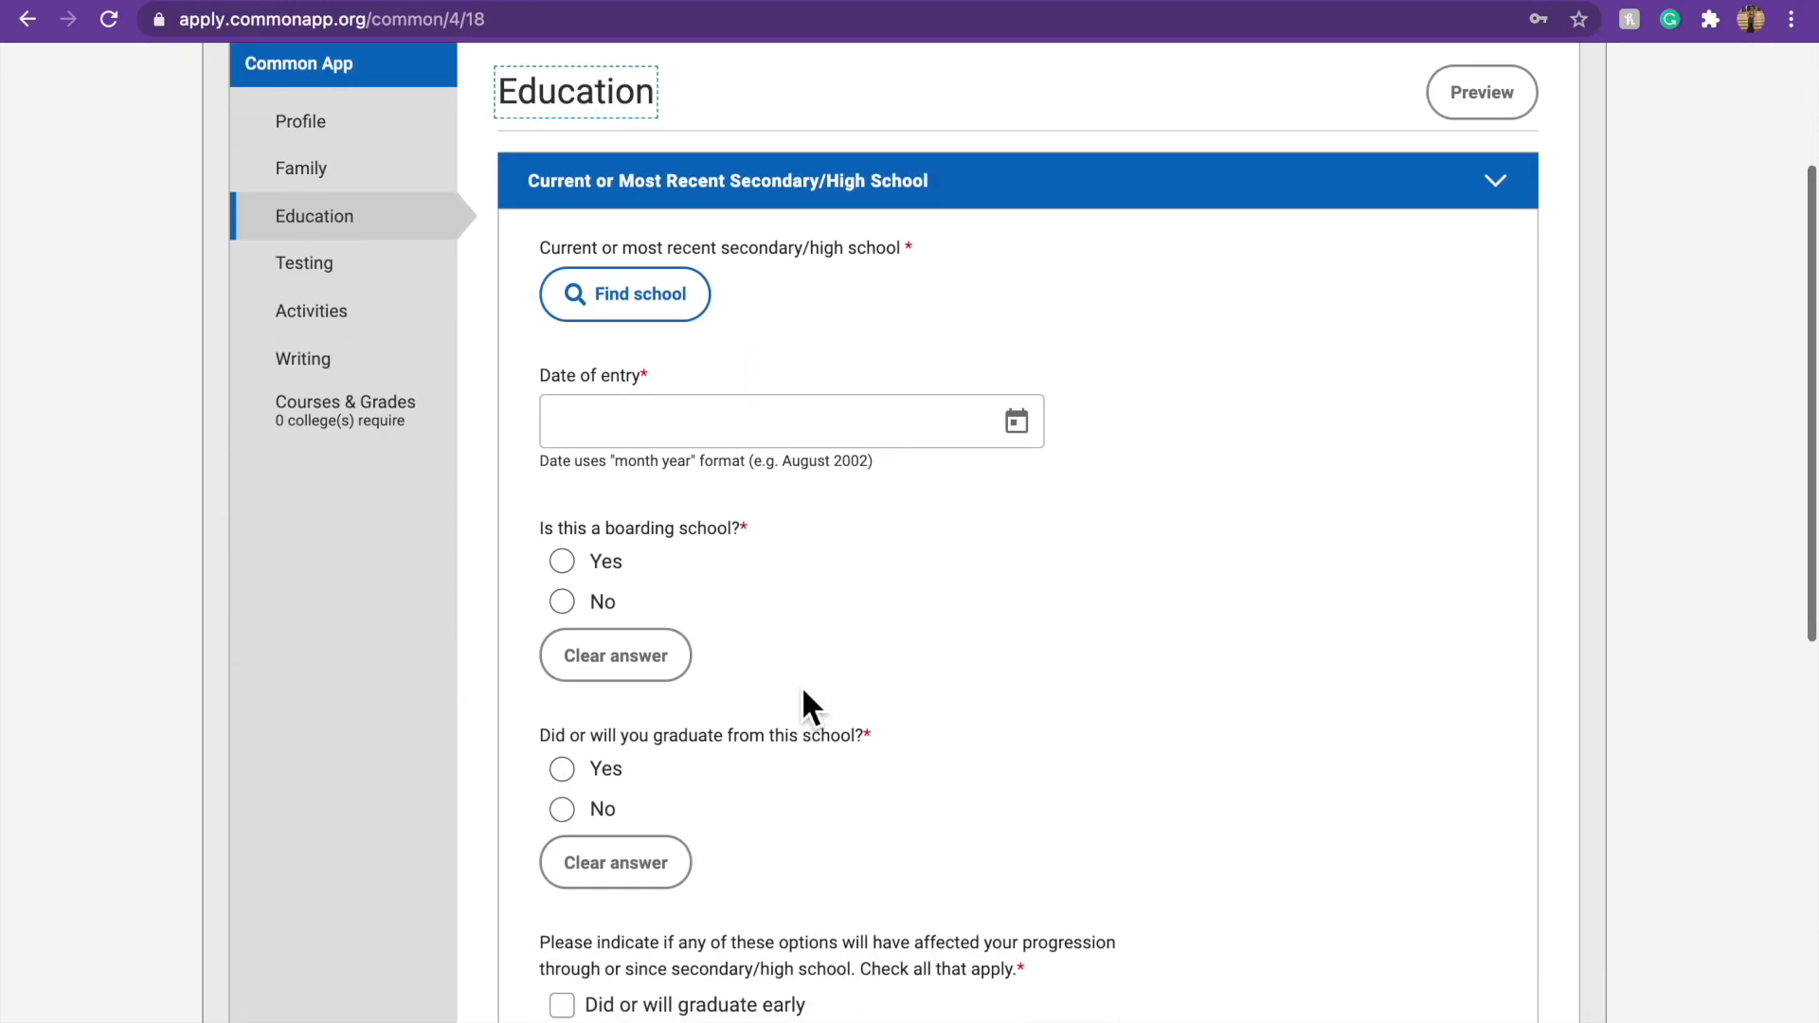
{"action": "scroll", "scroll_direction": "down", "scroll_amount": 3}
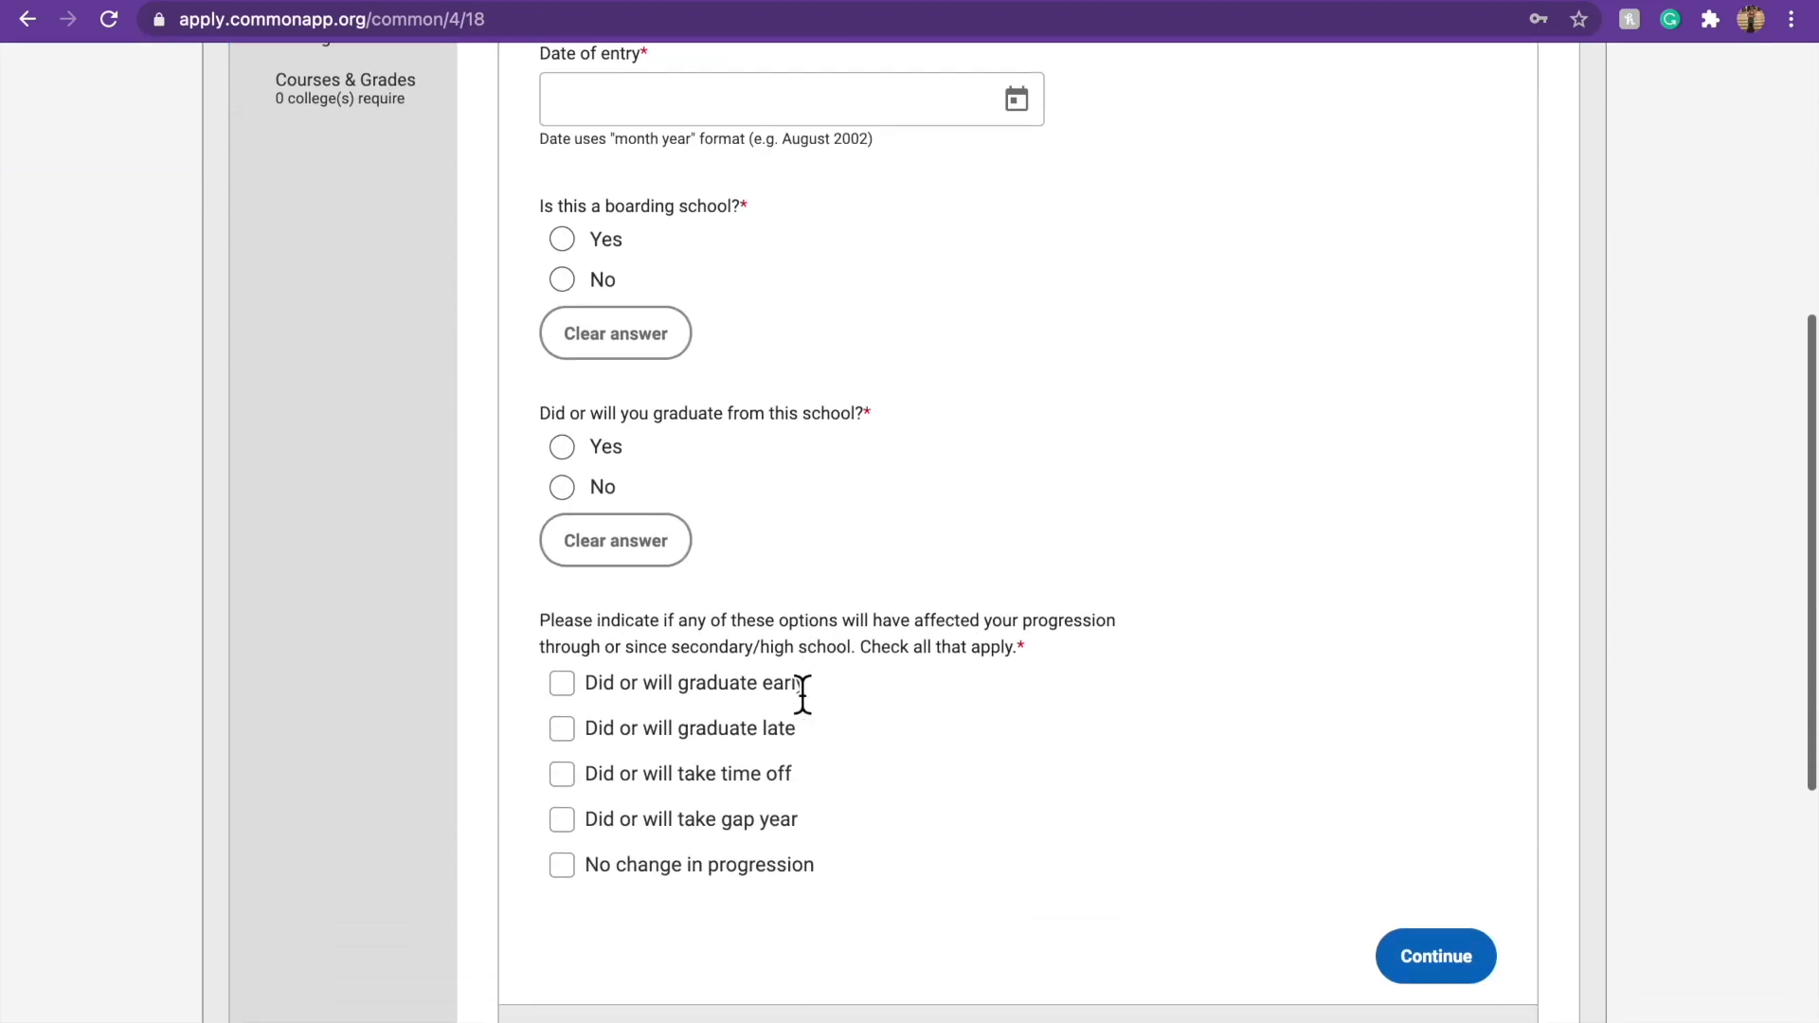
{"action": "scroll", "scroll_direction": "down", "scroll_amount": 3}
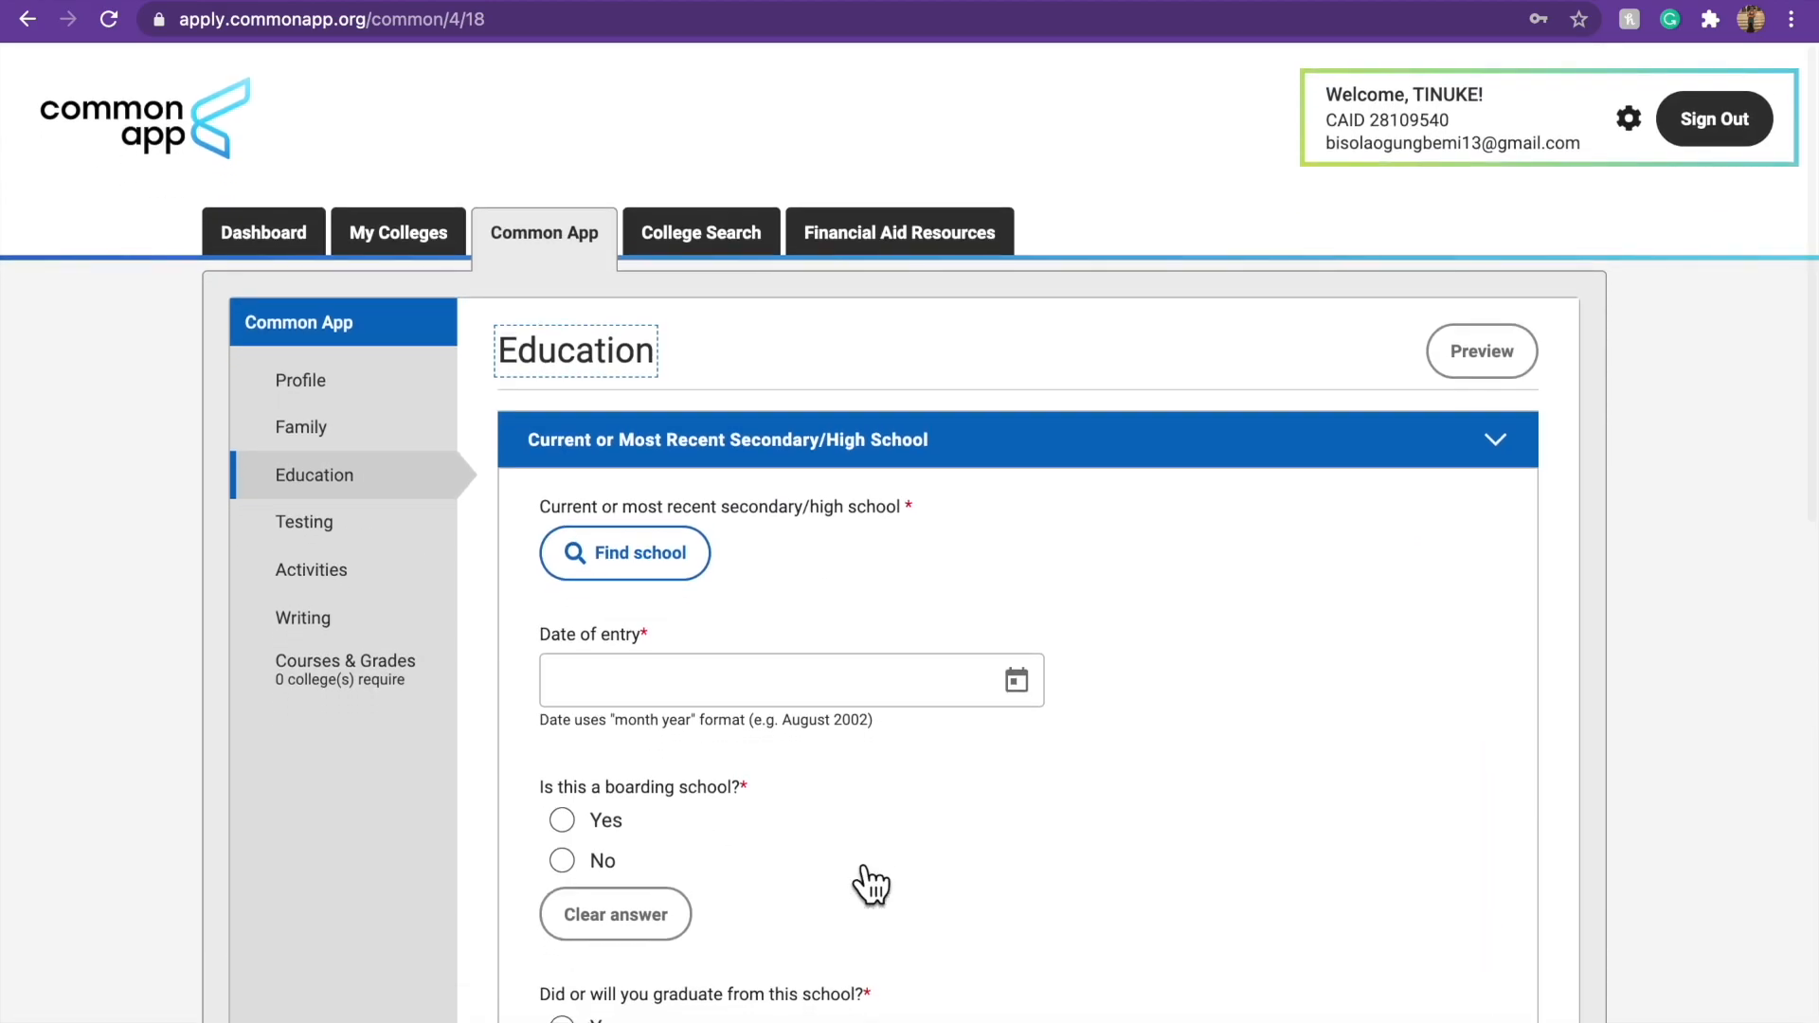
{"action": "scroll", "scroll_direction": "down", "scroll_amount": 3}
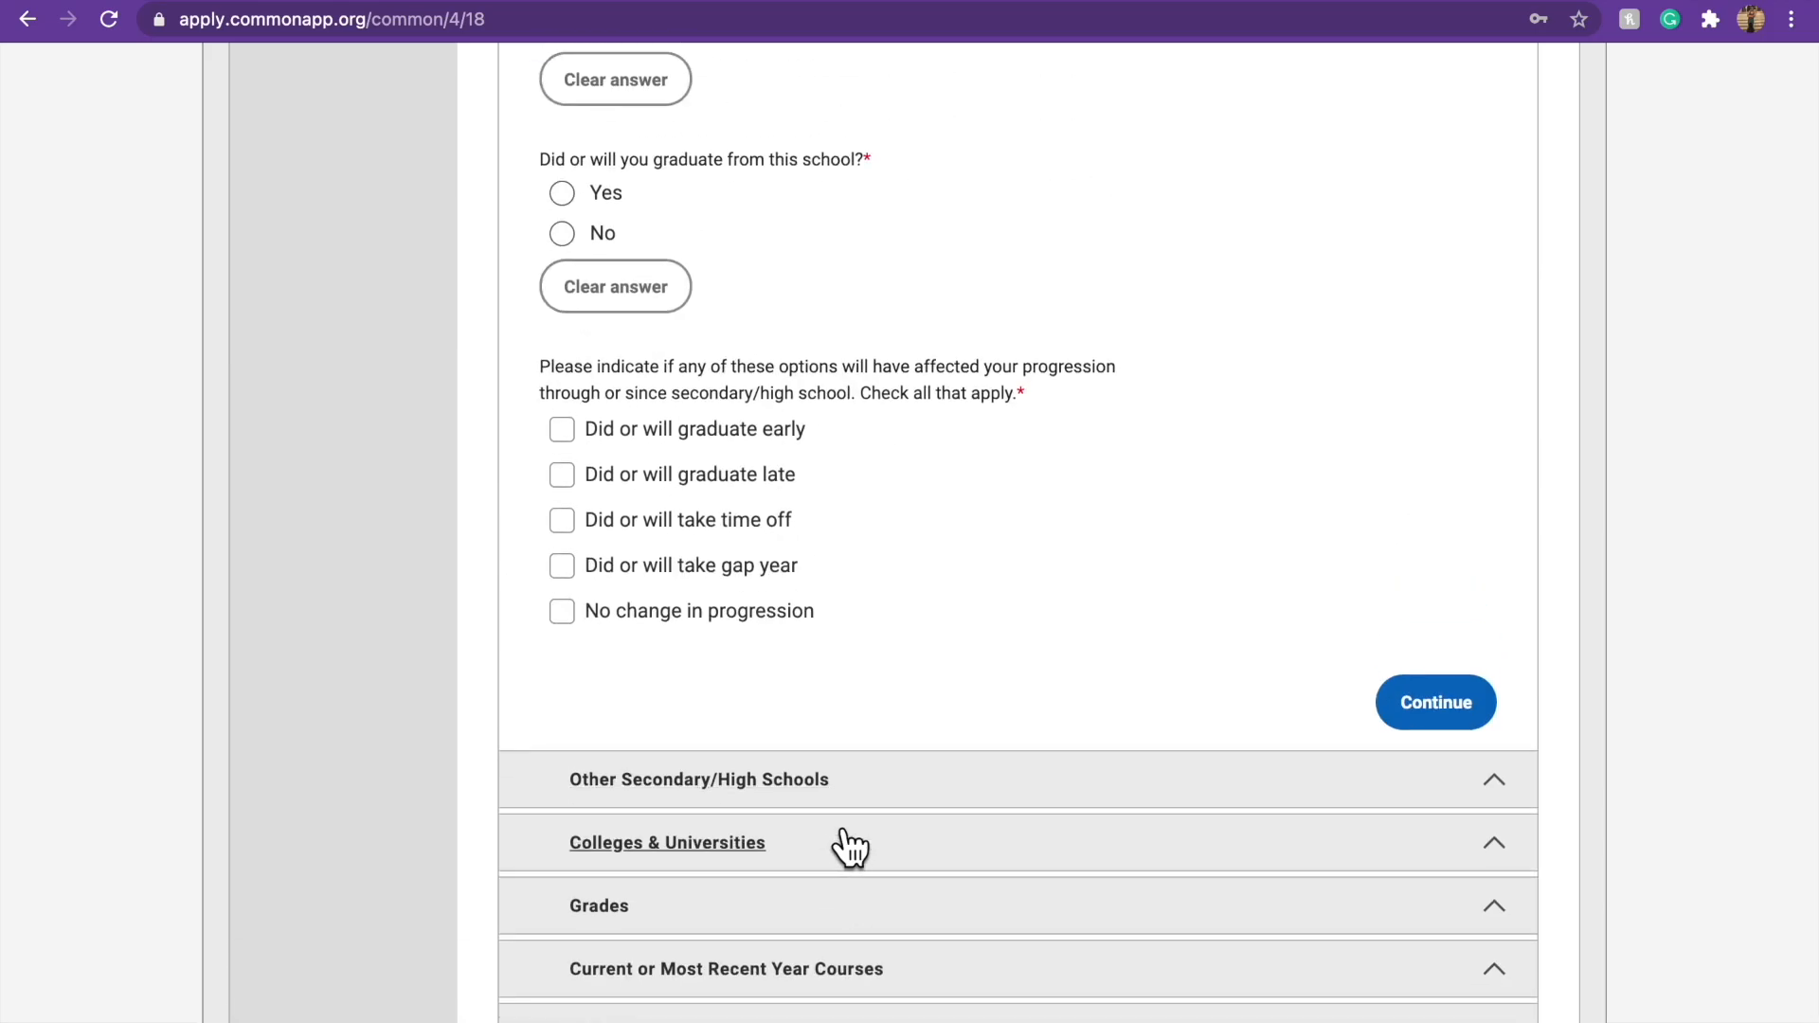
{"action": "left_click", "coordinate": [398, 231]}
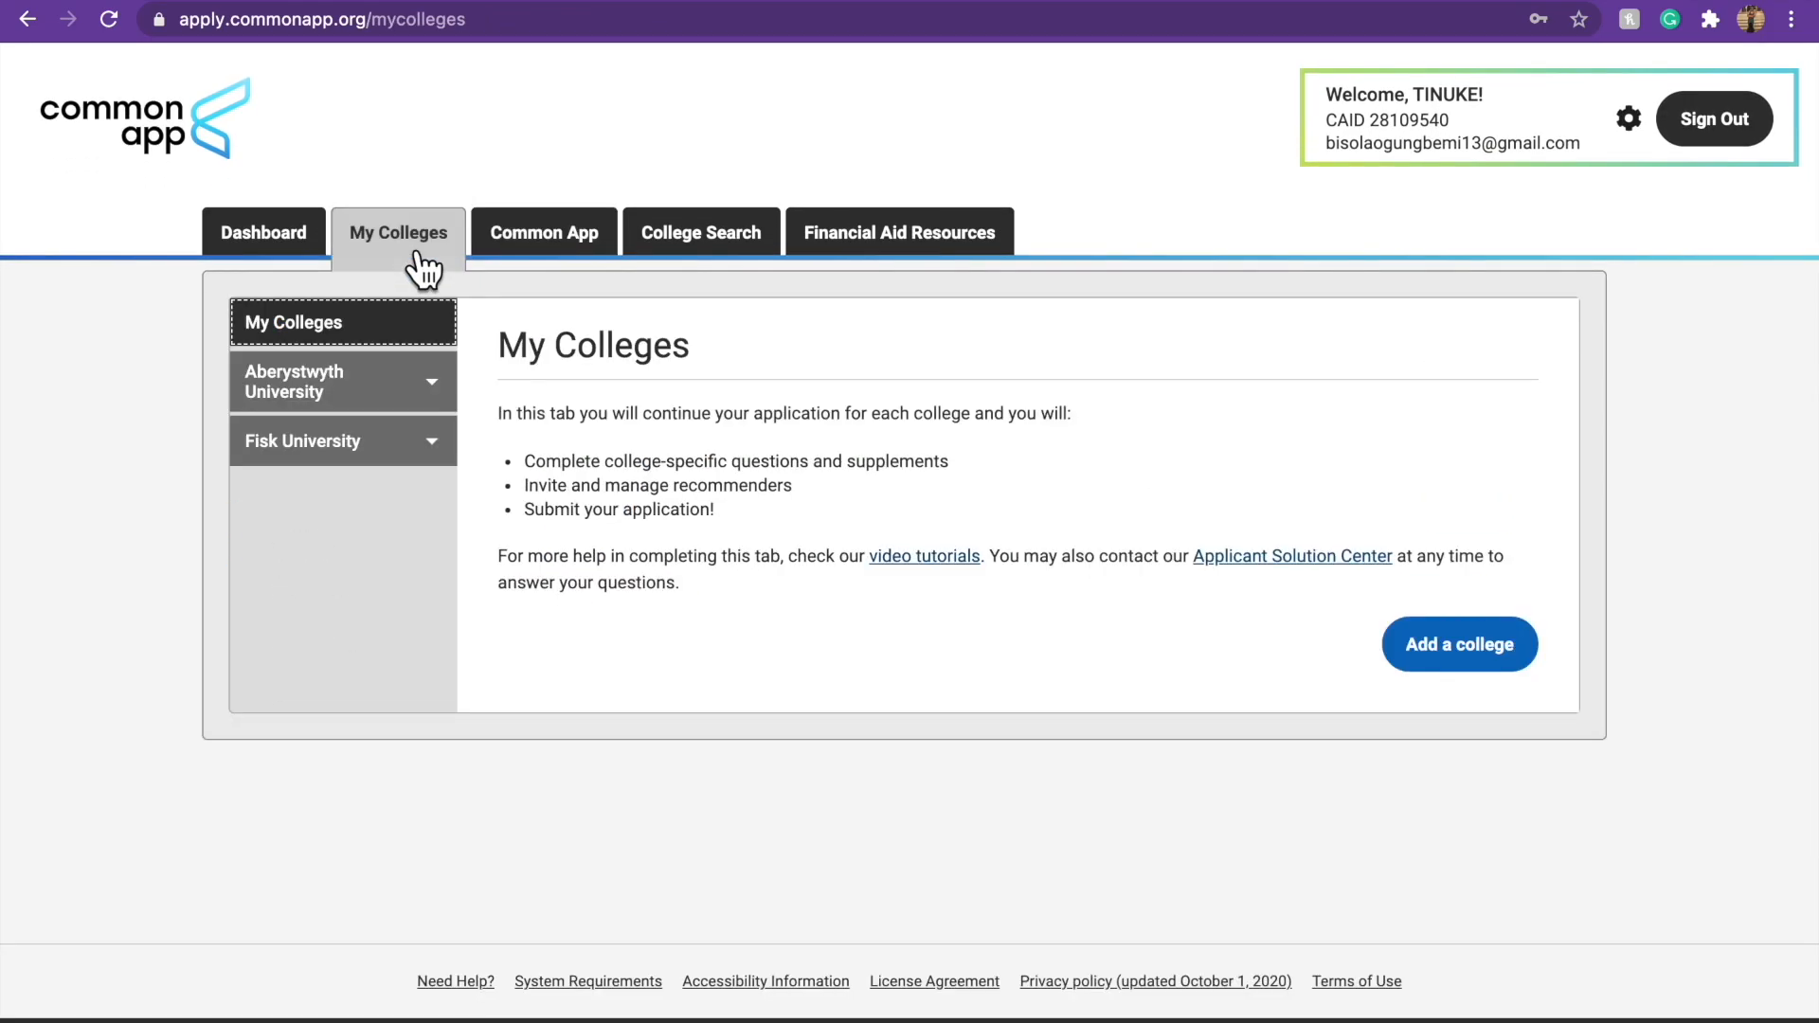
From Fisk University's Questions, go to its Review and Submit application checklist.
{"action": "left_click", "coordinate": [301, 442]}
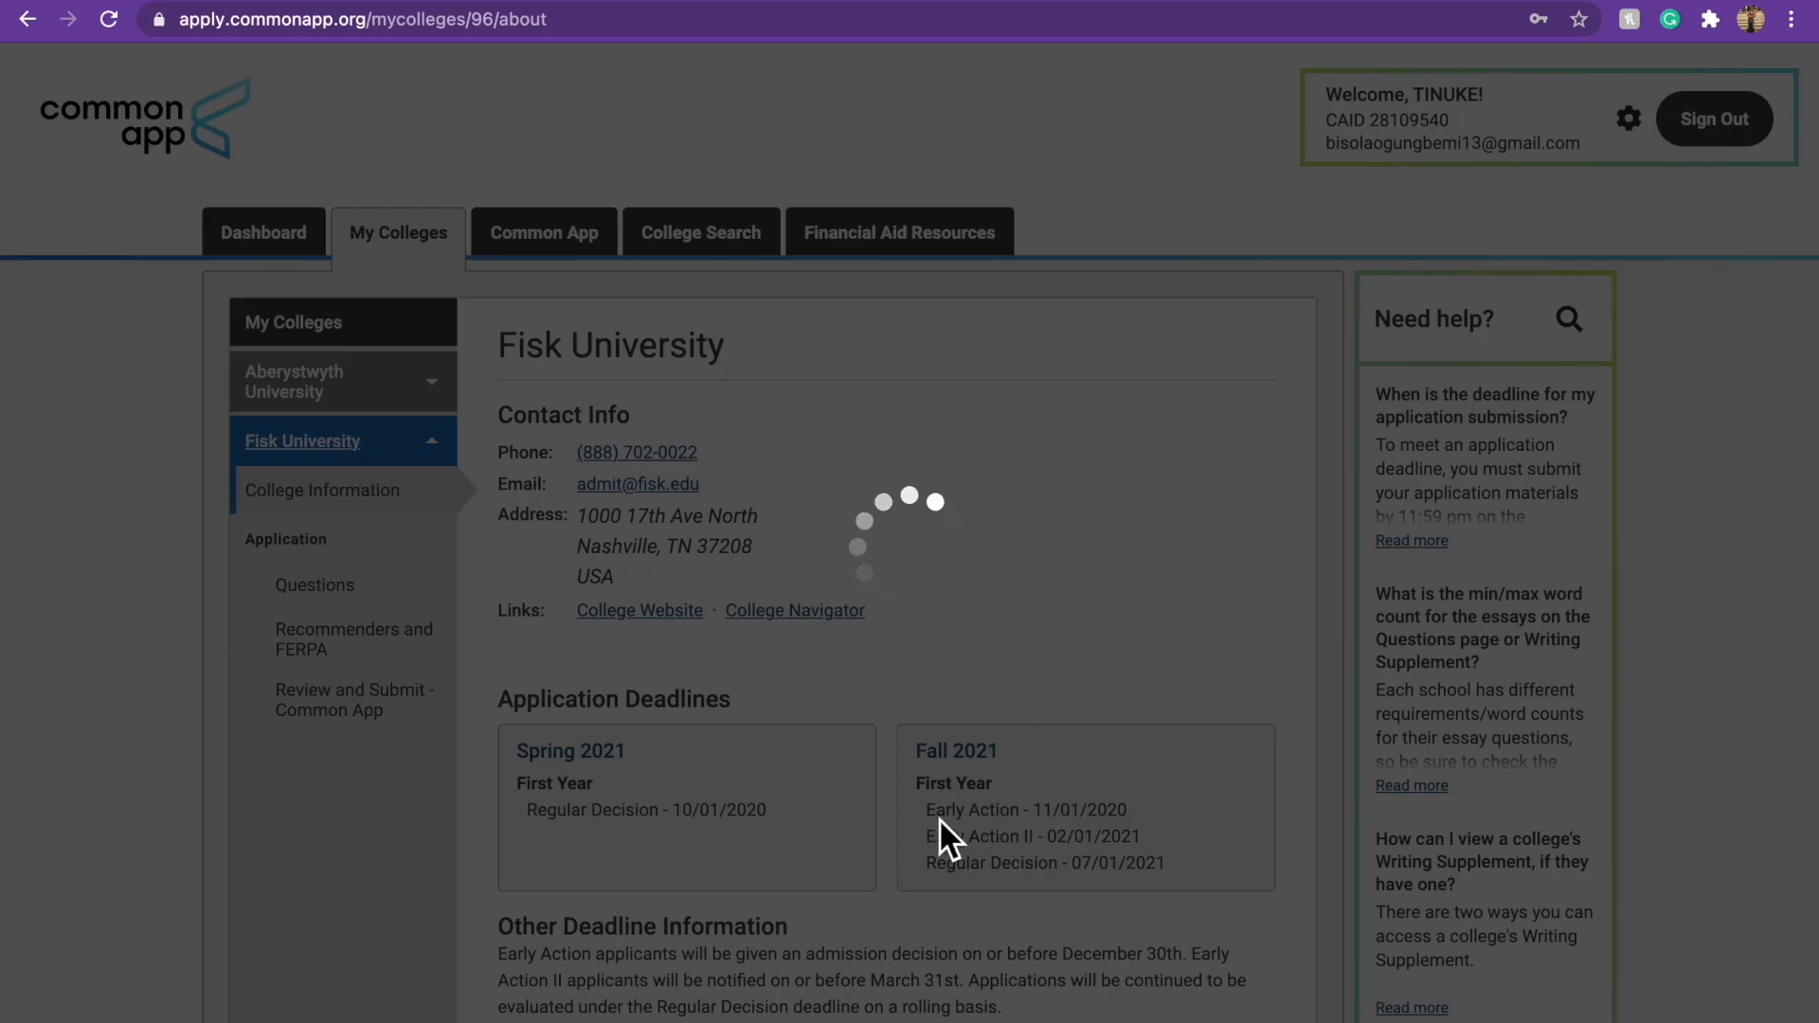
{"action": "left_click", "coordinate": [315, 586]}
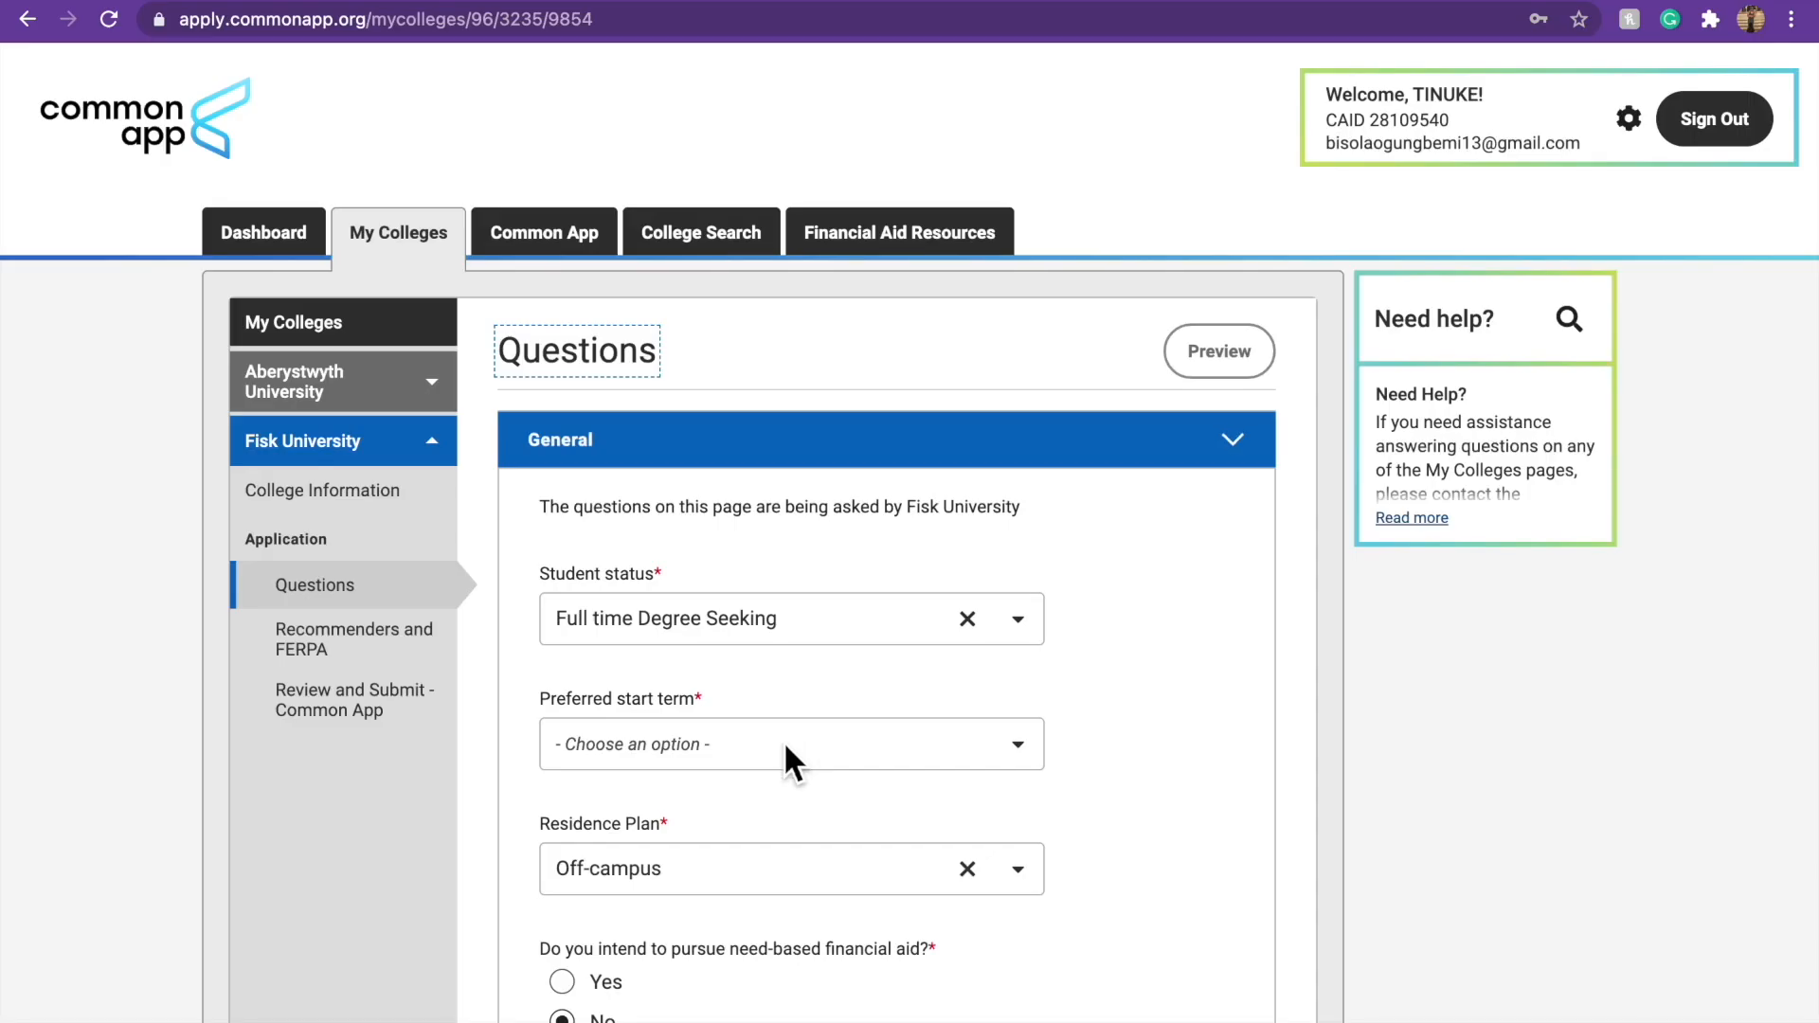
{"action": "scroll", "scroll_direction": "down", "scroll_amount": 3}
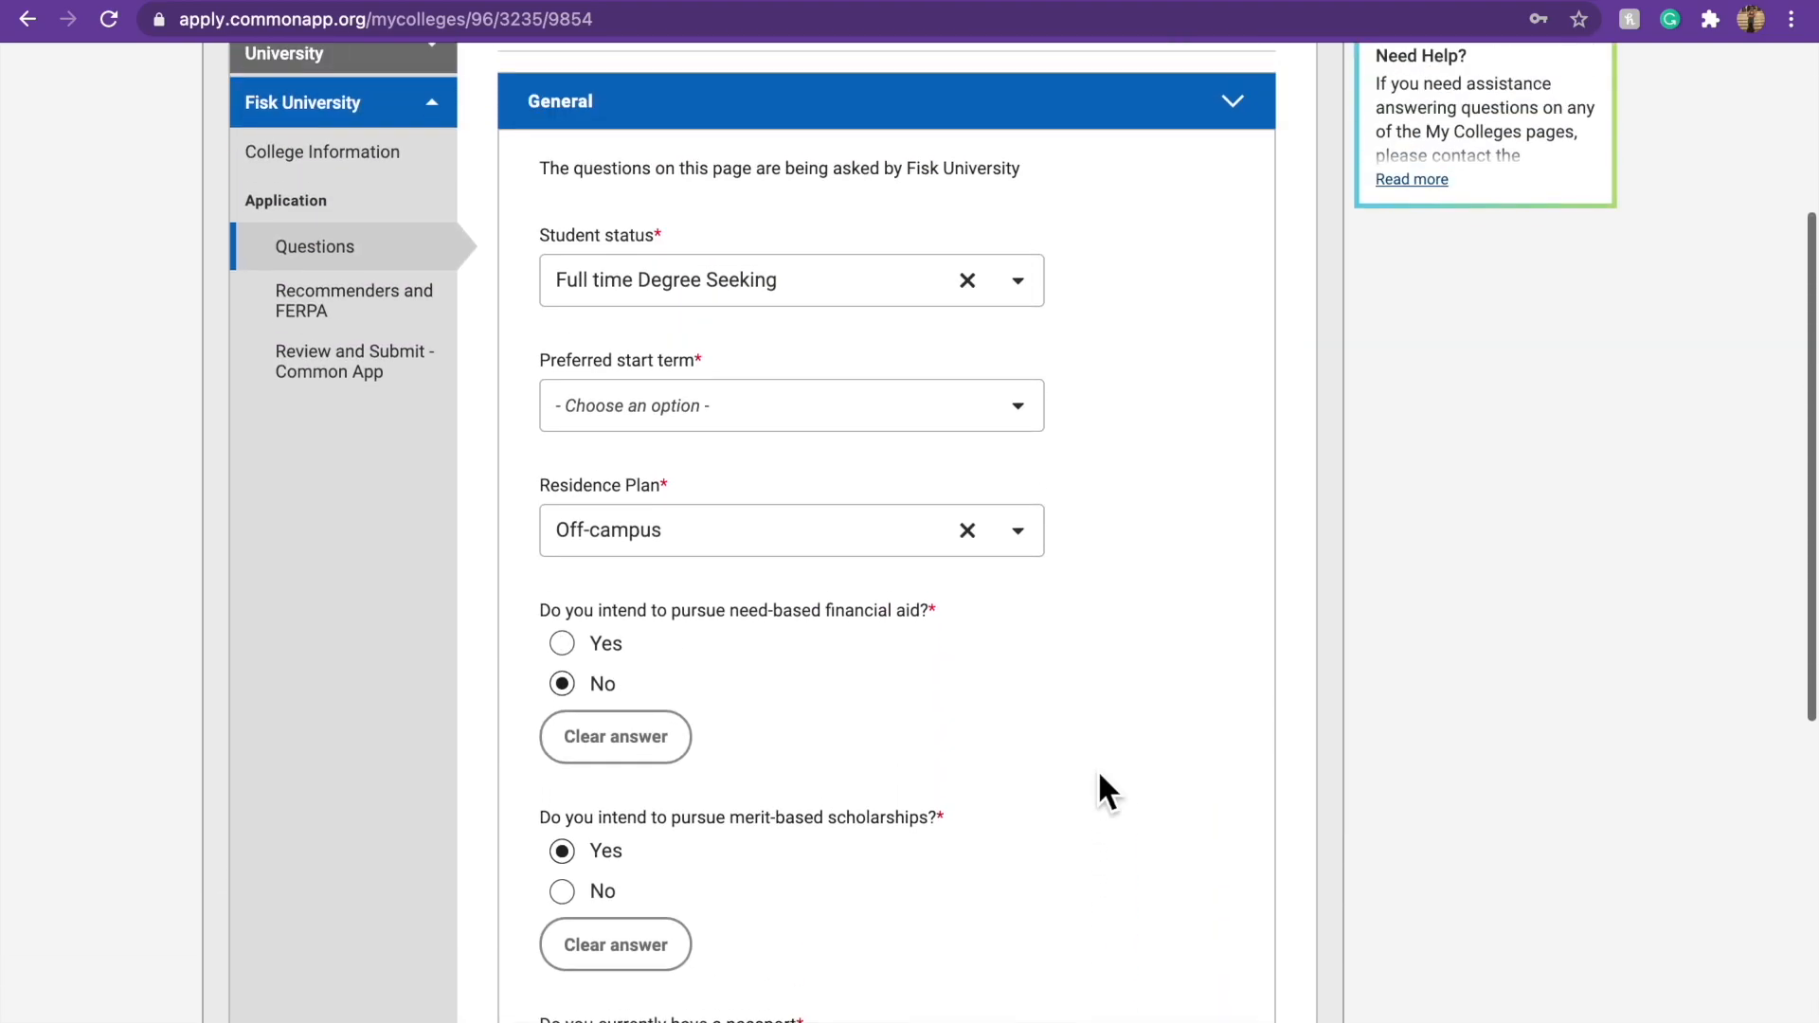
{"action": "left_click", "coordinate": [355, 699]}
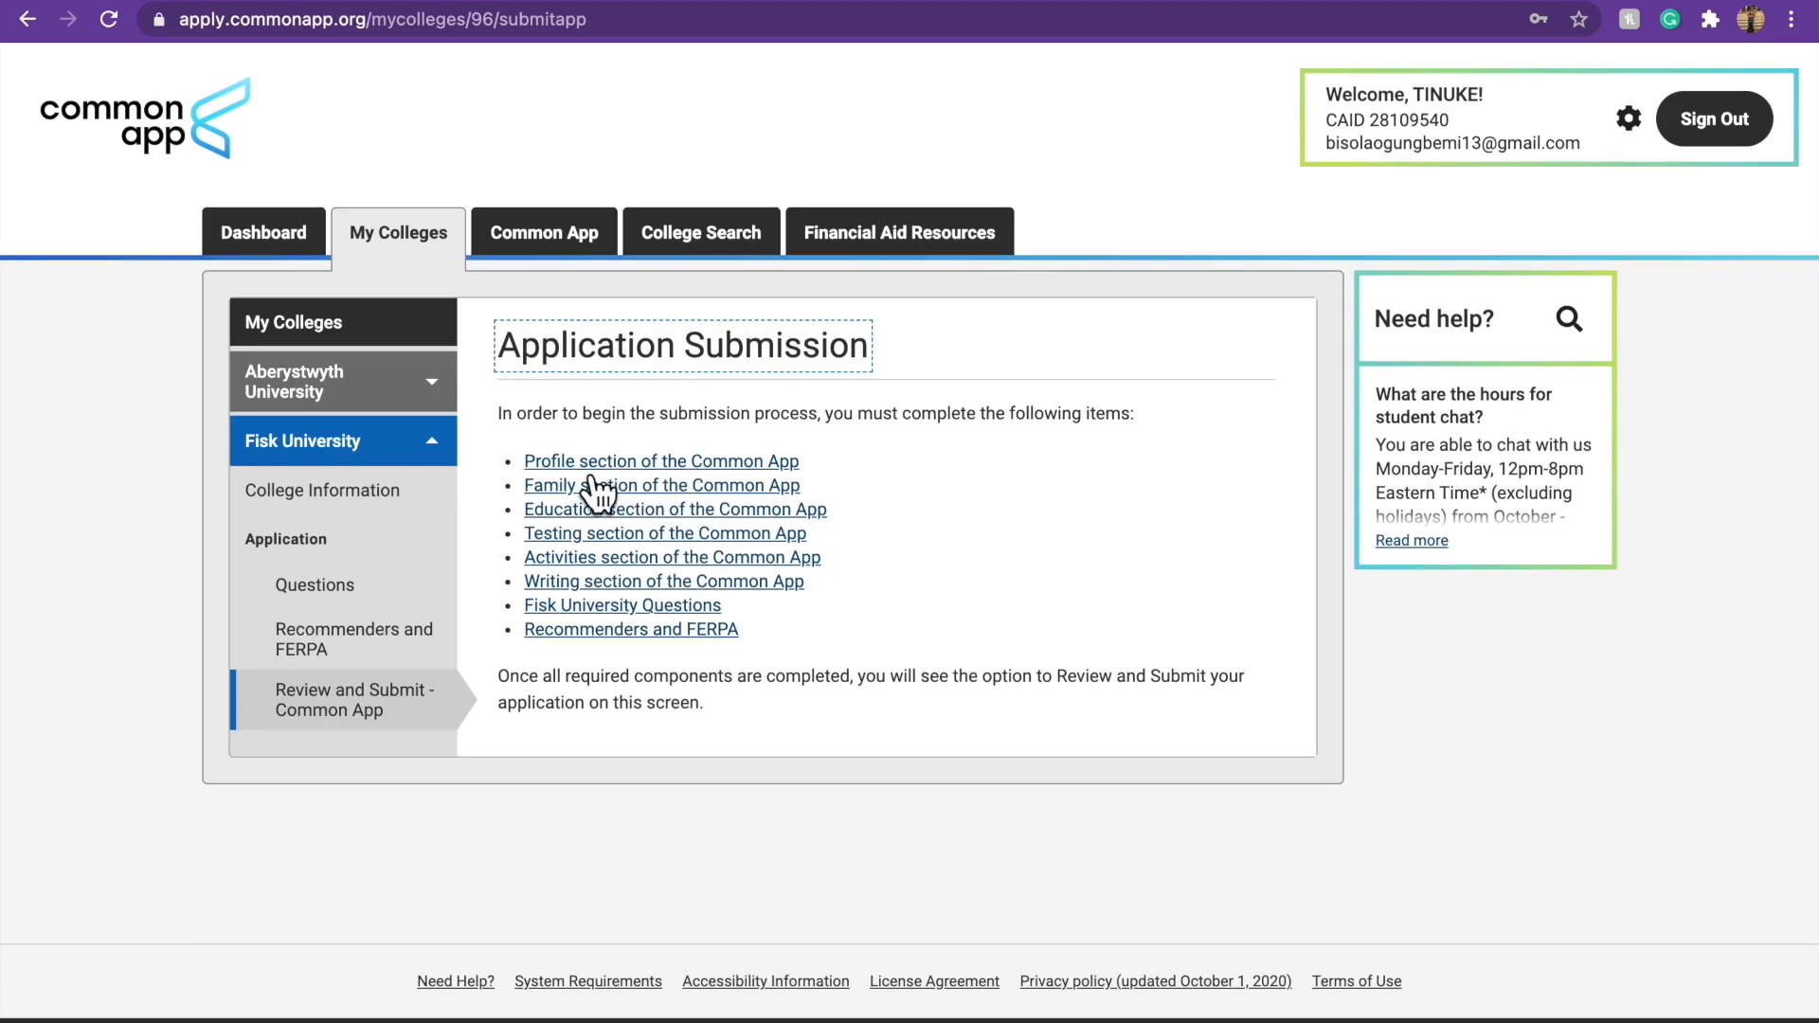
{"action": "mouse_move", "coordinate": [689, 529]}
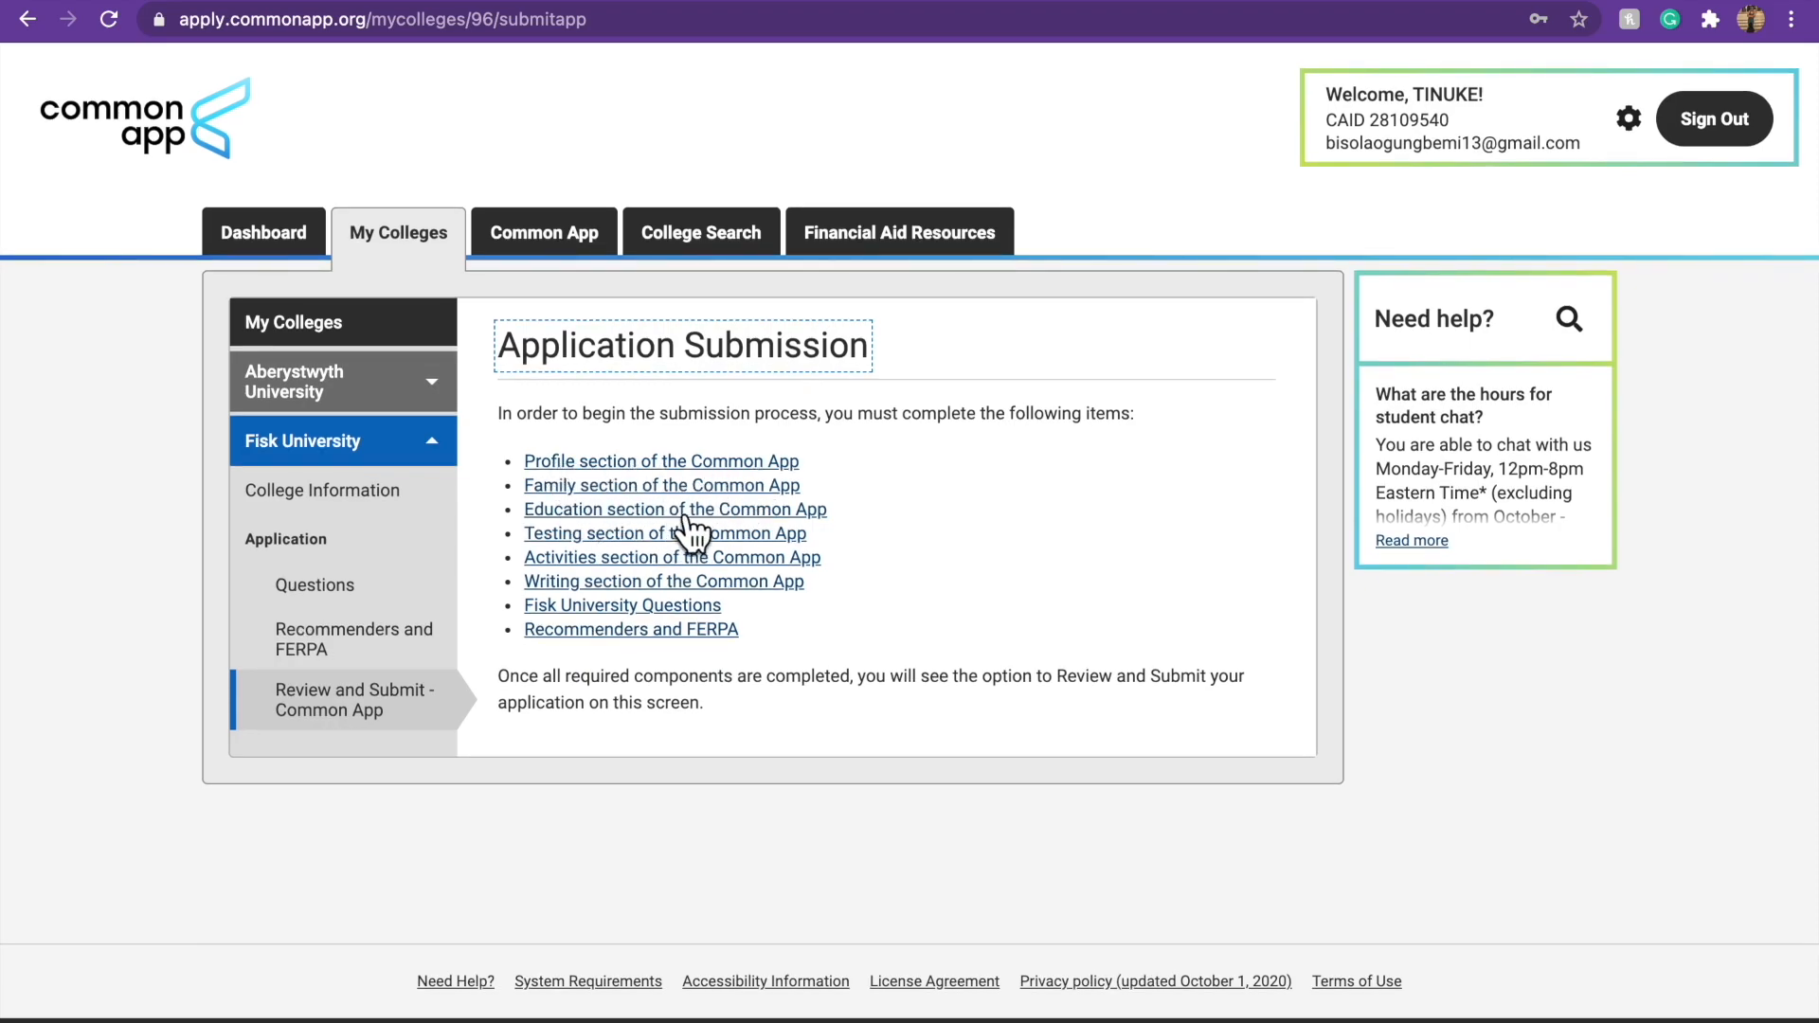
{"action": "mouse_move", "coordinate": [786, 609]}
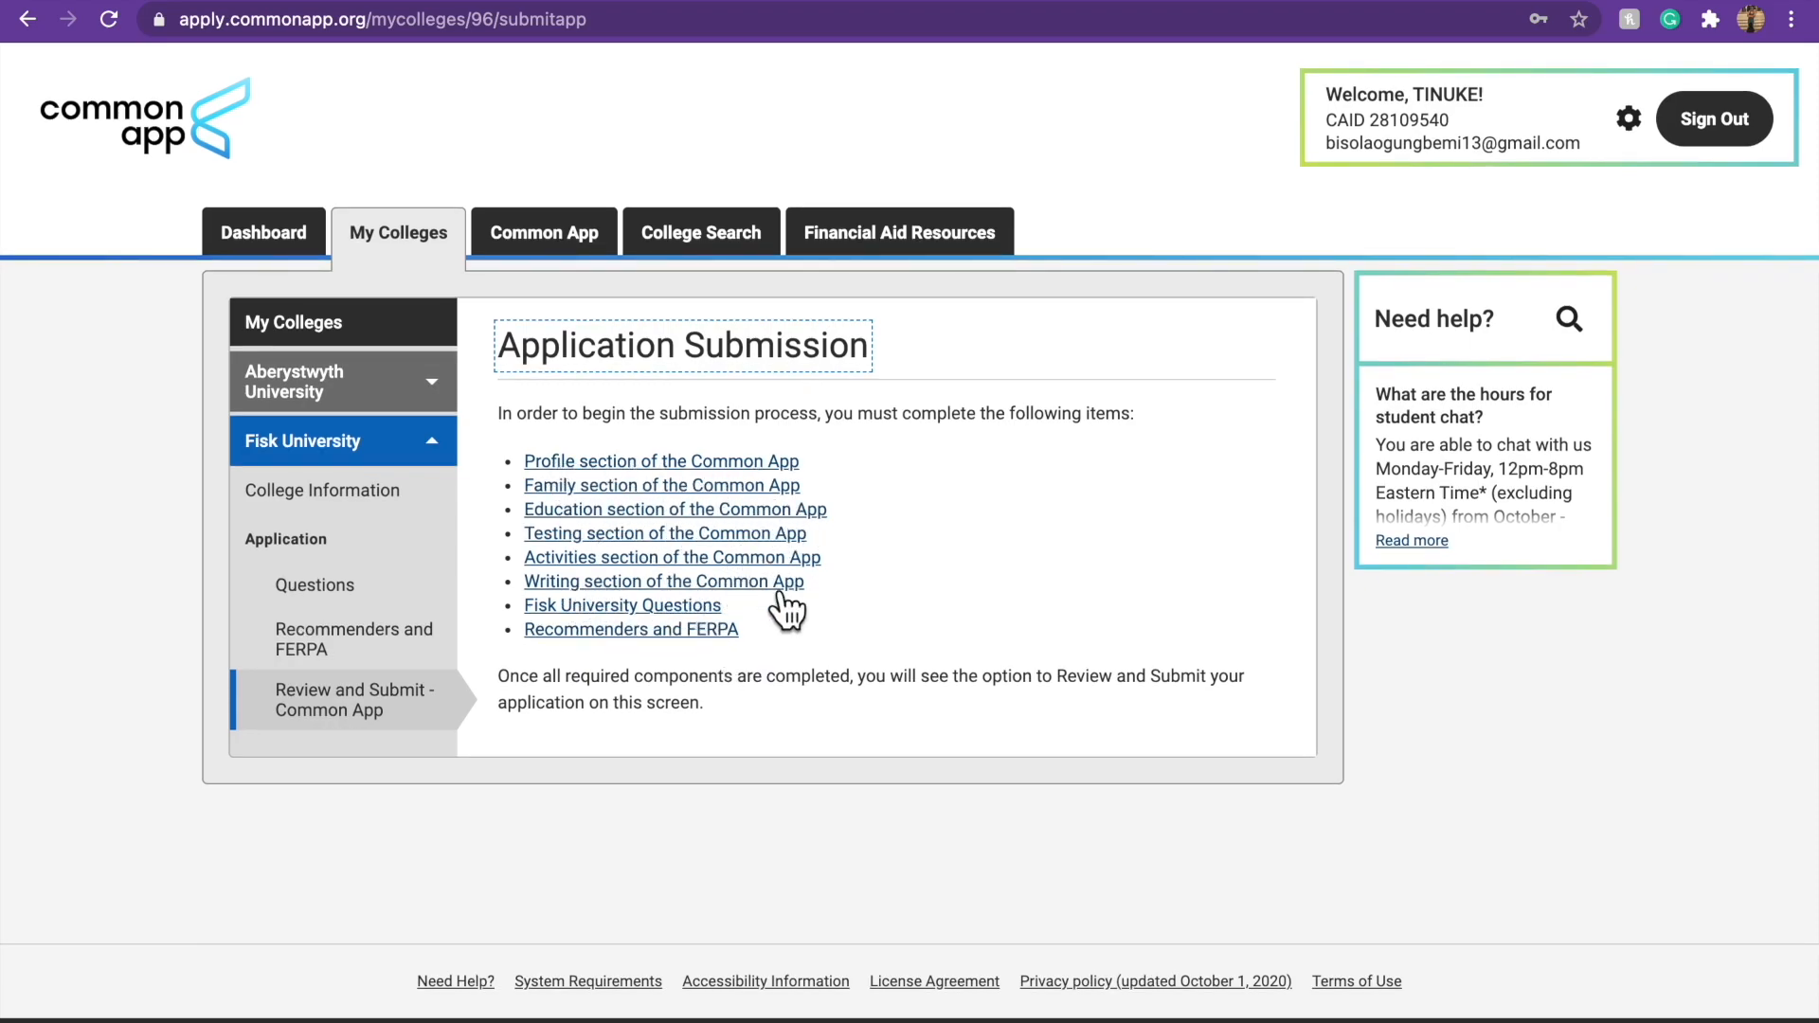
{"action": "mouse_move", "coordinate": [597, 515]}
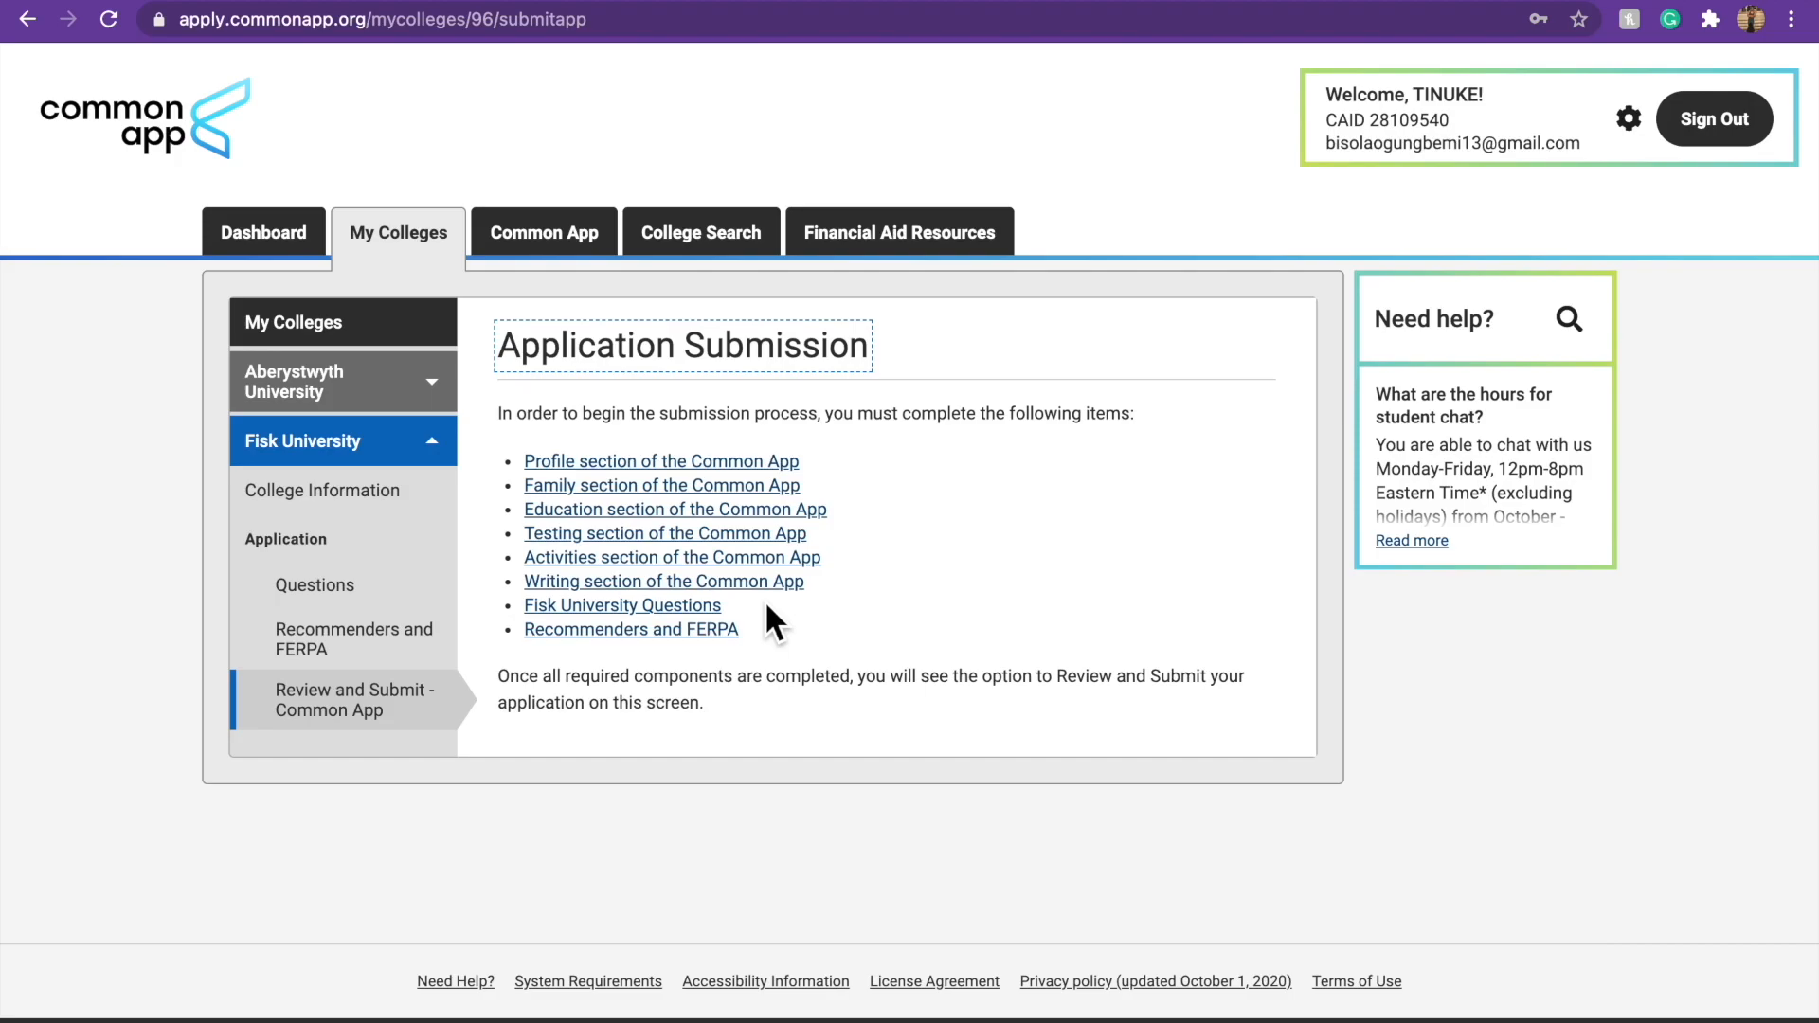
{"action": "mouse_move", "coordinate": [612, 398]}
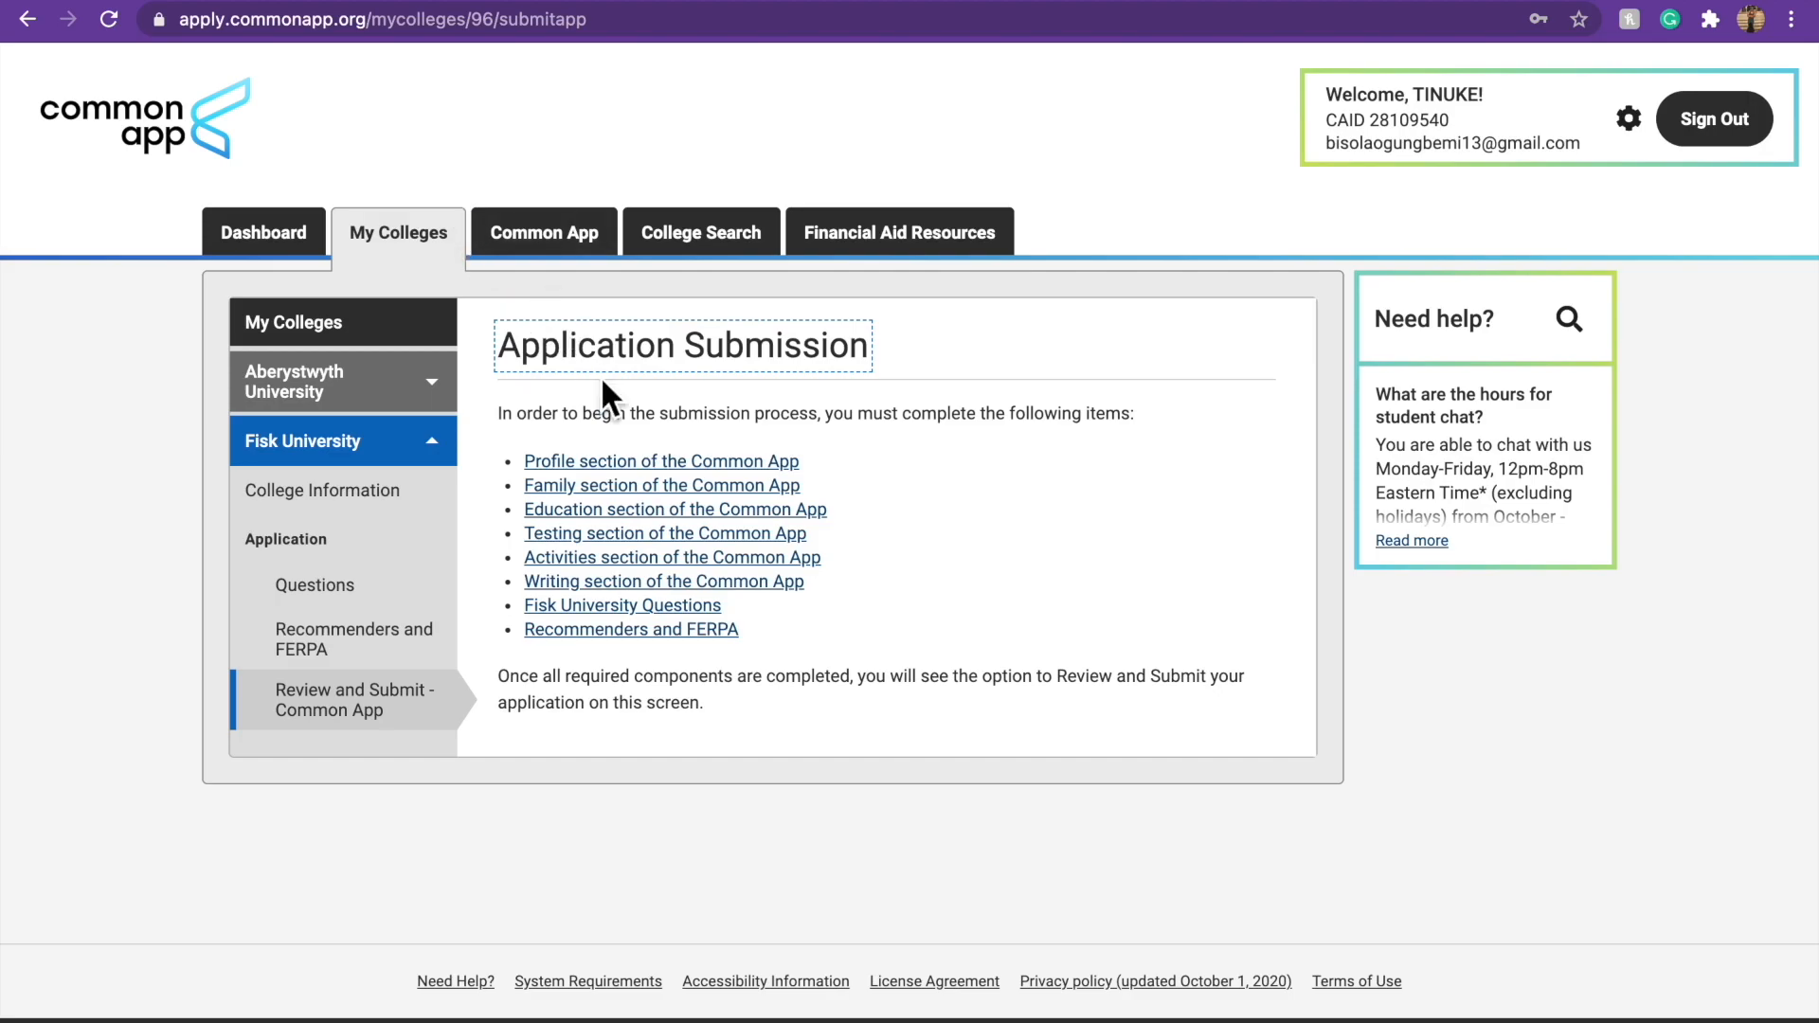
{"action": "mouse_move", "coordinate": [529, 319]}
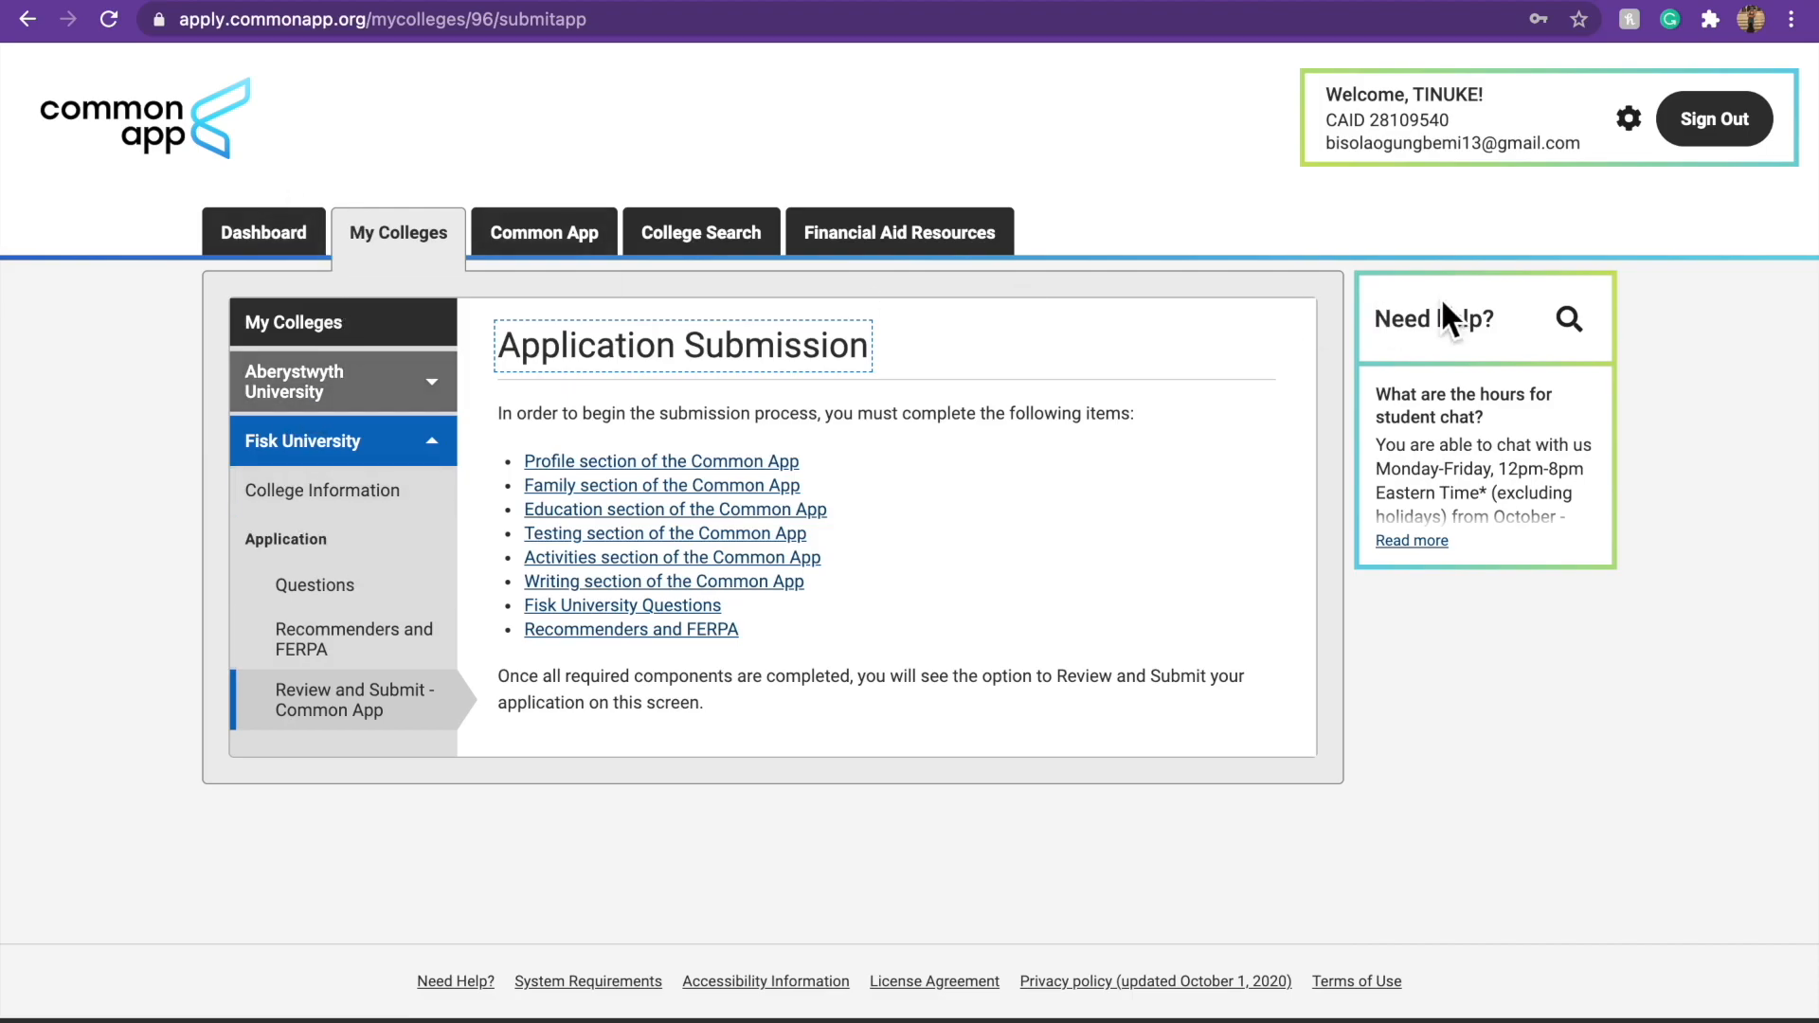
{"action": "mouse_move", "coordinate": [1497, 163]}
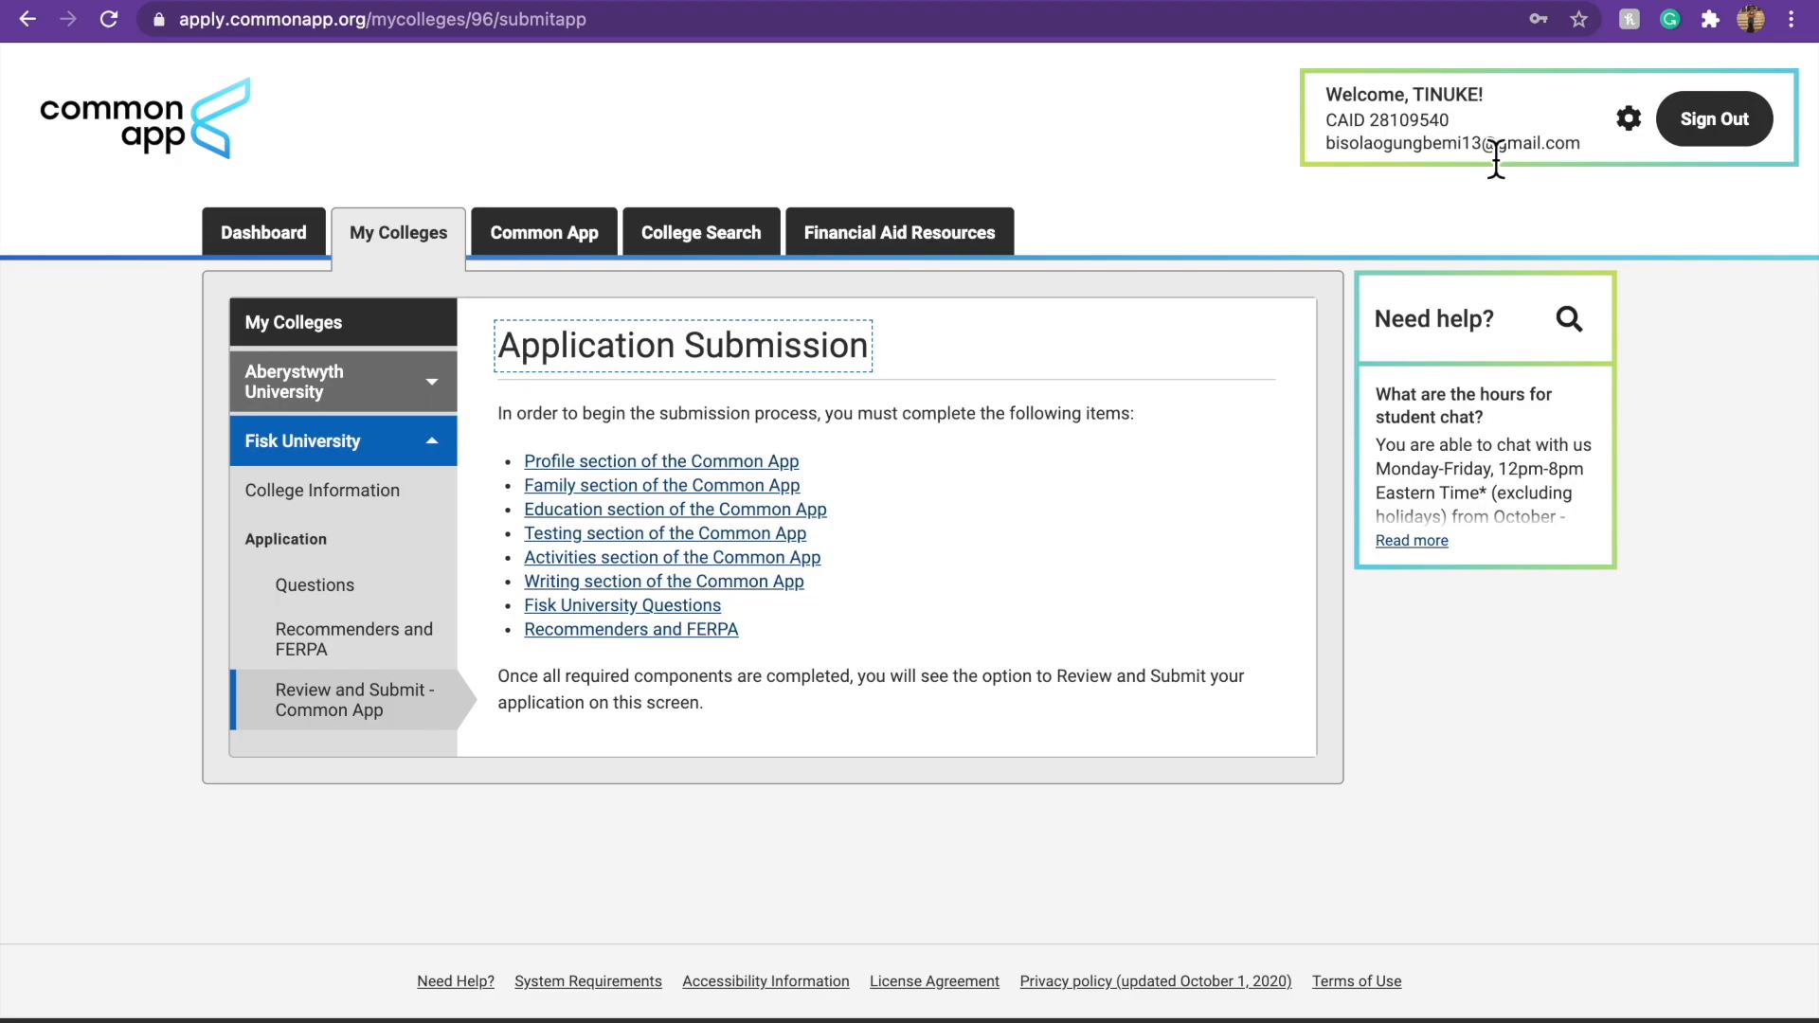
{"action": "mouse_move", "coordinate": [1342, 159]}
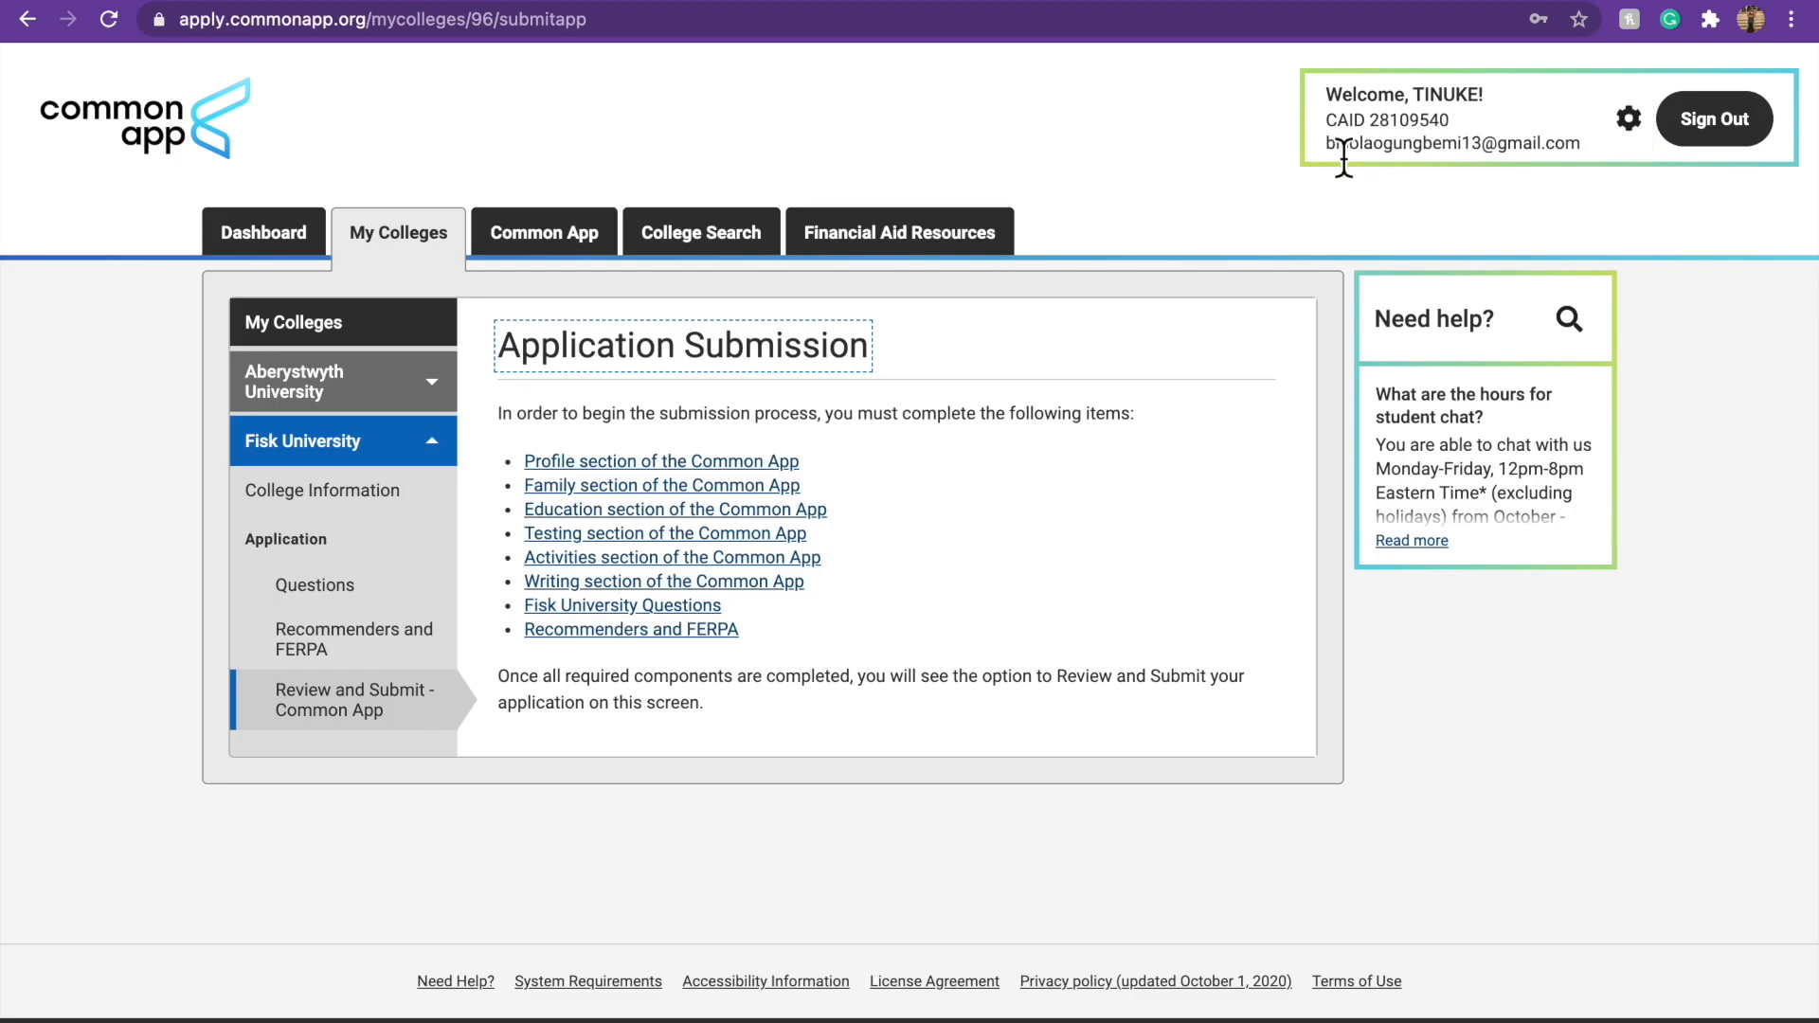
{"action": "mouse_move", "coordinate": [1338, 172]}
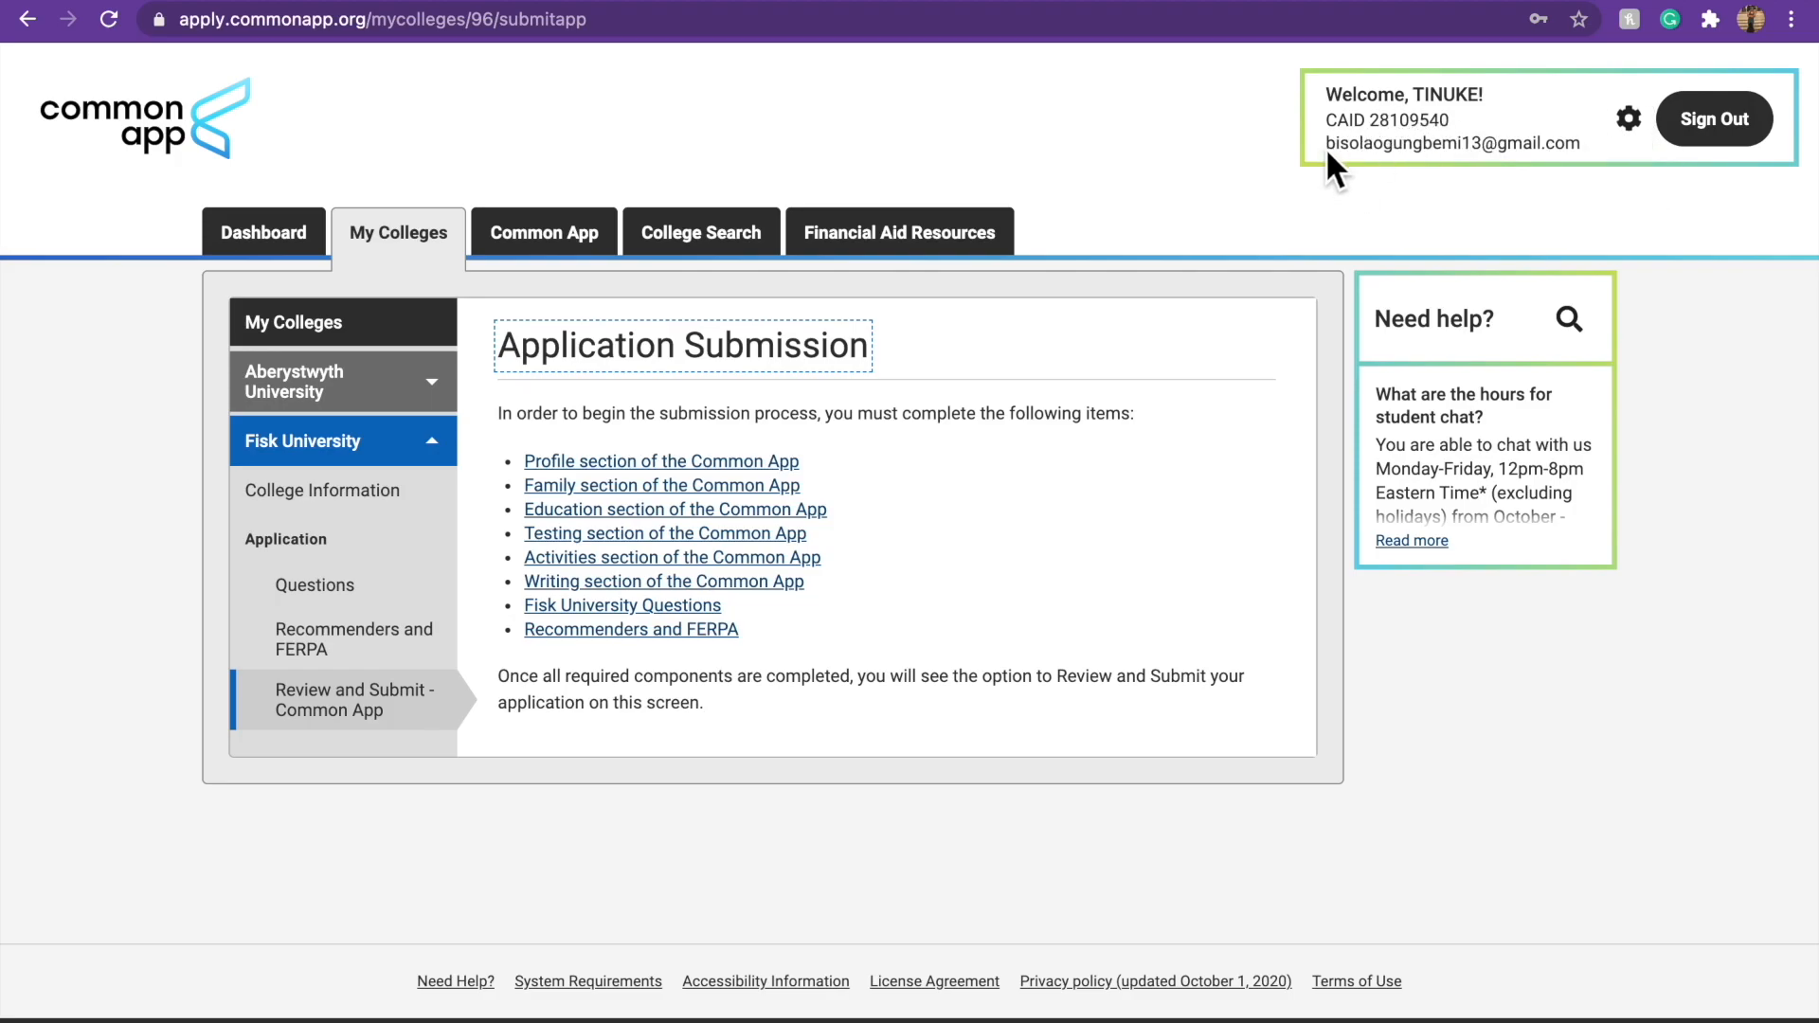
{"action": "mouse_move", "coordinate": [1592, 85]}
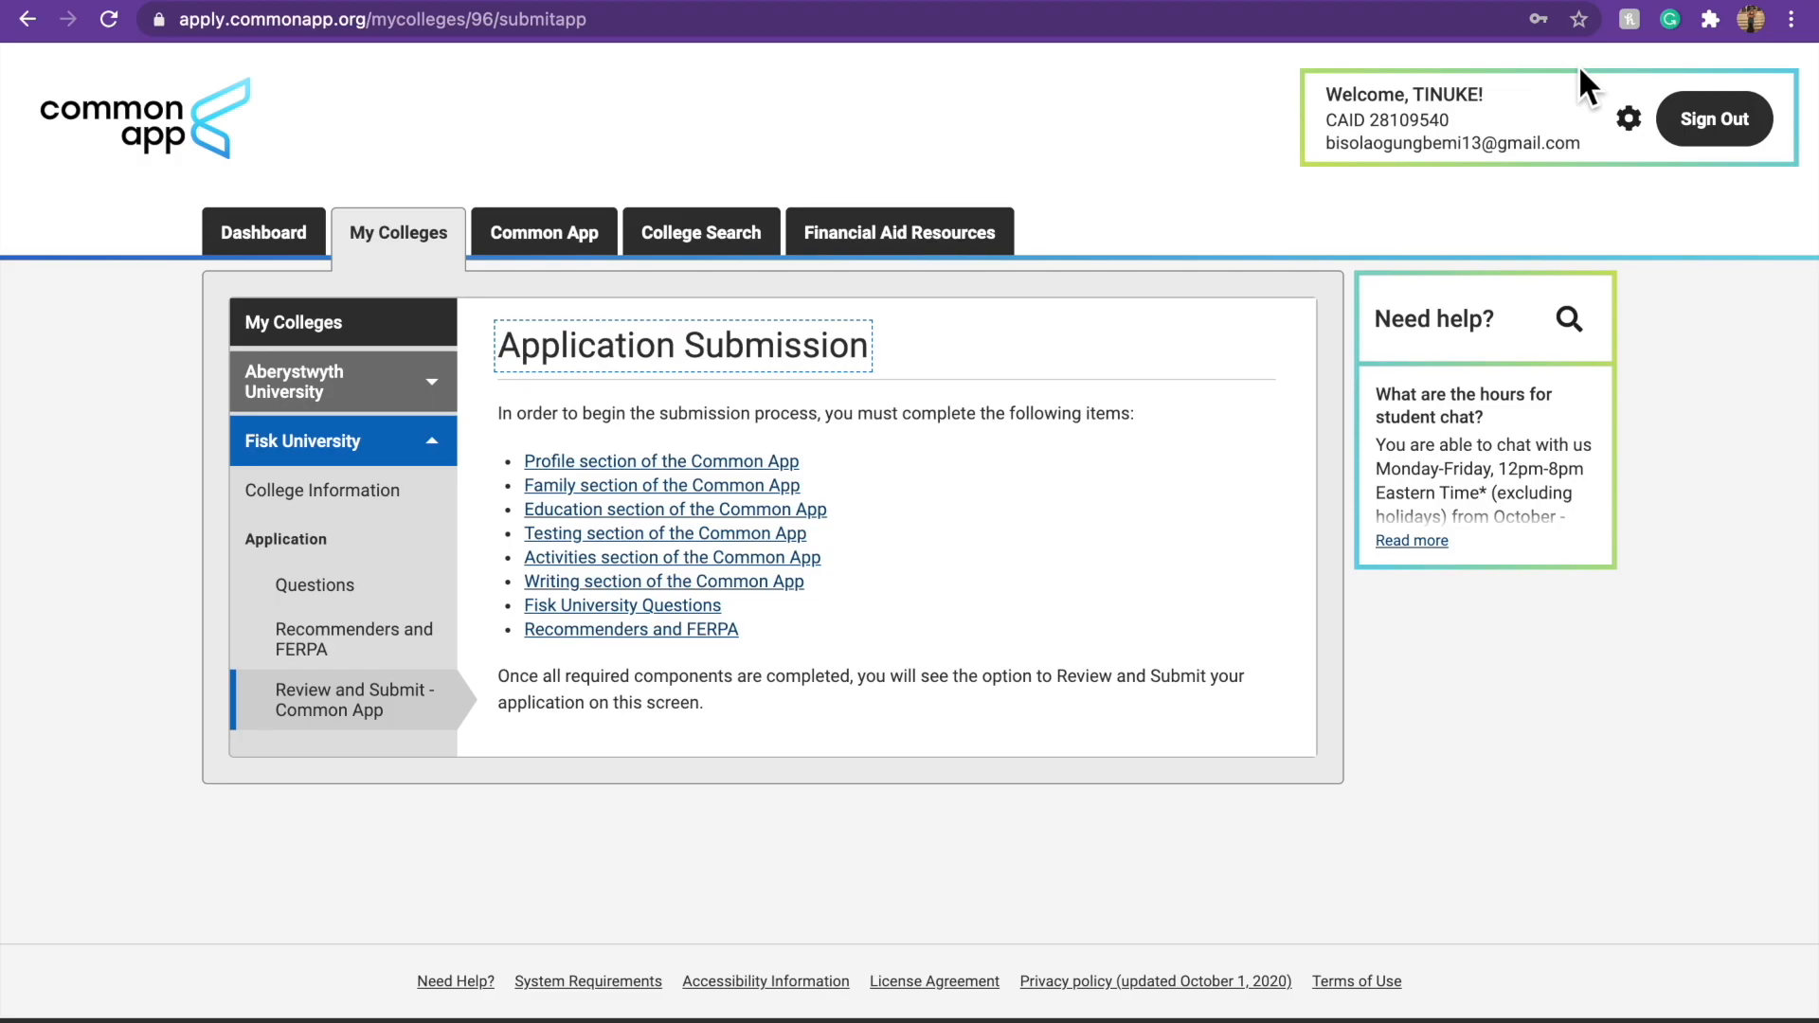
{"action": "mouse_move", "coordinate": [1616, 258]}
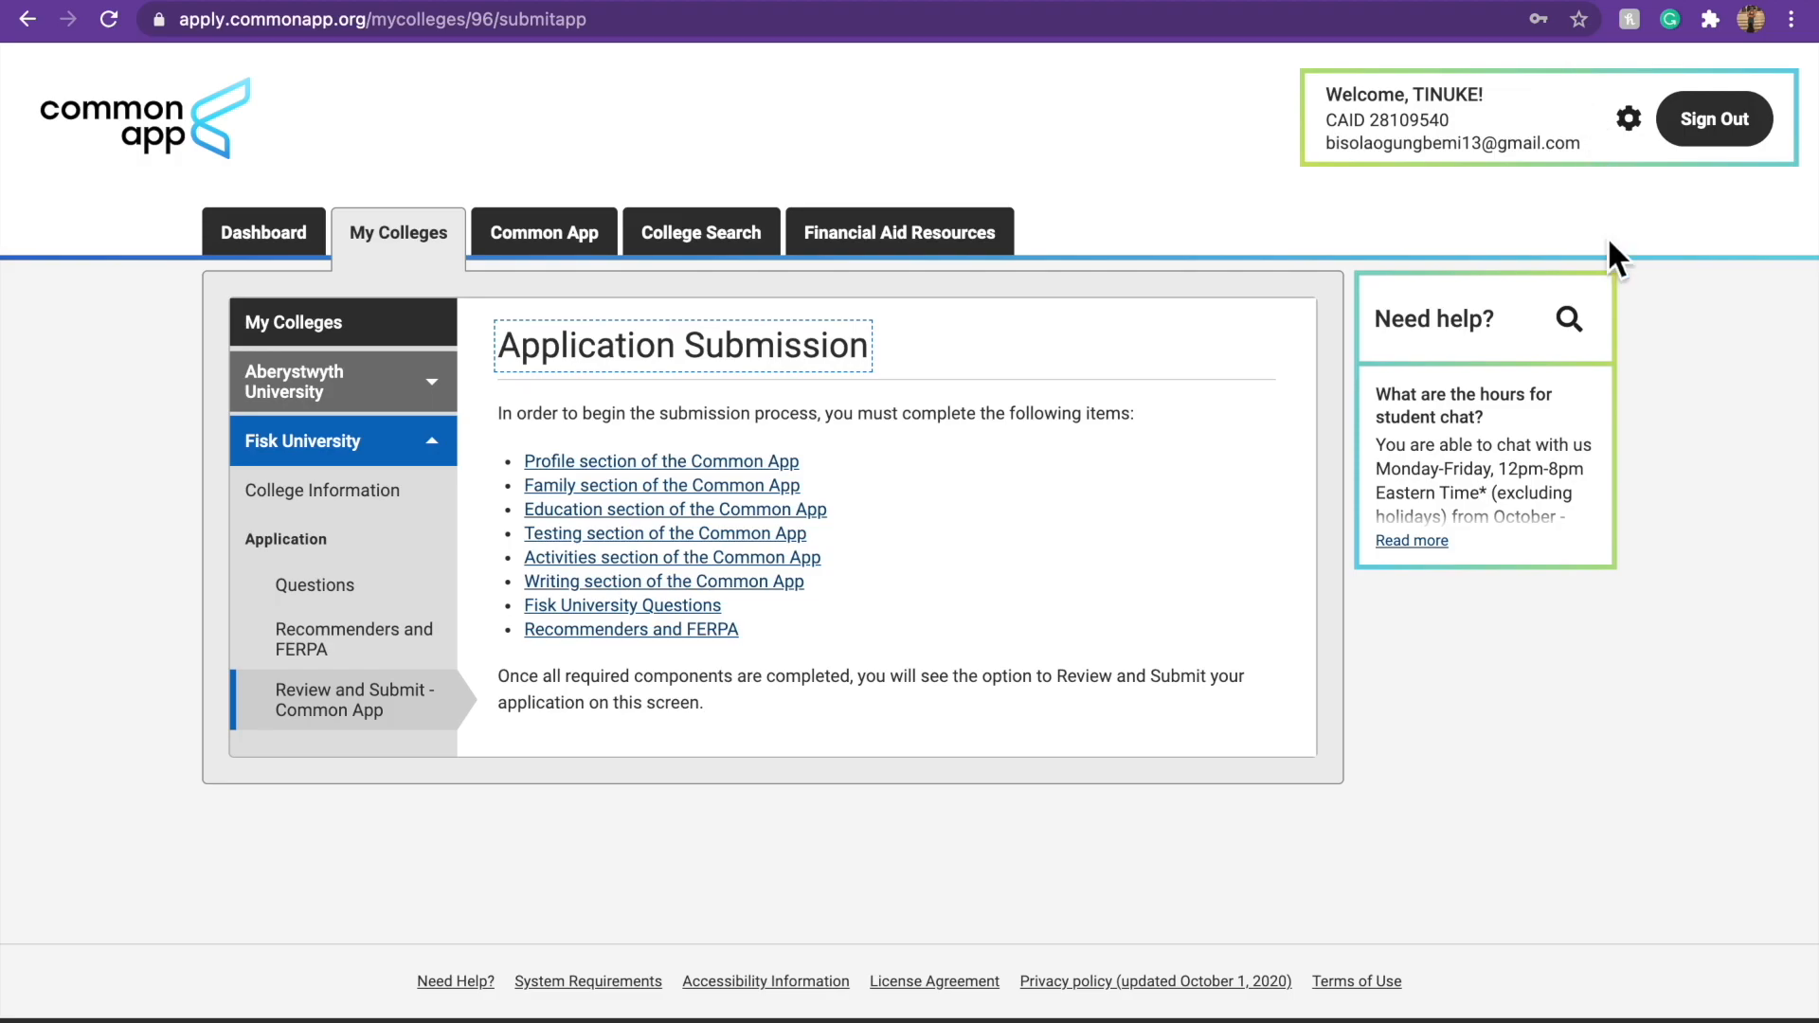
{"action": "left_click", "coordinate": [263, 231]}
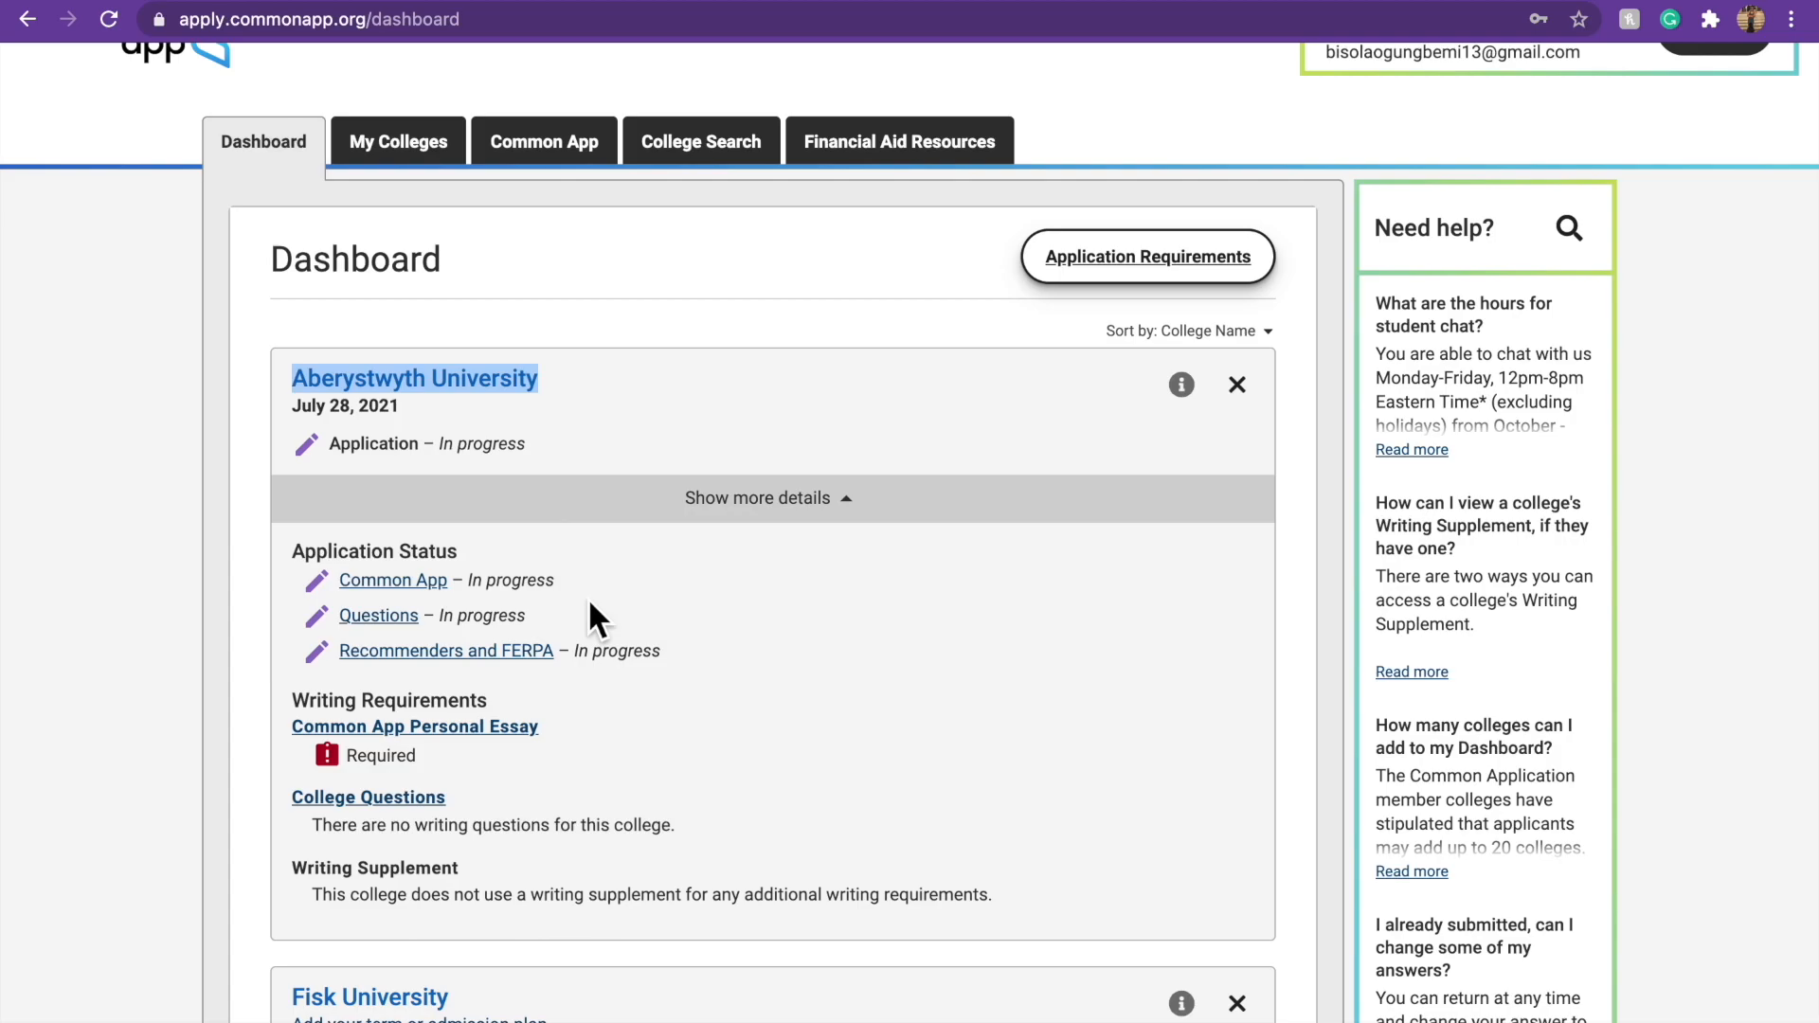
Scroll the Dashboard cards showing Aberystwyth and Fisk applications in progress.
{"action": "scroll", "scroll_direction": "down", "scroll_amount": 3}
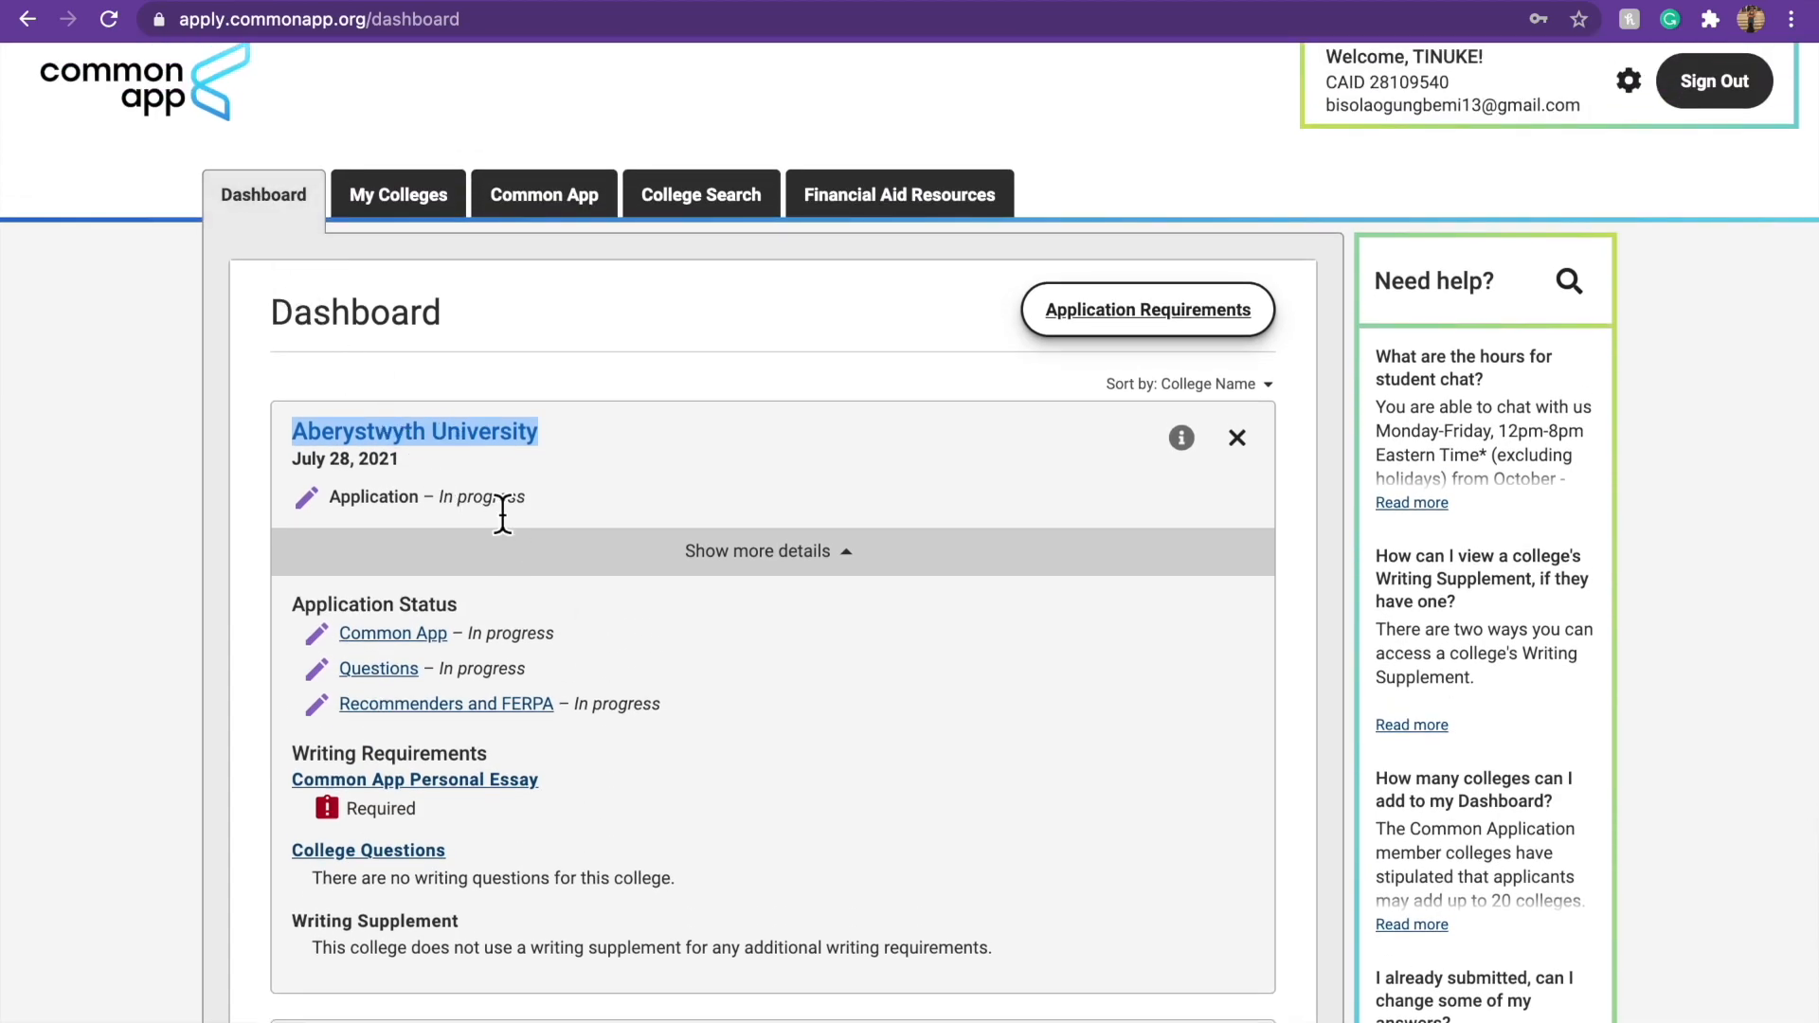
{"action": "scroll", "scroll_direction": "down", "scroll_amount": 3}
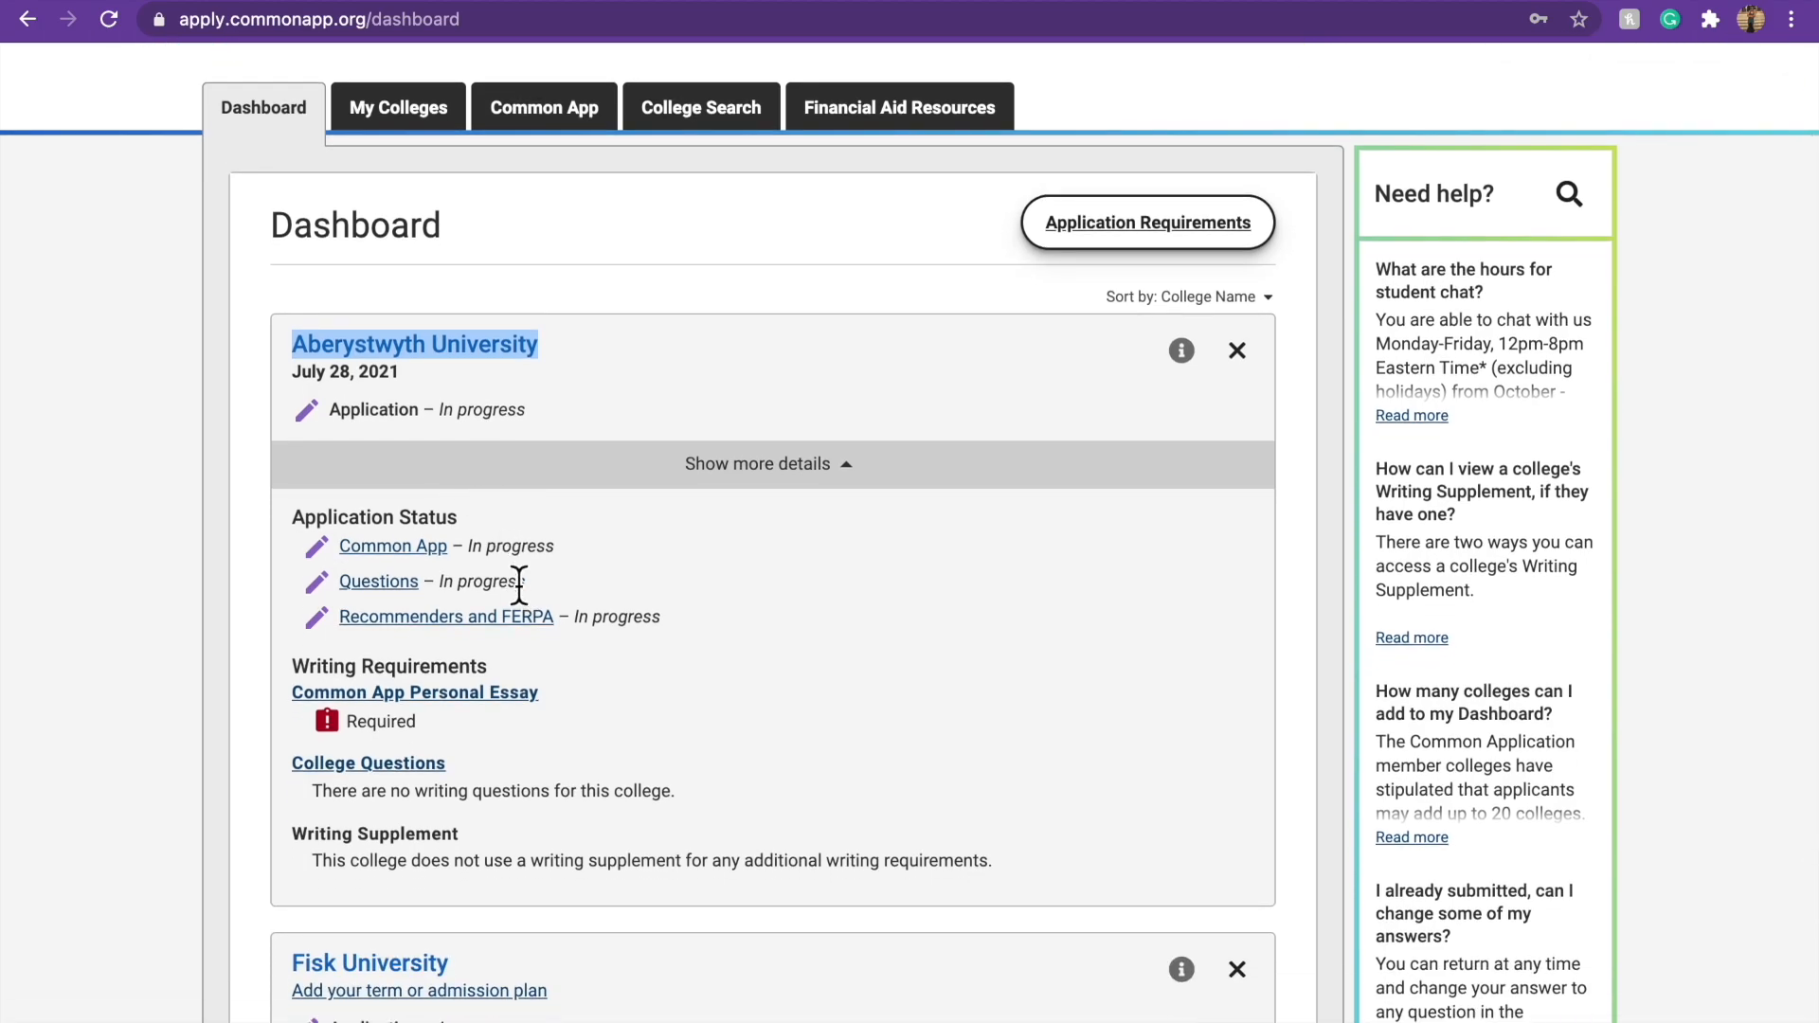
{"action": "scroll", "scroll_direction": "down", "scroll_amount": 3}
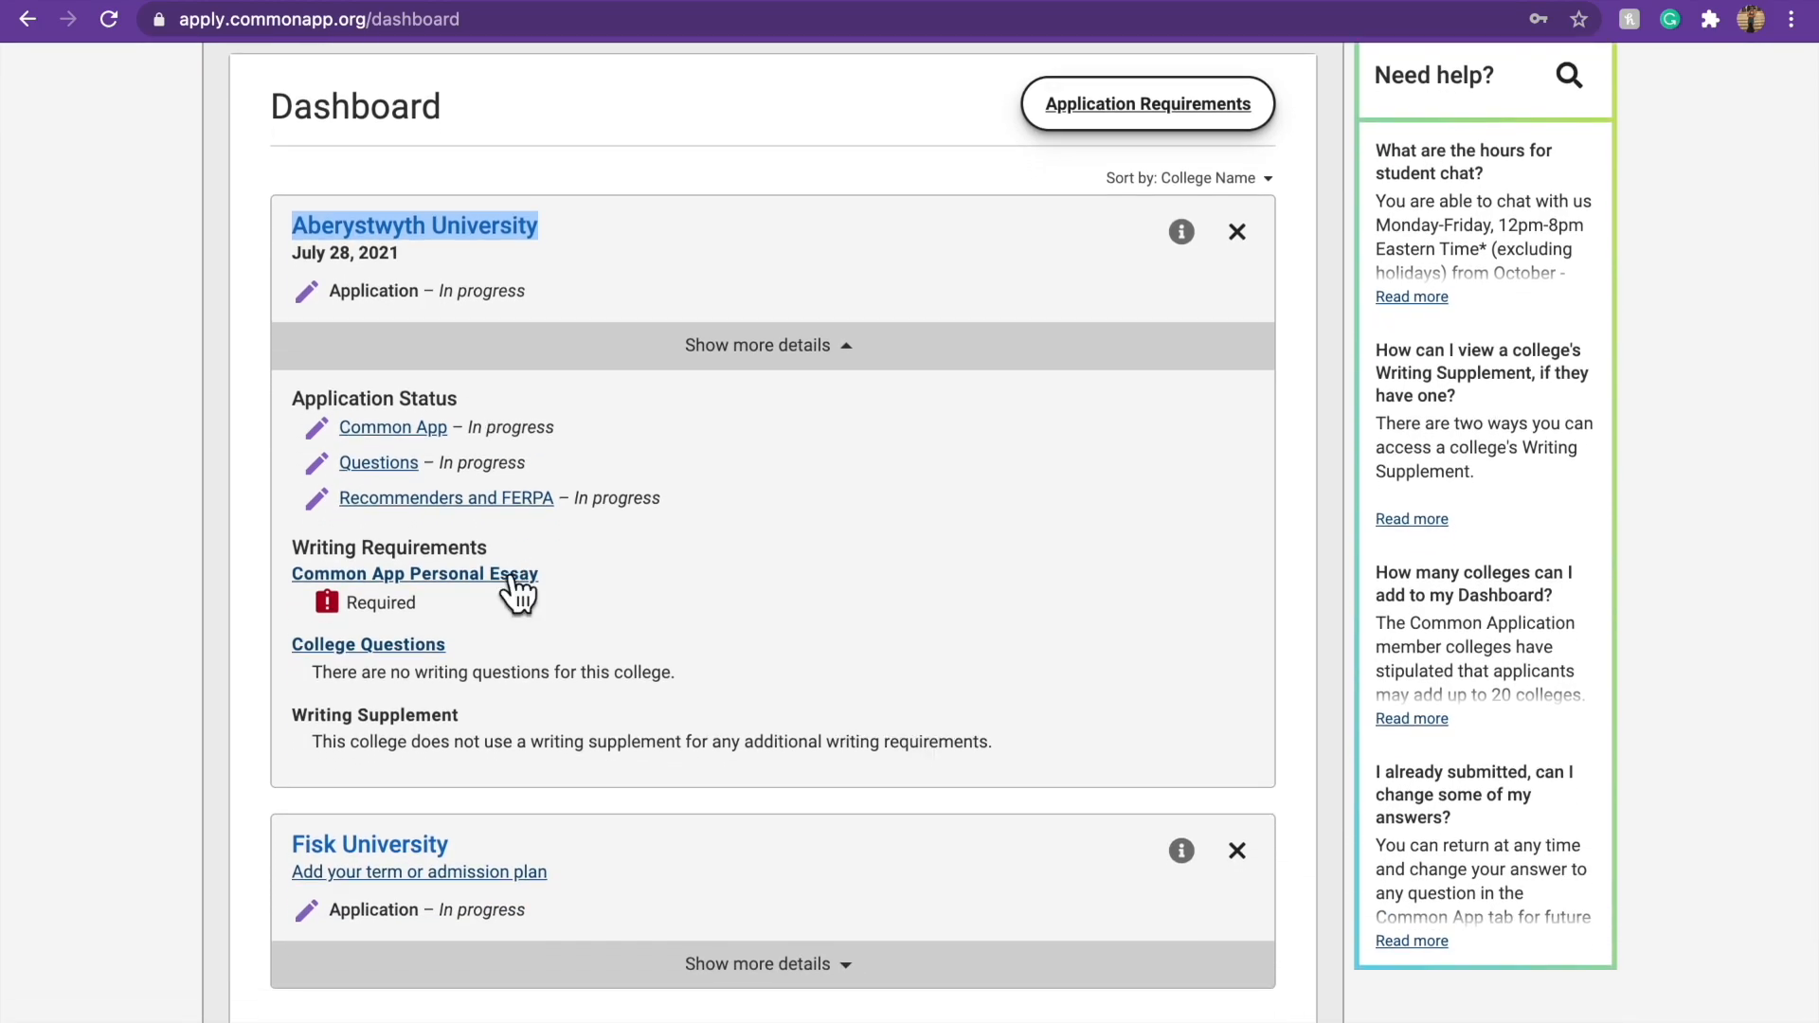